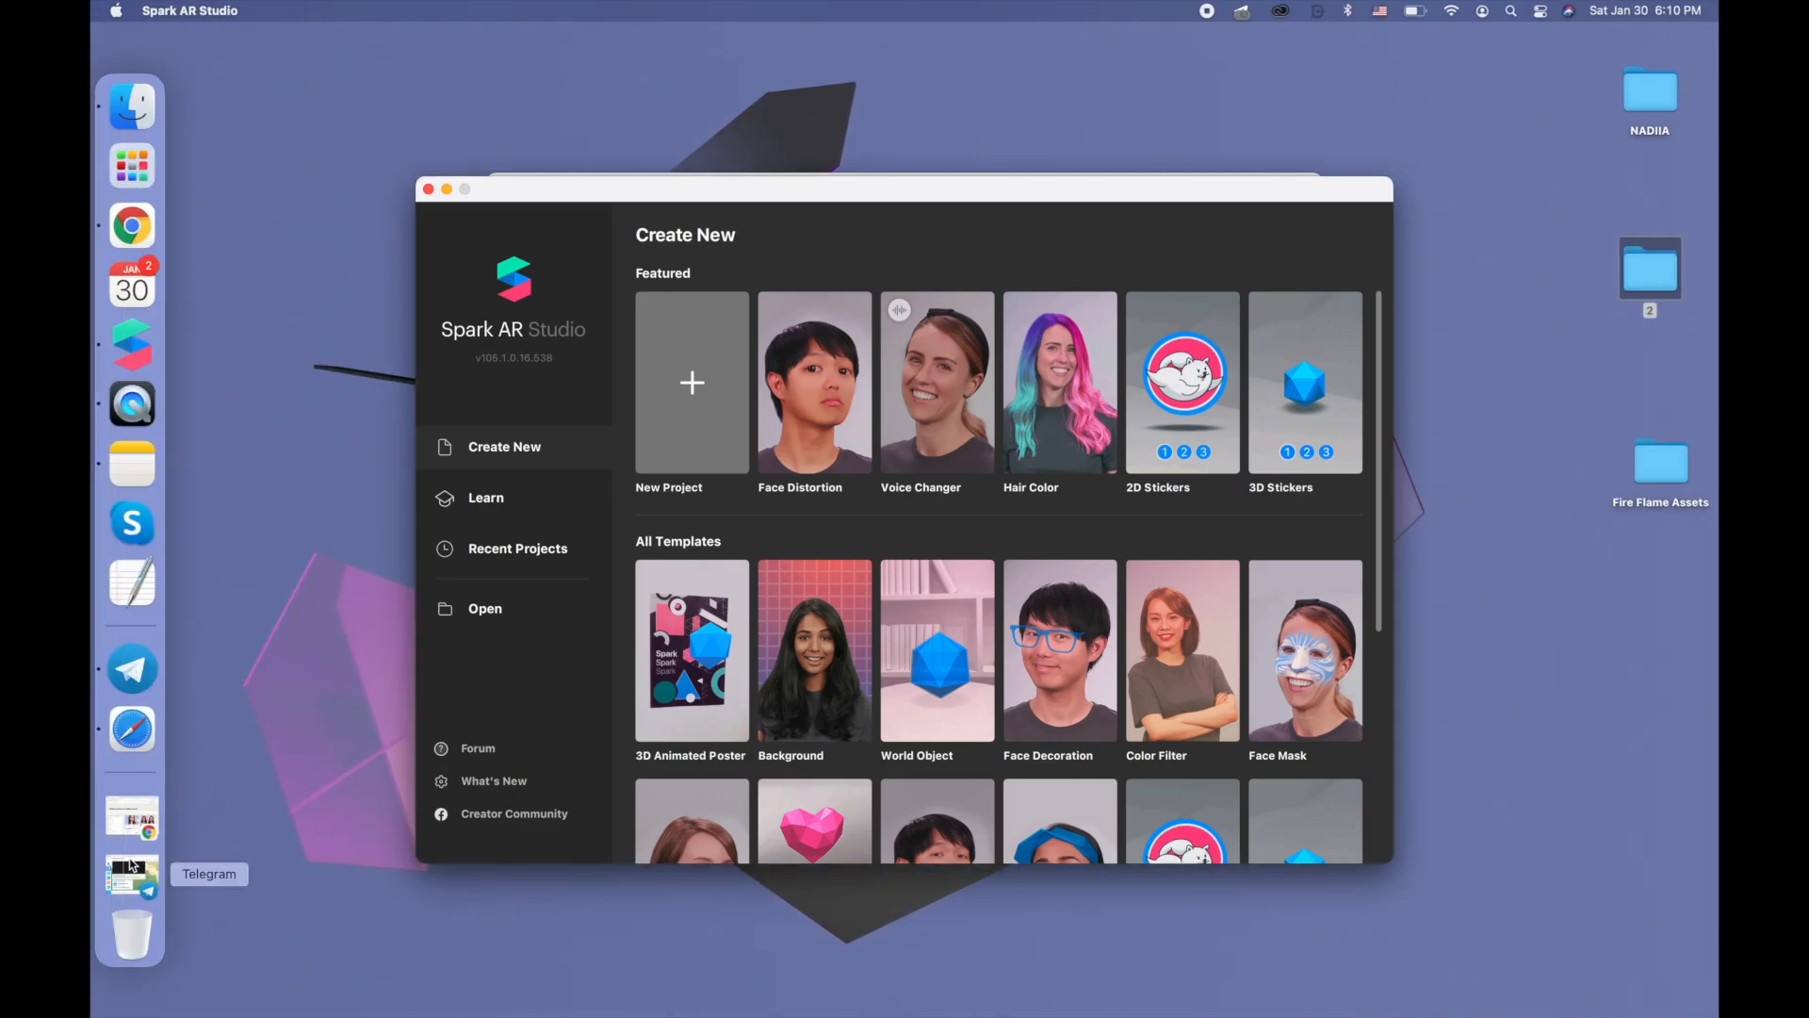
Browse the creator's product listings page to locate the Fire Flame Assets
left_click(132, 876)
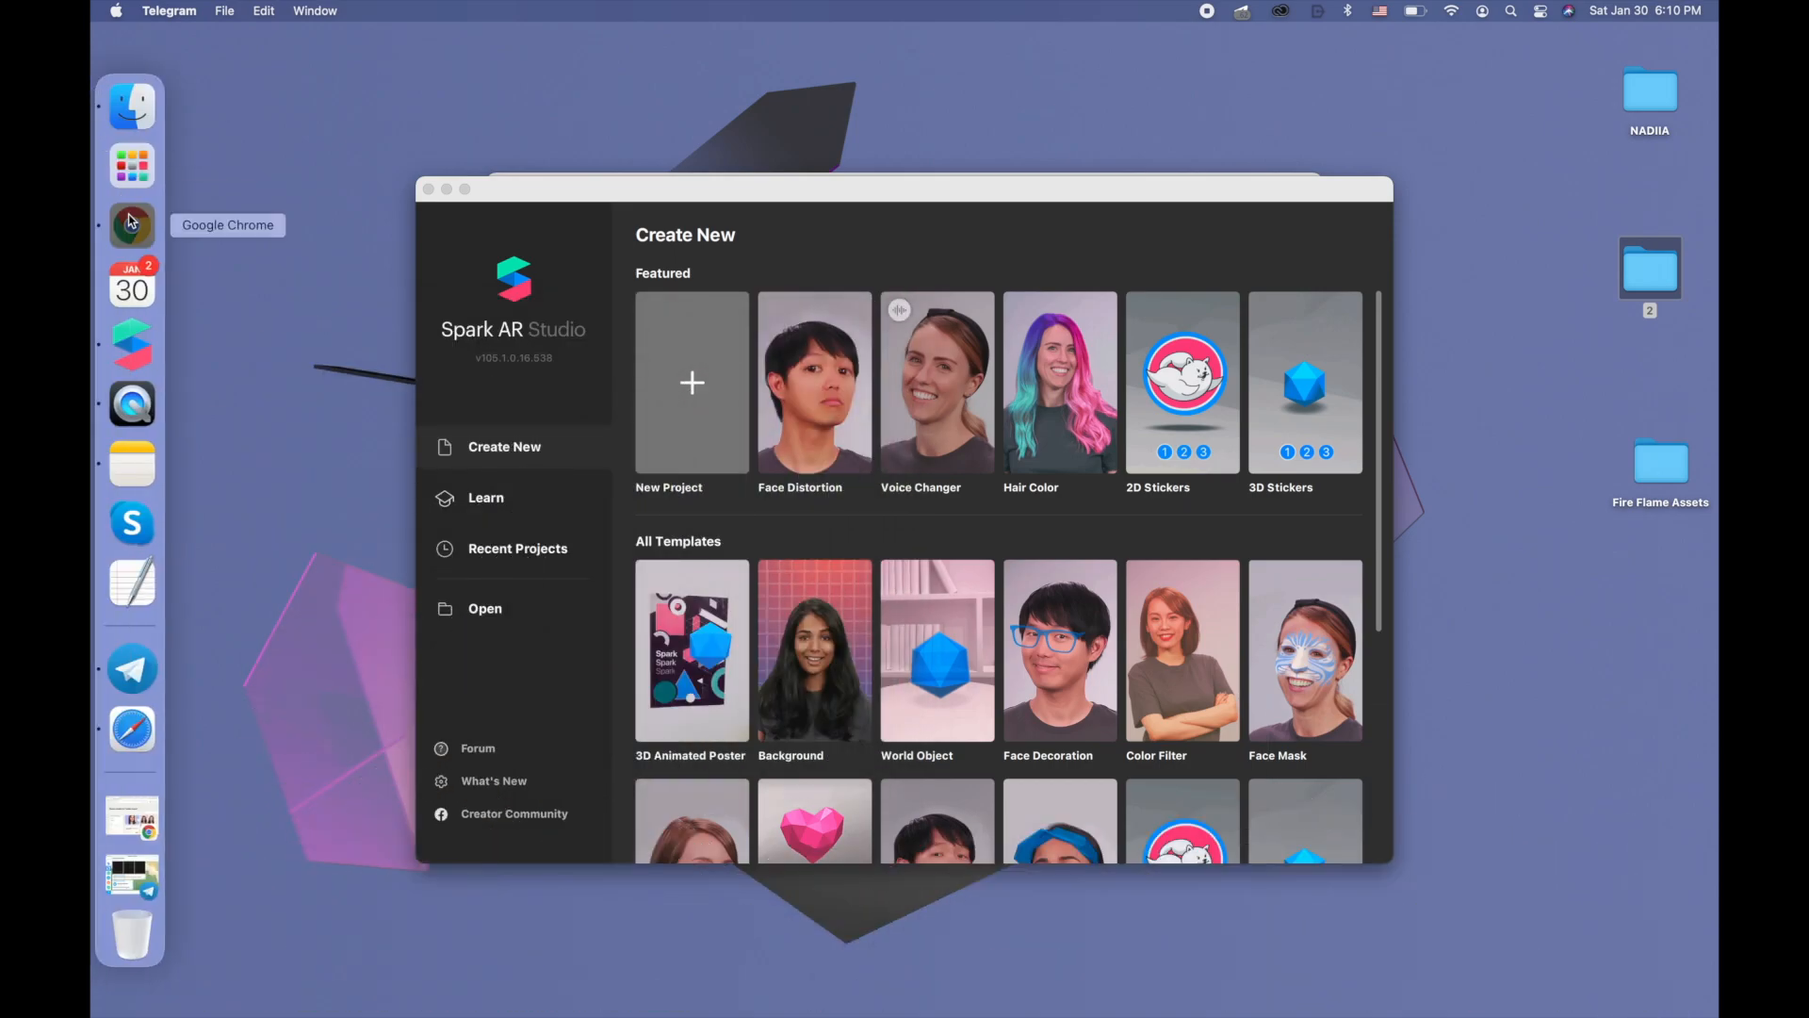
left_click(130, 224)
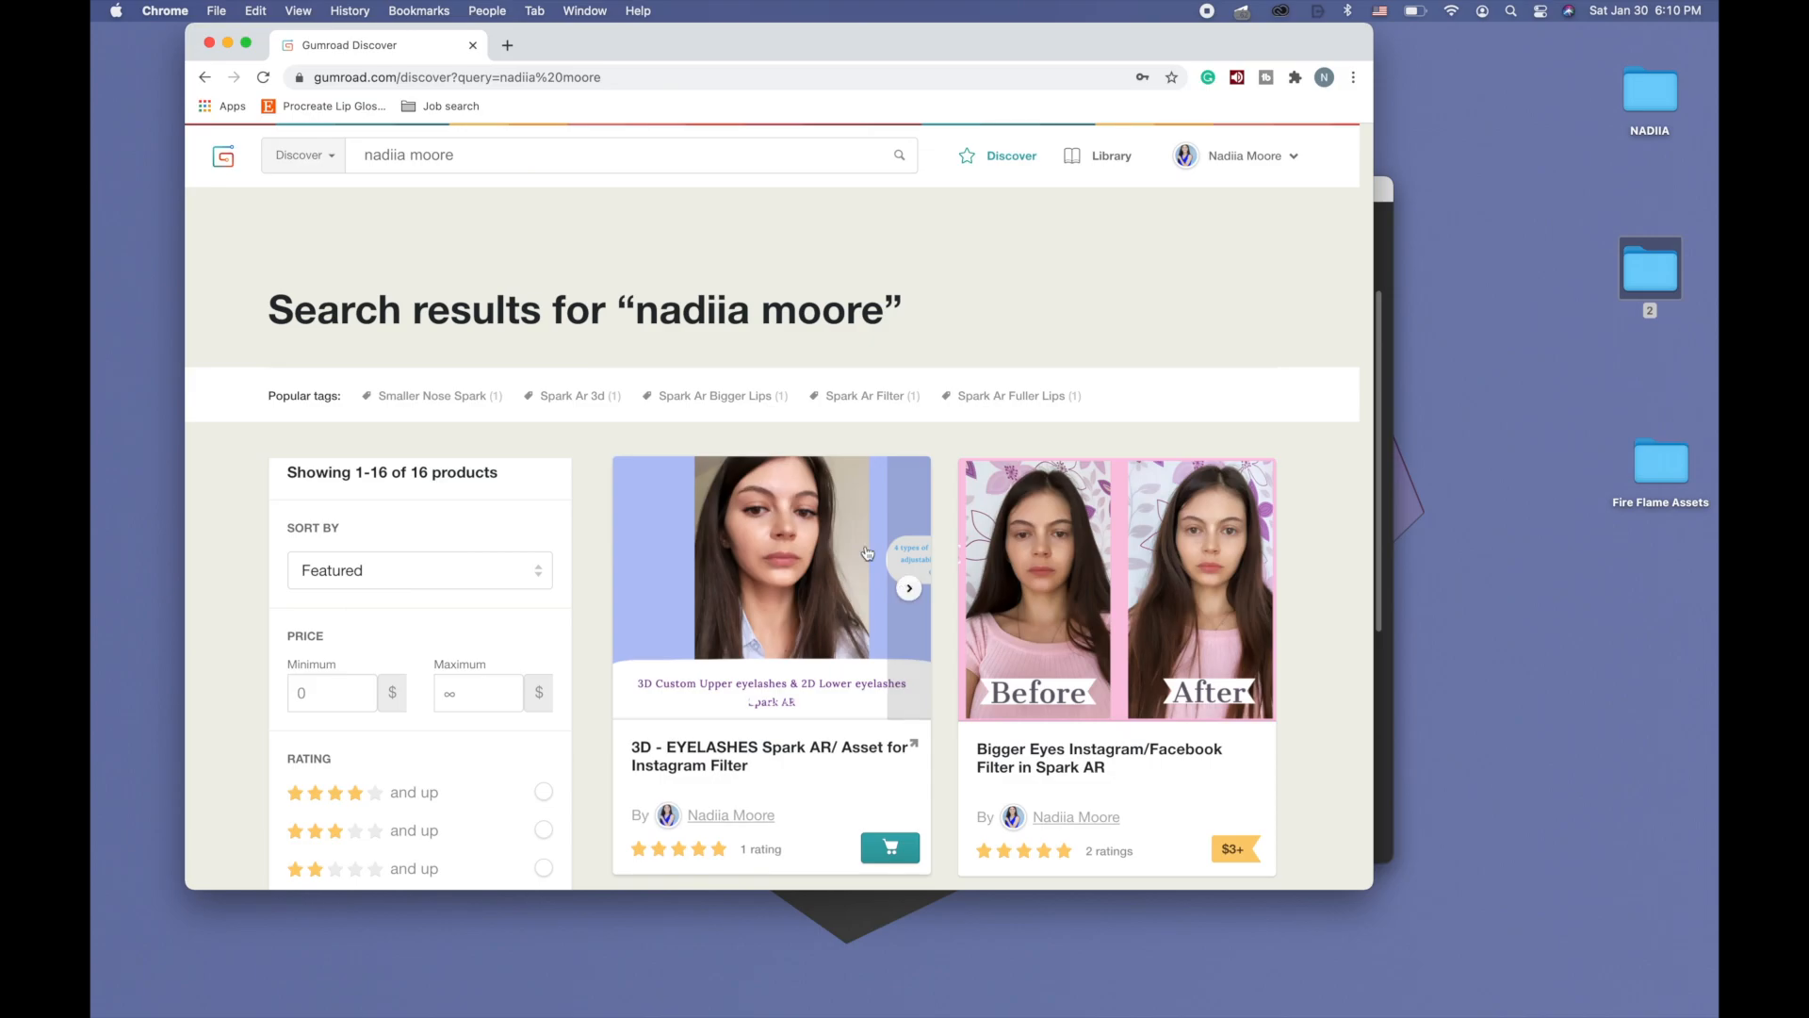
scroll("down", 3)
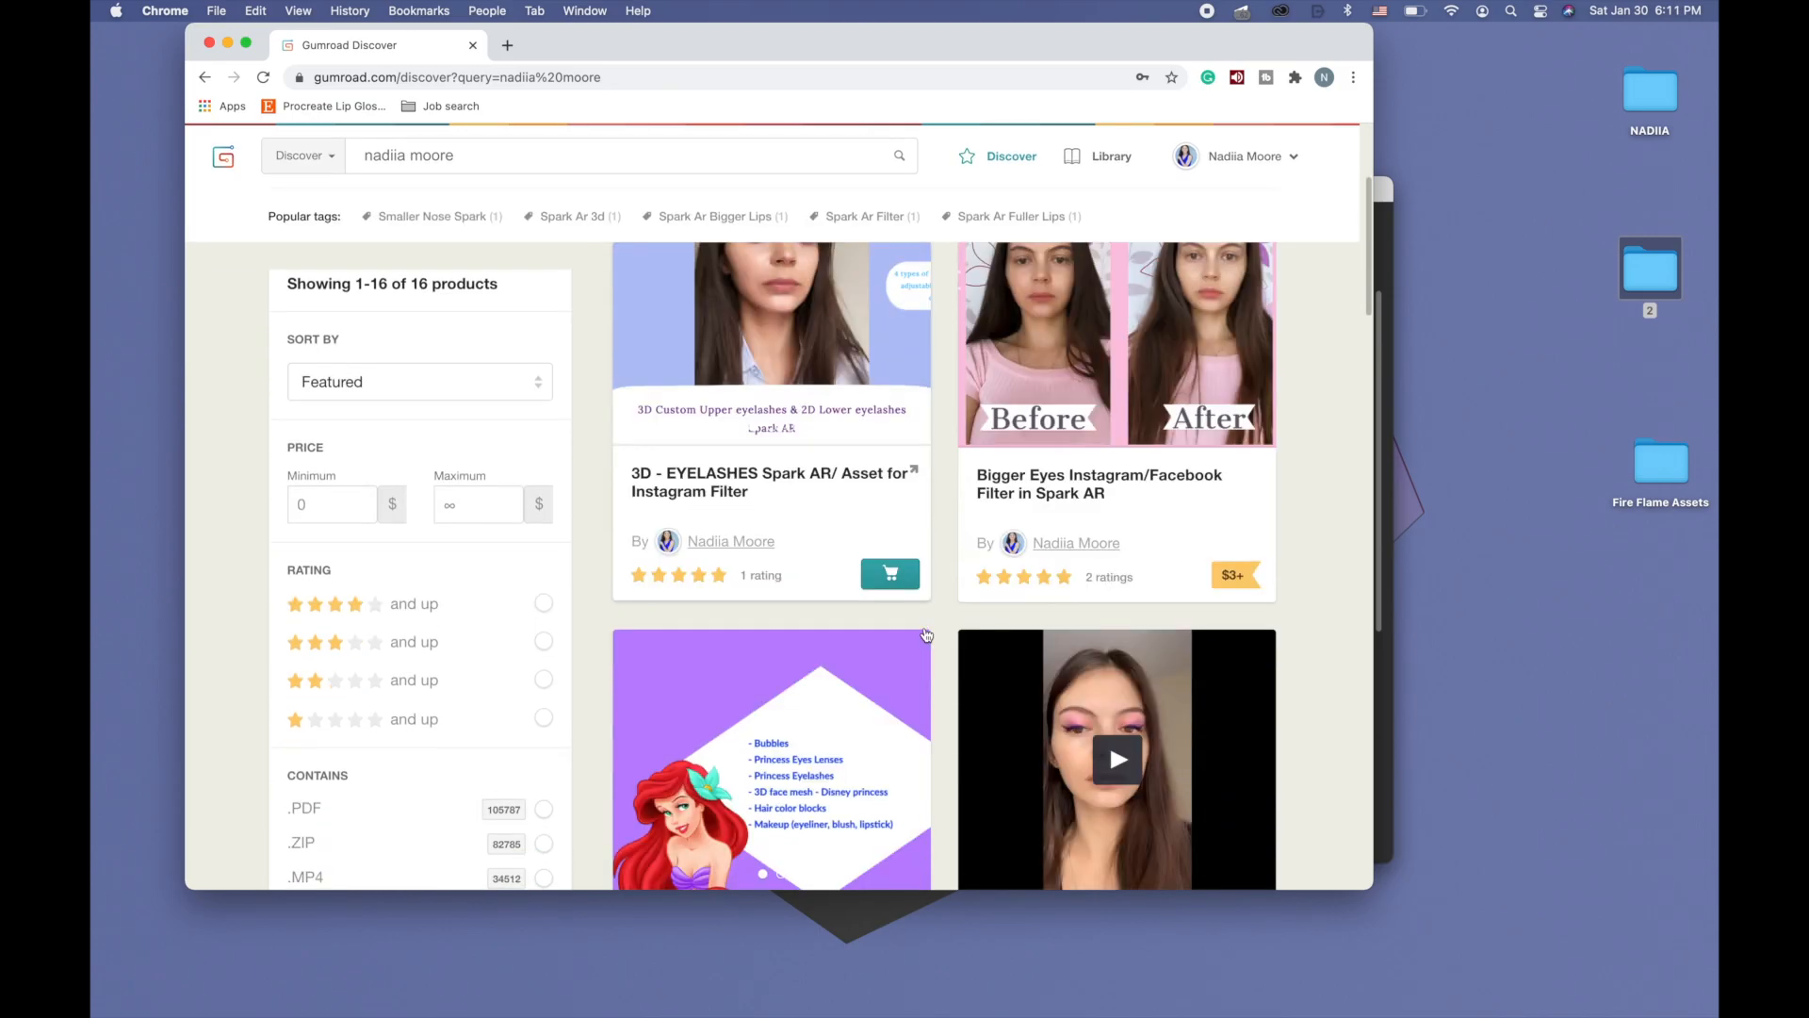
scroll("down", 3)
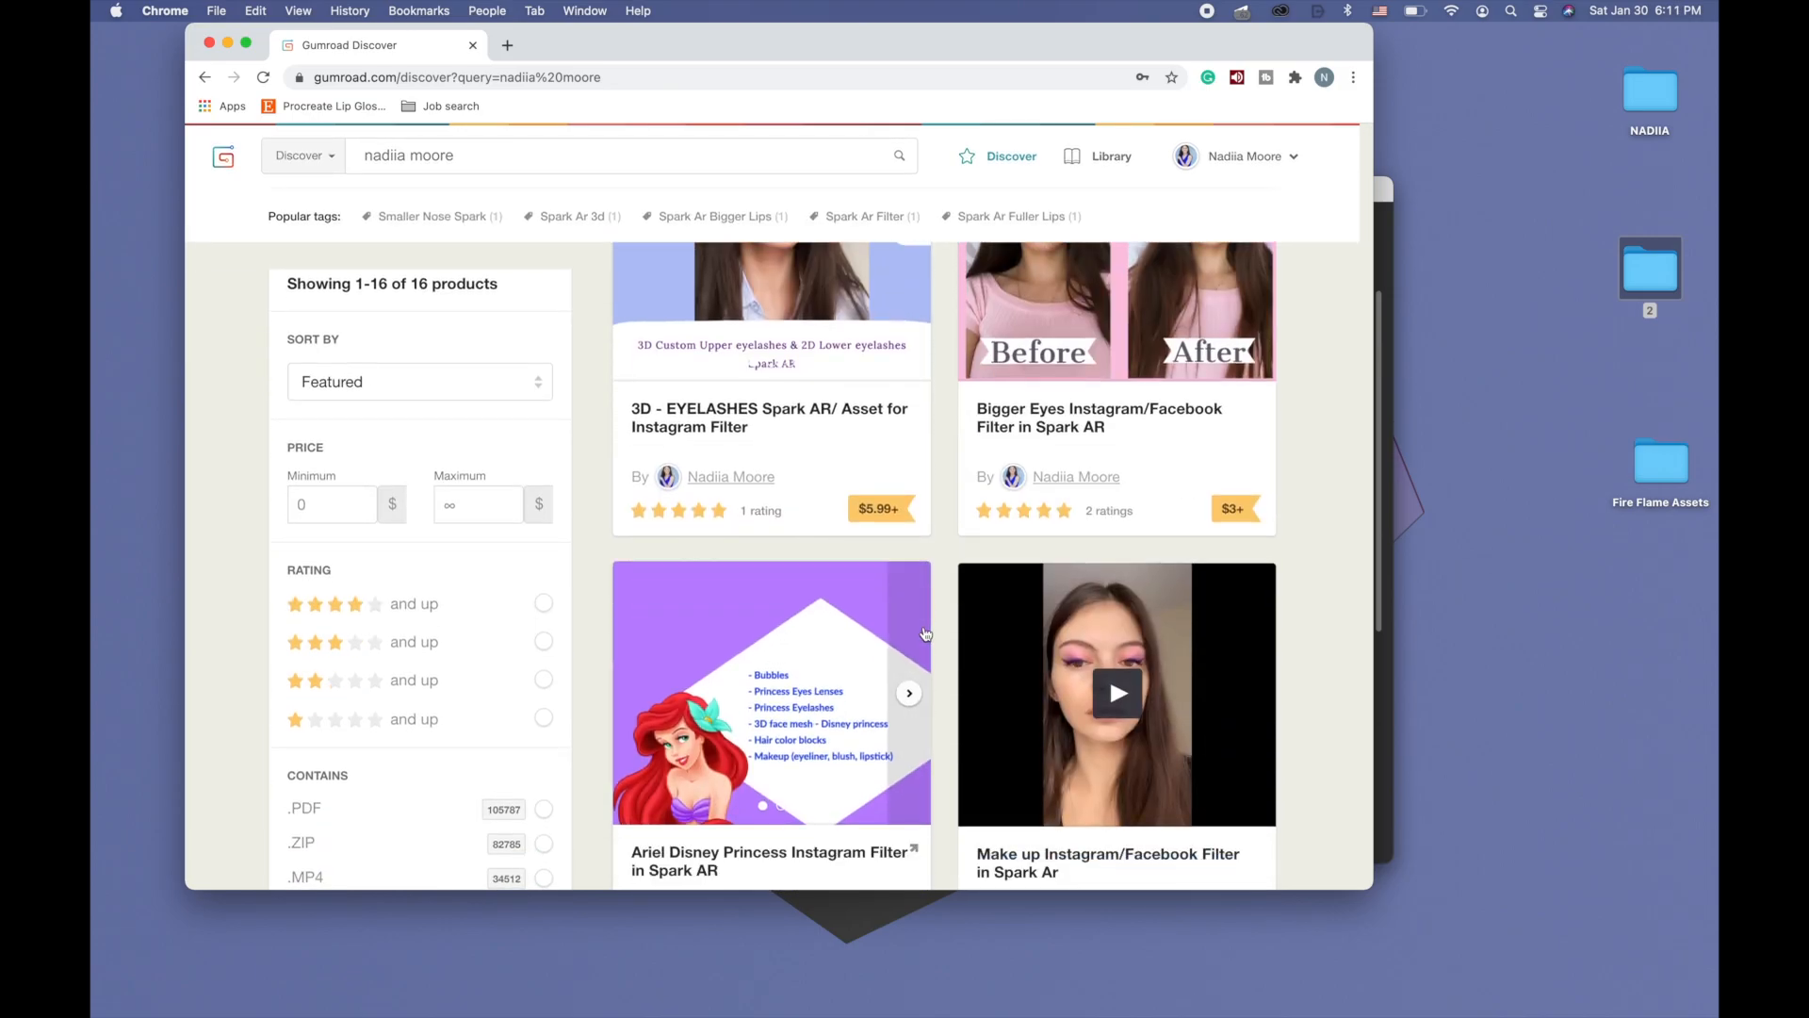
scroll("down", 3)
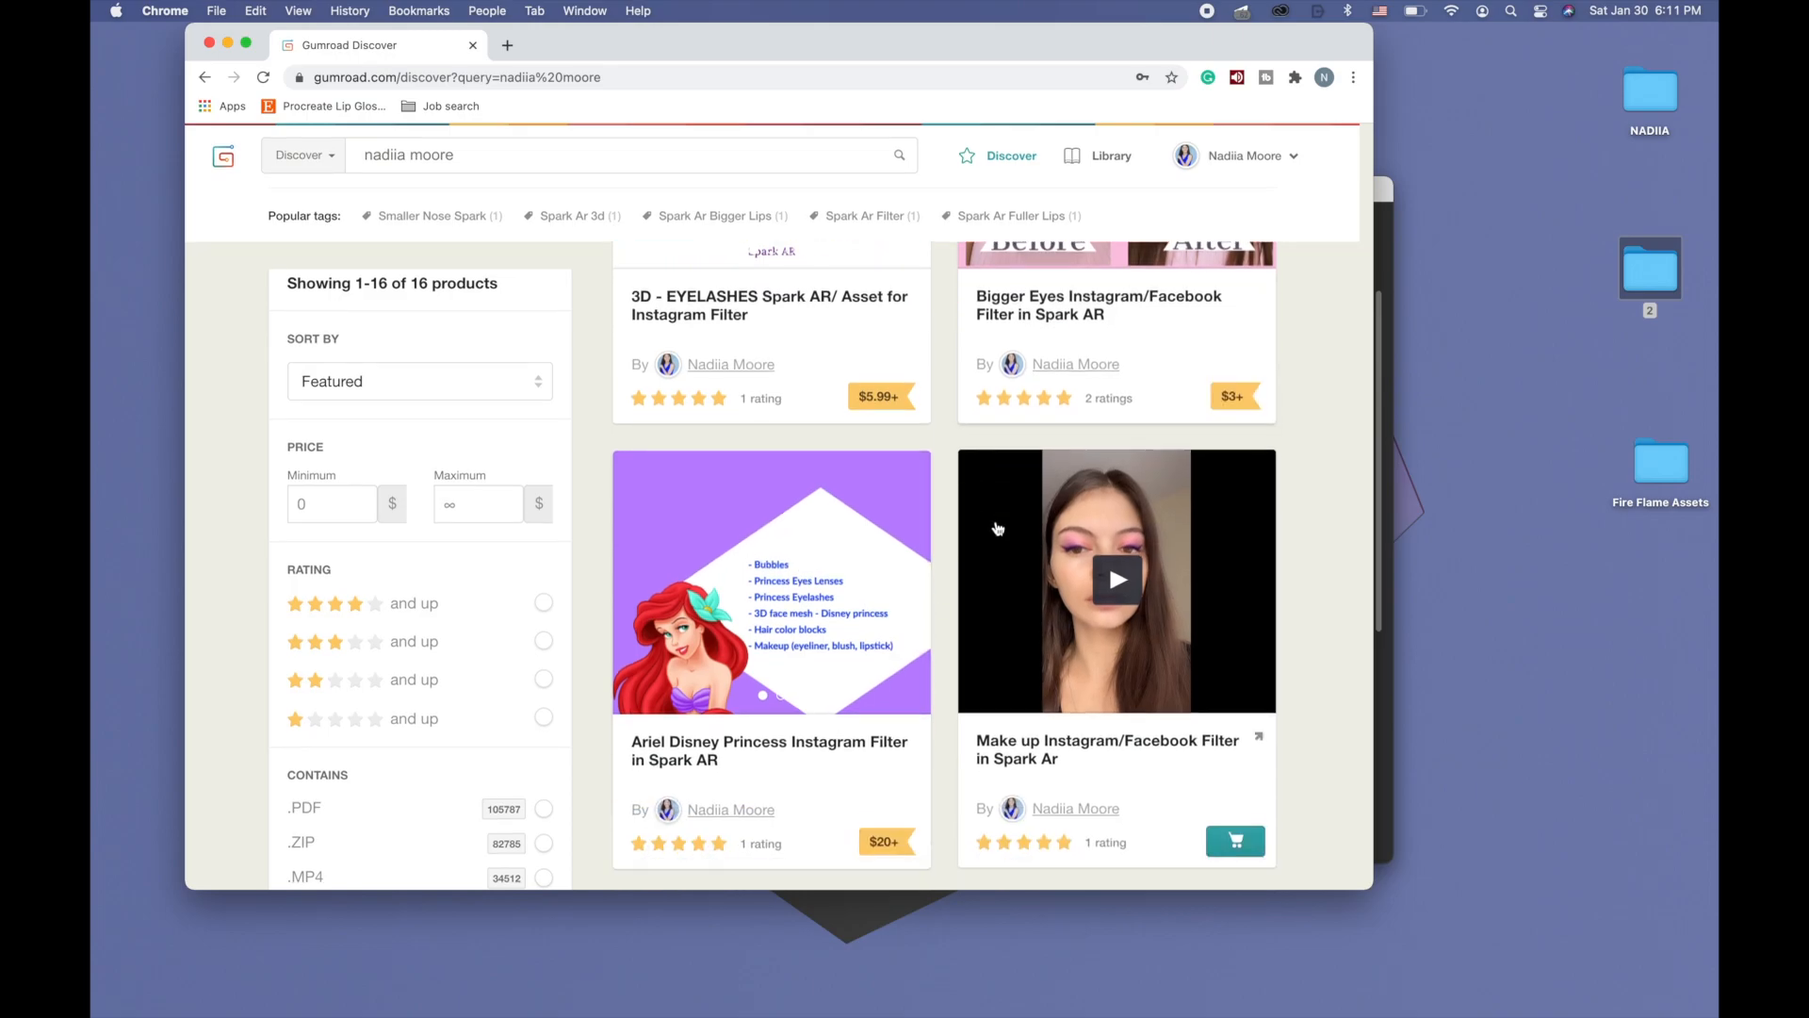
scroll("down", 3)
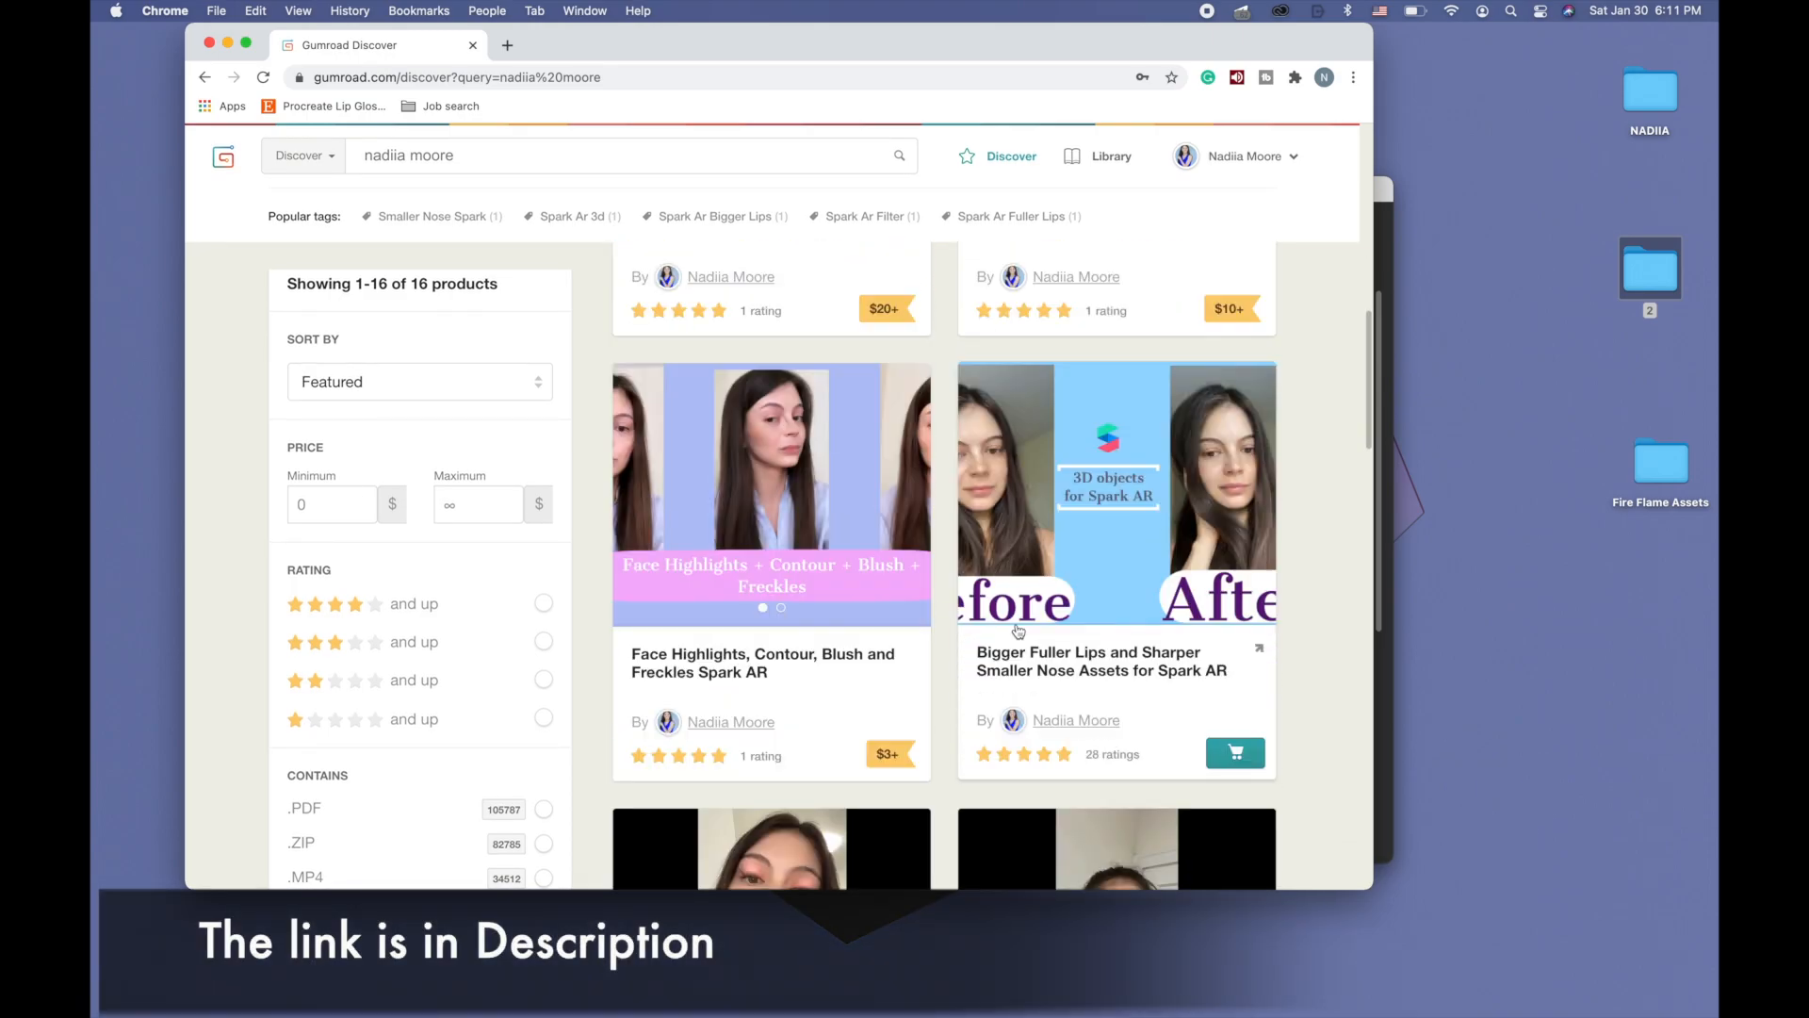
scroll("down", 3)
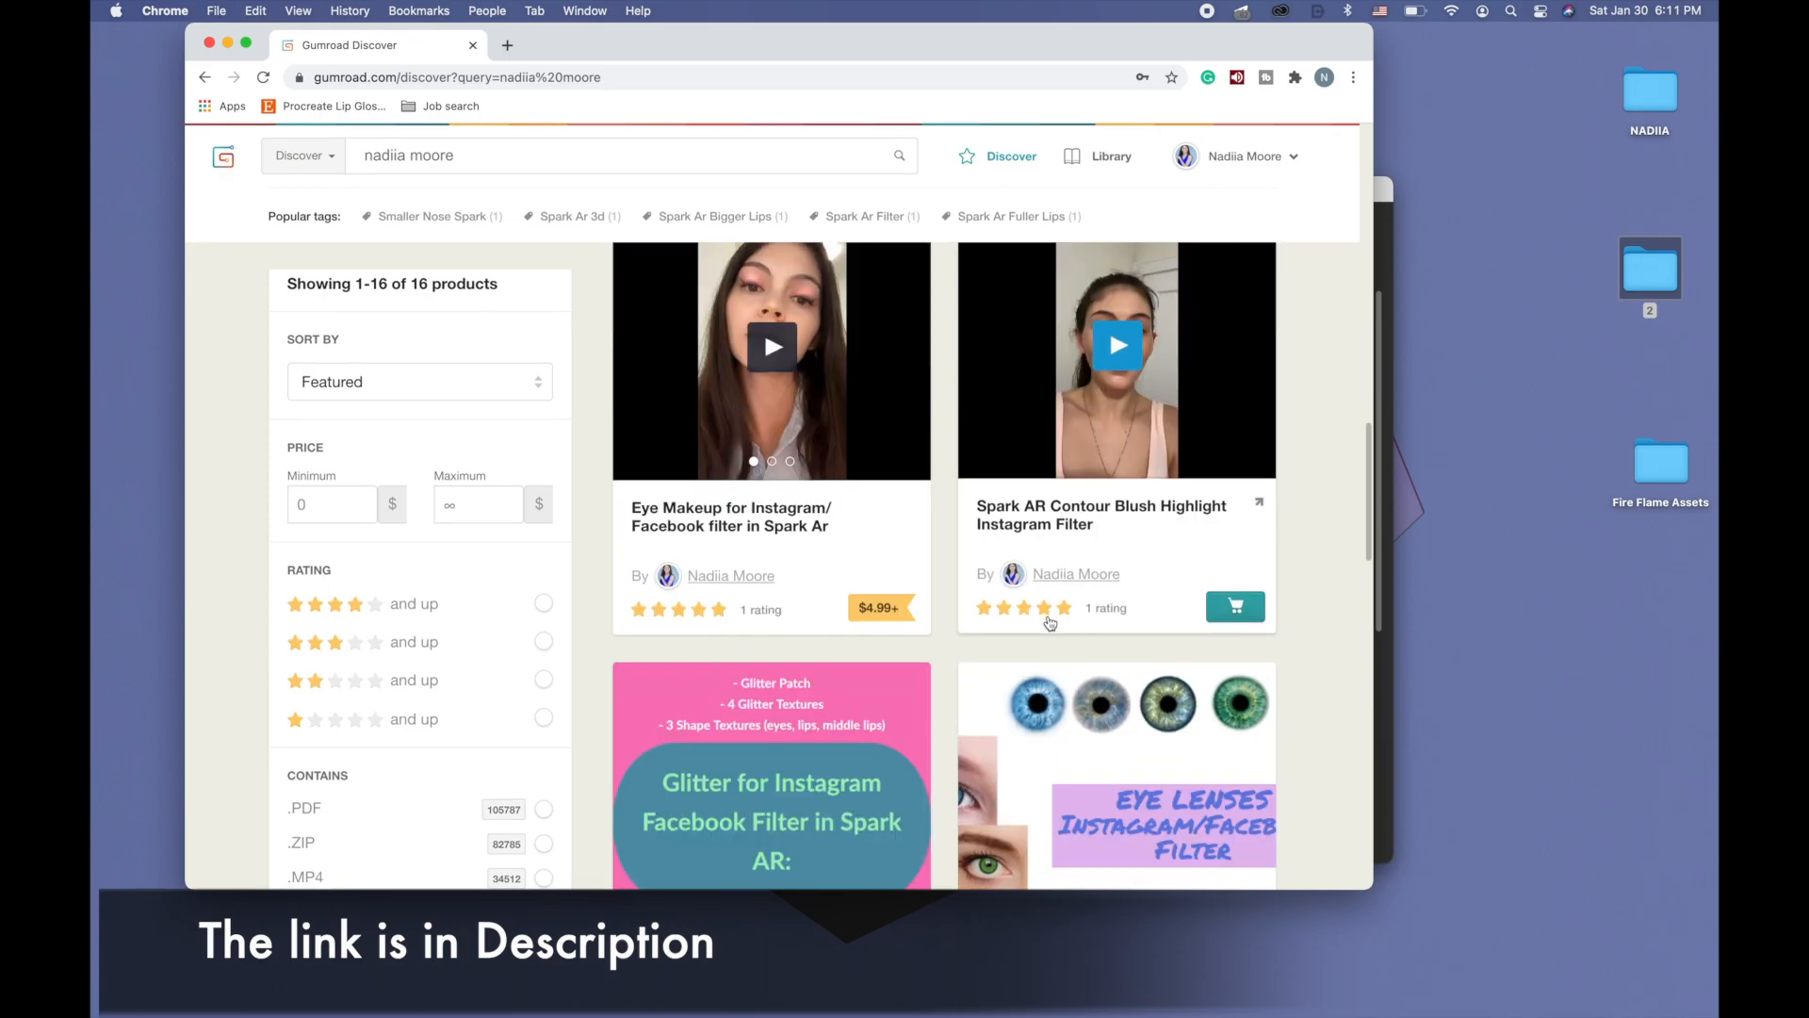
scroll("down", 3)
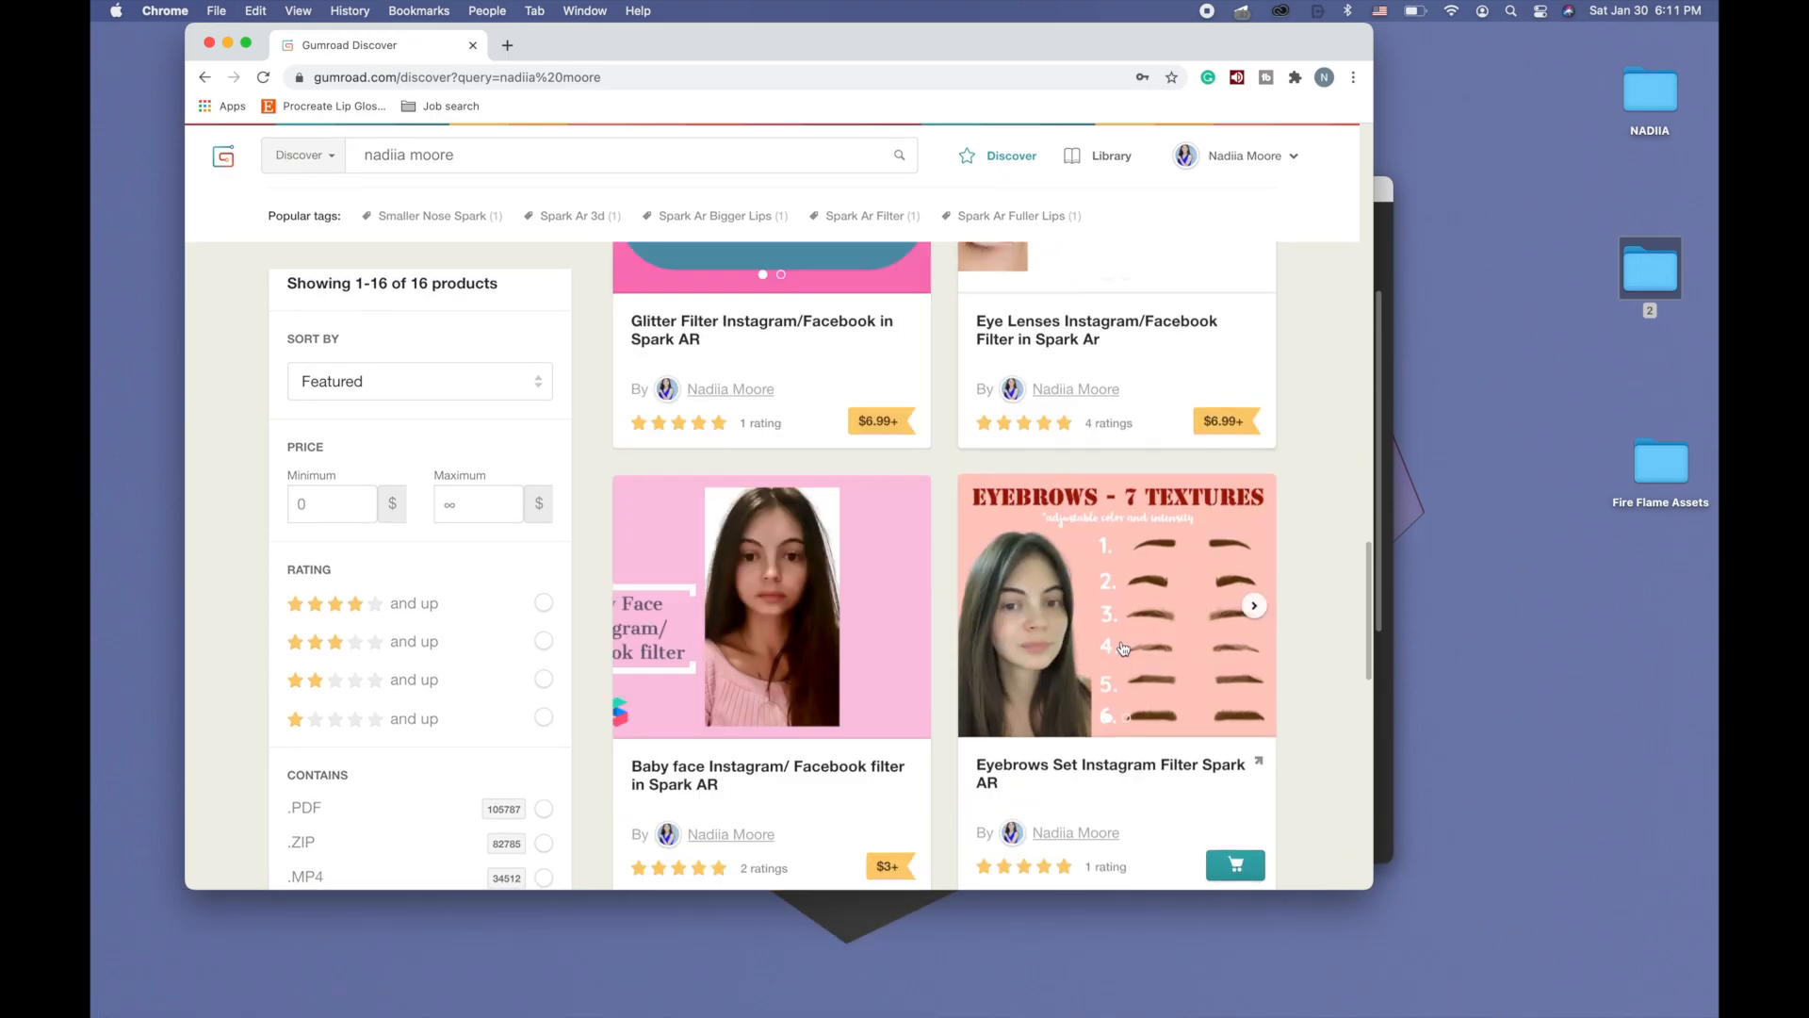
scroll("down", 3)
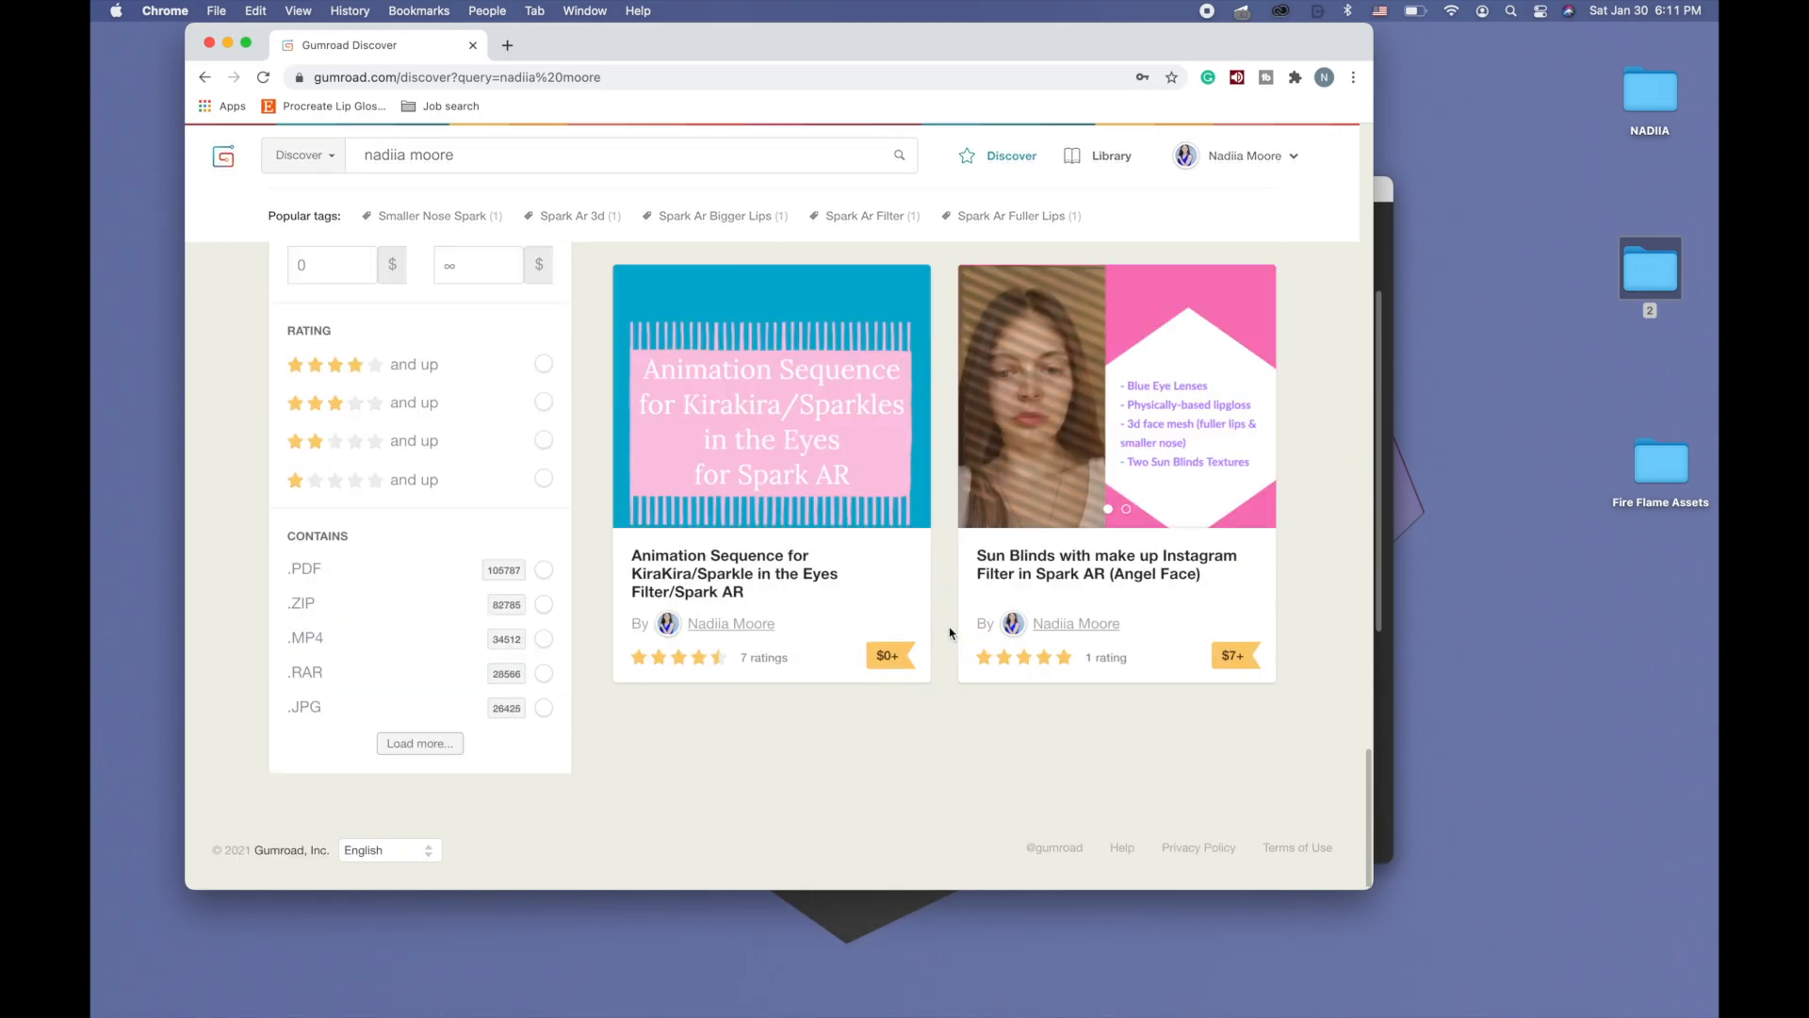
scroll("up", 3)
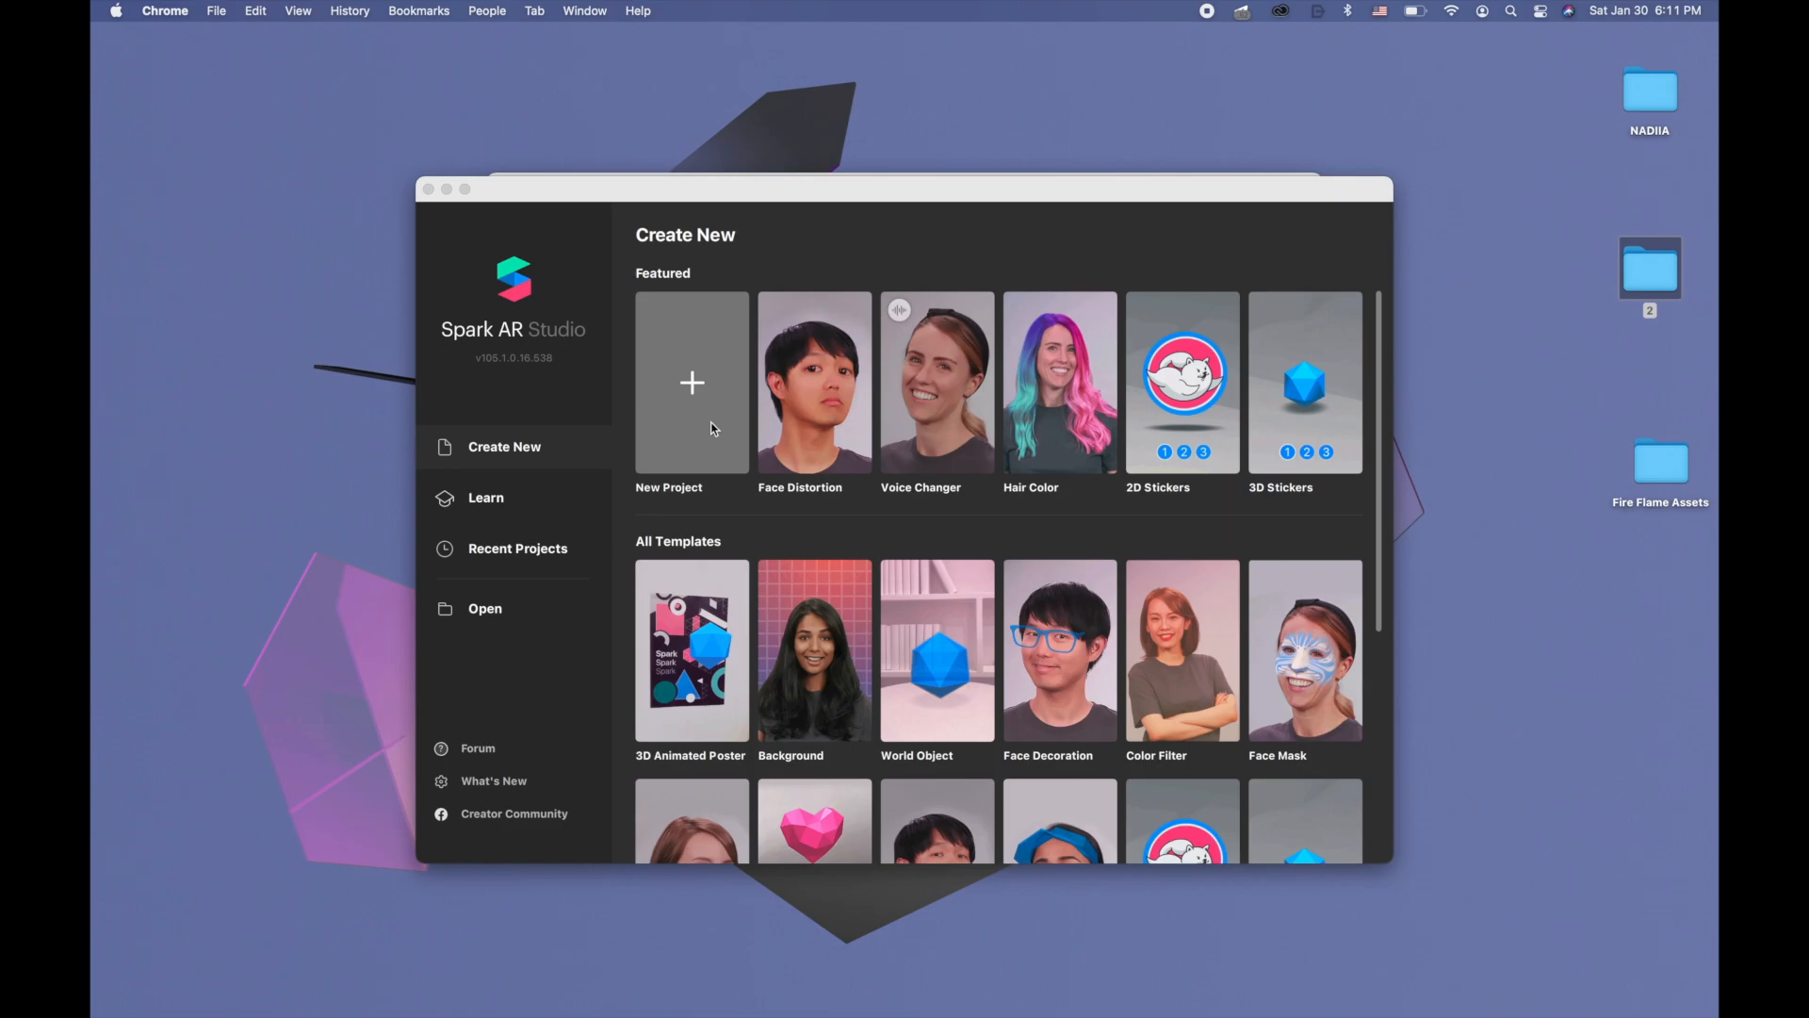
Start a new blank project and bring in the Fire Flame Assets folder contents
left_click(691, 383)
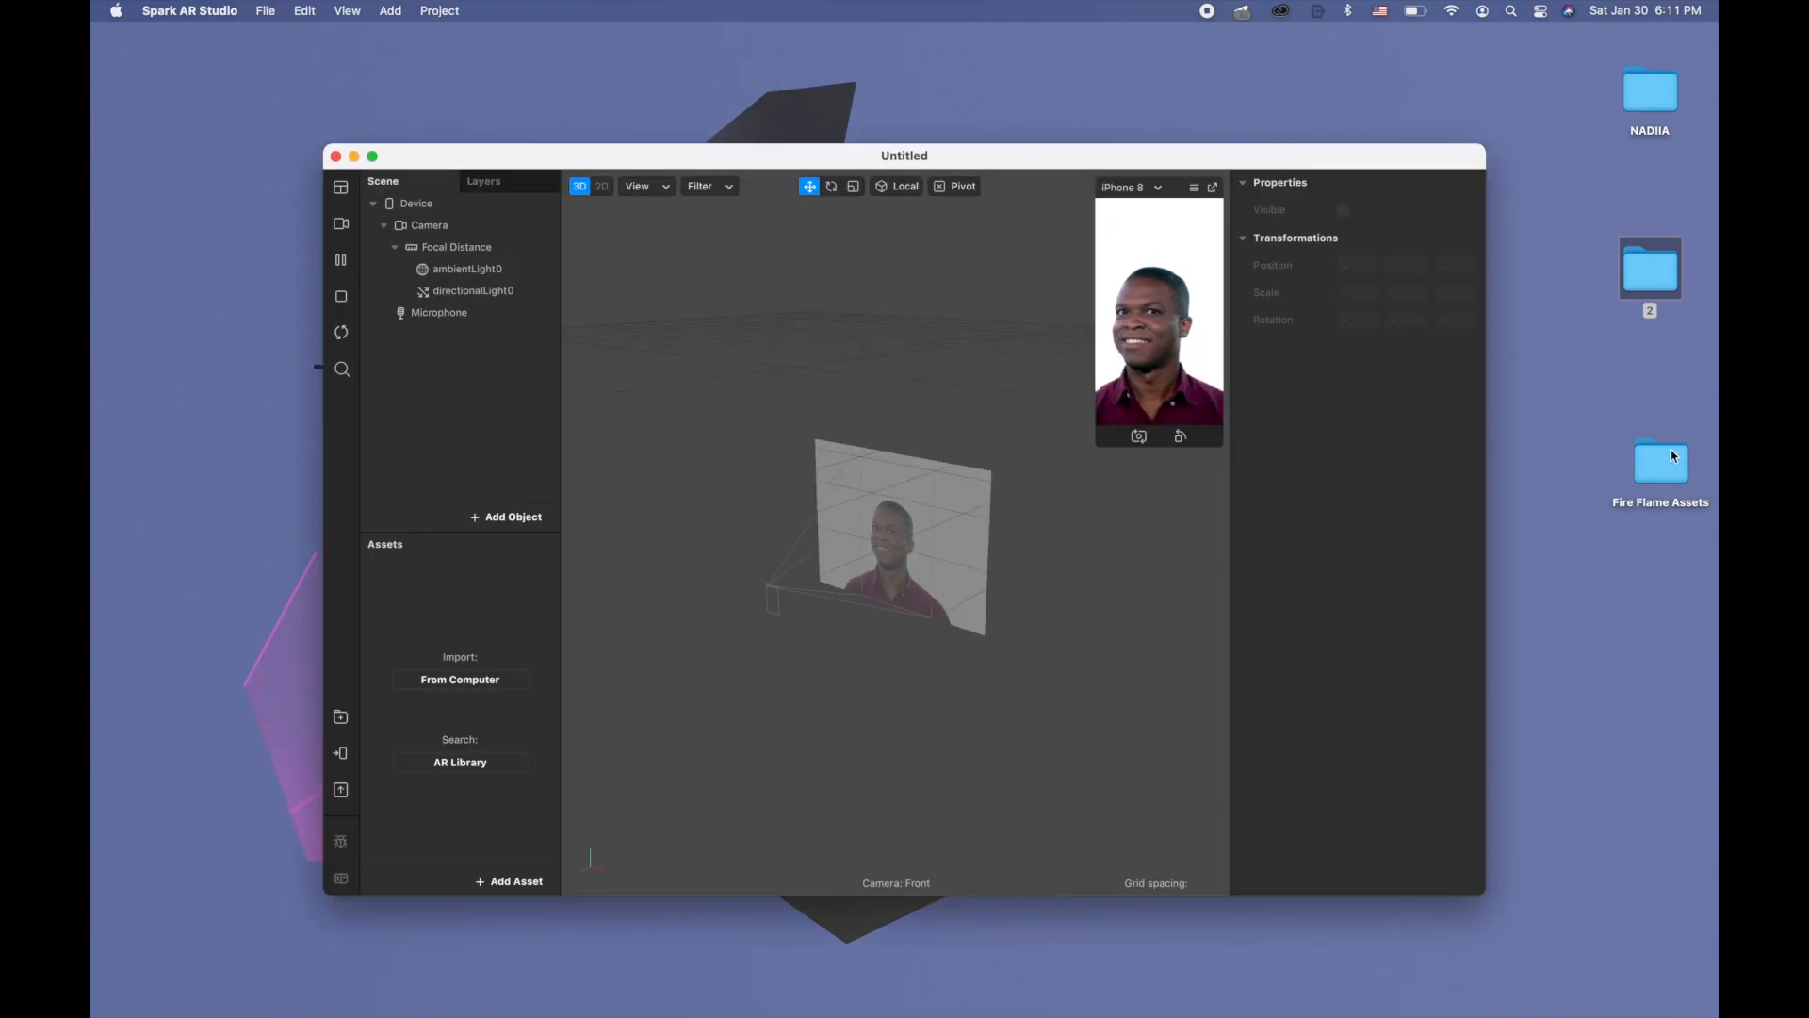
double_click(1658, 462)
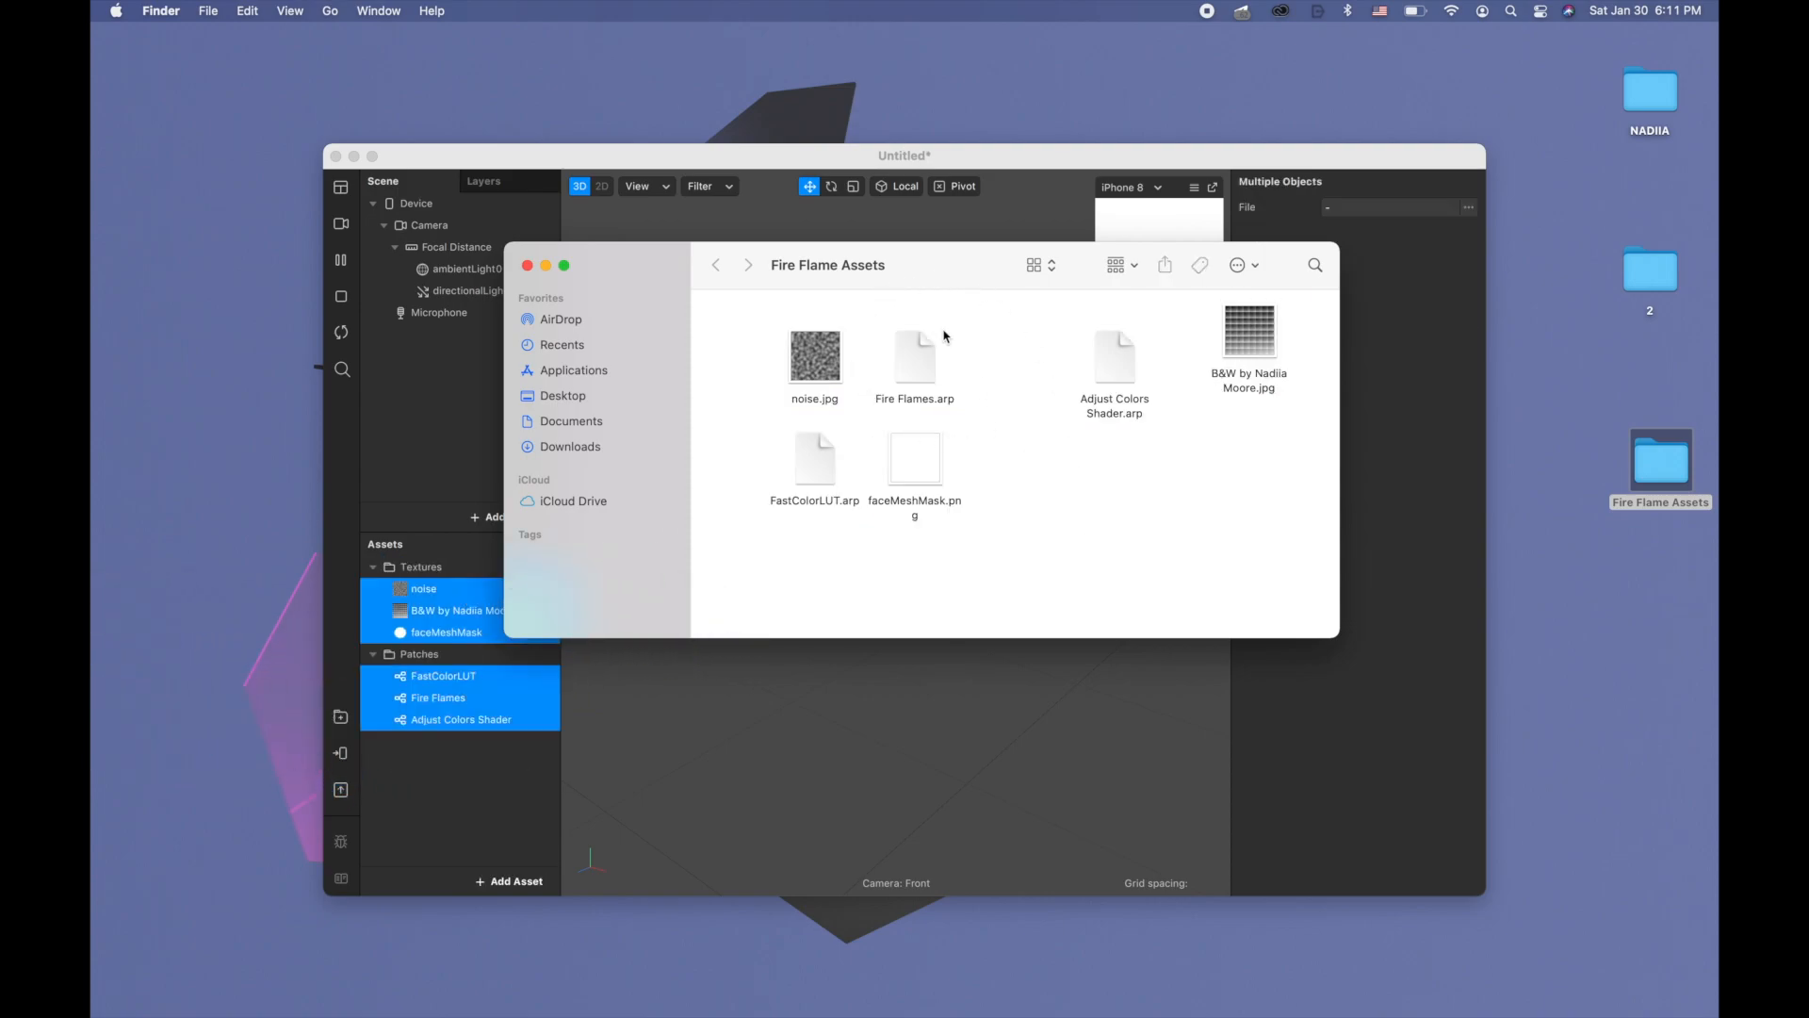
mouse_move(904, 403)
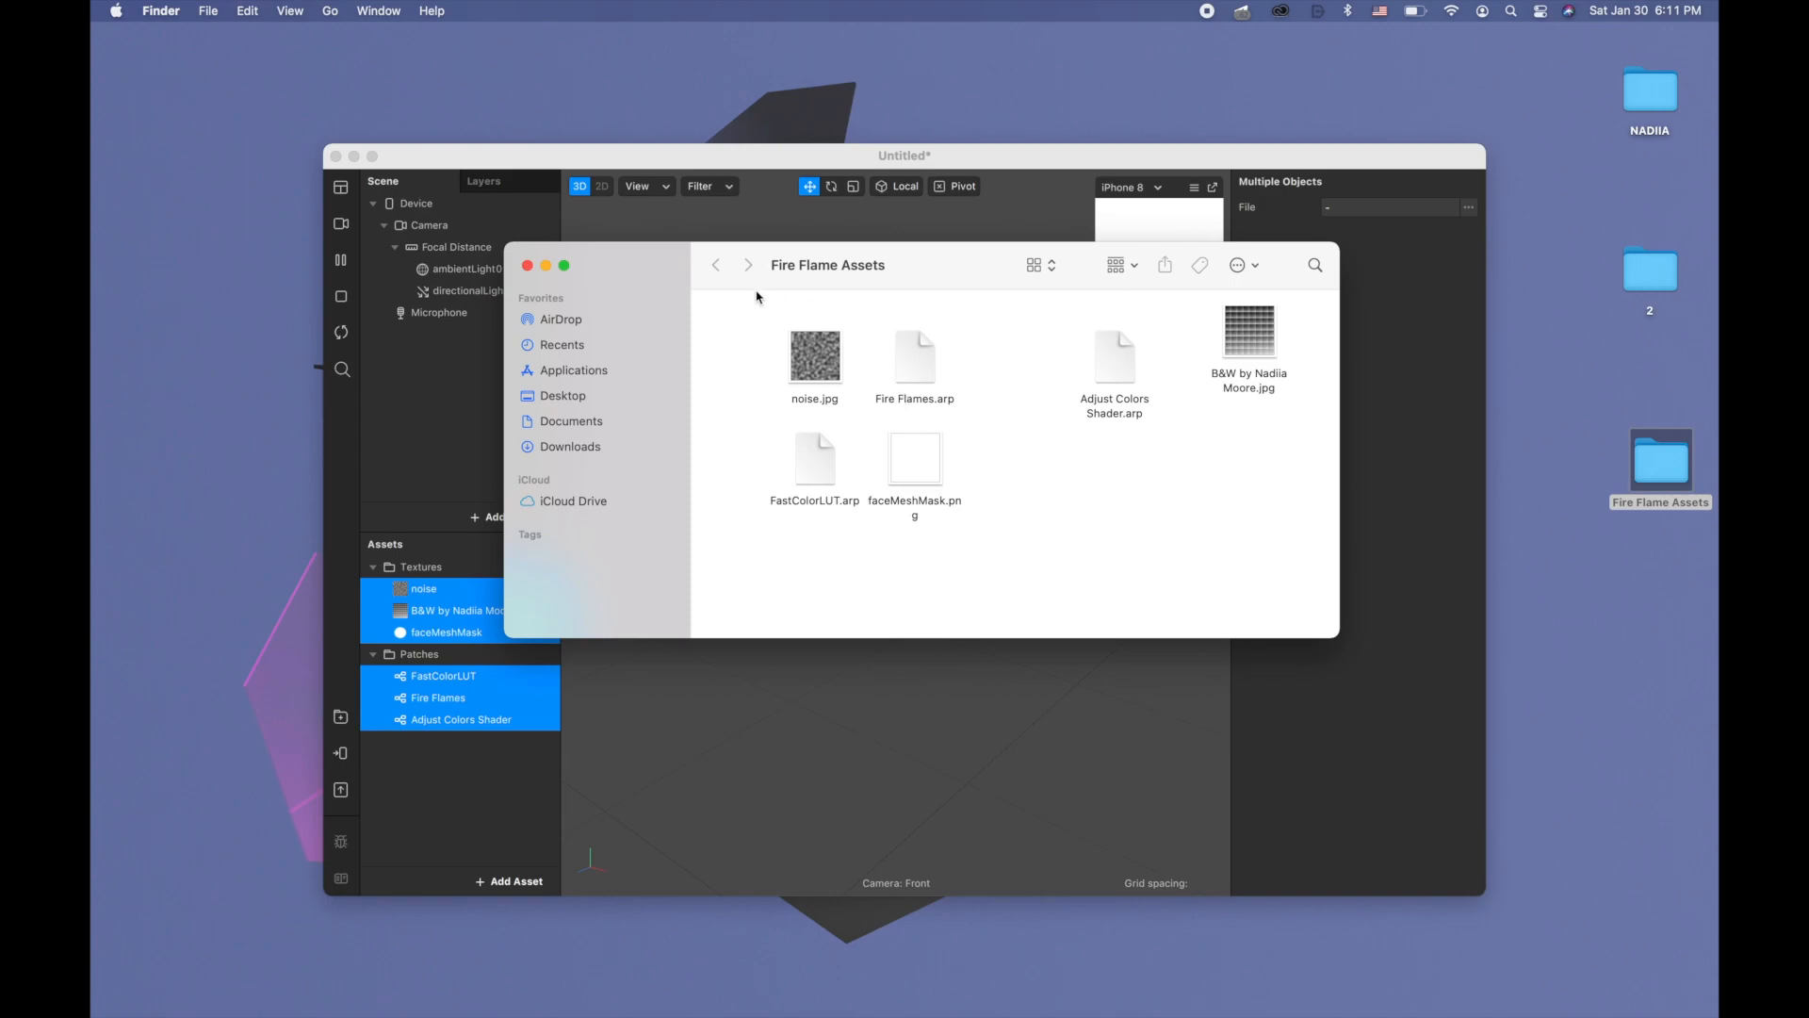
mouse_move(942, 409)
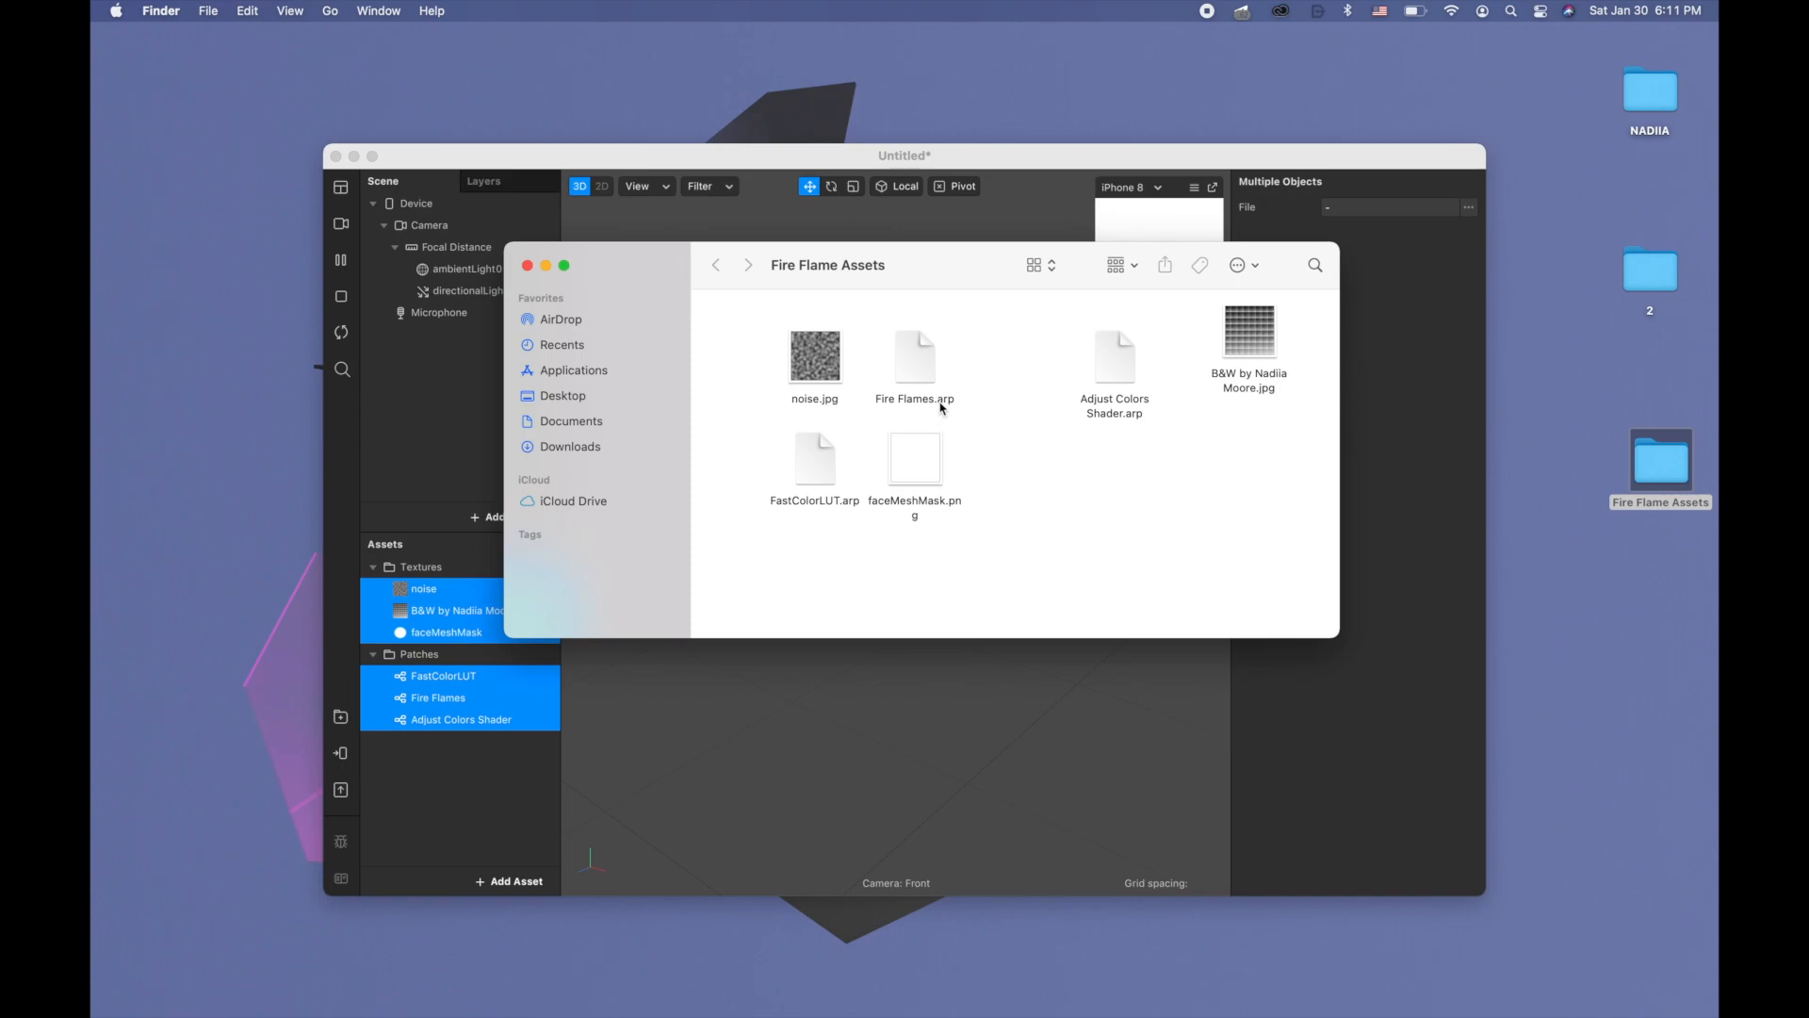
mouse_move(558, 283)
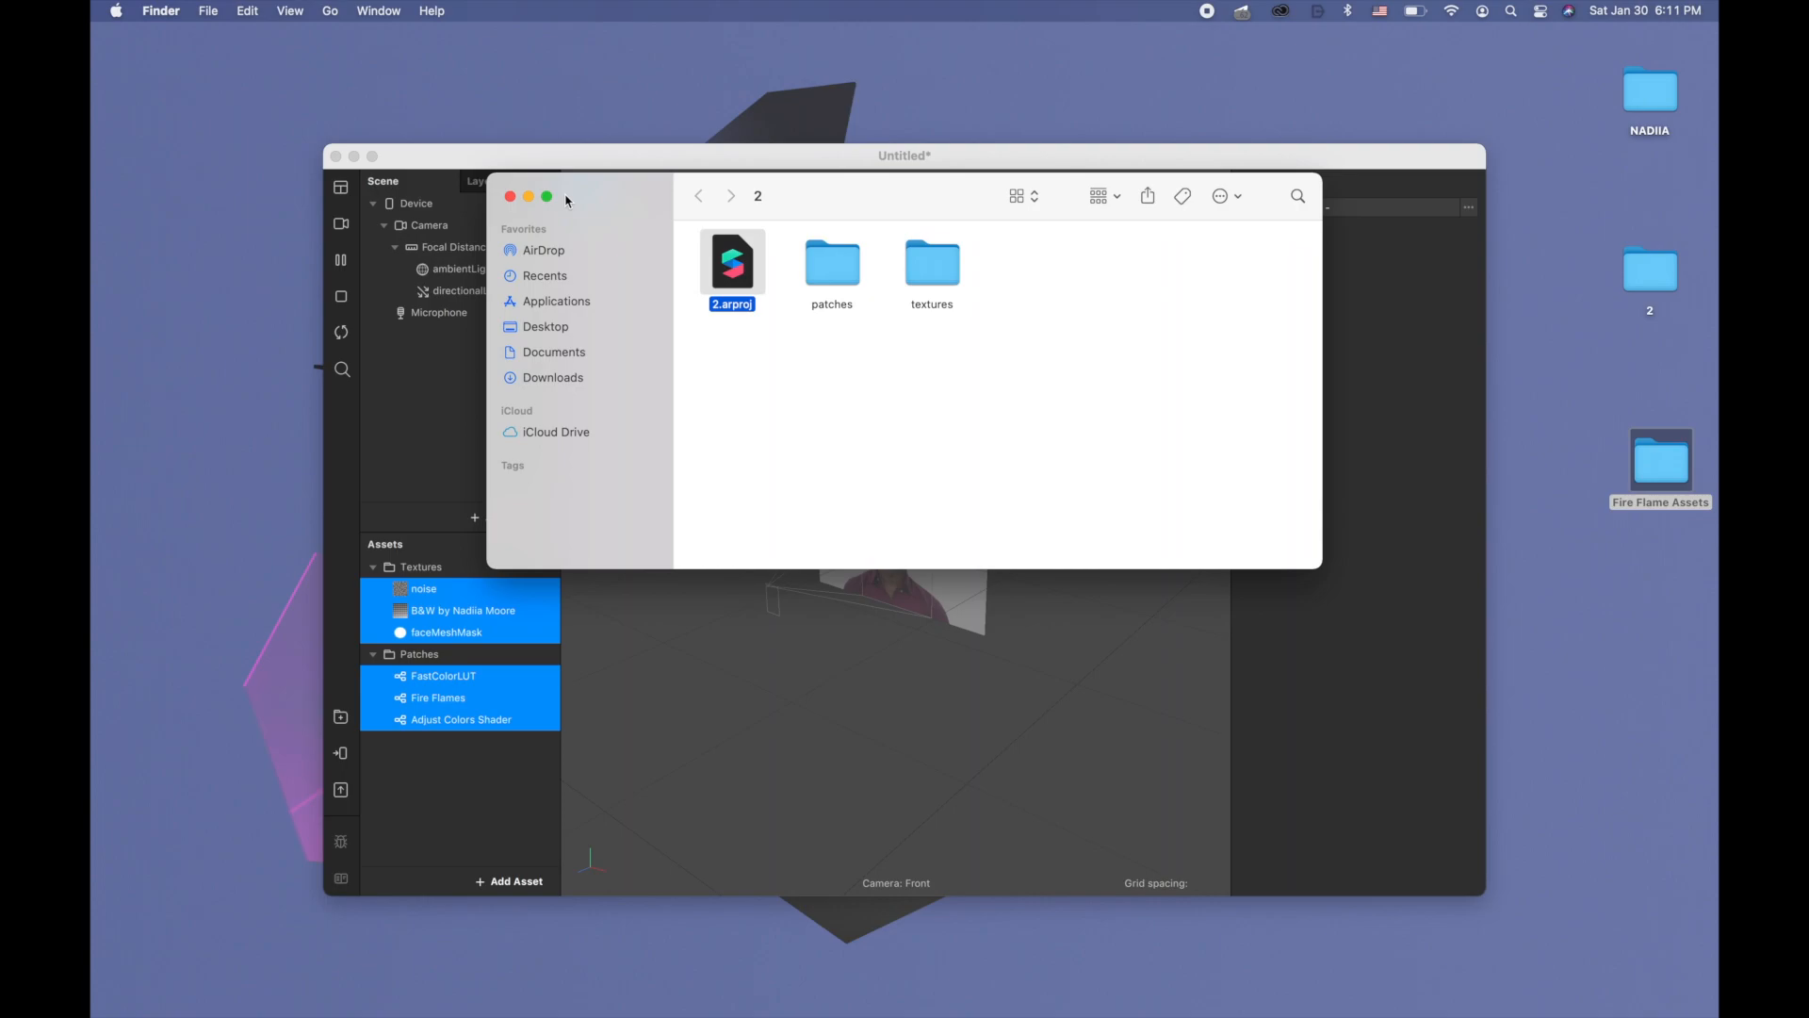
Set the noise, B&W LUT and faceMeshMask textures to No compression
left_click(507, 196)
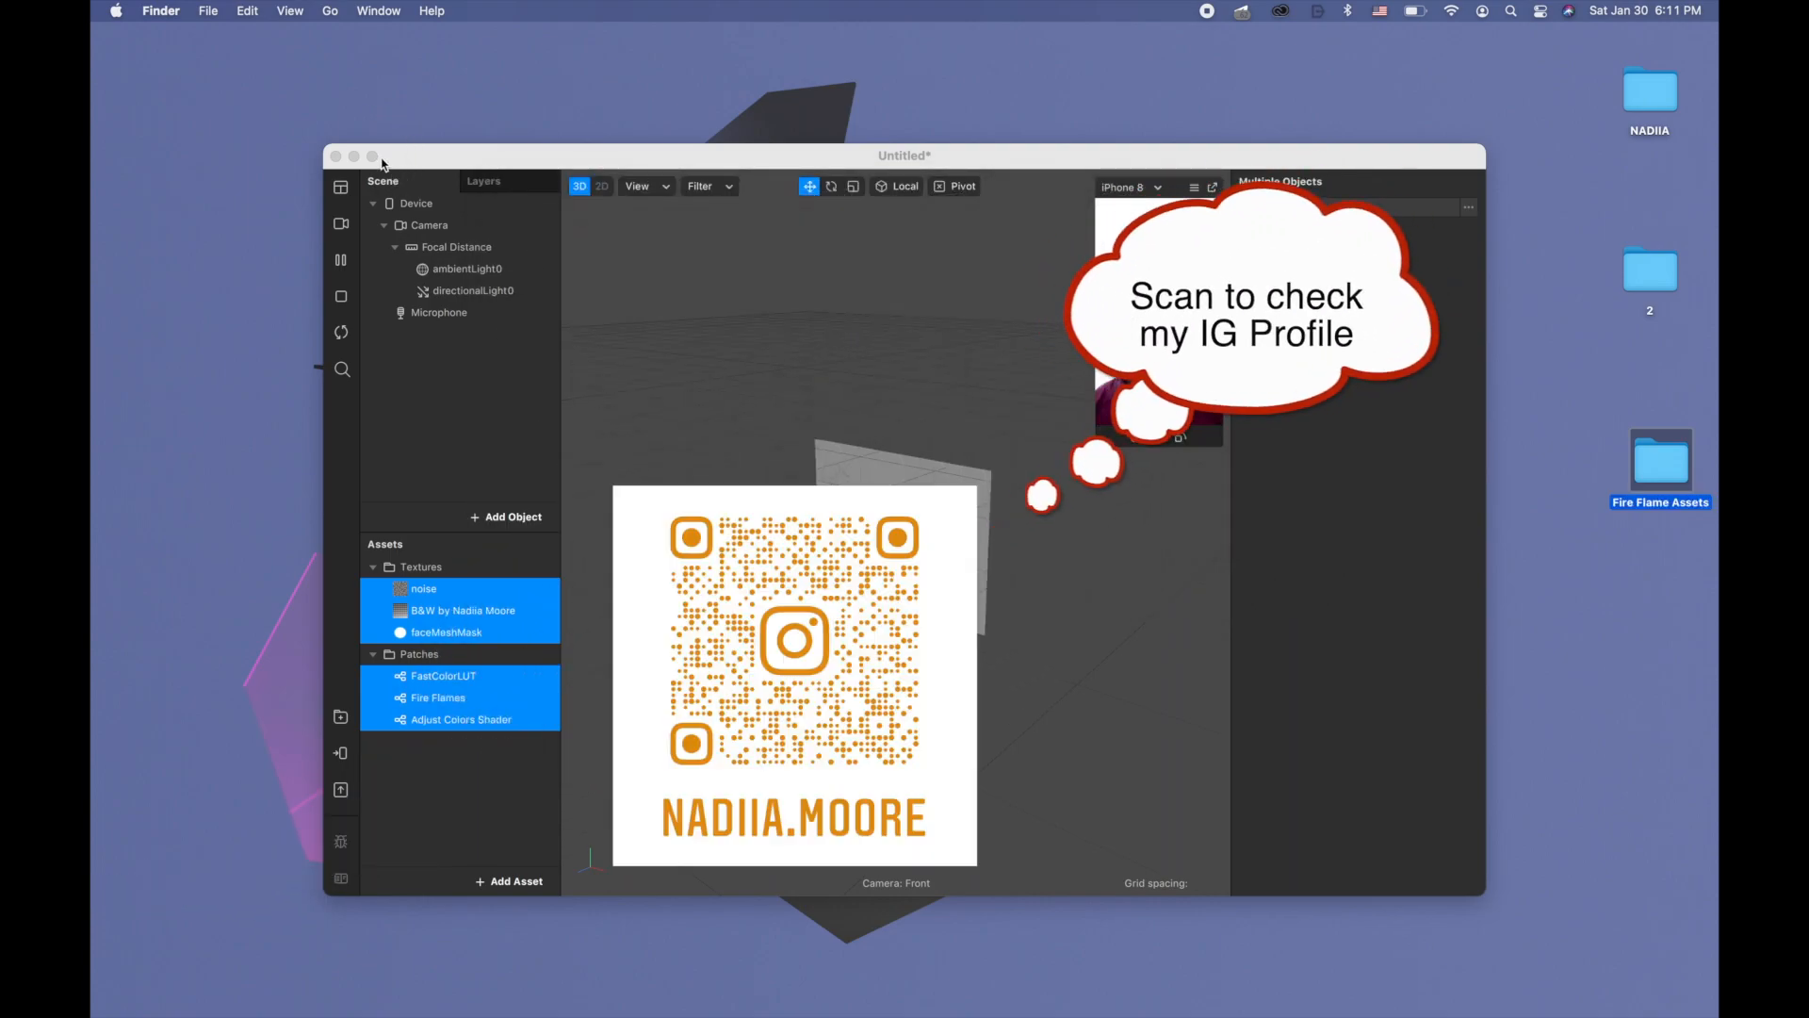
left_click(464, 611)
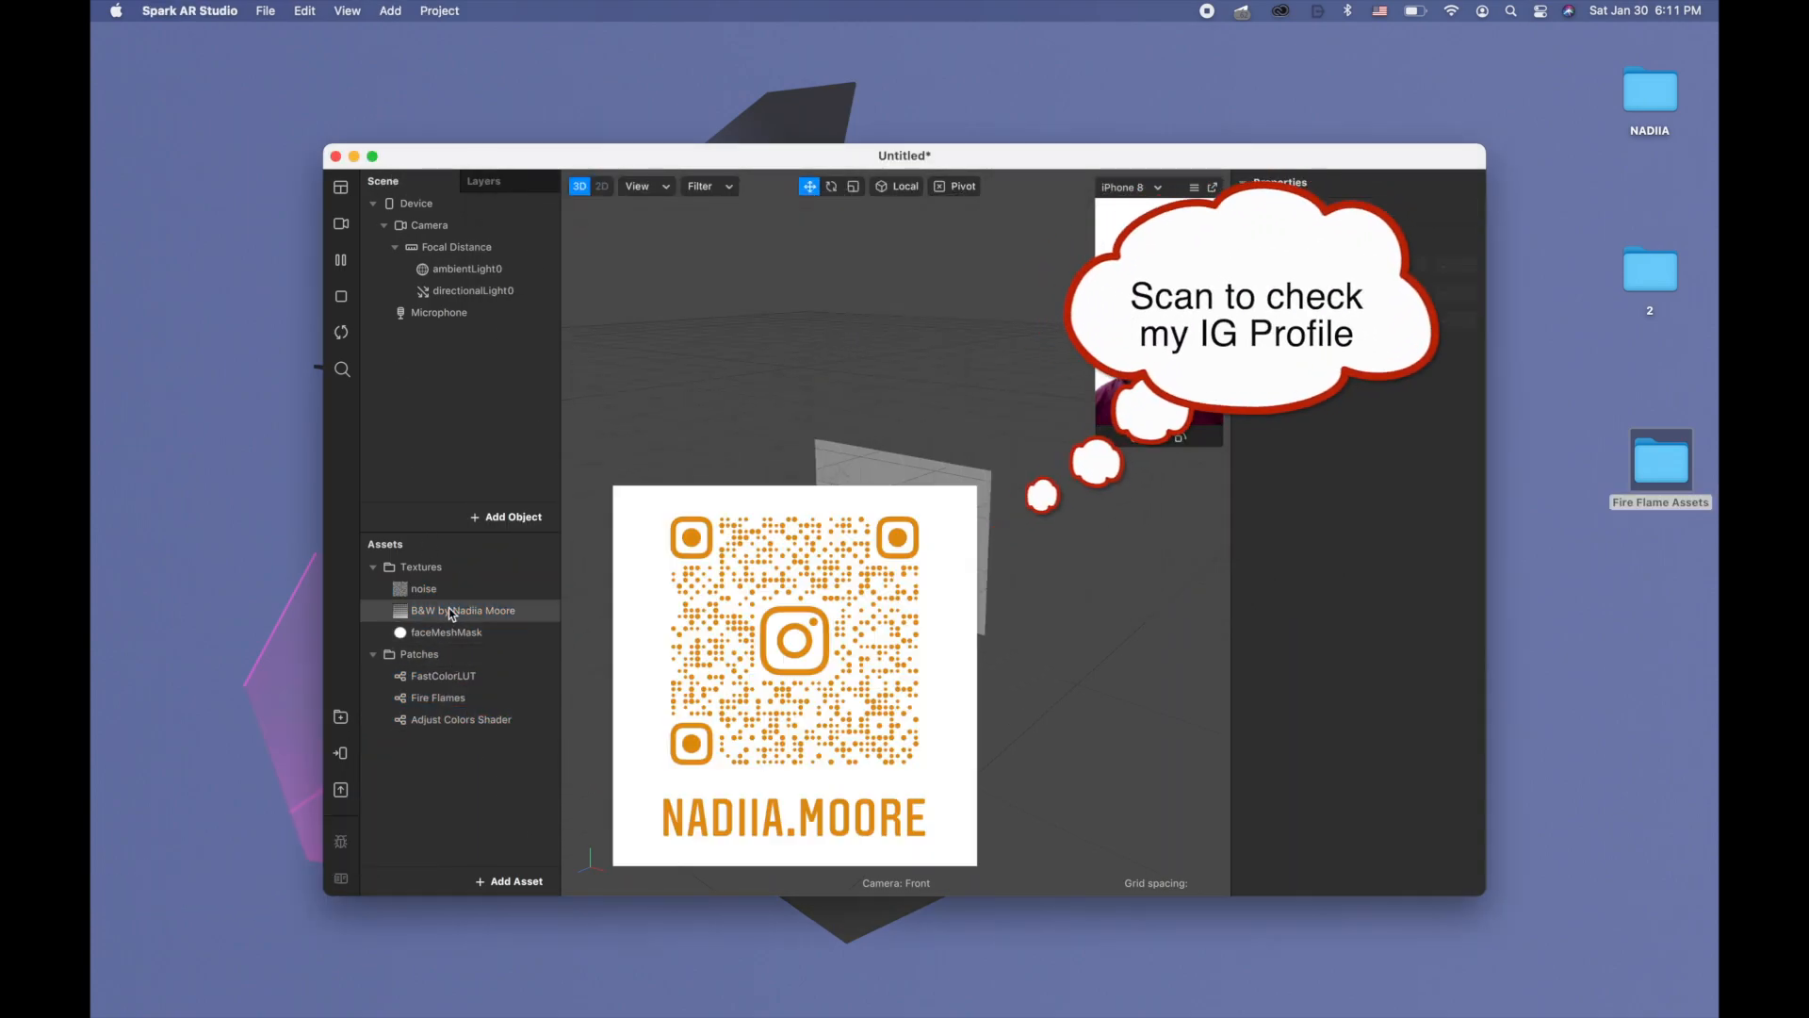
left_click(424, 588)
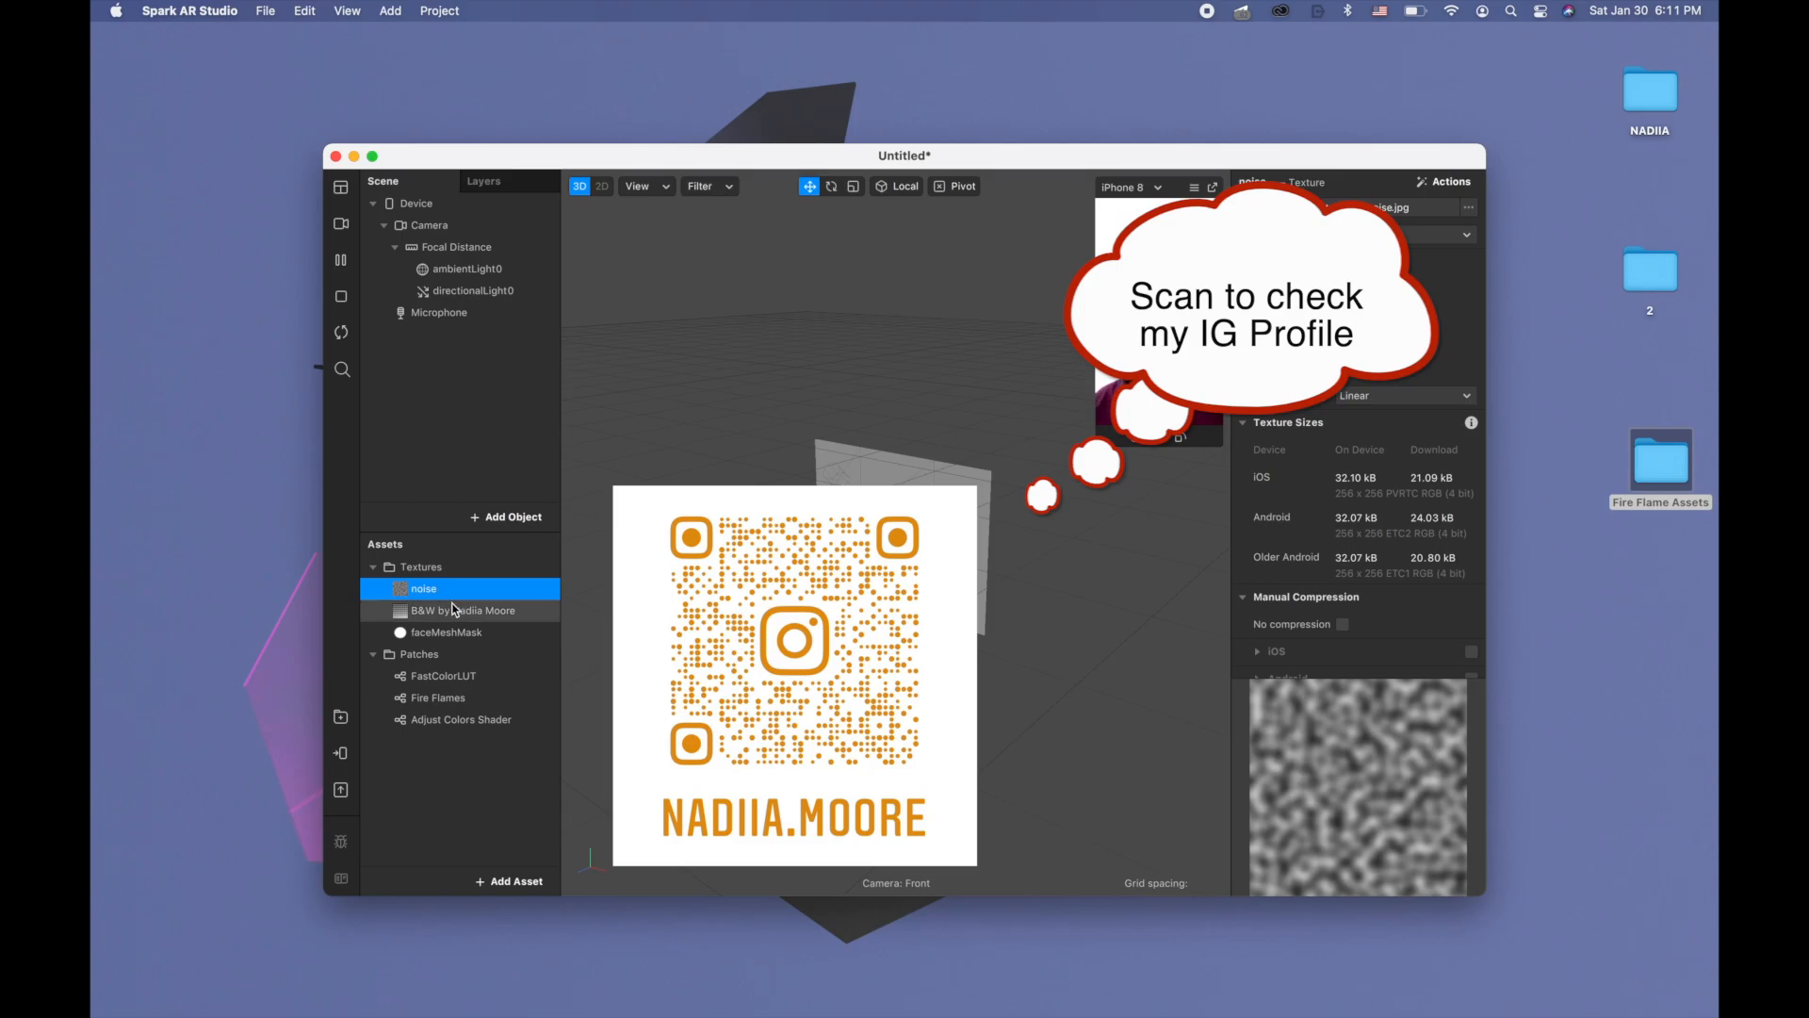
left_click(447, 631)
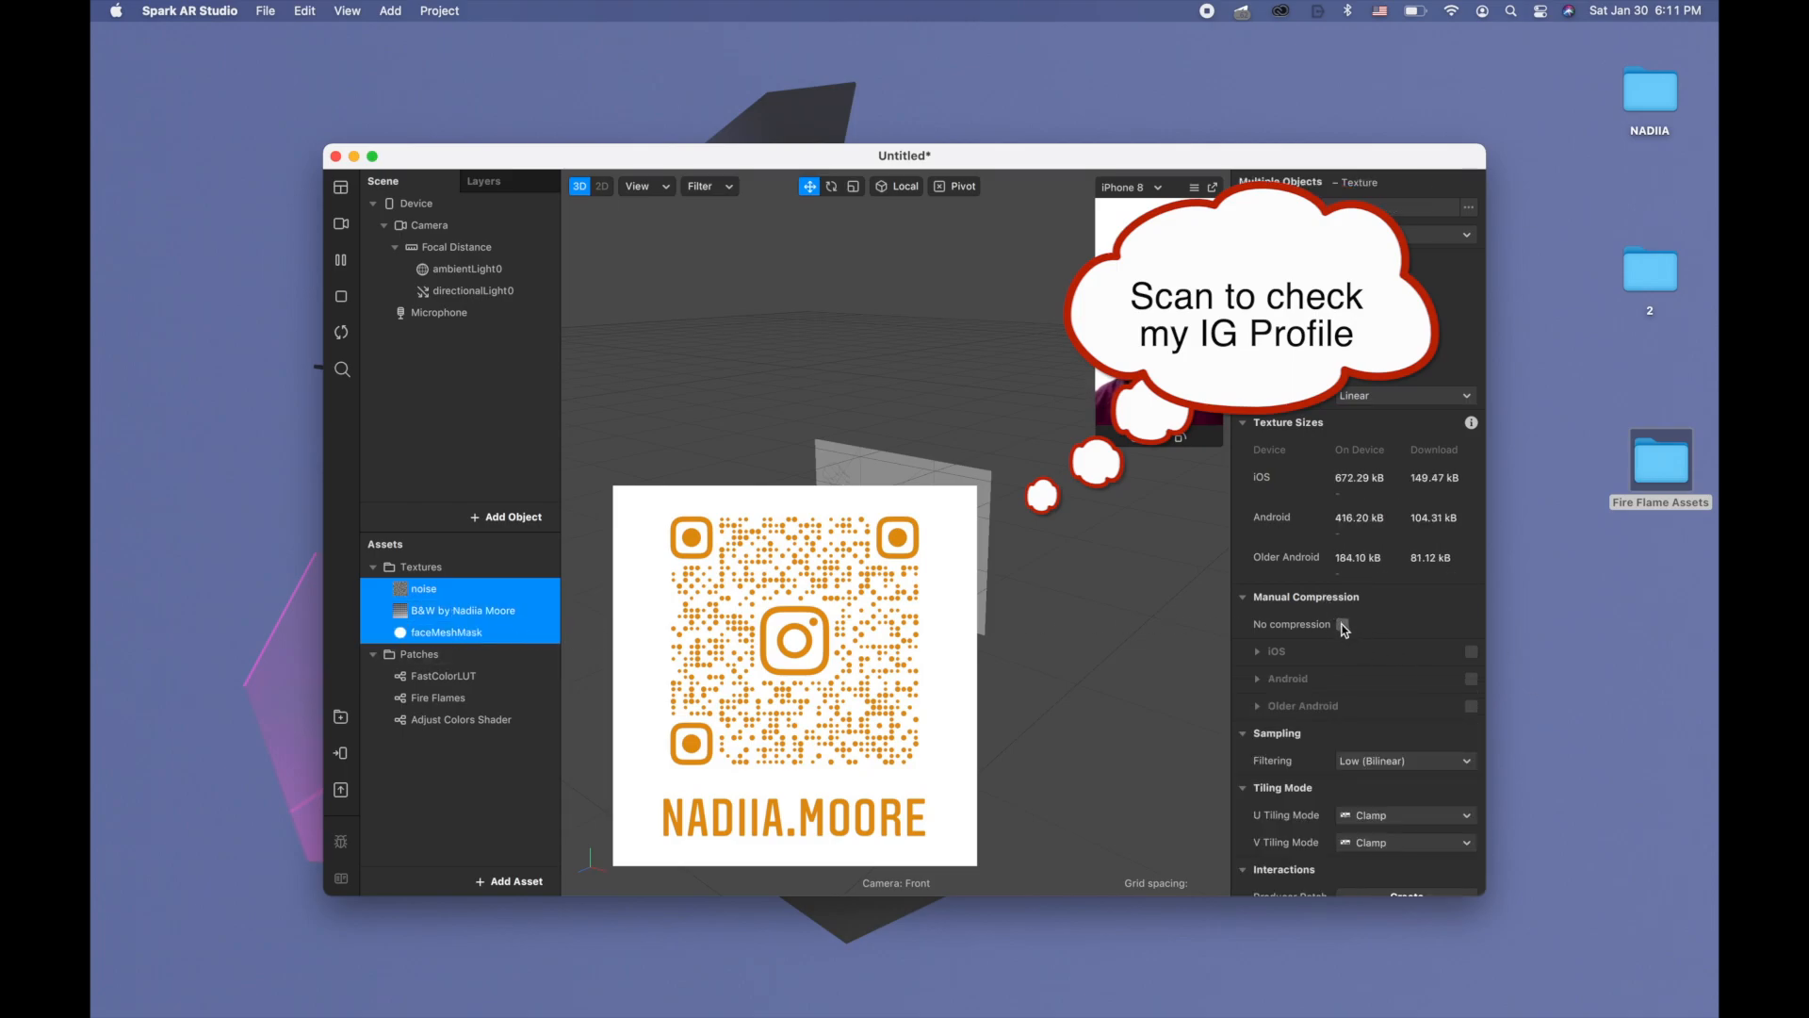
left_click(460, 608)
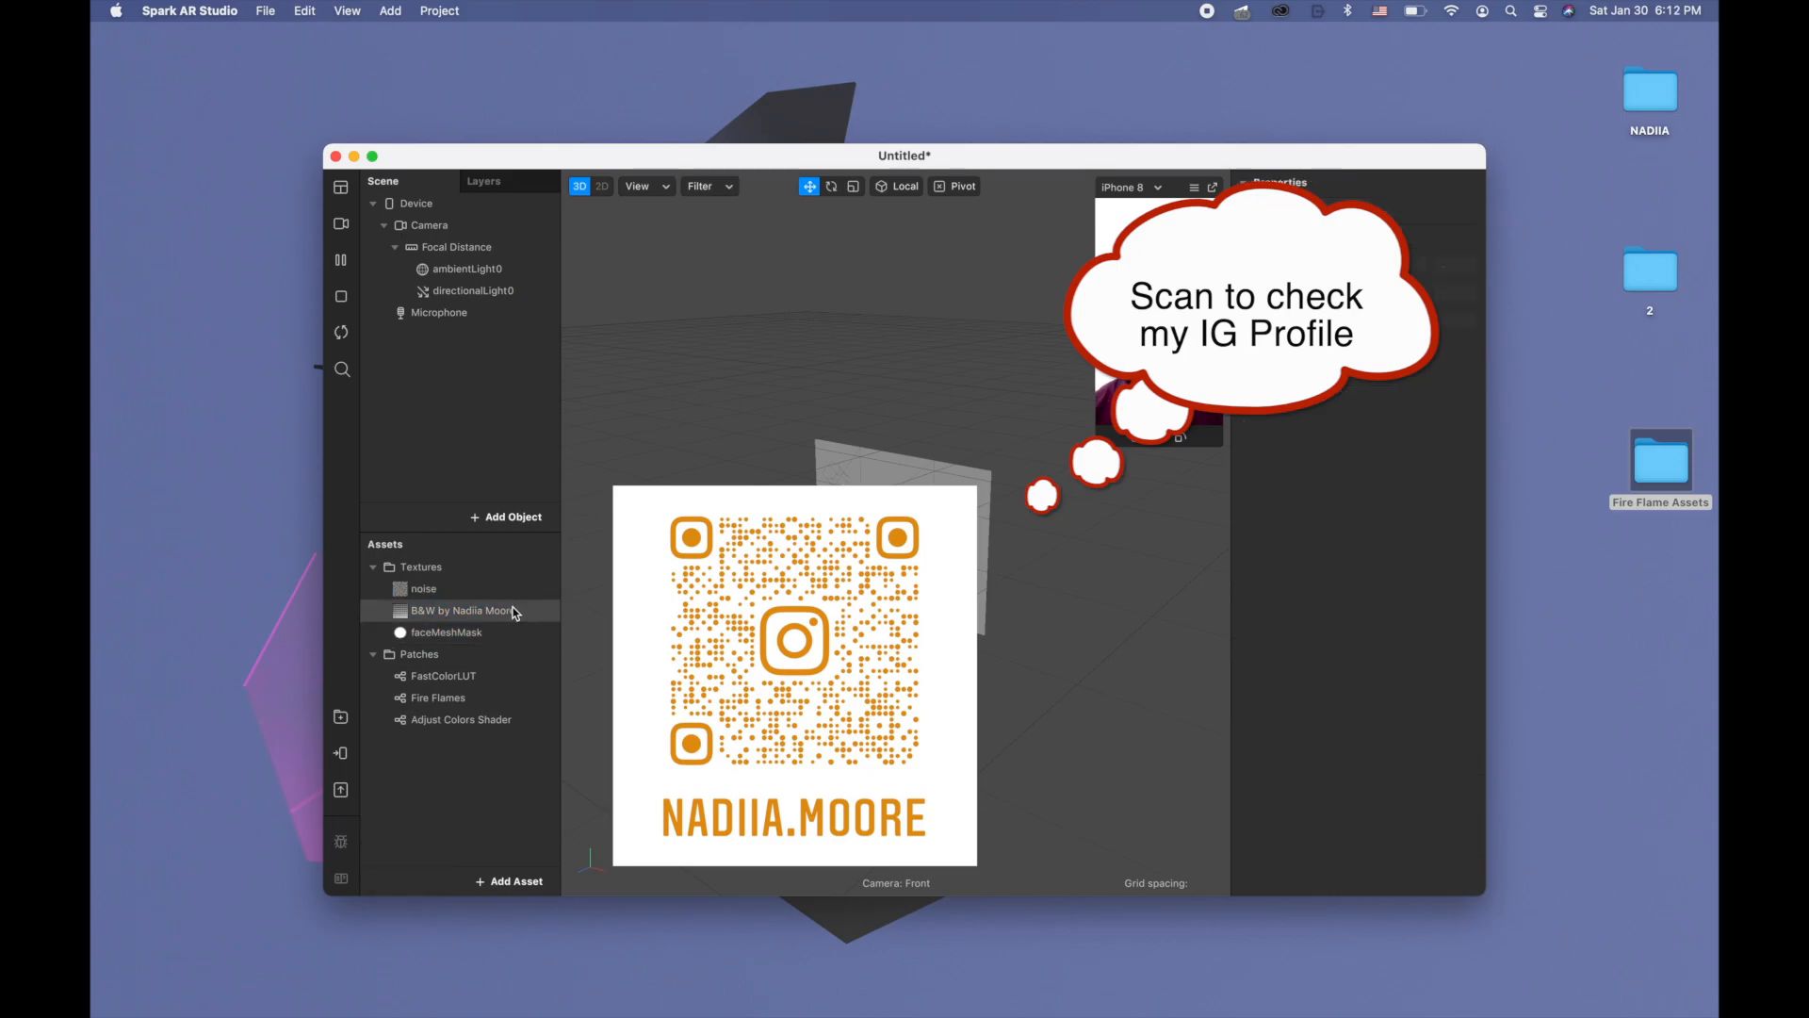
left_click(466, 609)
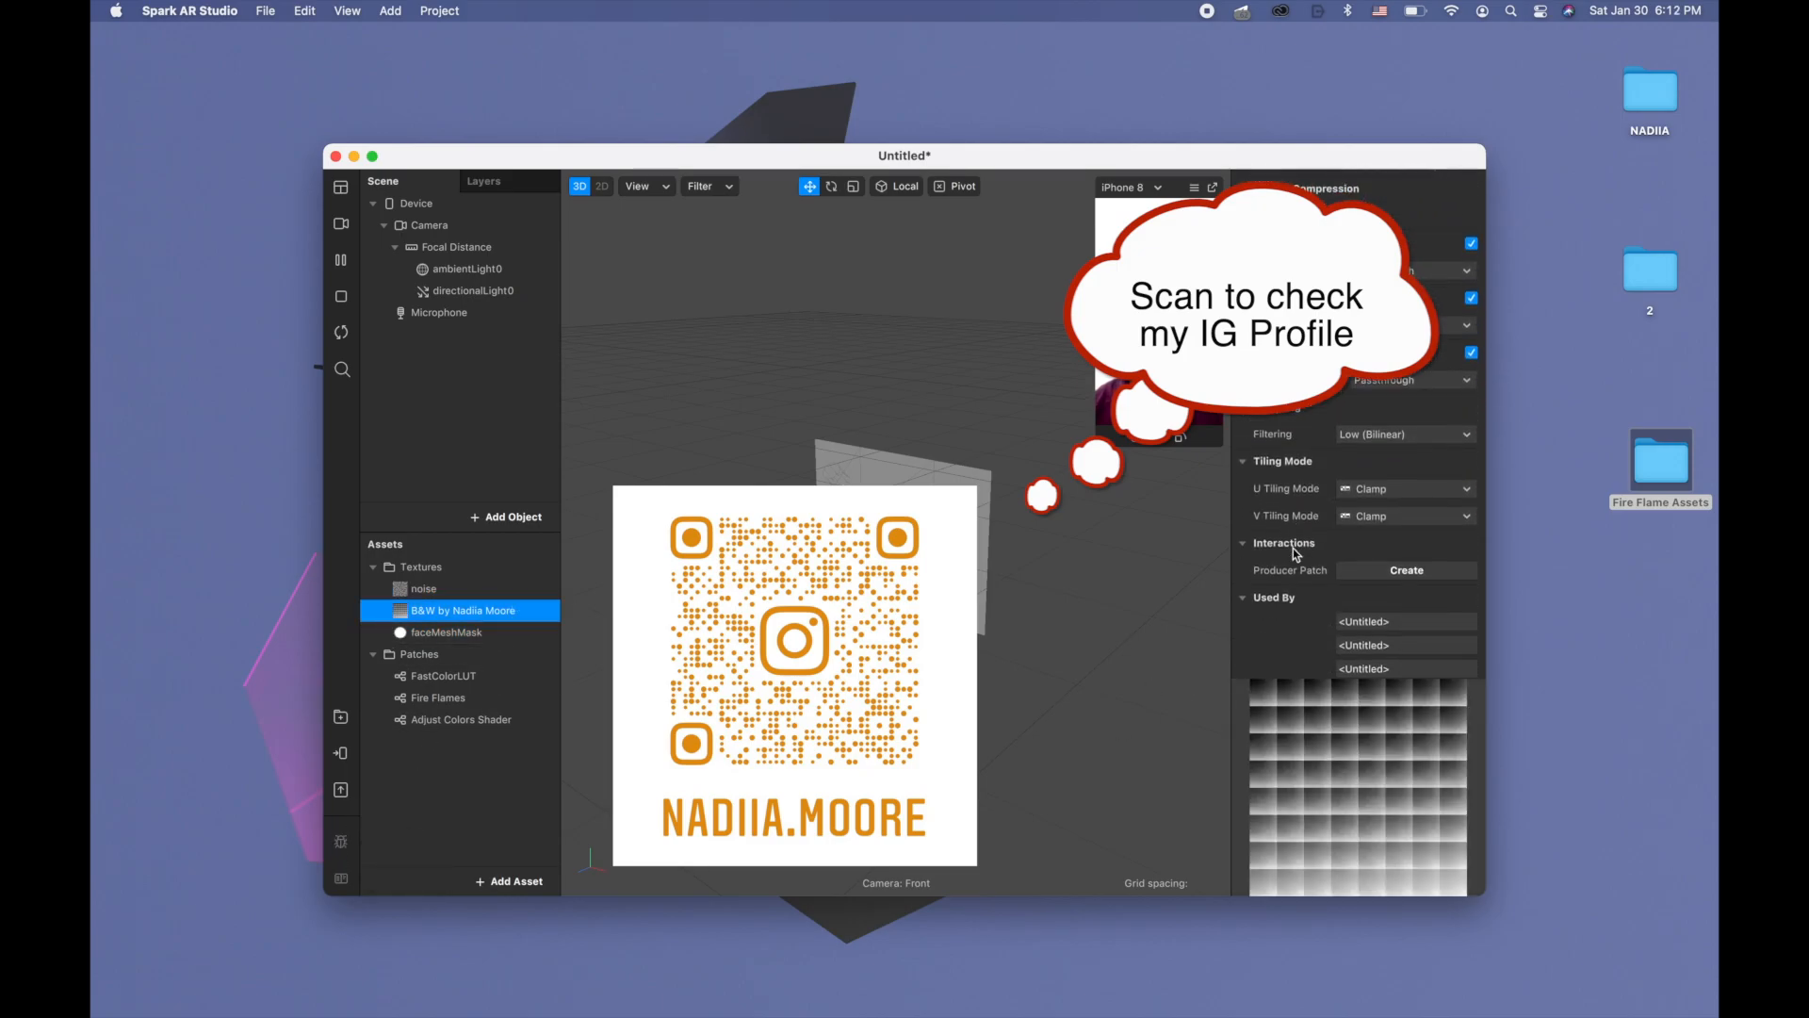
left_click(1404, 433)
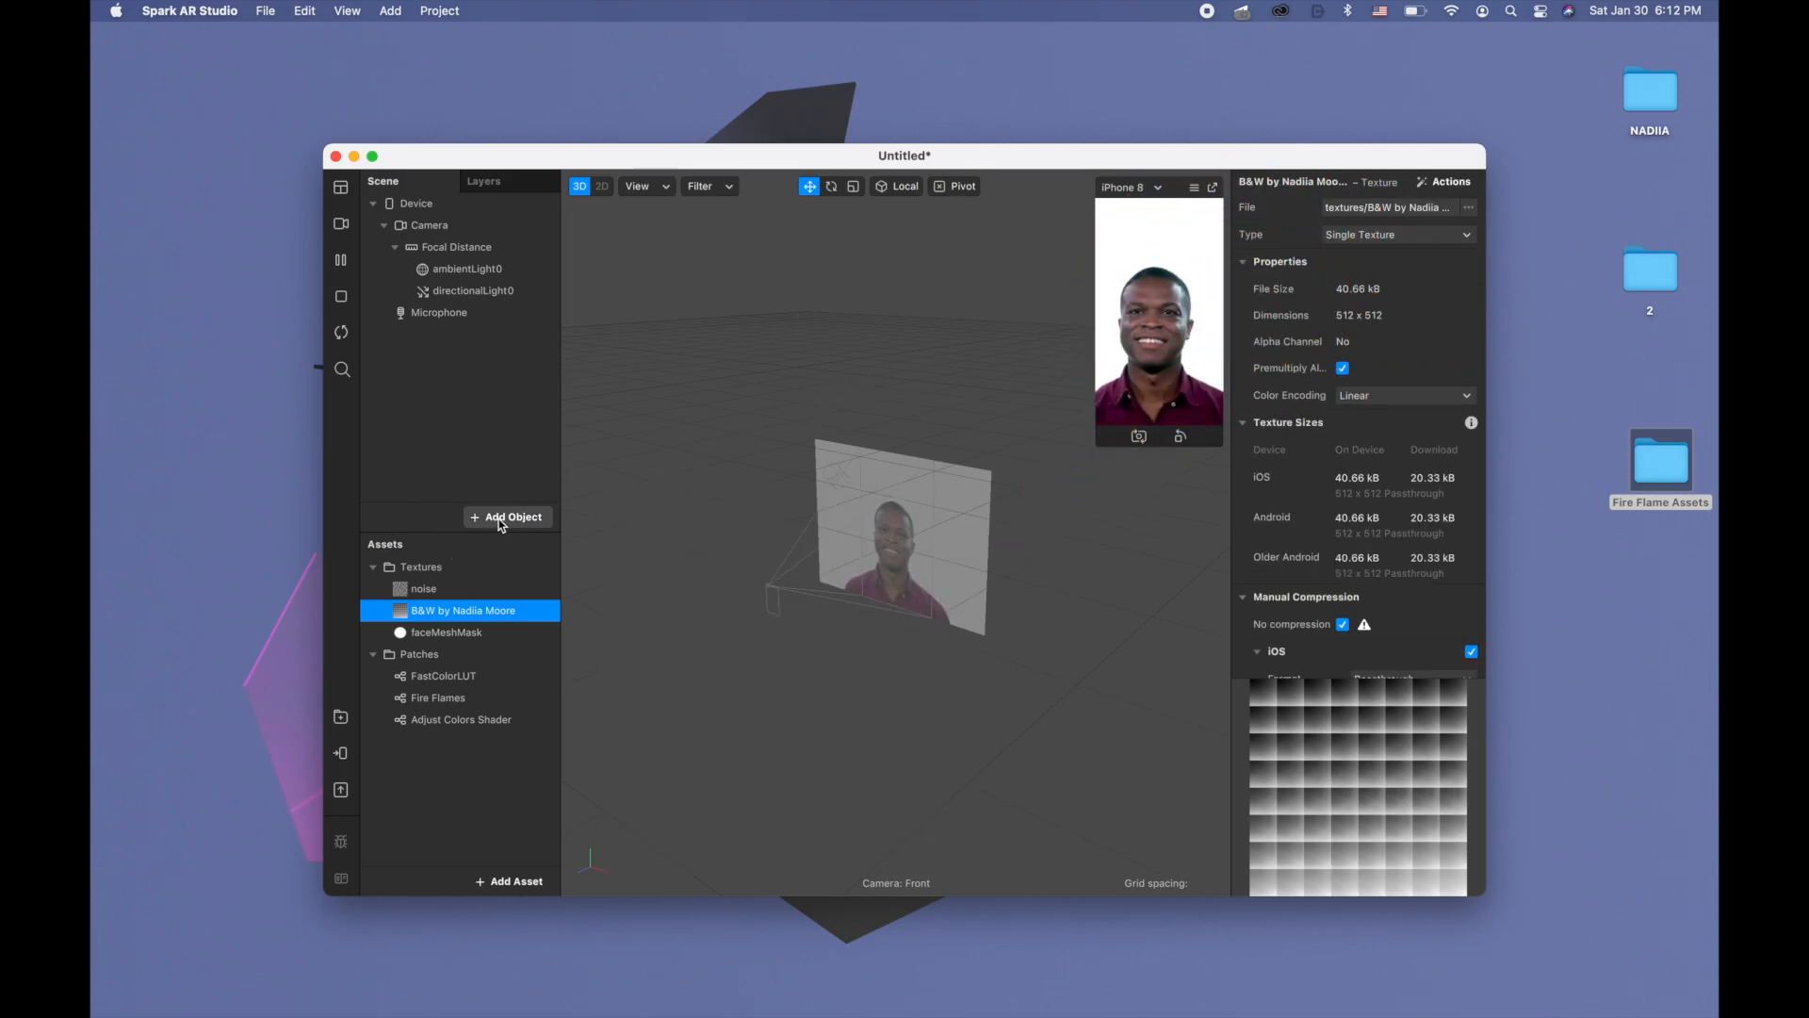
Insert a Rectangle into the scene and rename rectangle0 to BG
left_click(507, 516)
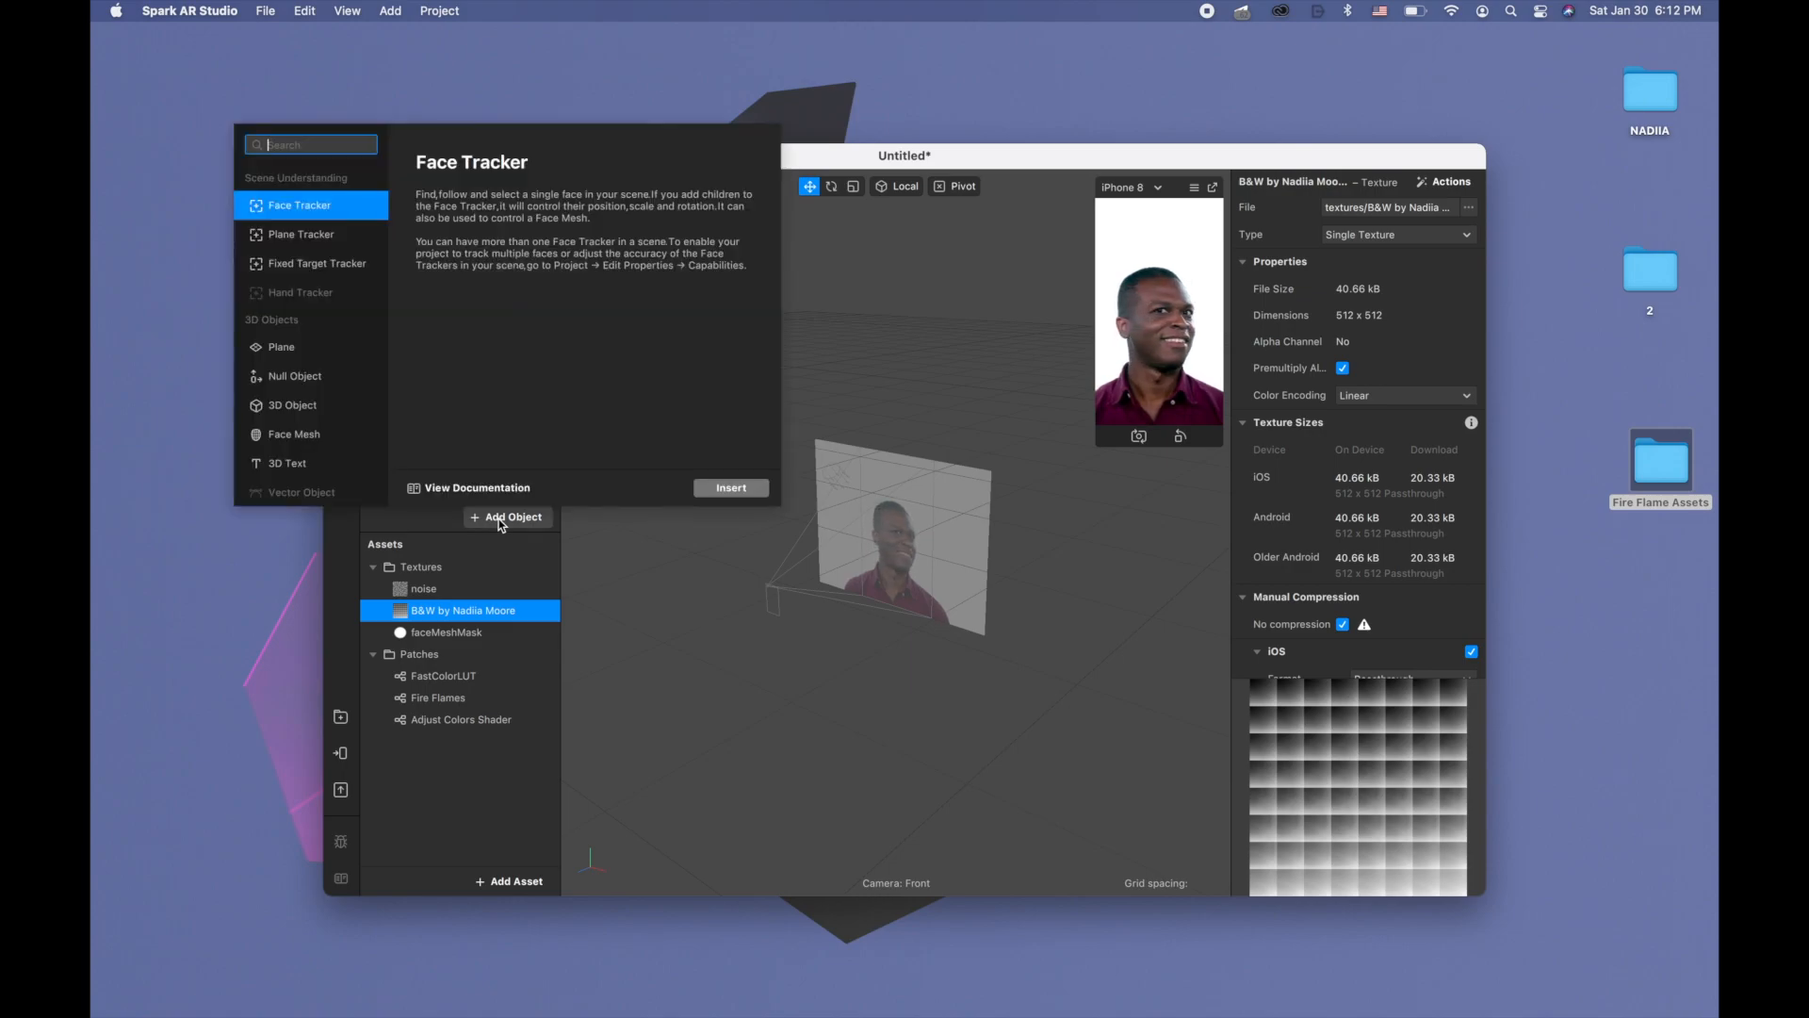
type("re")
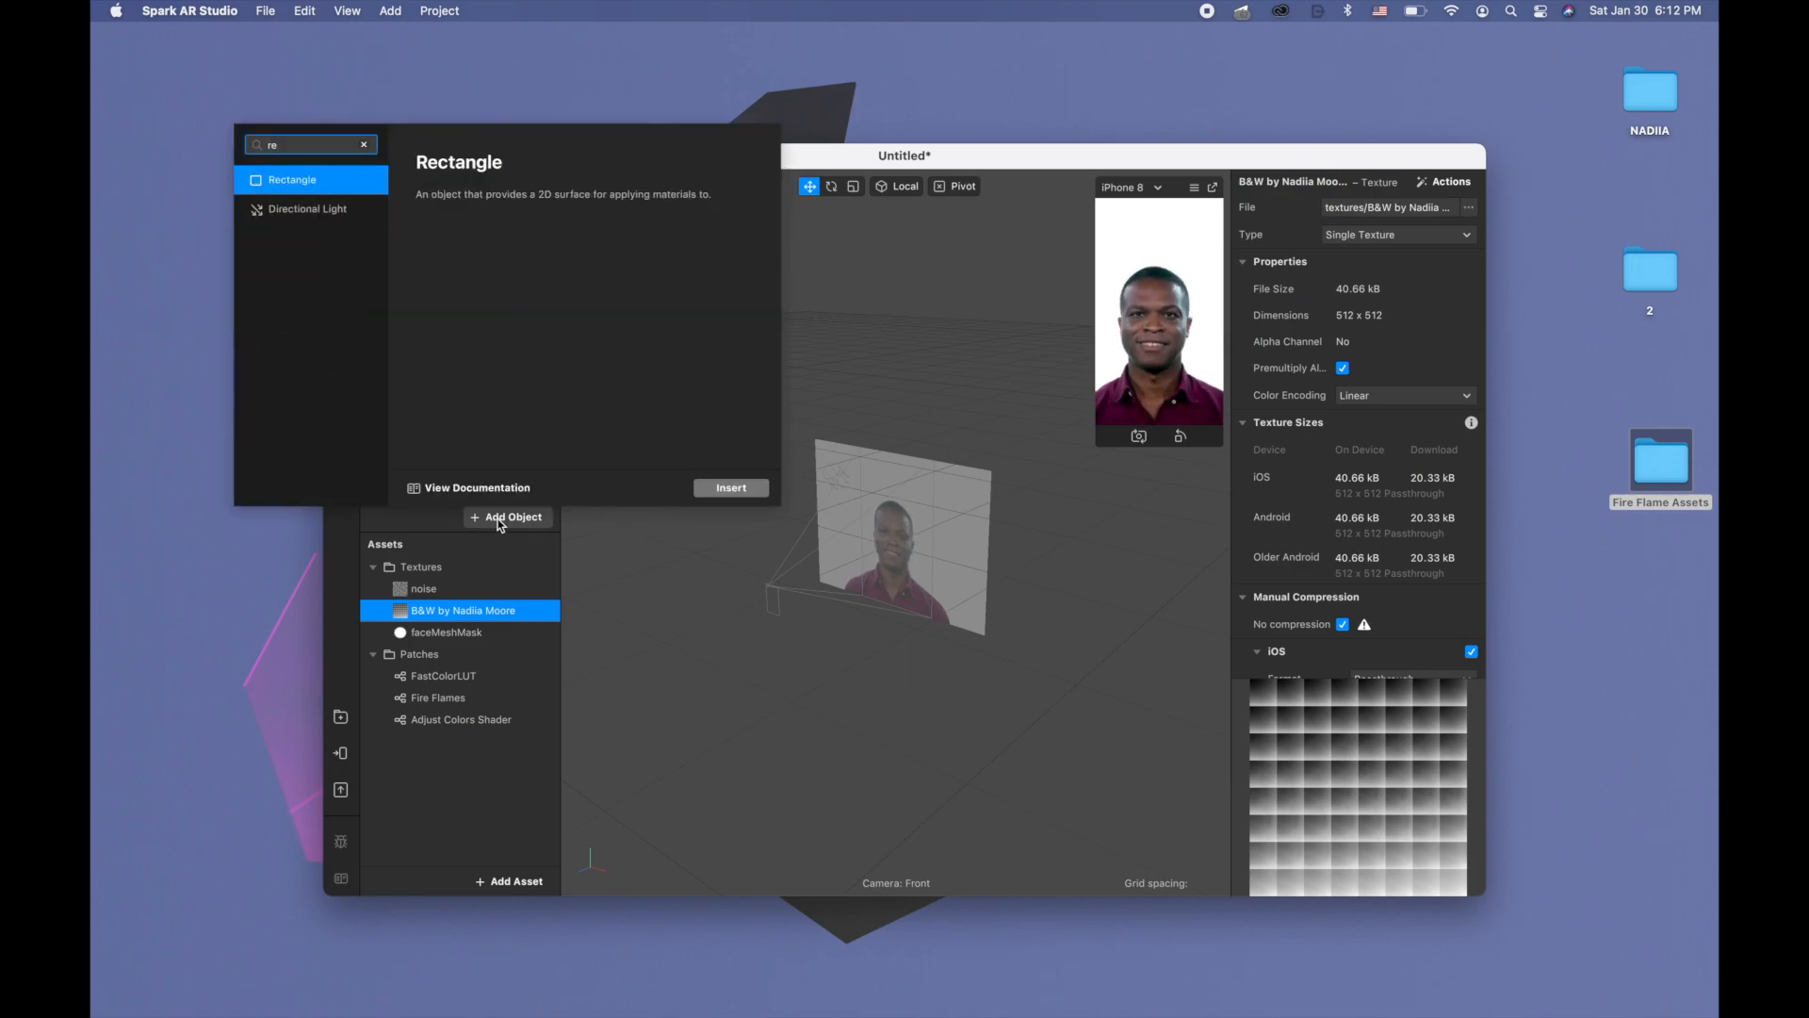
left_click(730, 486)
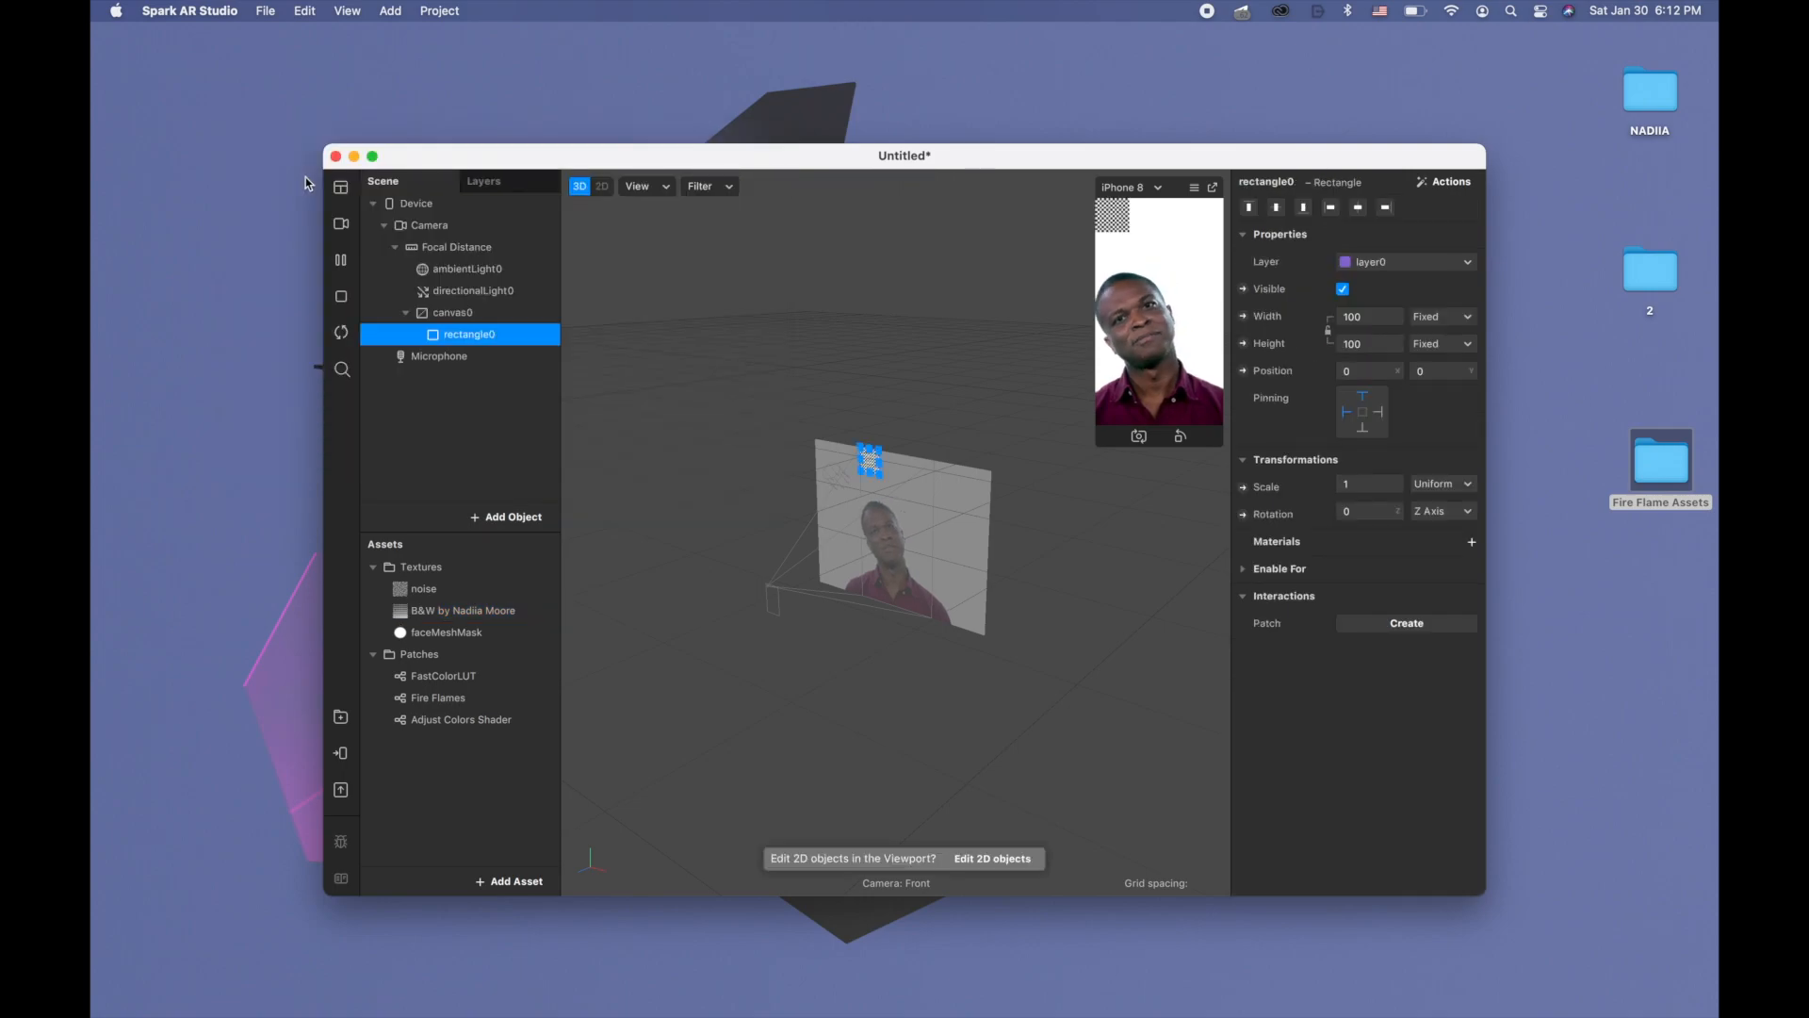
double_click(469, 336)
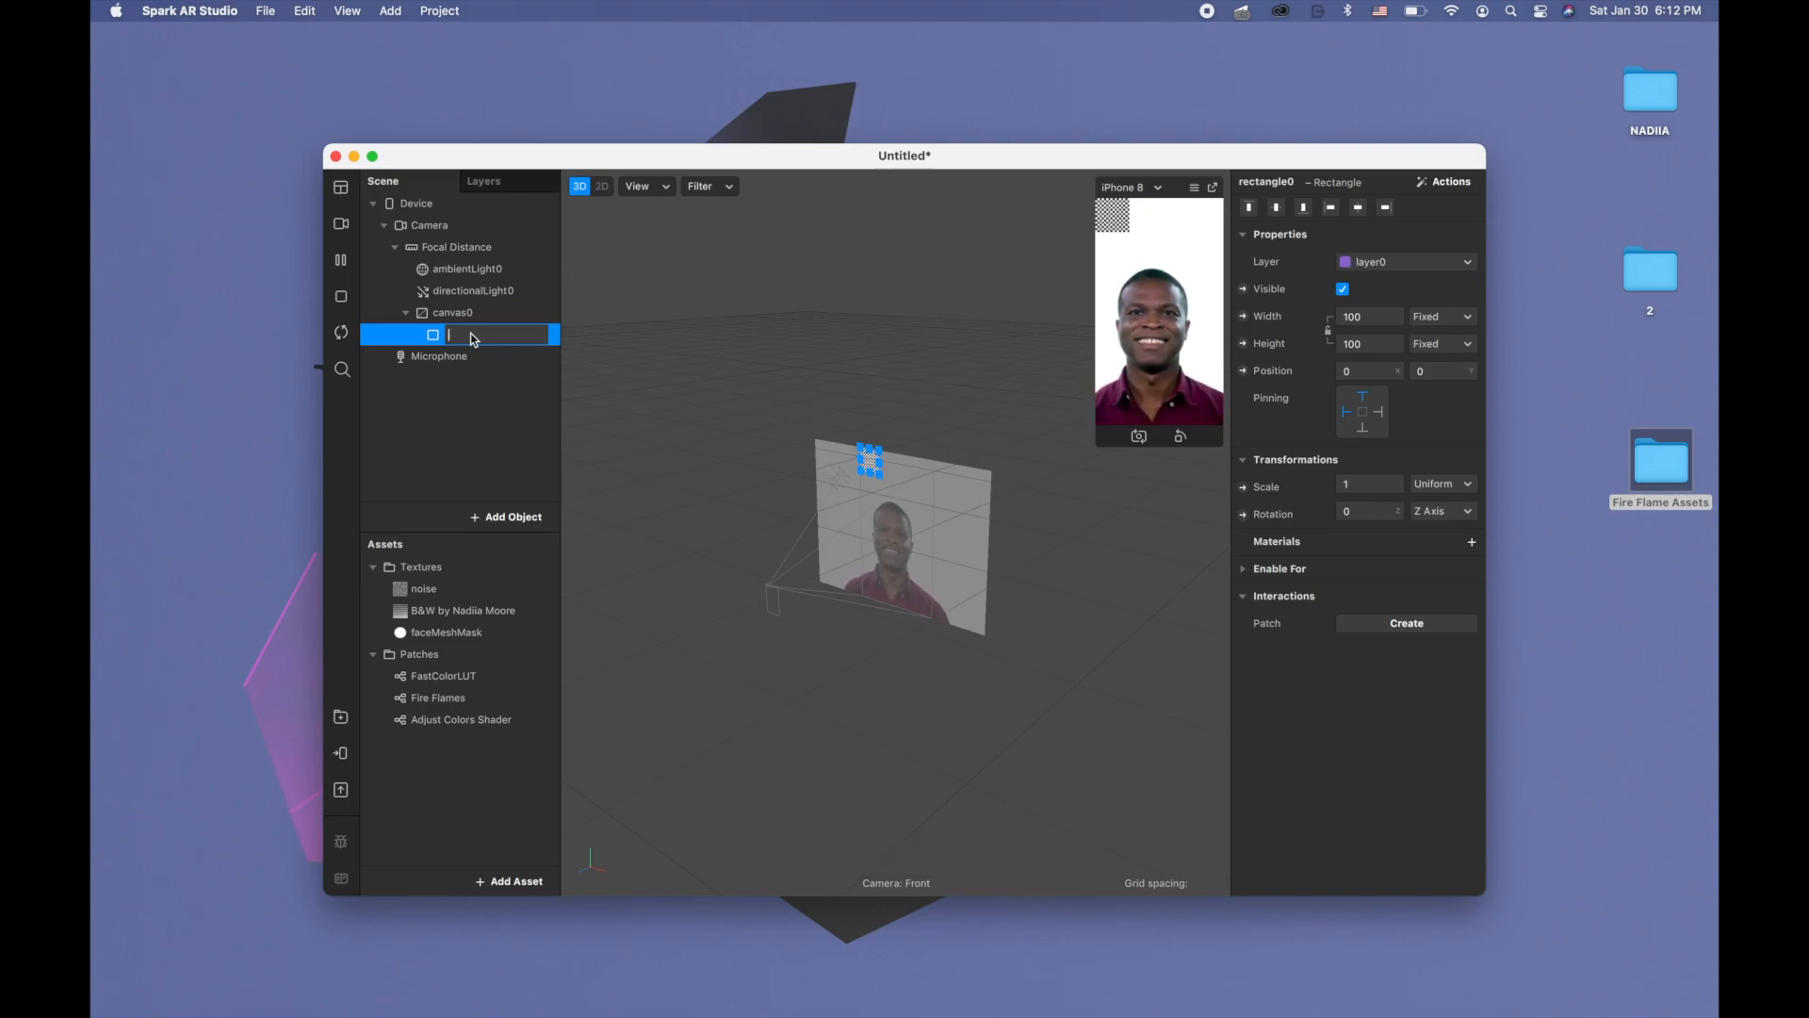
type("BG")
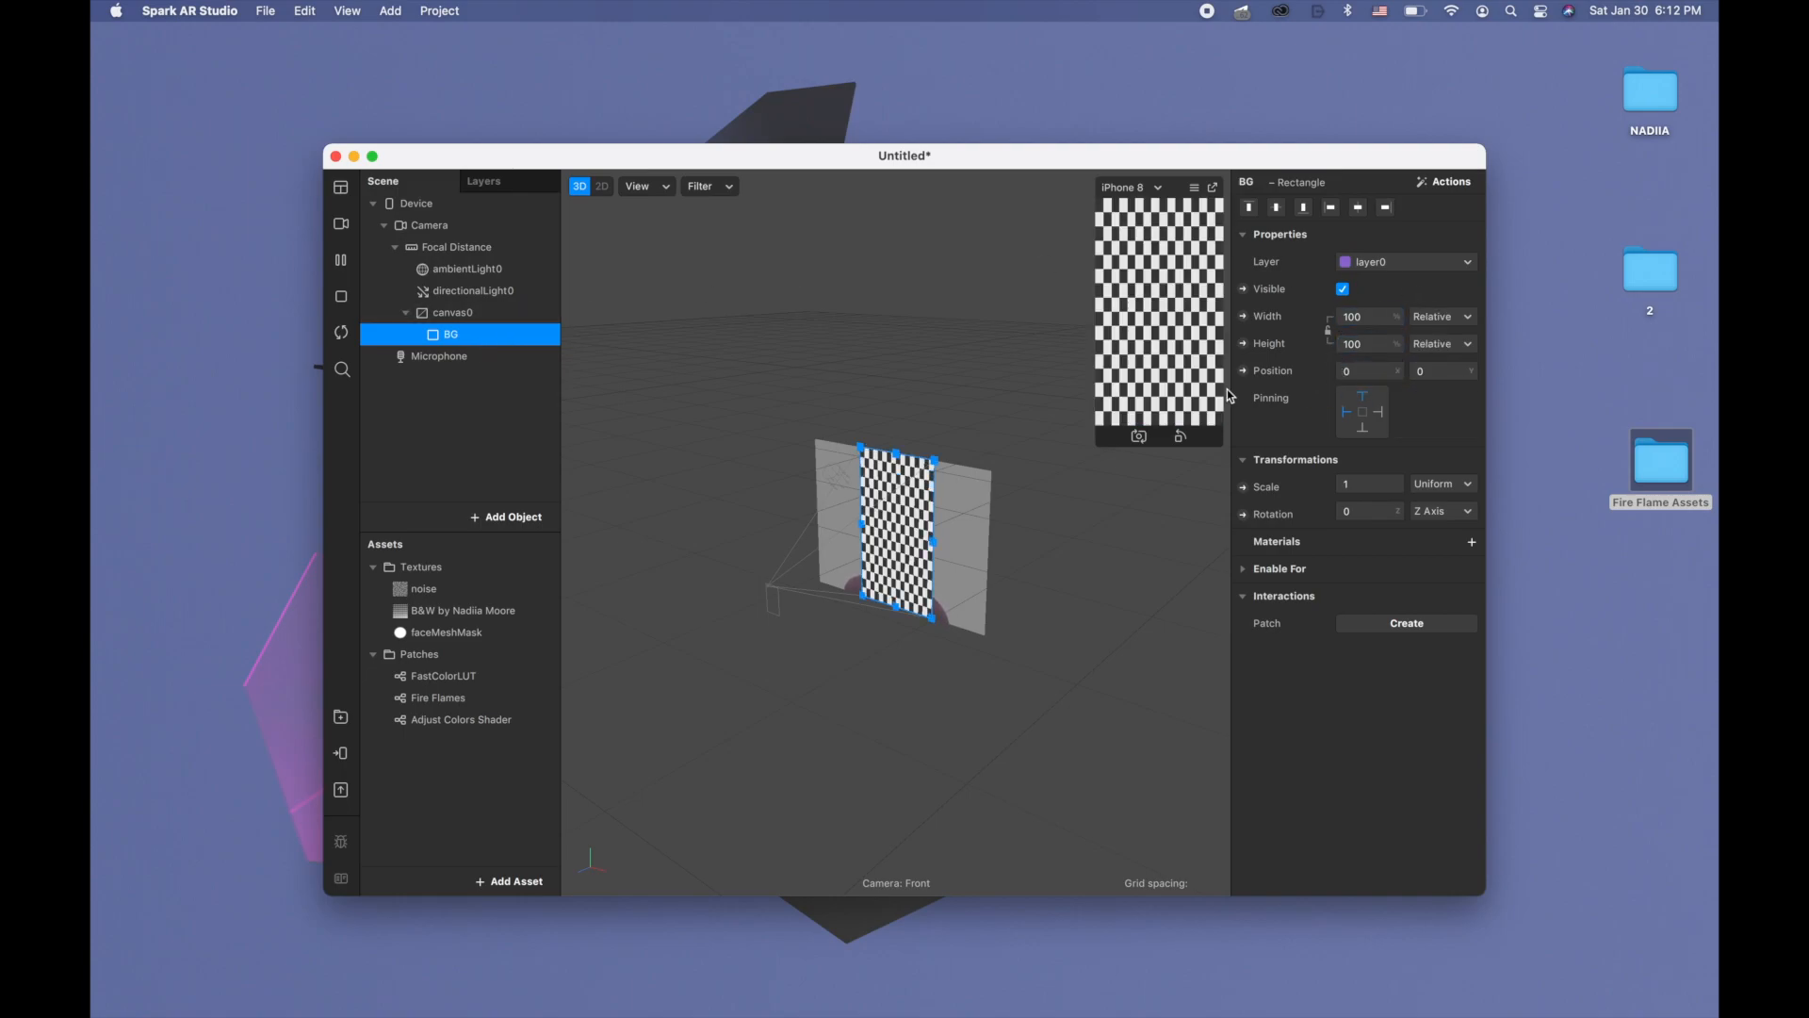
Duplicate the BG rectangle and rename the copies Person and Fire
right_click(450, 334)
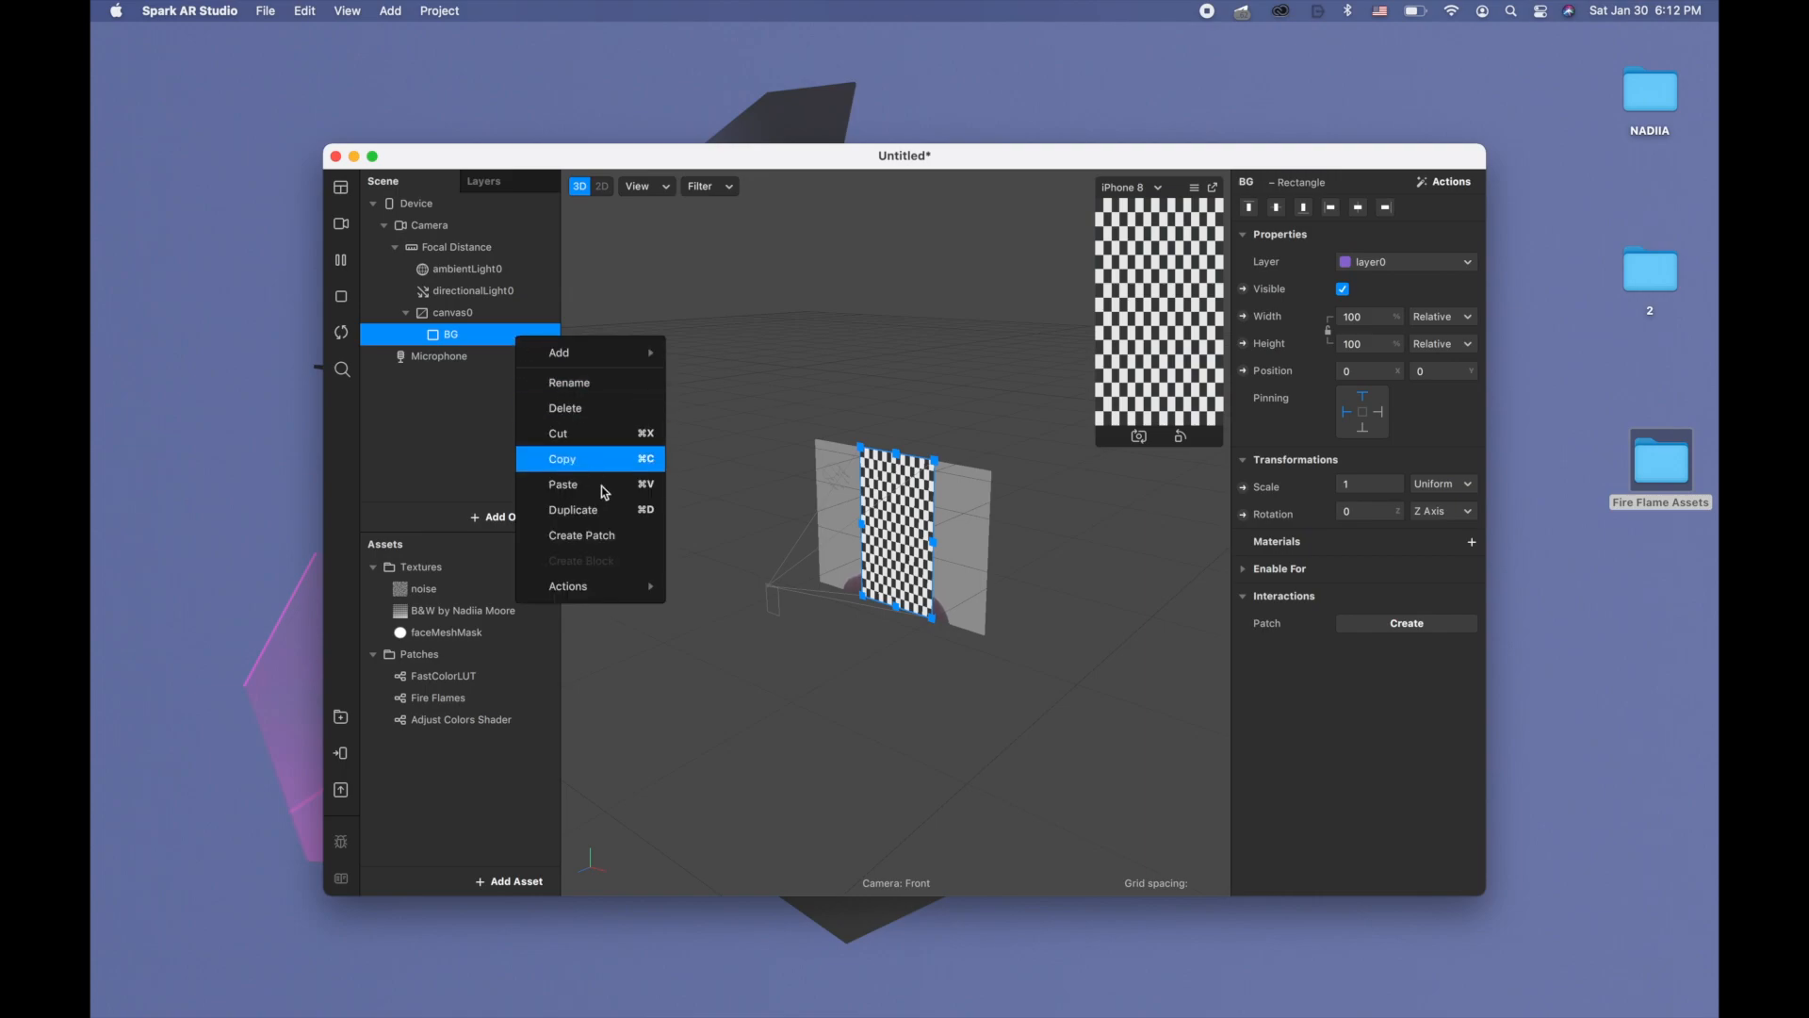
left_click(573, 509)
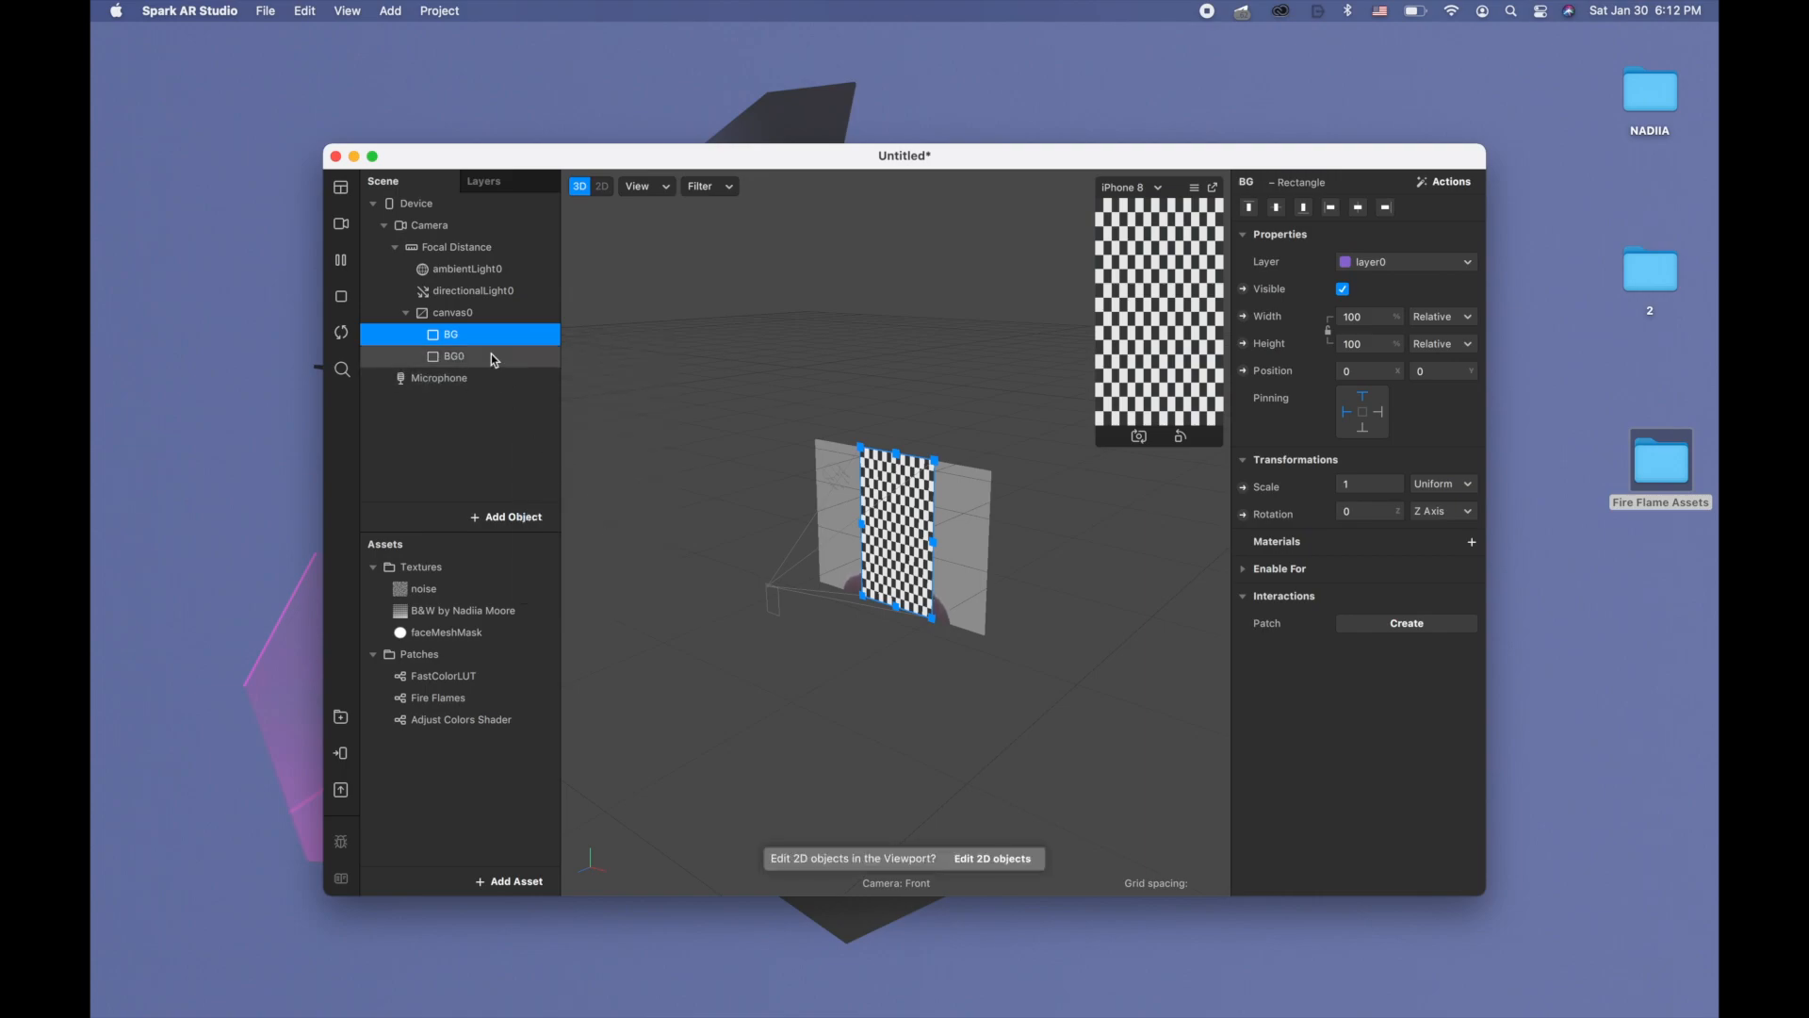
left_click(454, 356)
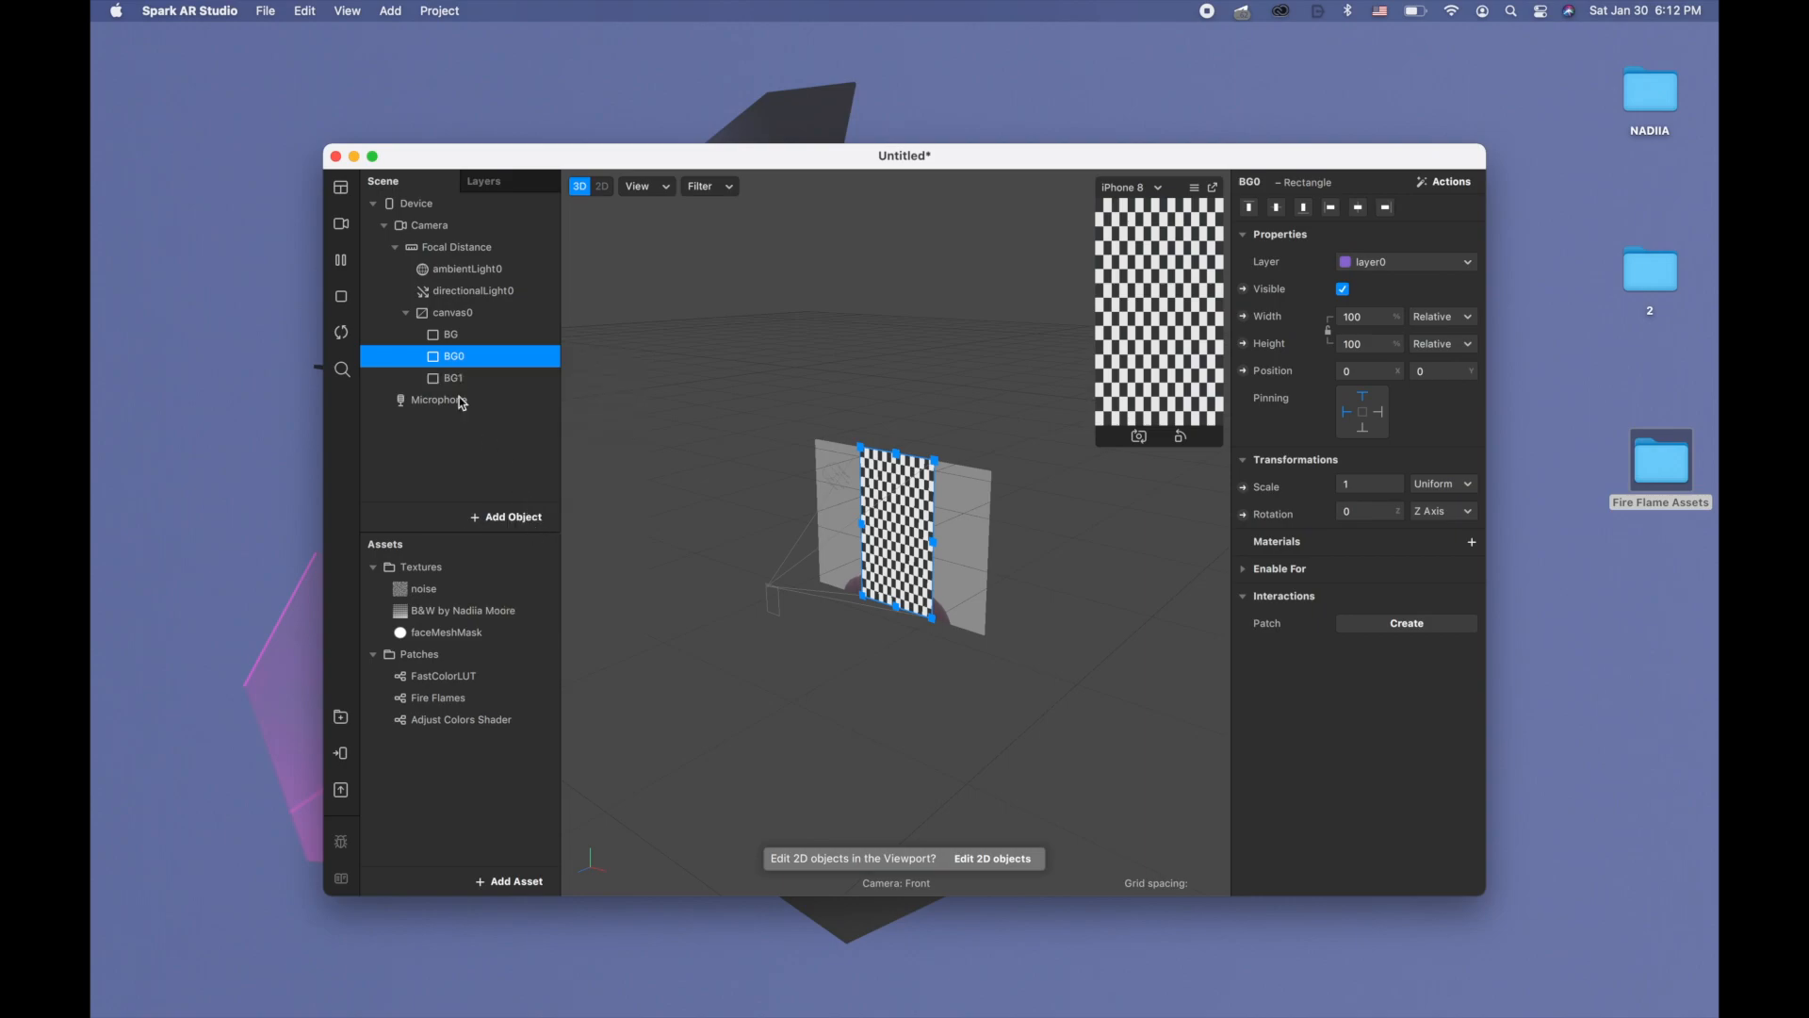
double_click(452, 356)
type("Person")
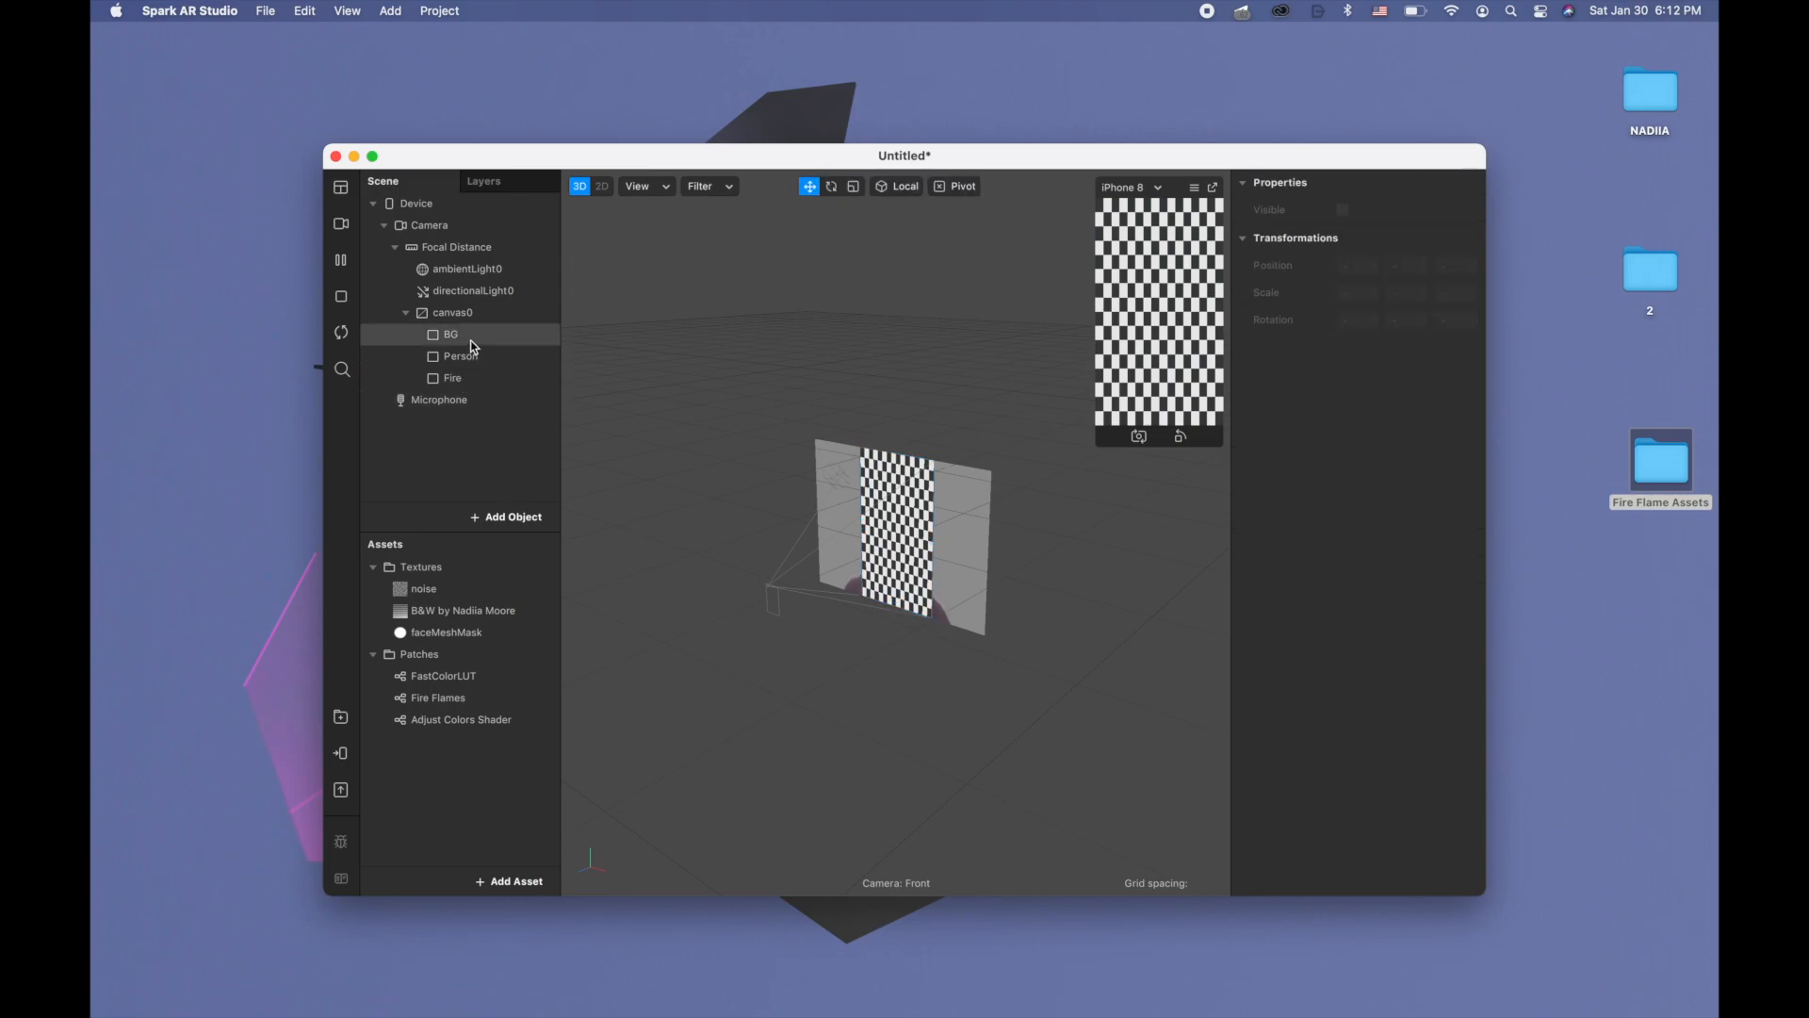
left_click(450, 334)
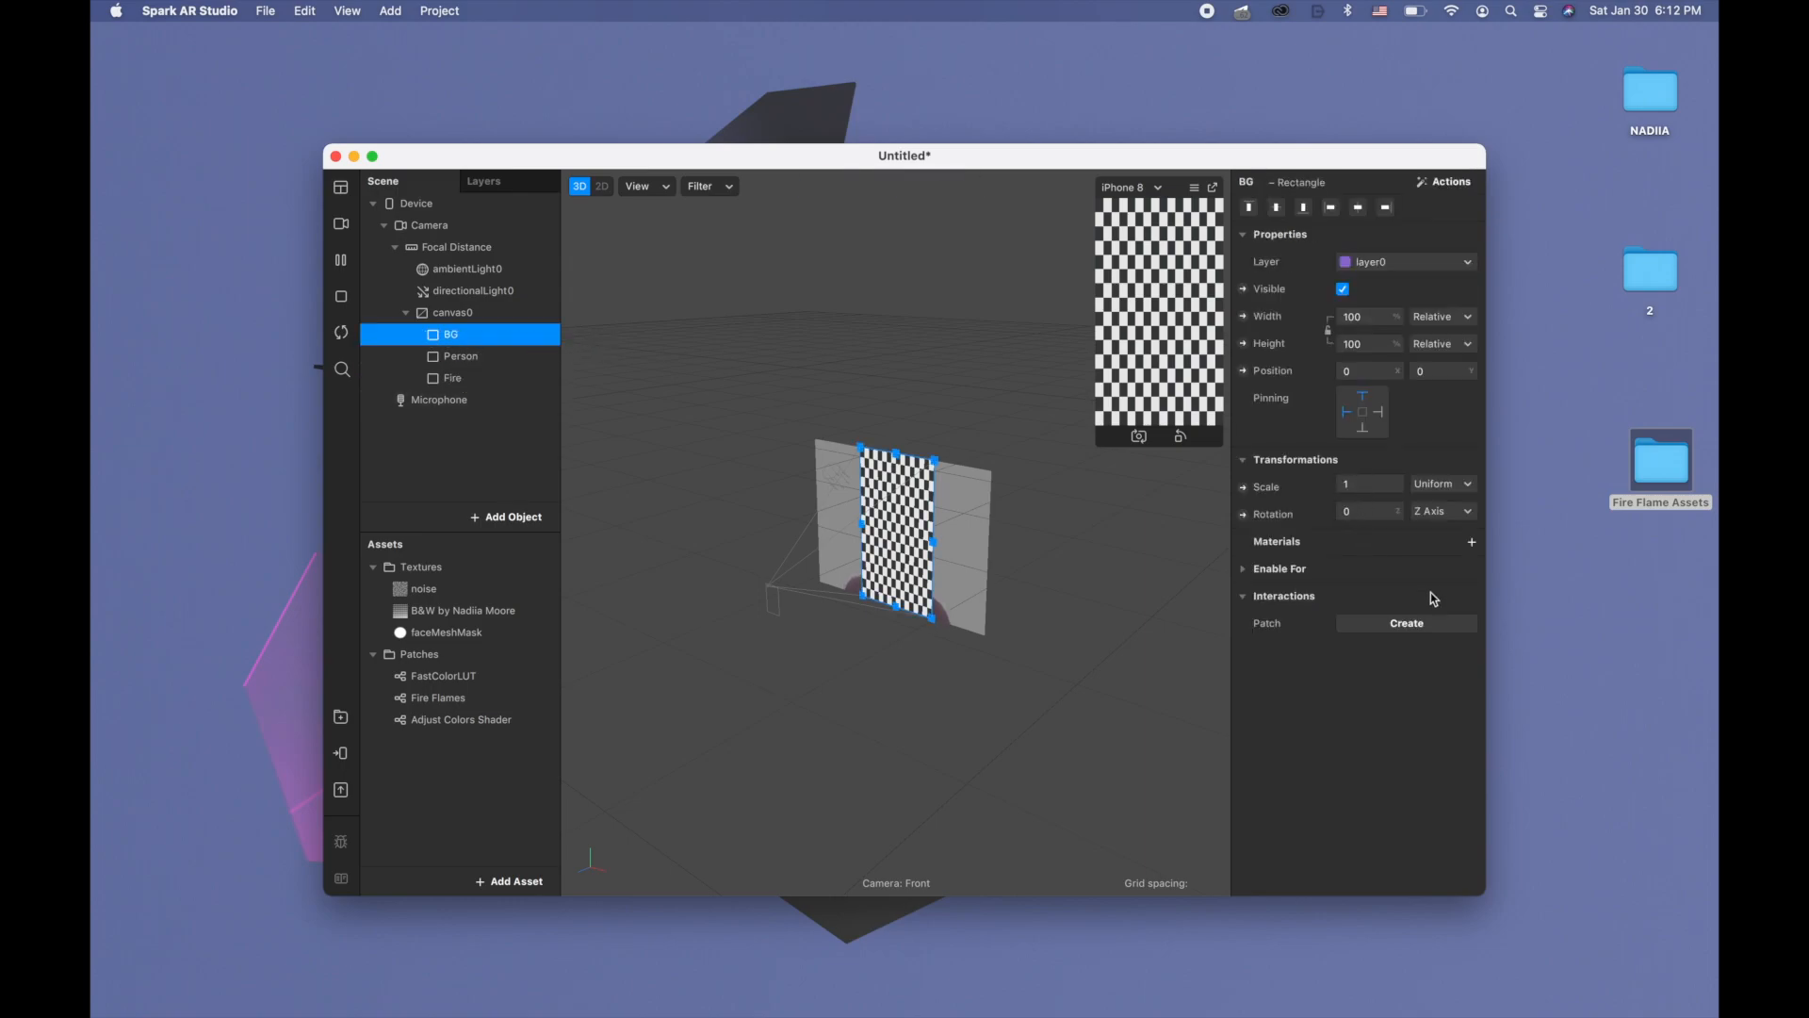
Create material BG with Flat shader, Use Depth Test and Write to Depth unchecked
left_click(1472, 543)
type("BG")
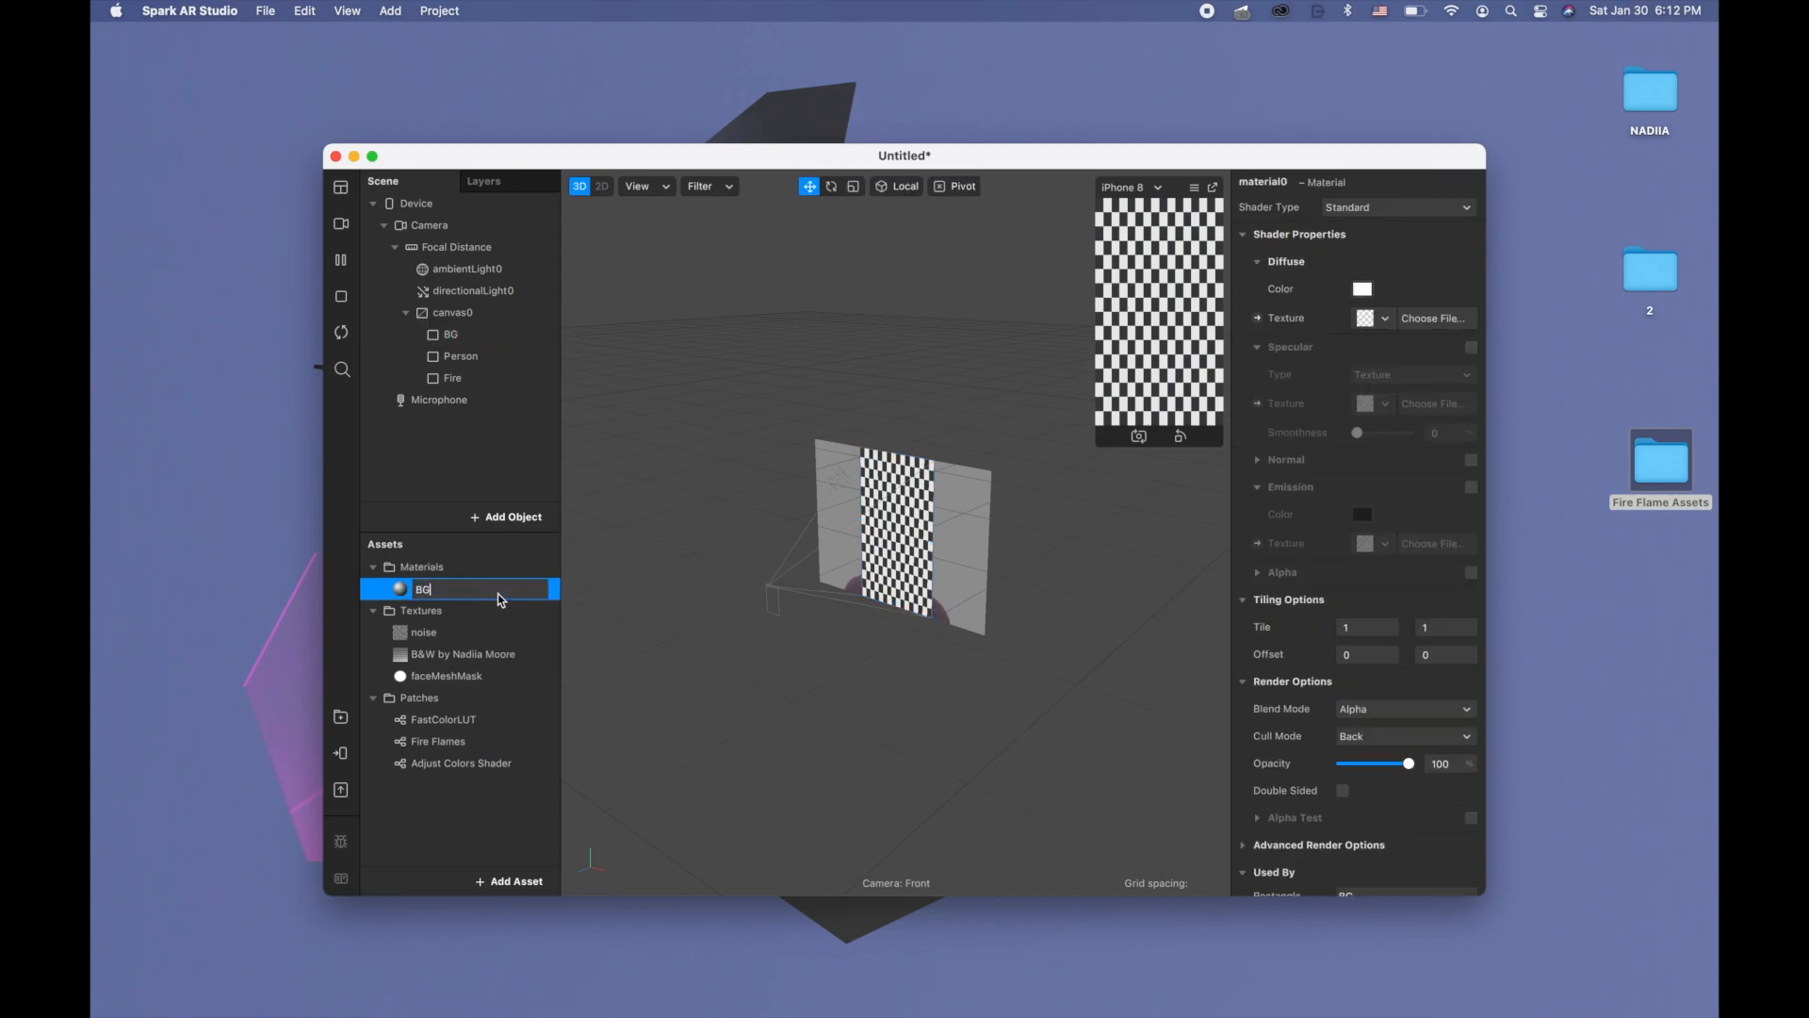
key("Return")
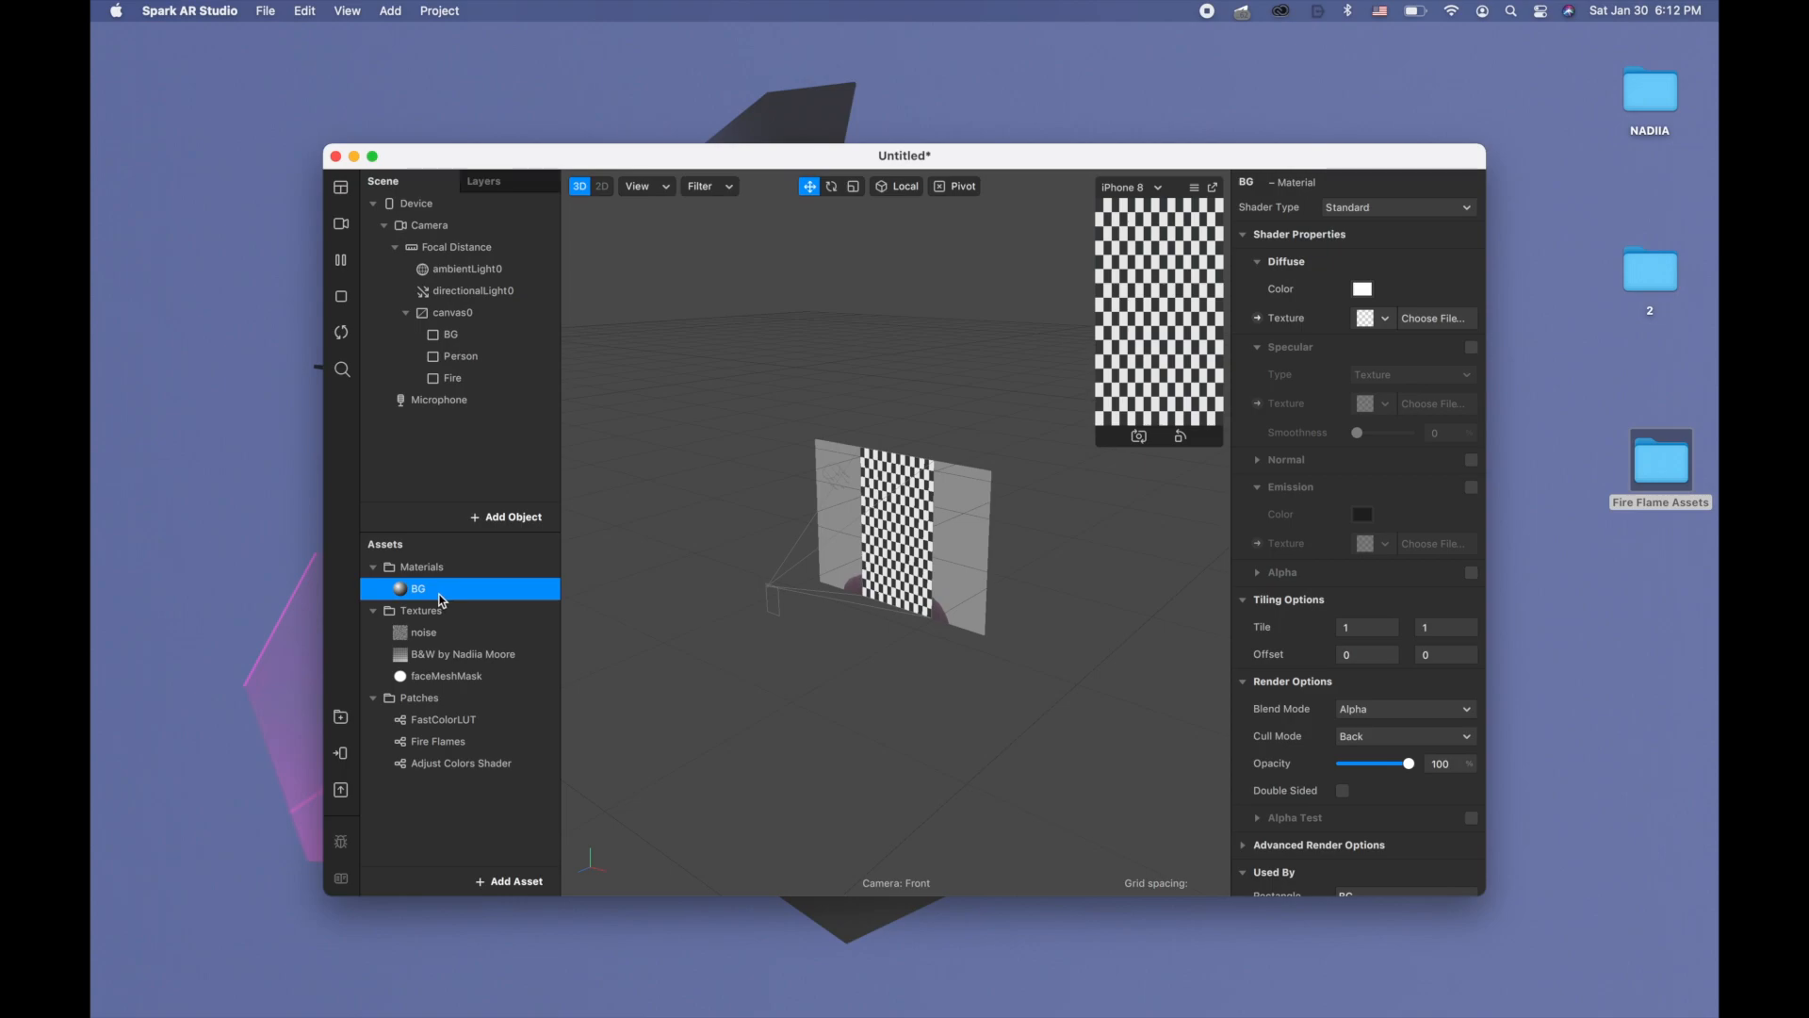
mouse_move(490, 588)
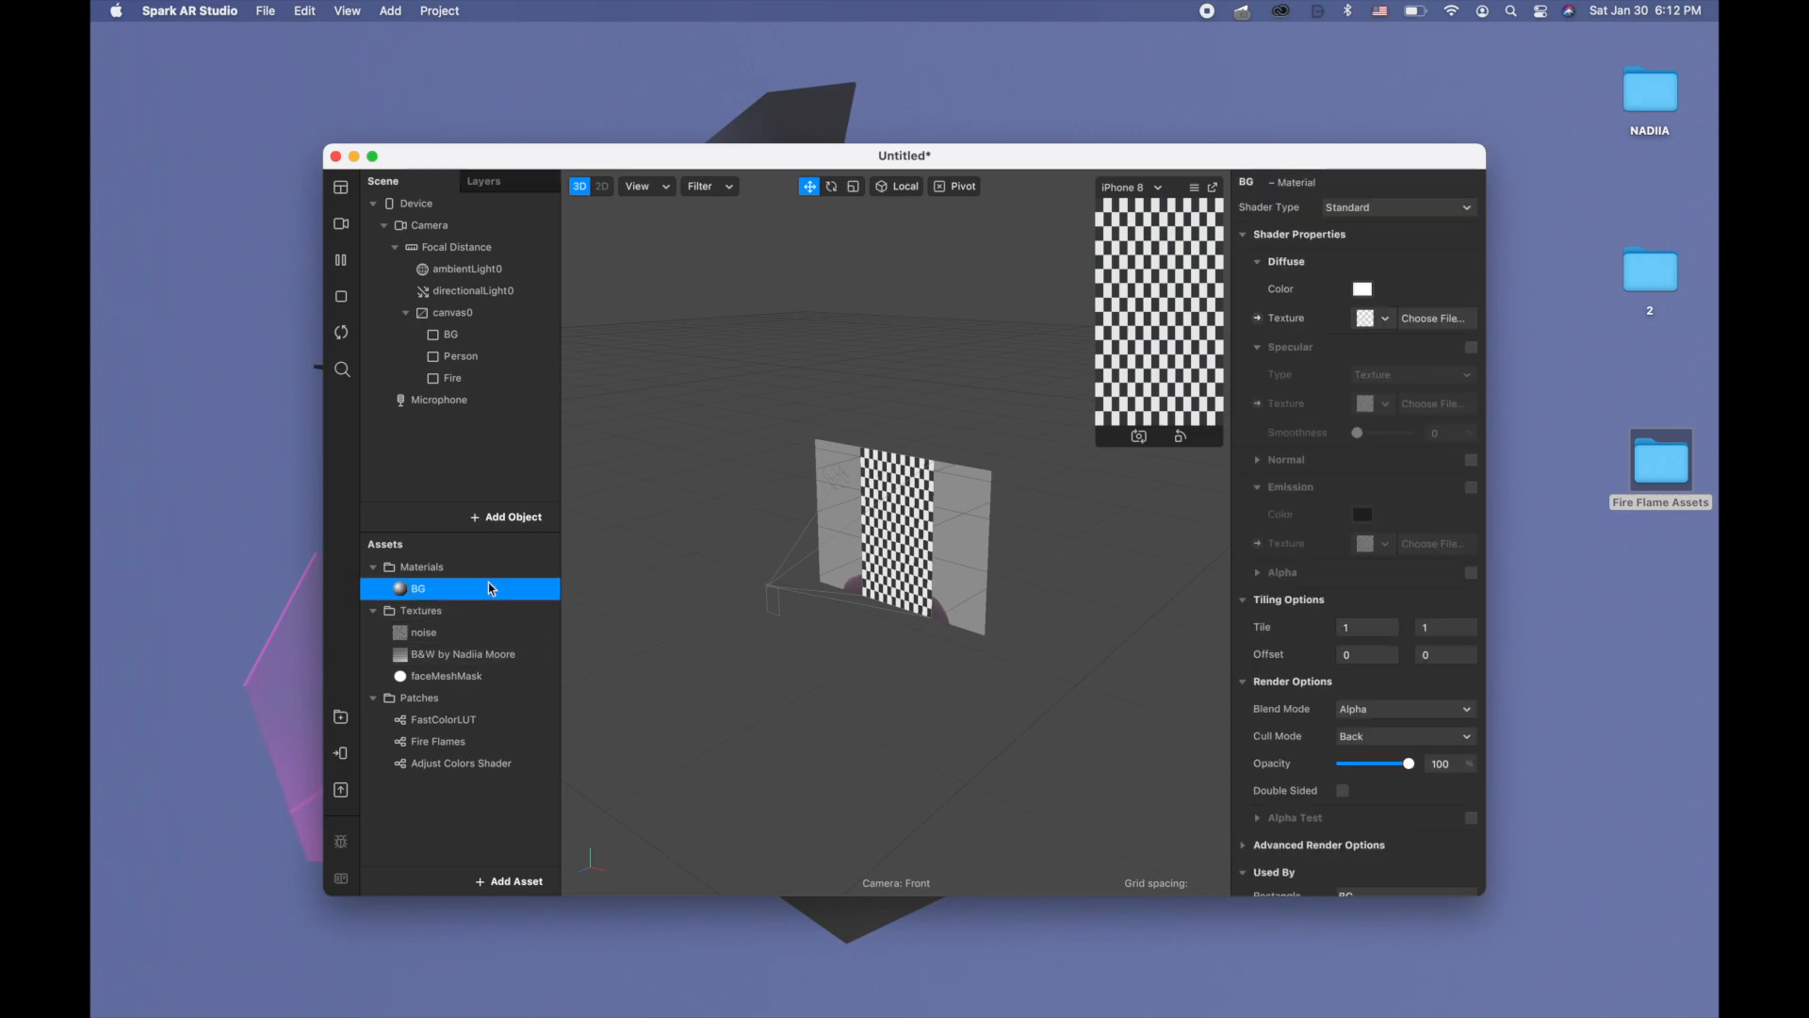
mouse_move(1404, 218)
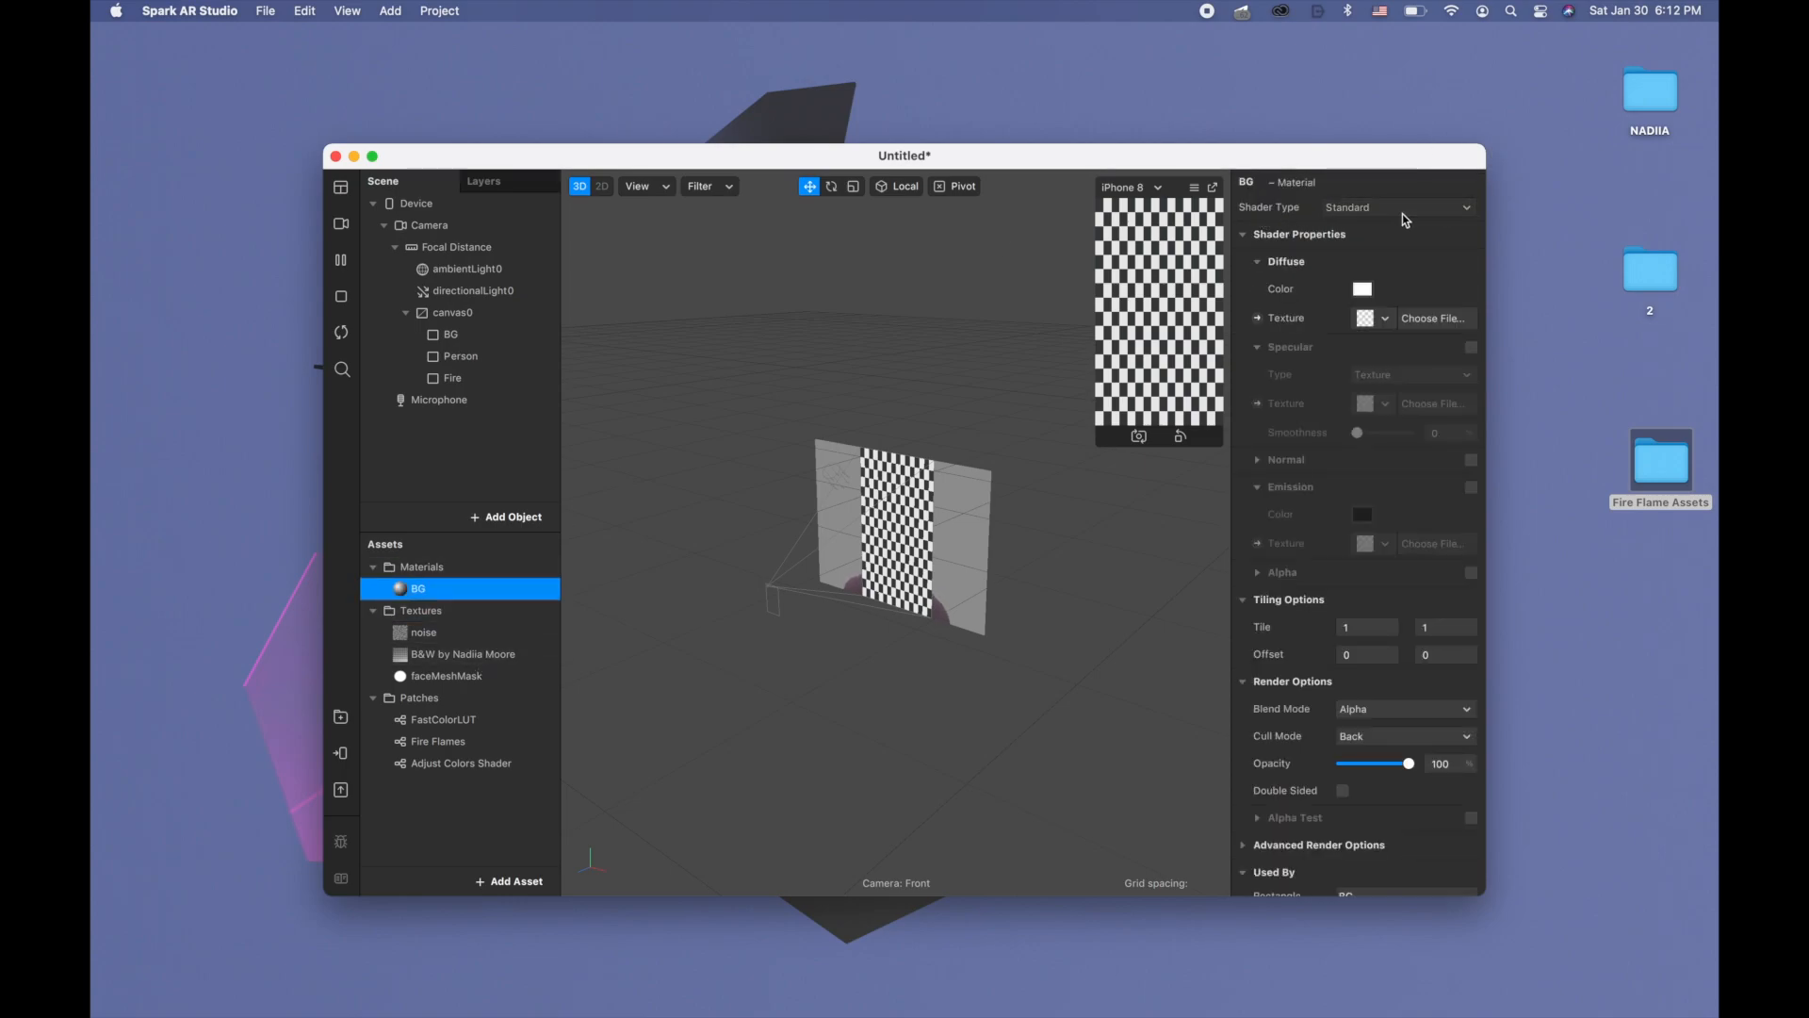
left_click(1397, 207)
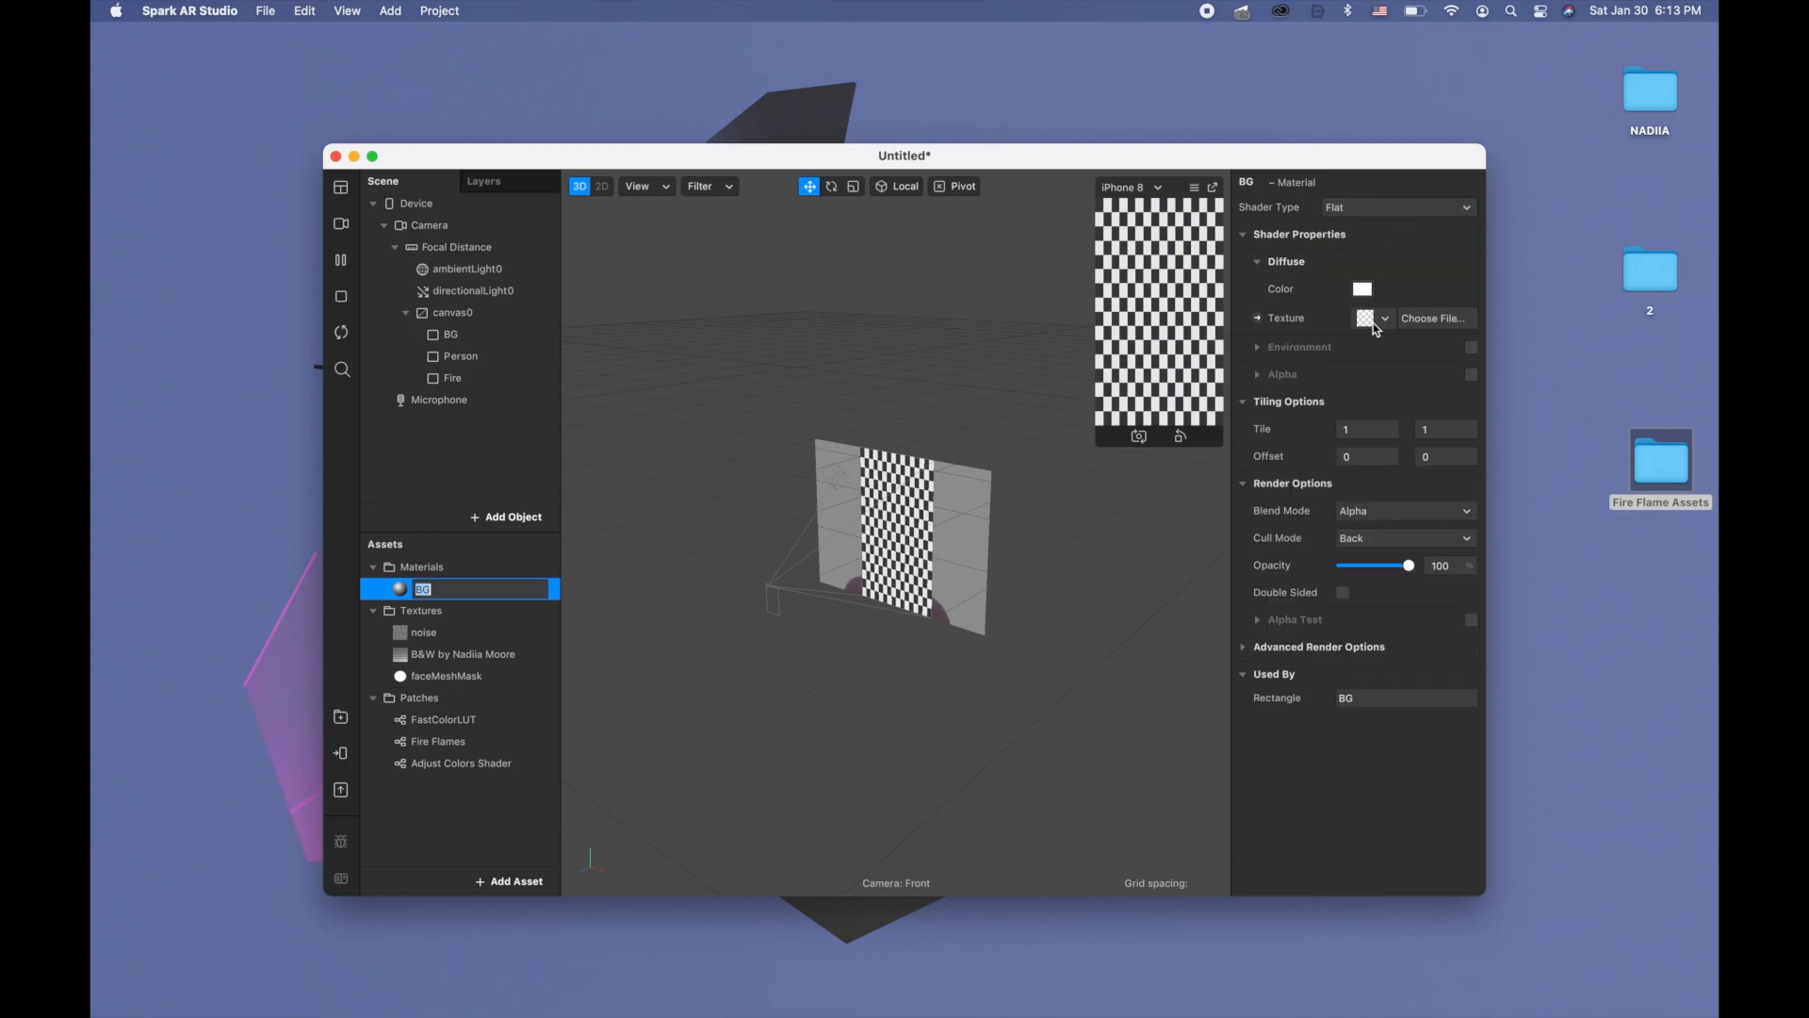
left_click(1319, 647)
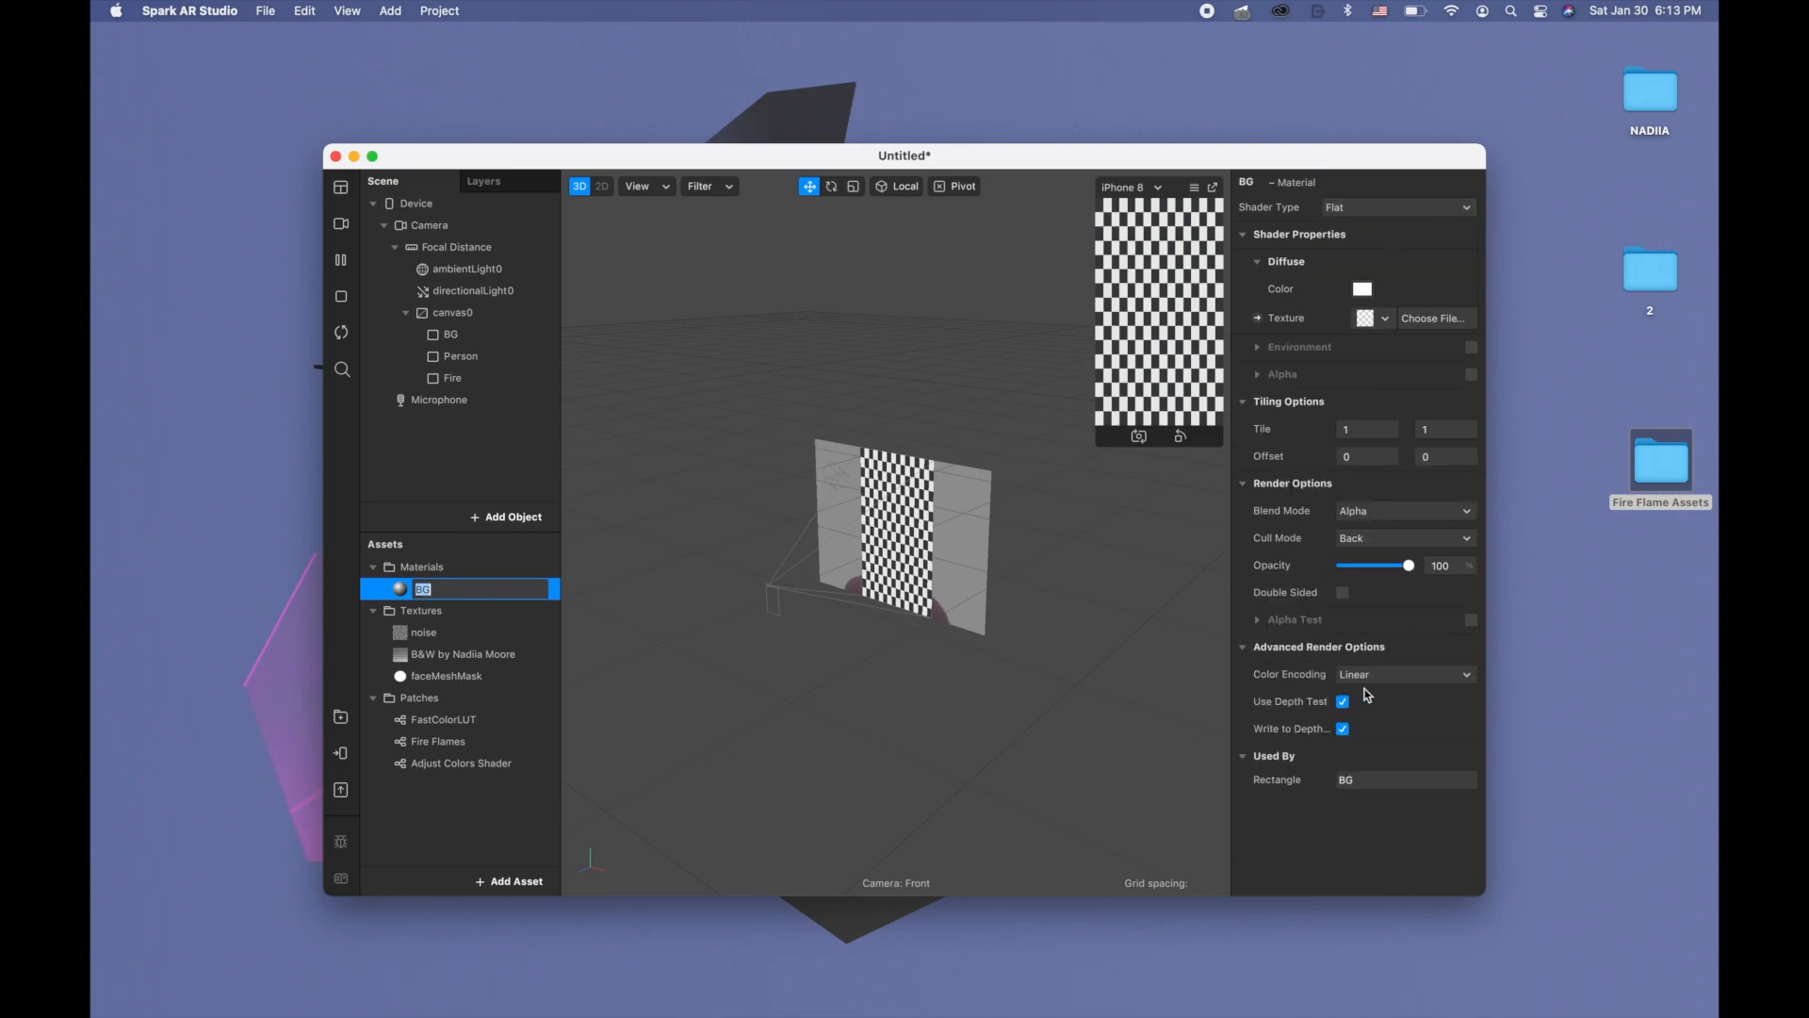
left_click(1341, 701)
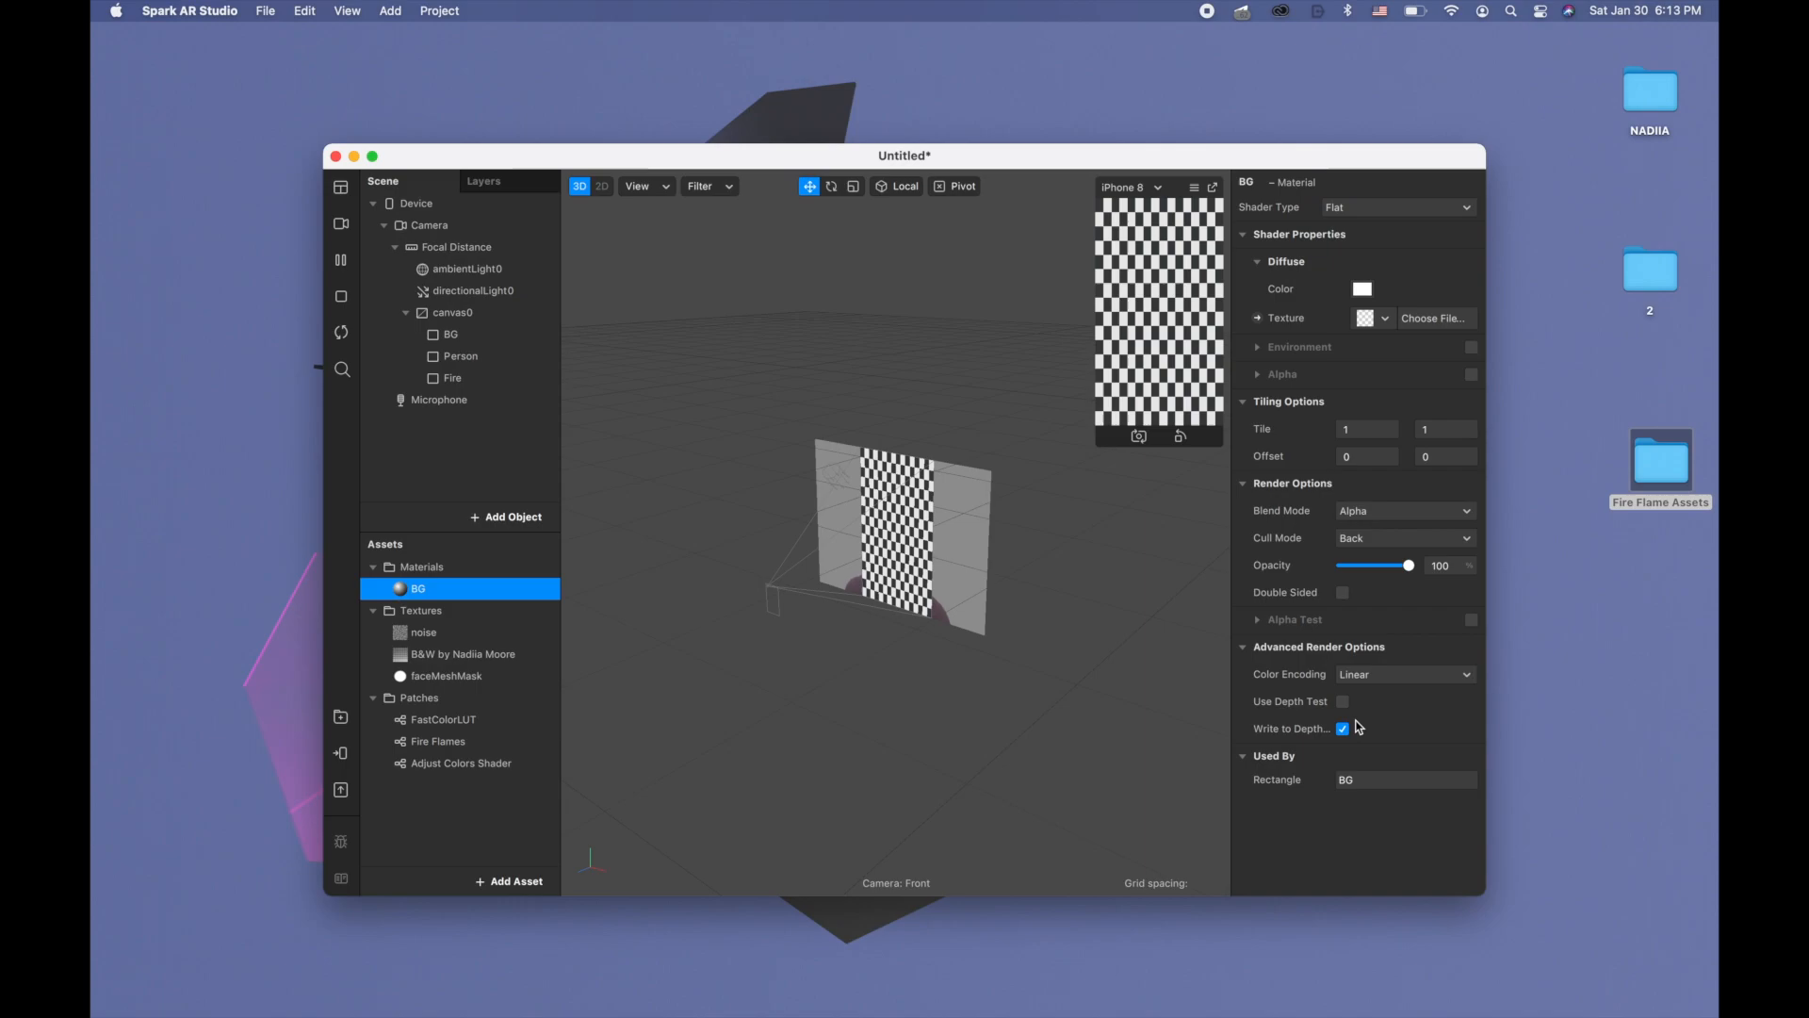
left_click(1342, 727)
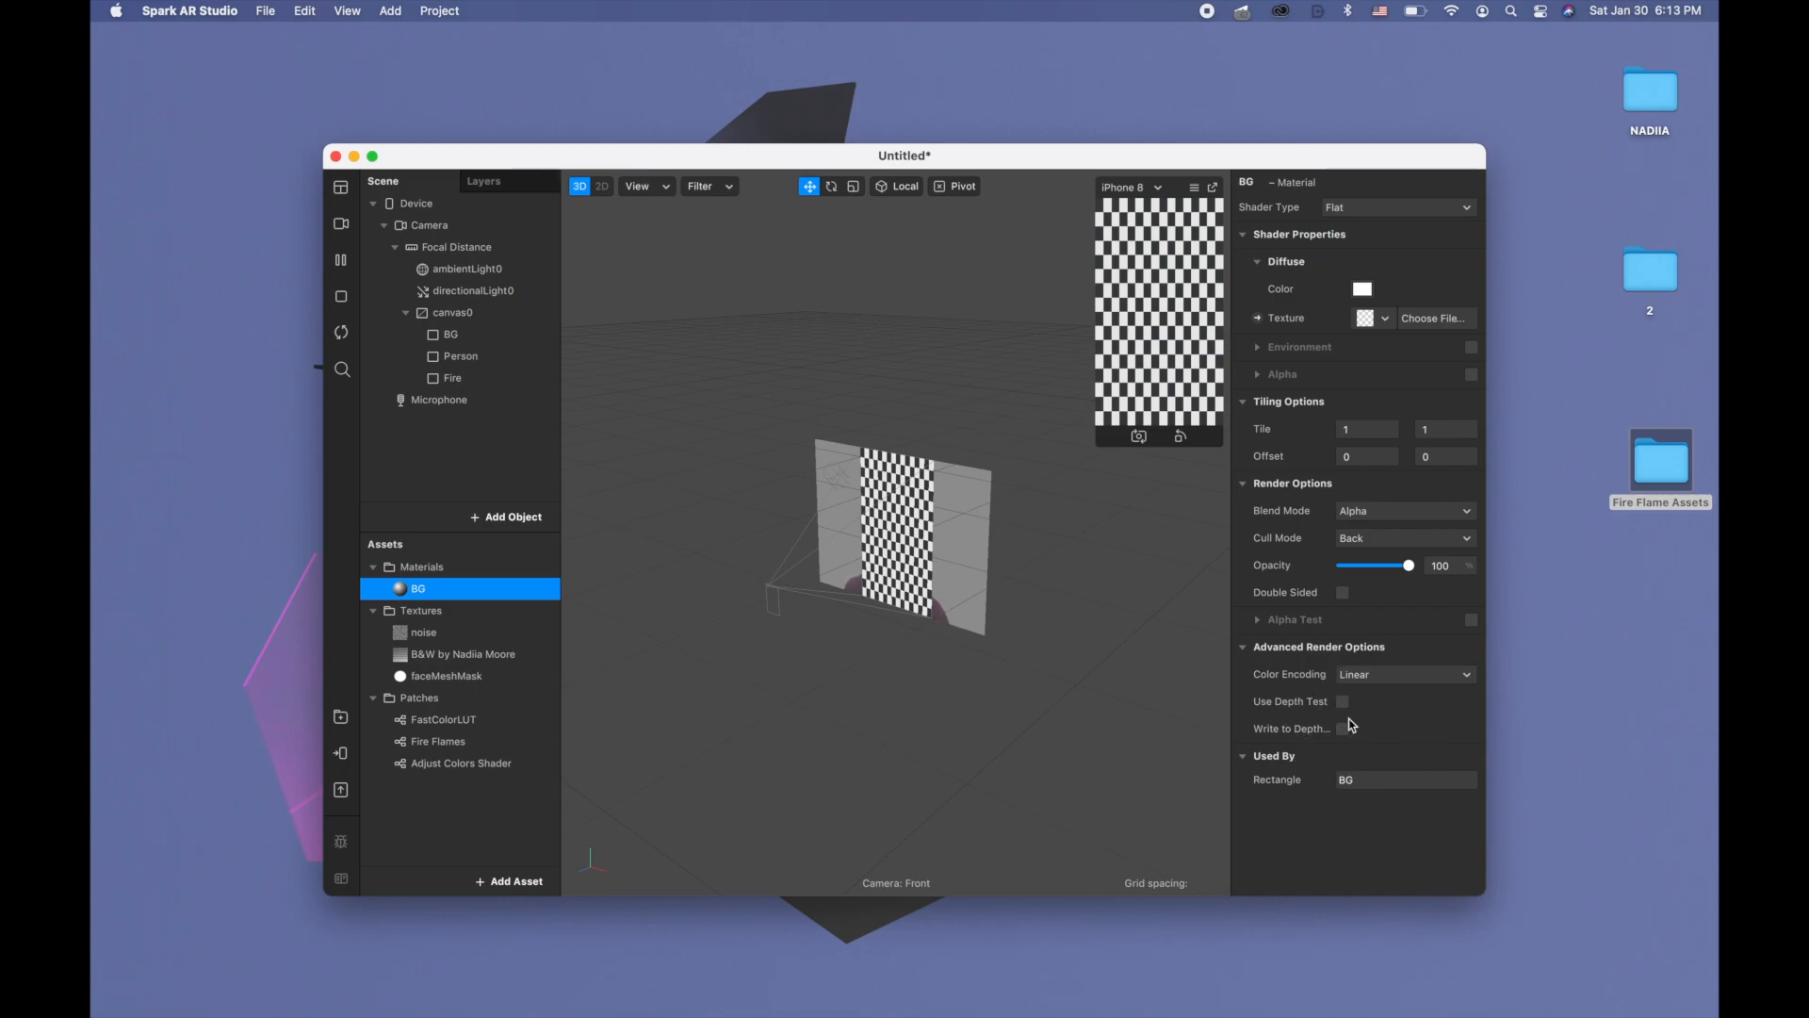
mouse_move(590, 449)
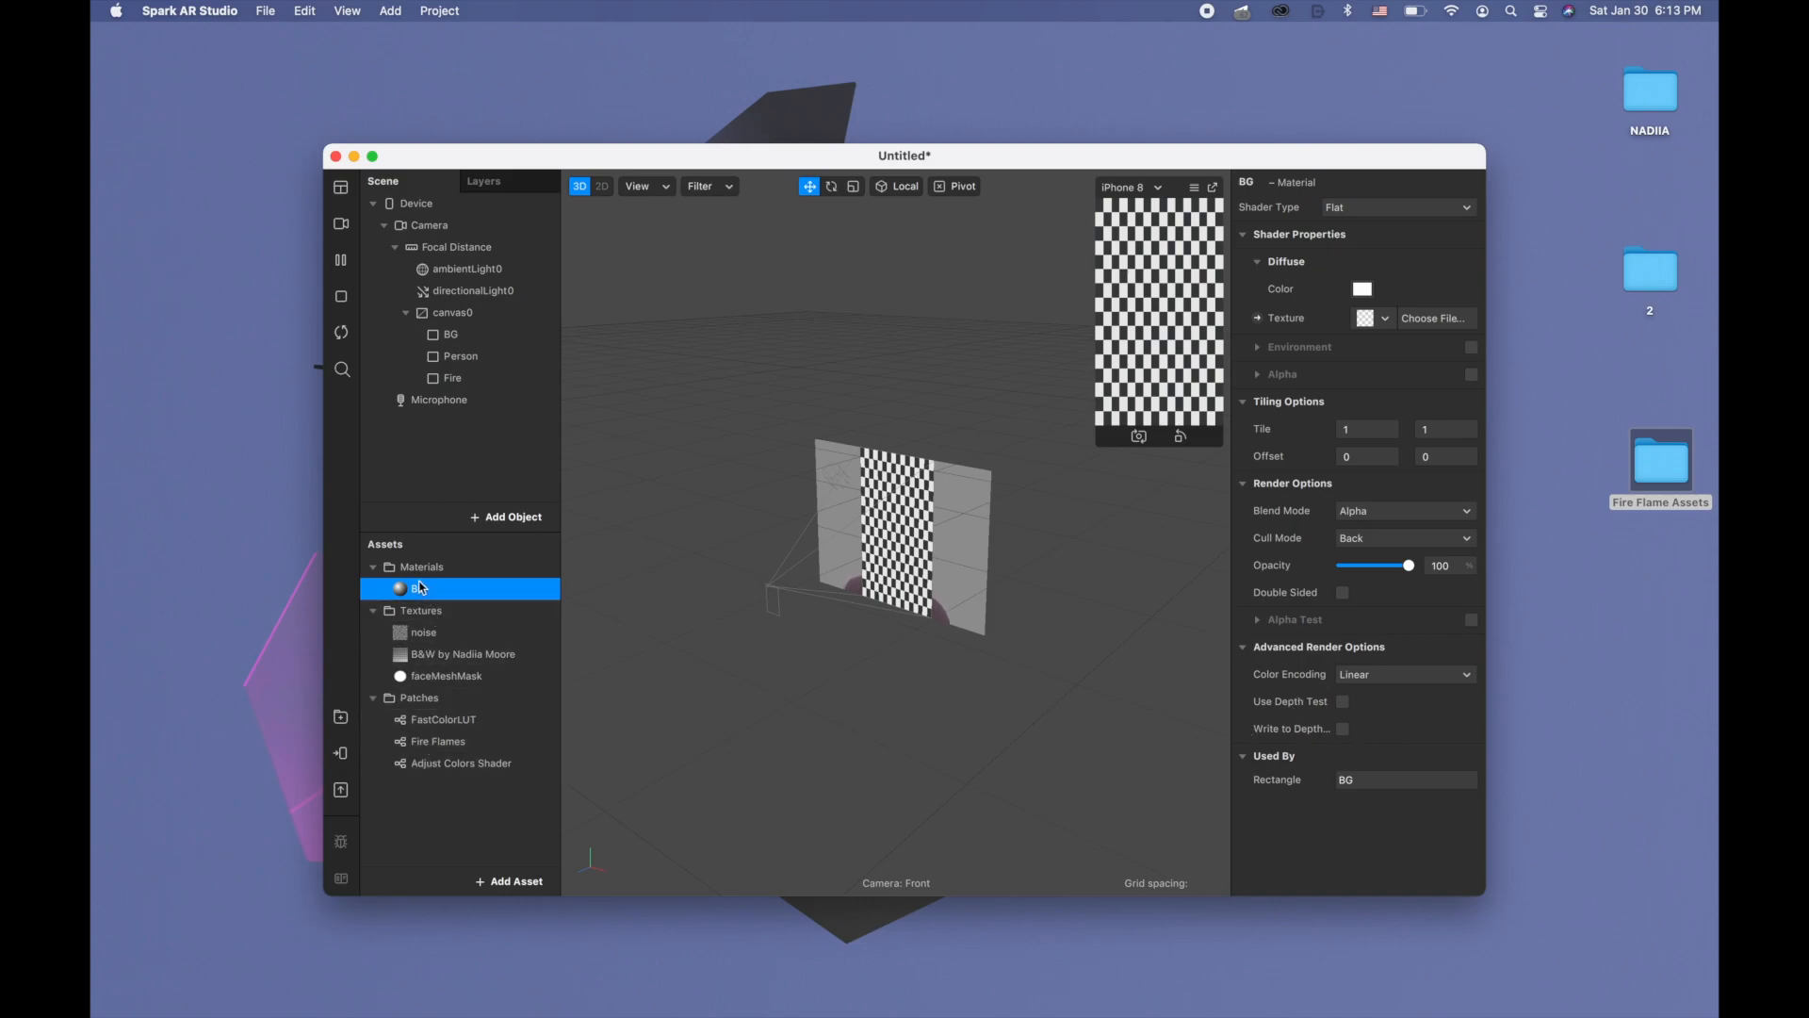
Duplicate the BG material twice and name the copies Person and Fire
right_click(418, 588)
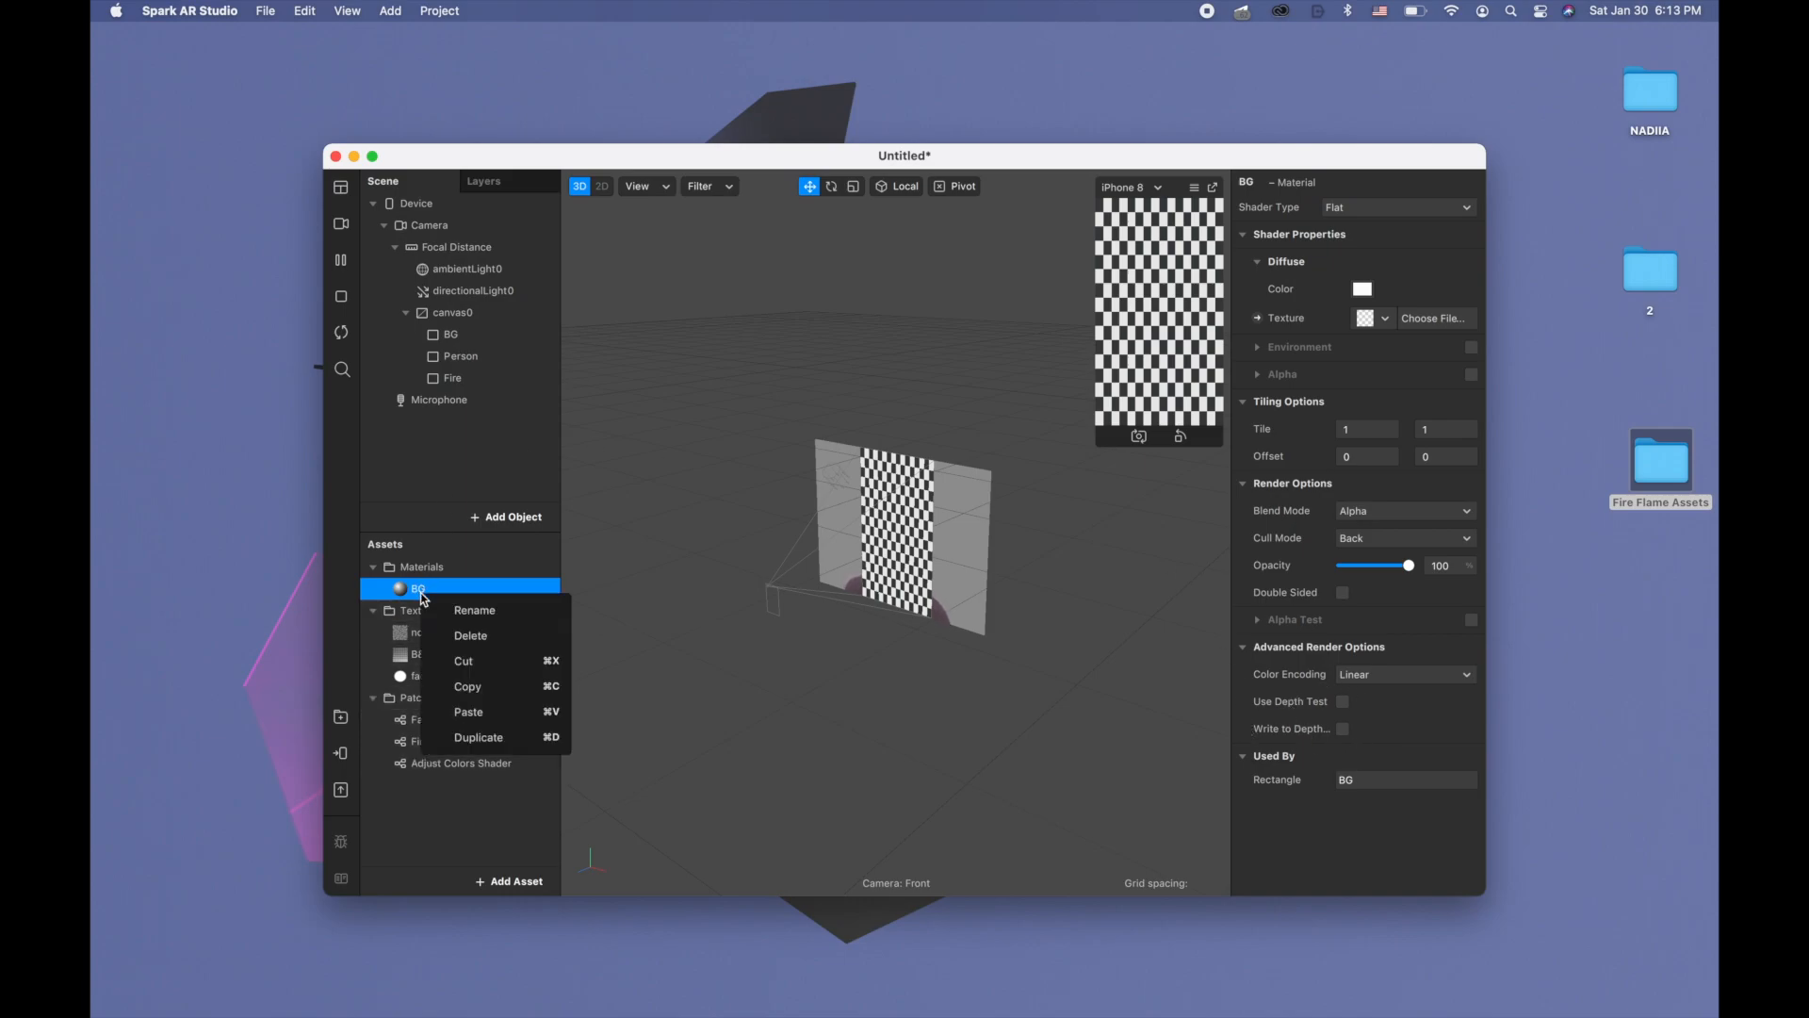
mouse_move(498, 736)
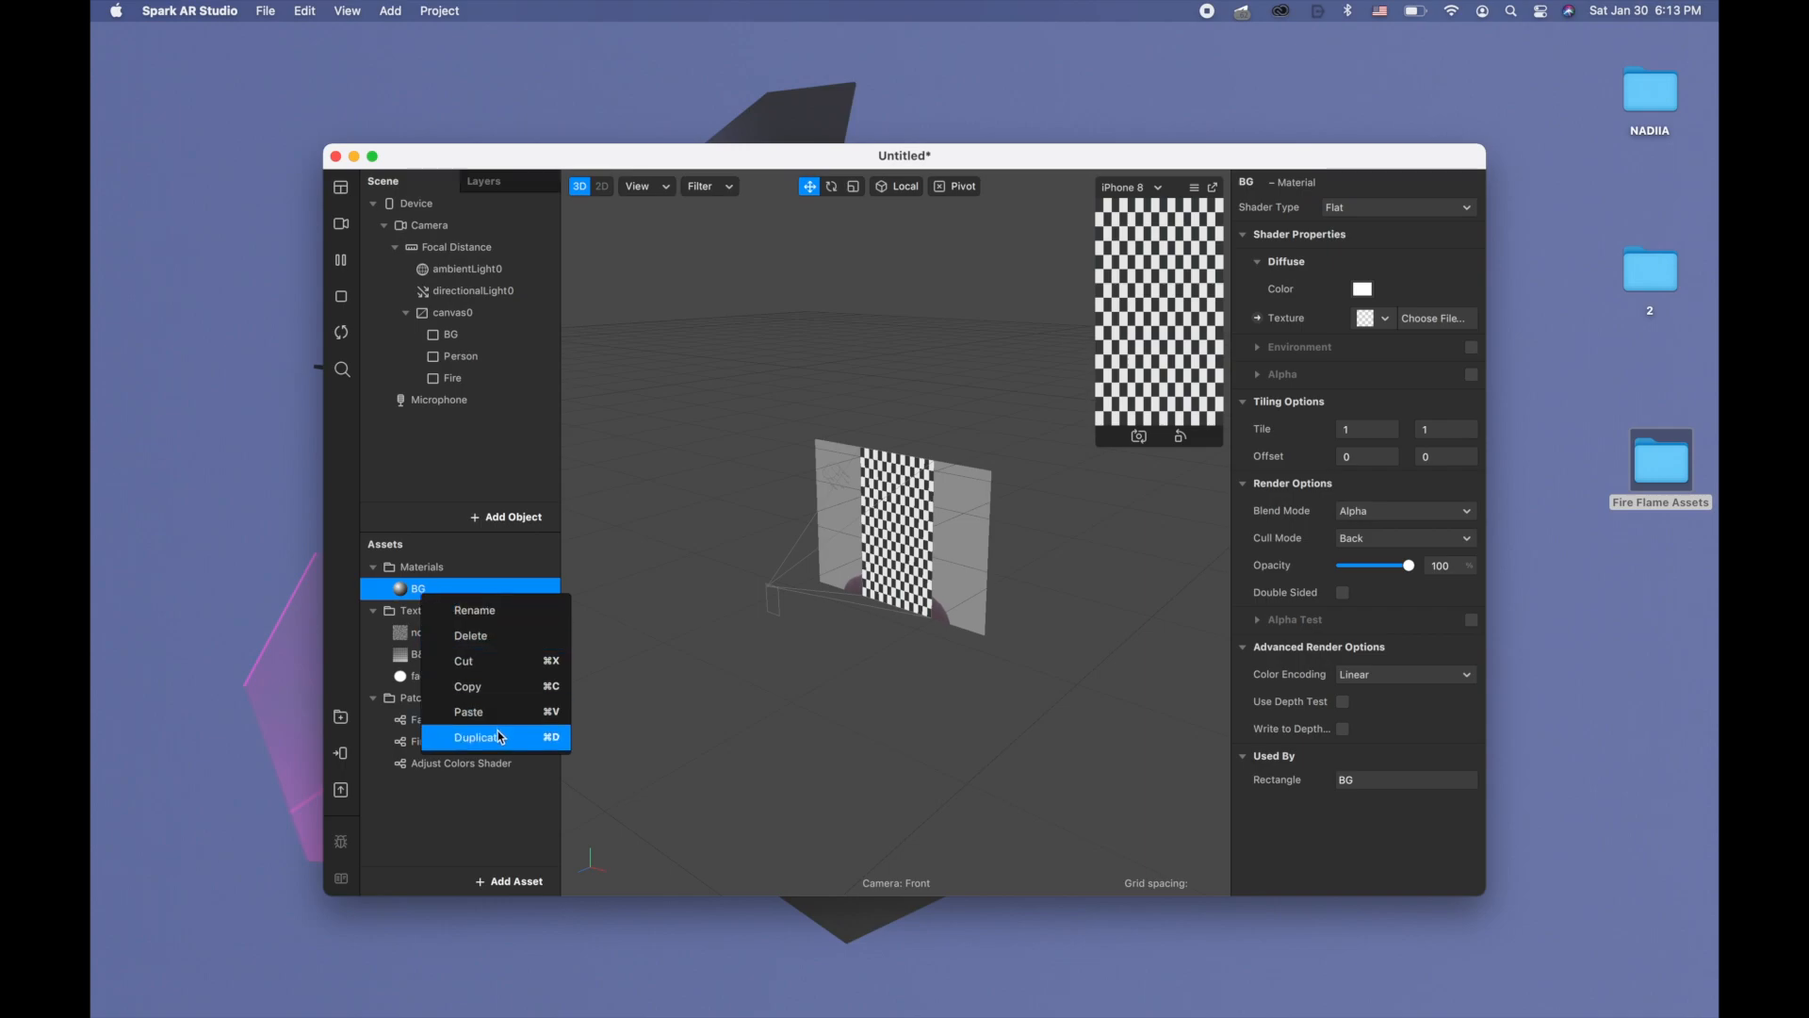
left_click(483, 737)
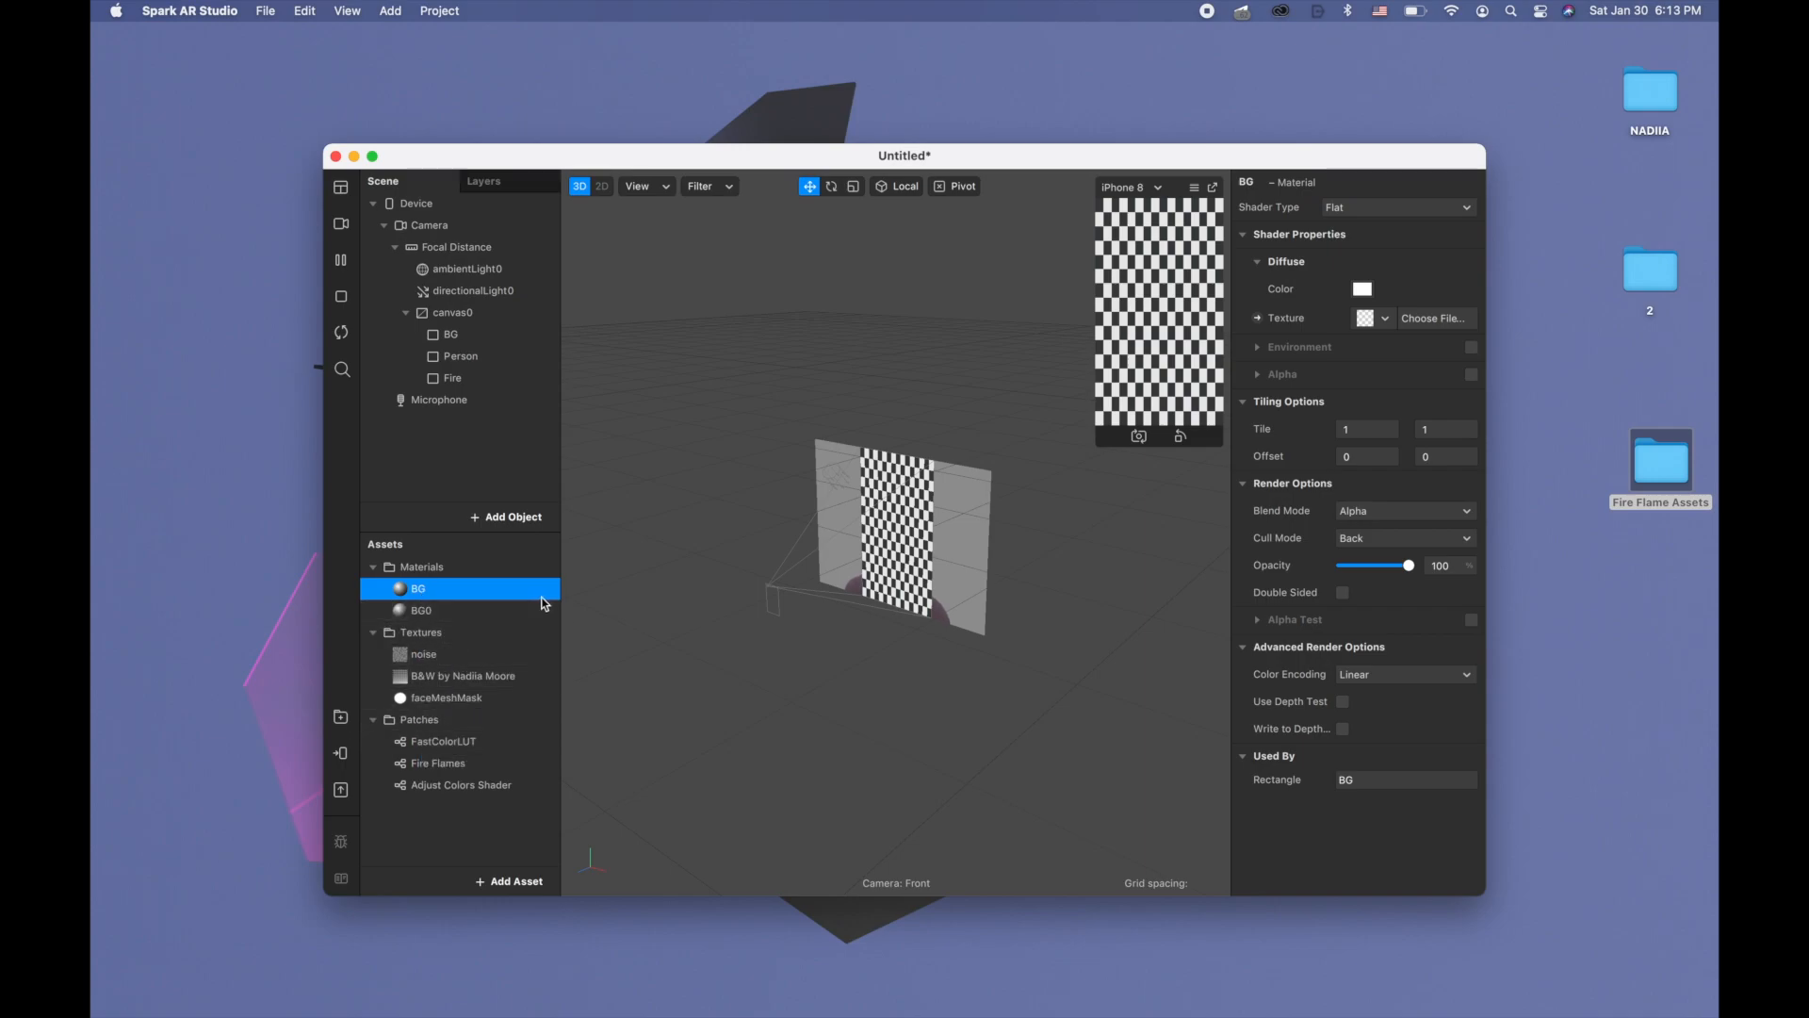
right_click(420, 609)
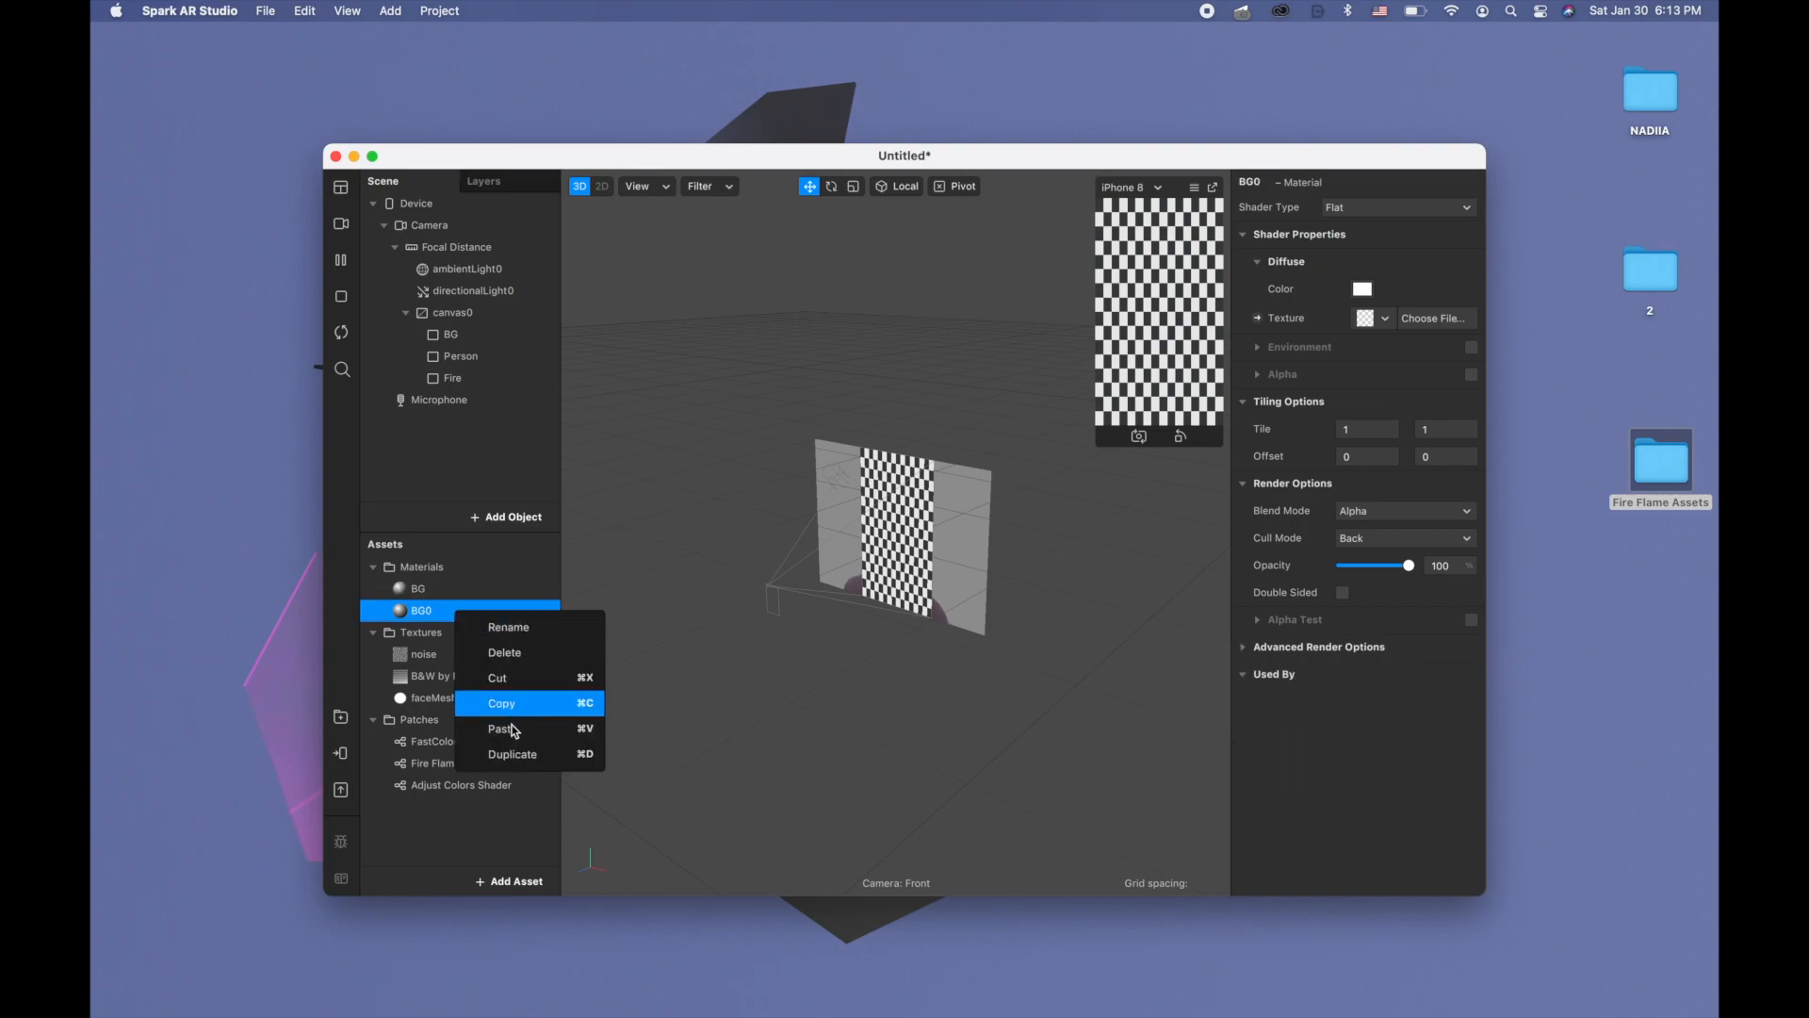
left_click(513, 754)
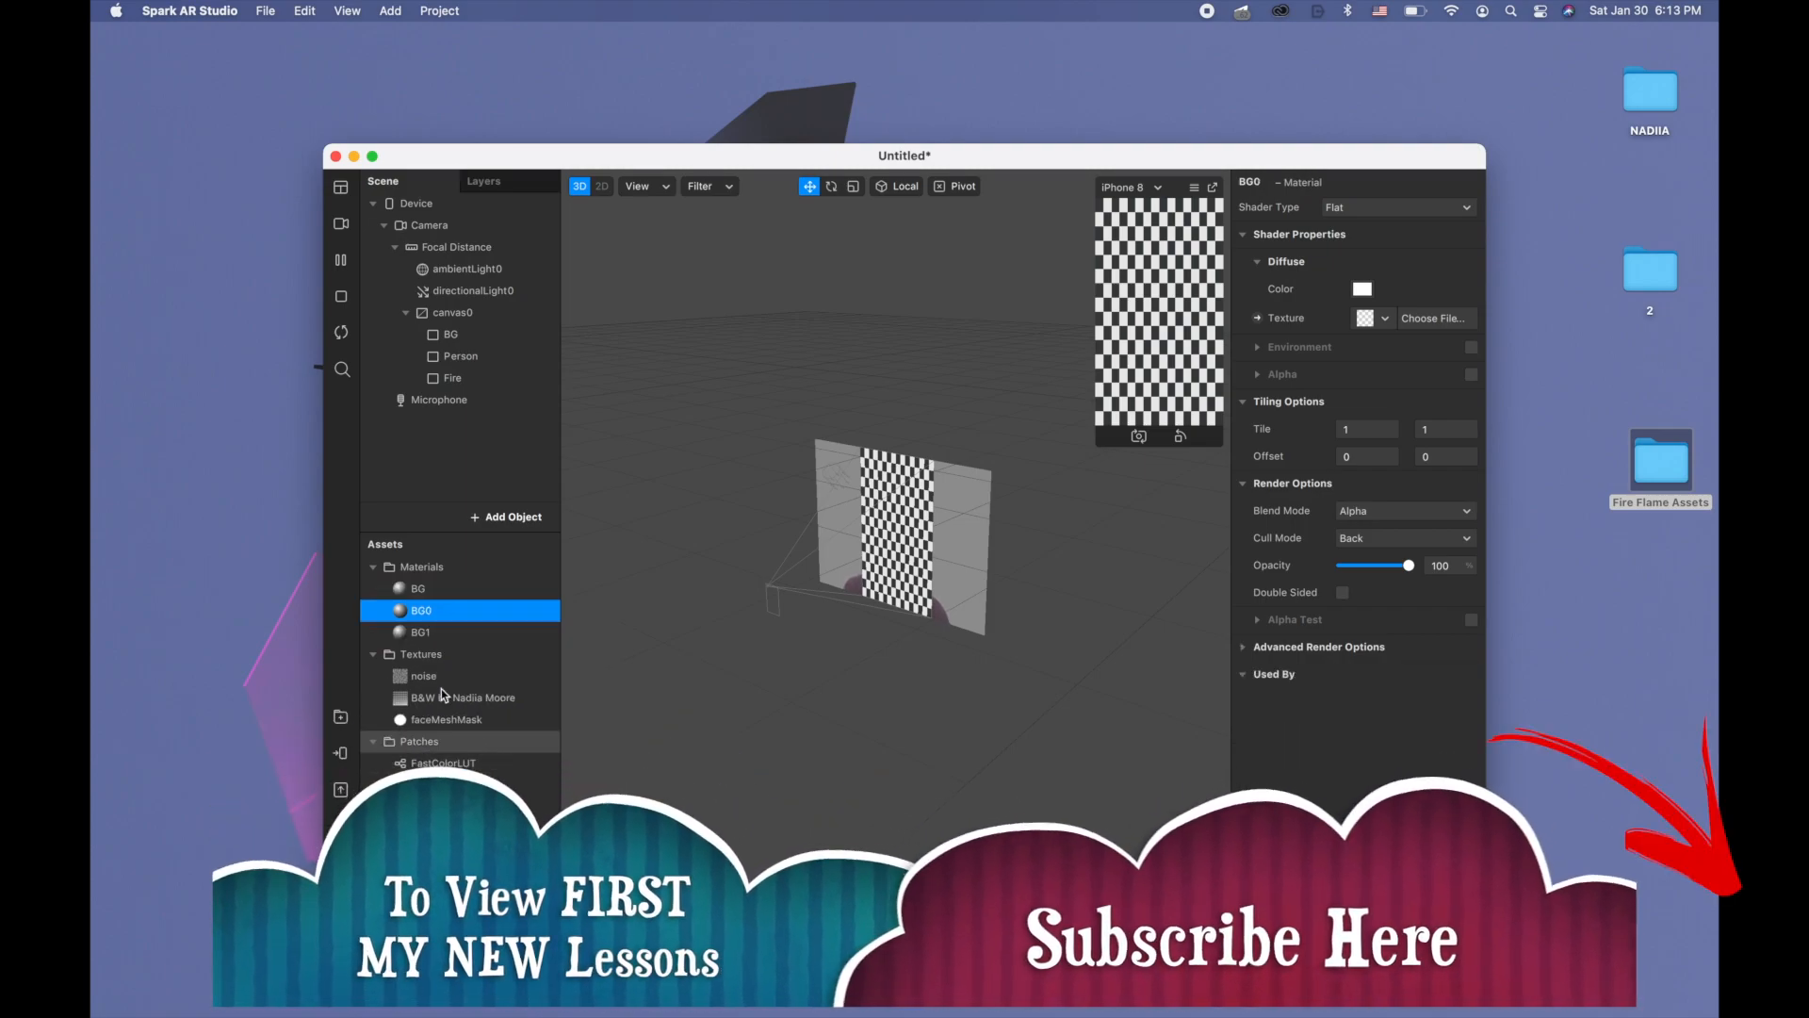
double_click(421, 610)
type("Fire")
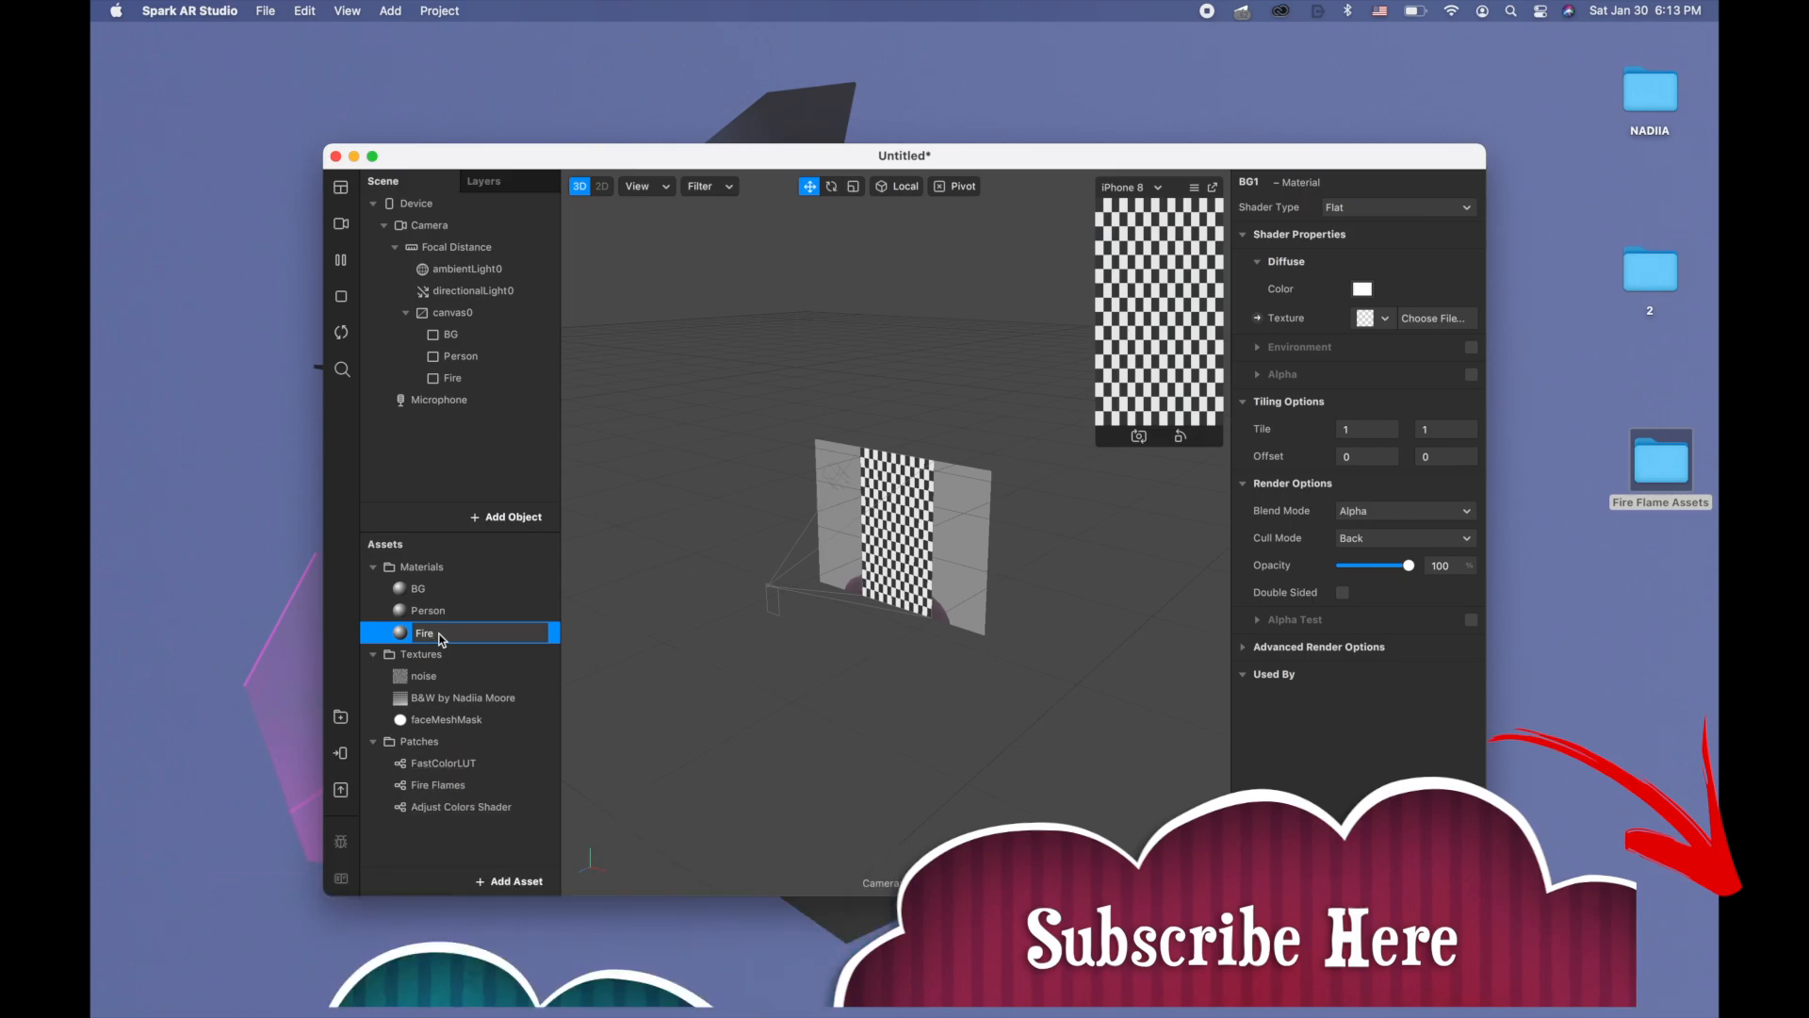
left_click(427, 609)
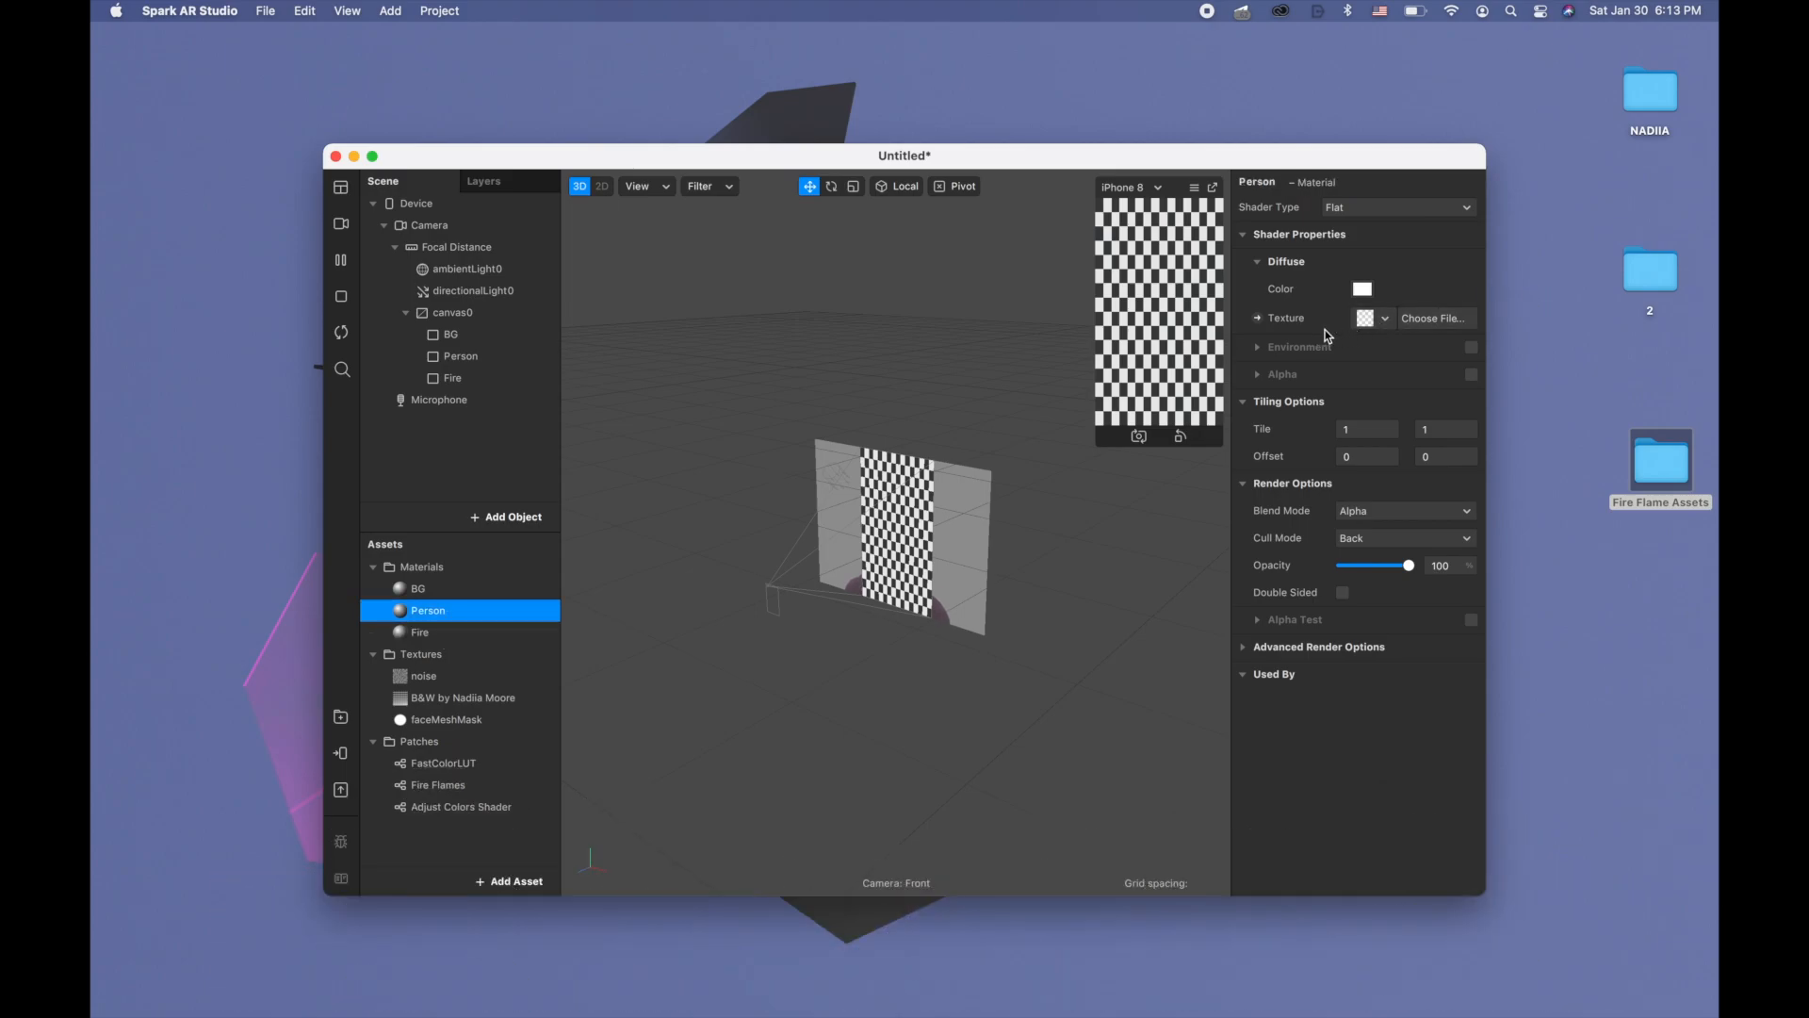
mouse_move(1523, 383)
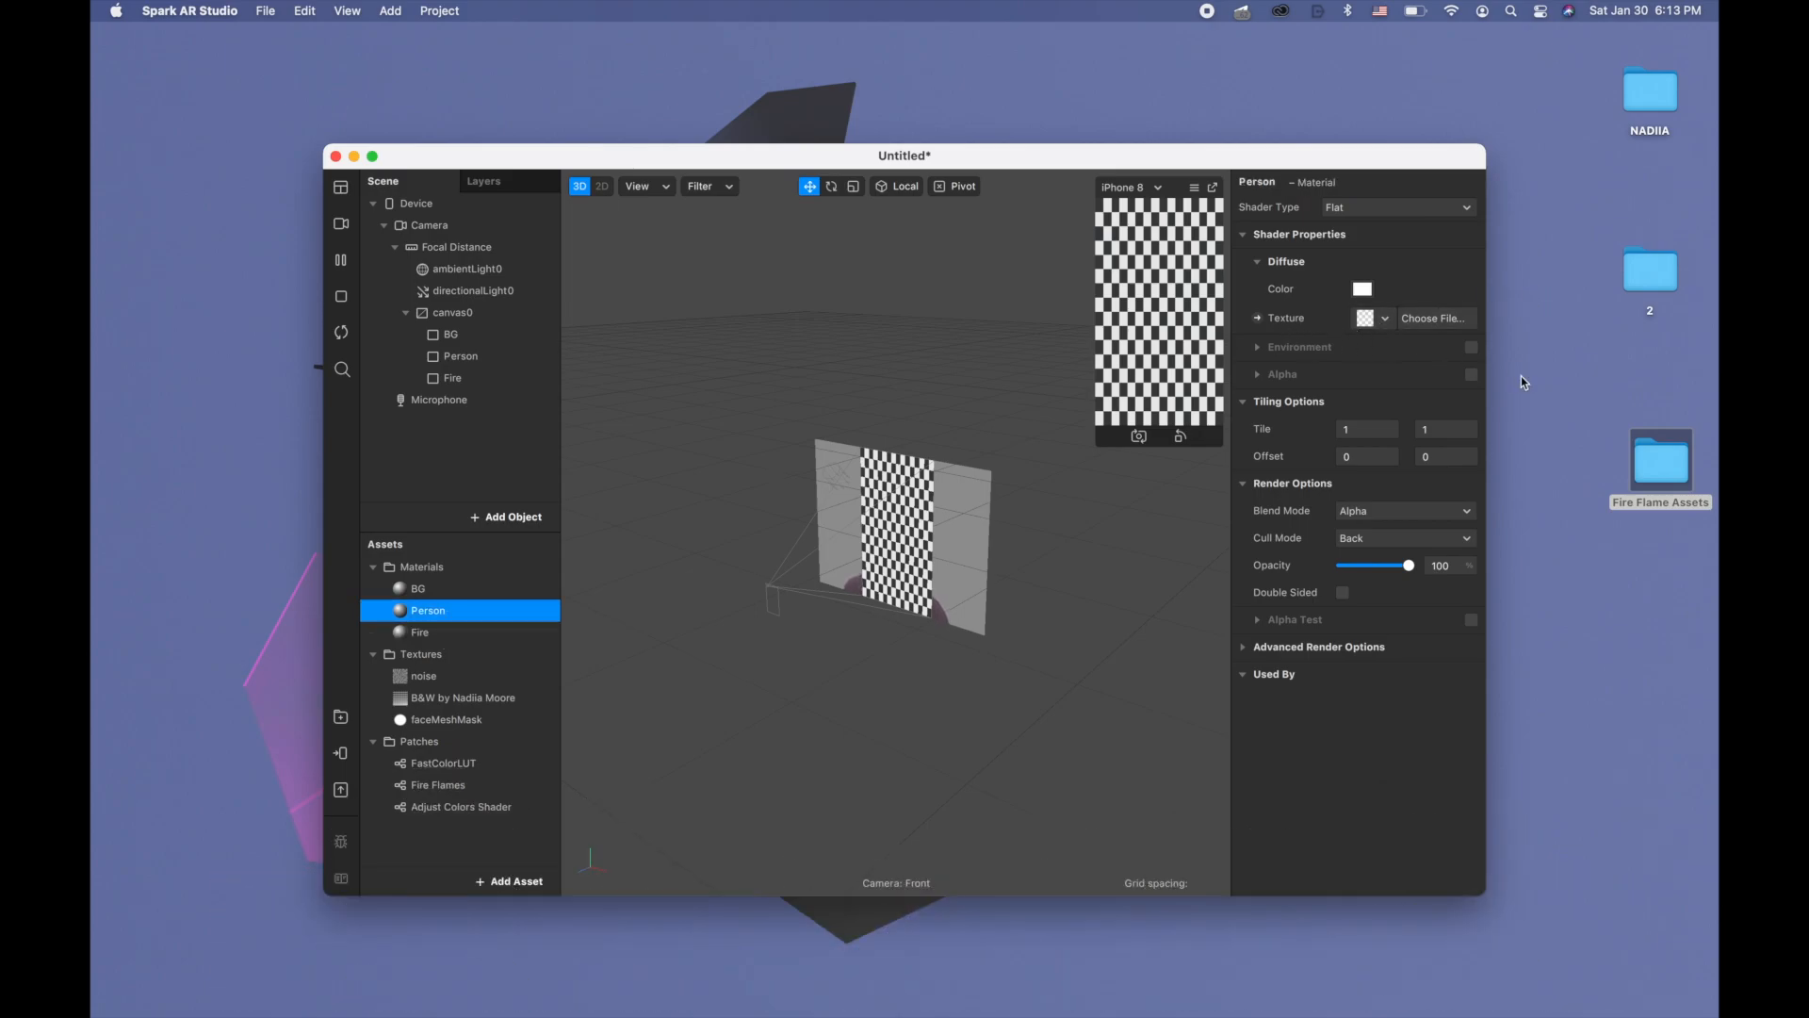
mouse_move(1265, 380)
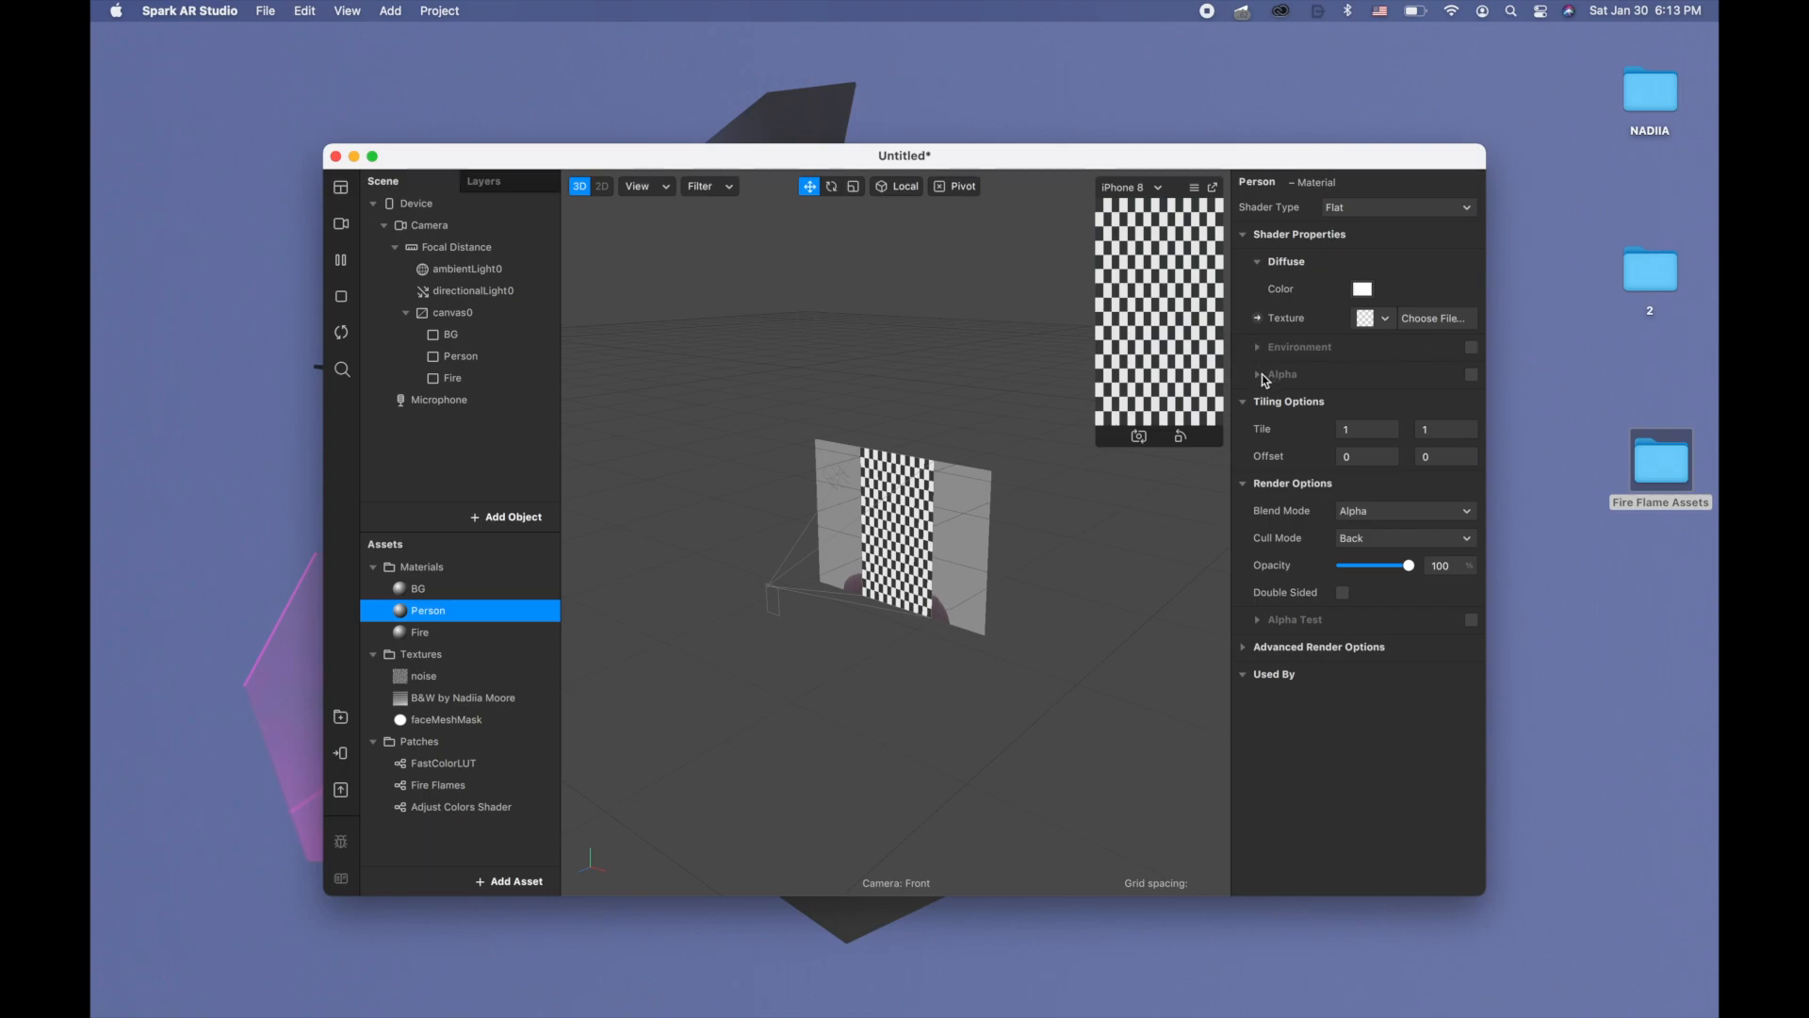
left_click(1256, 373)
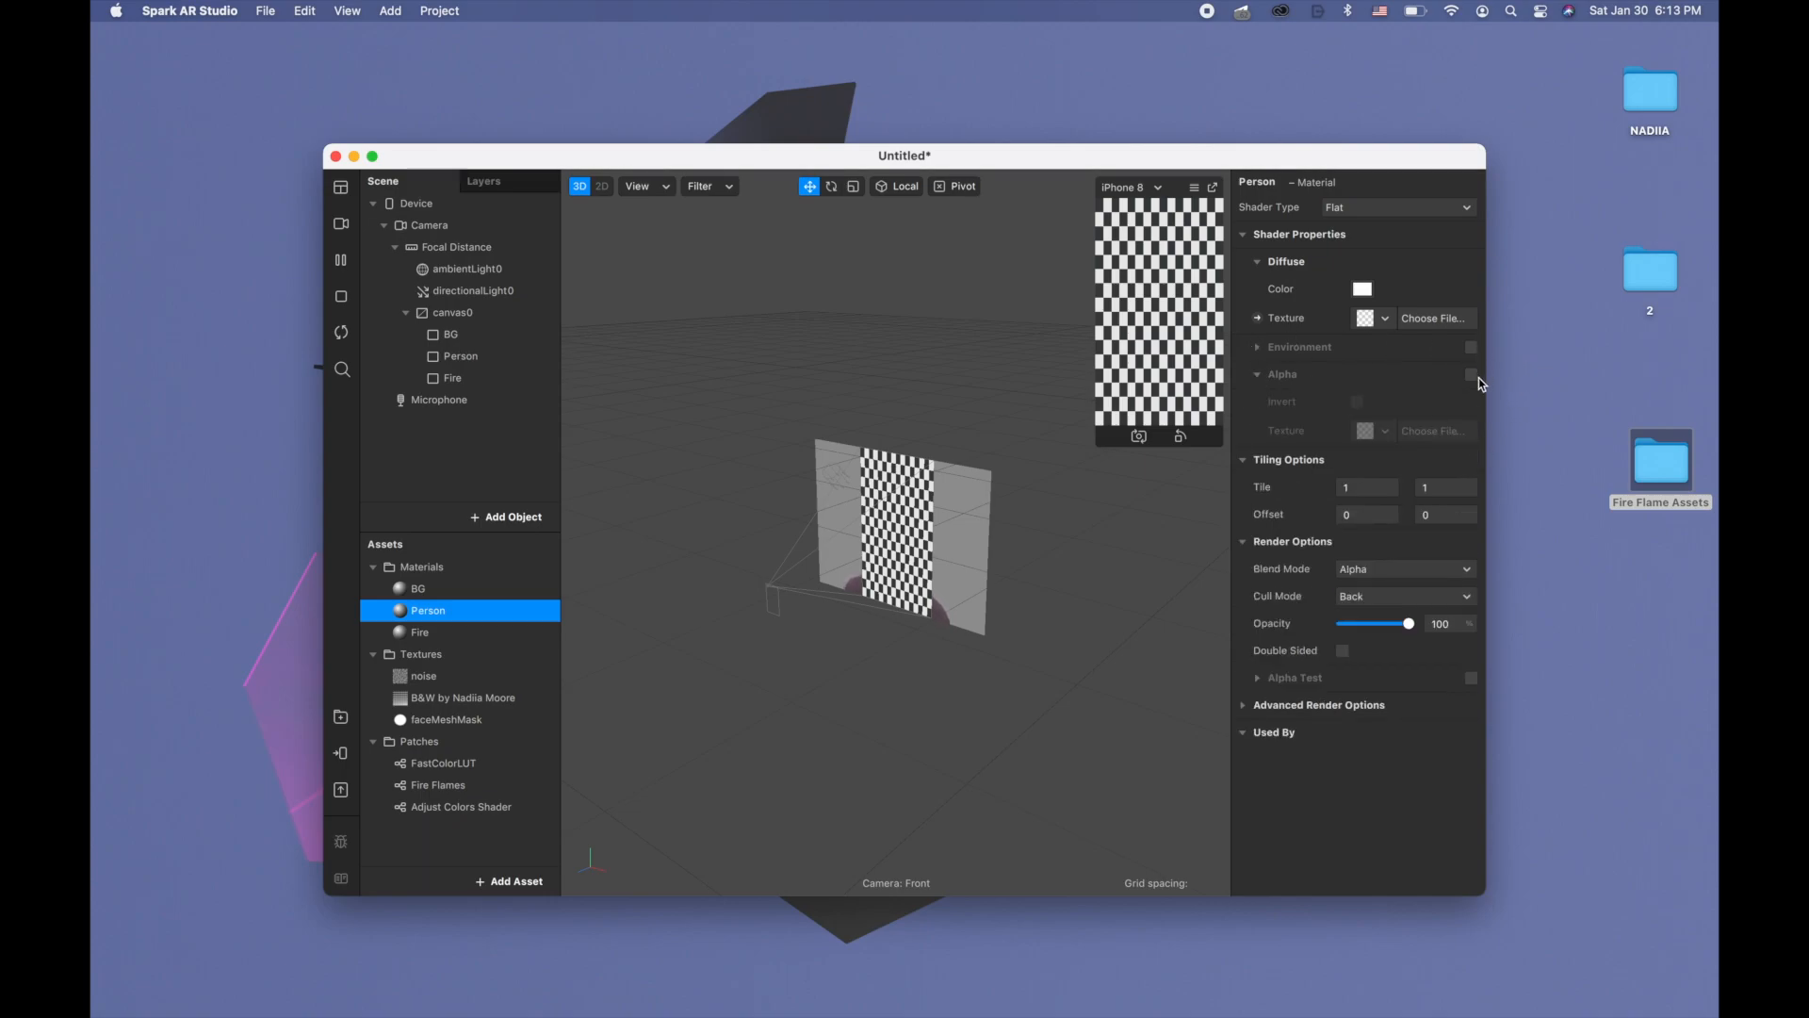
Enable alpha on the Person material and add person segmentation to the Camera
left_click(1472, 374)
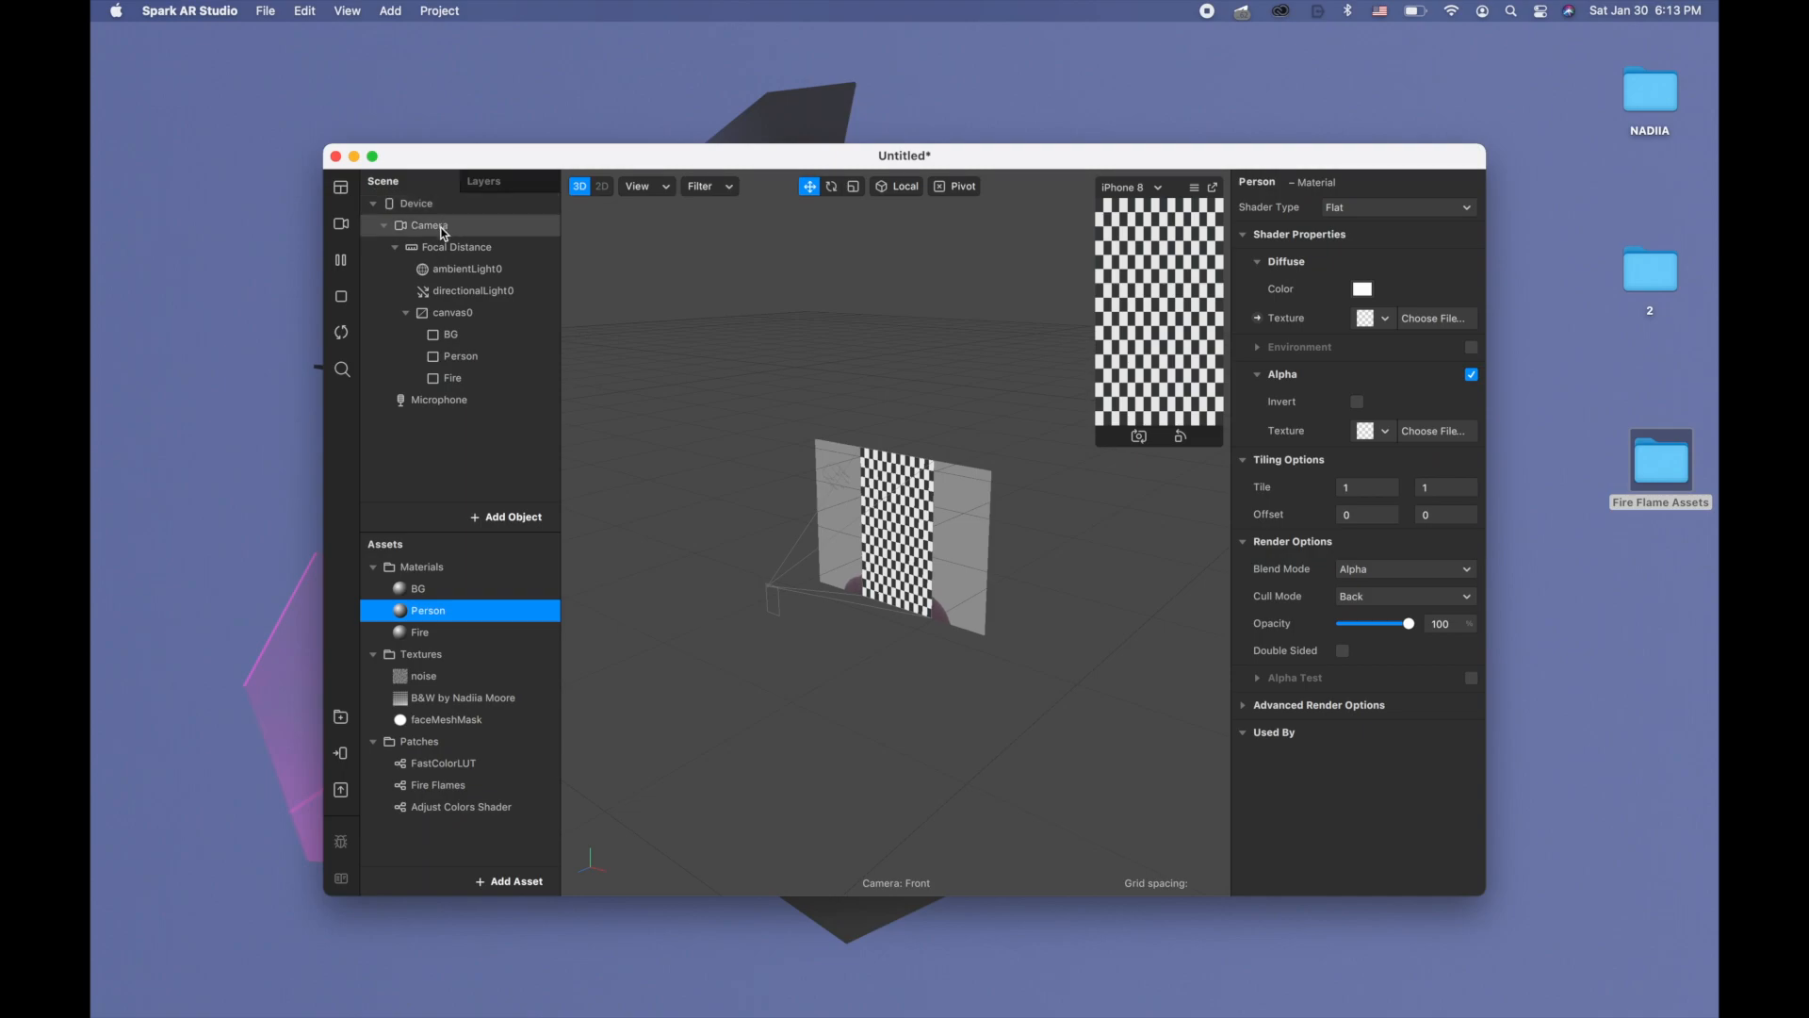
left_click(427, 224)
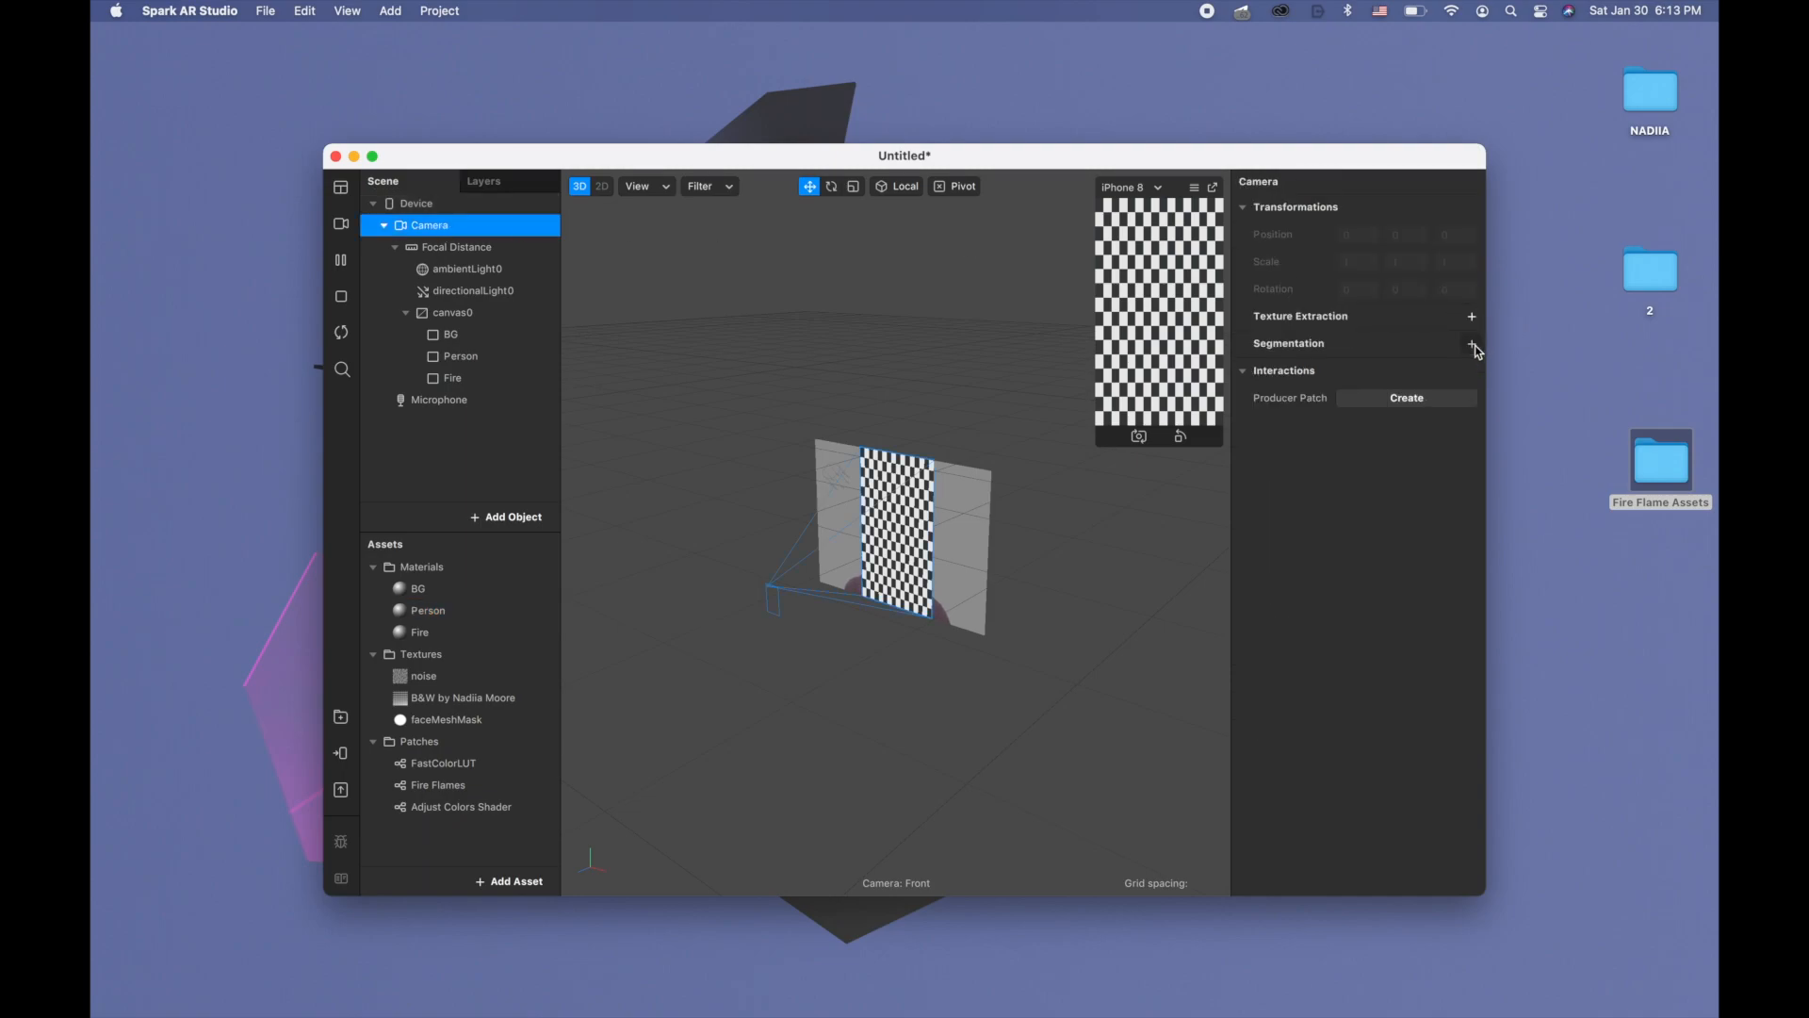
left_click(1472, 348)
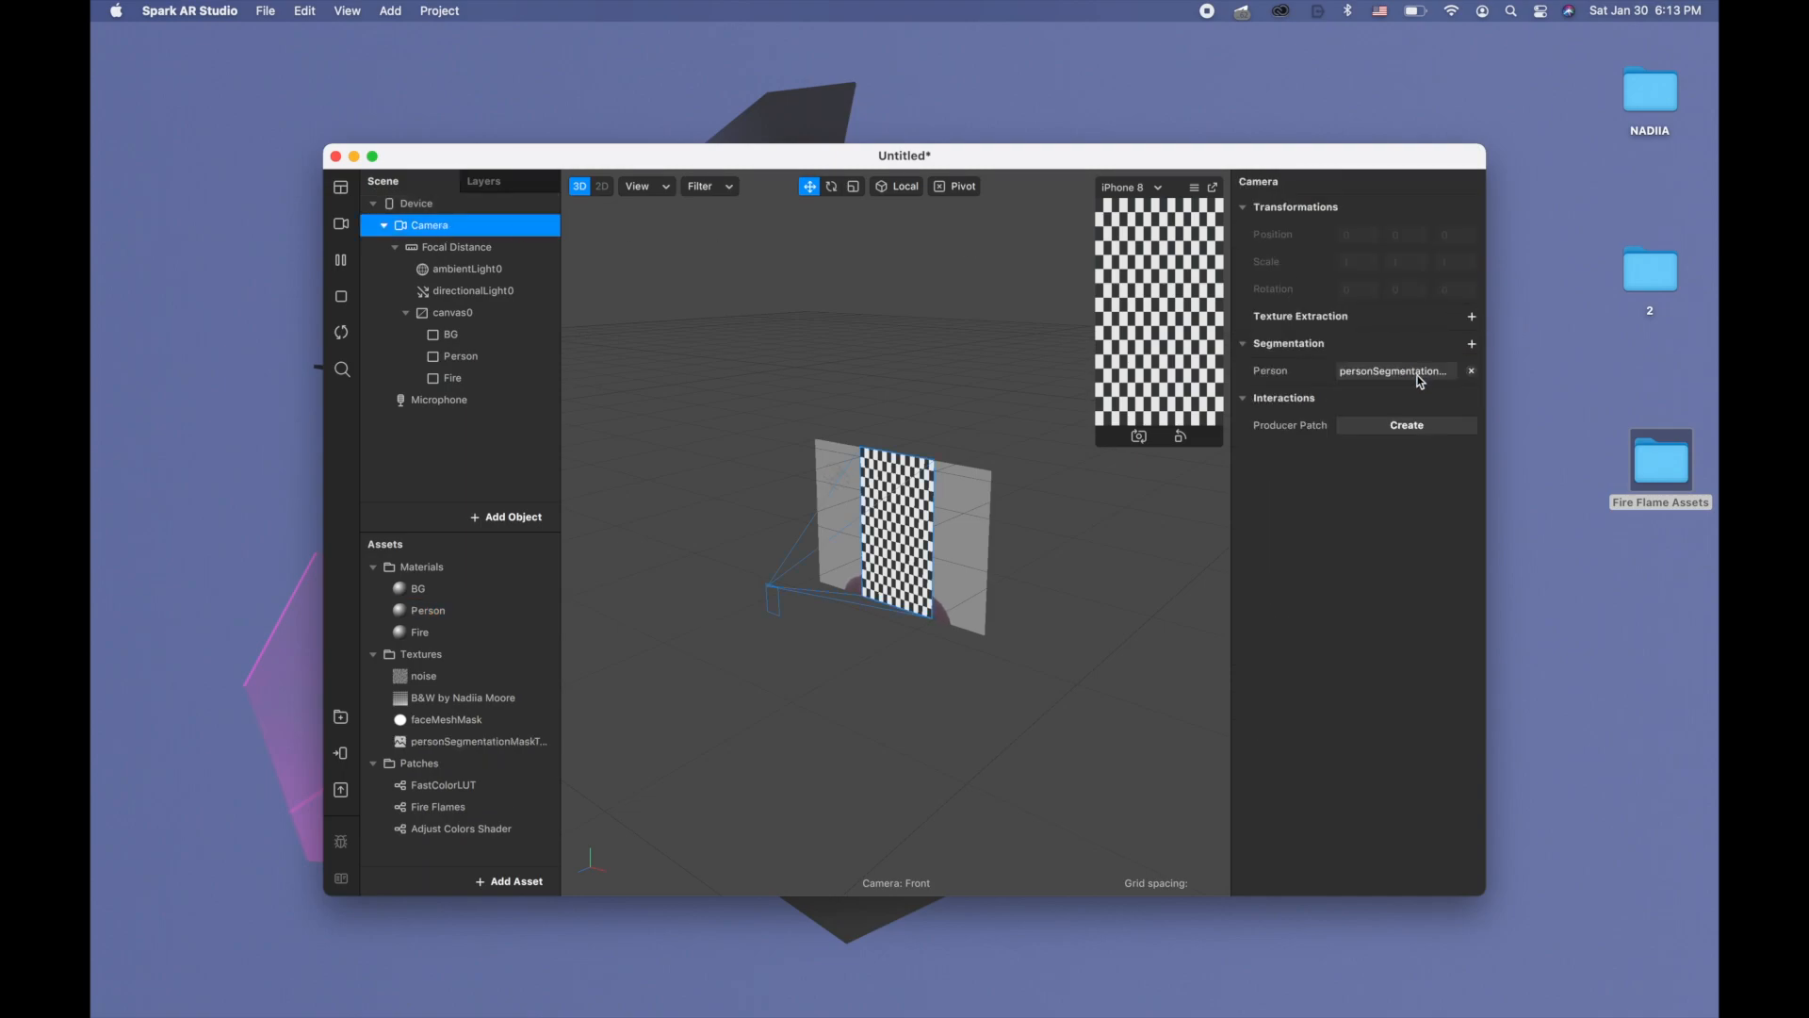
left_click(427, 608)
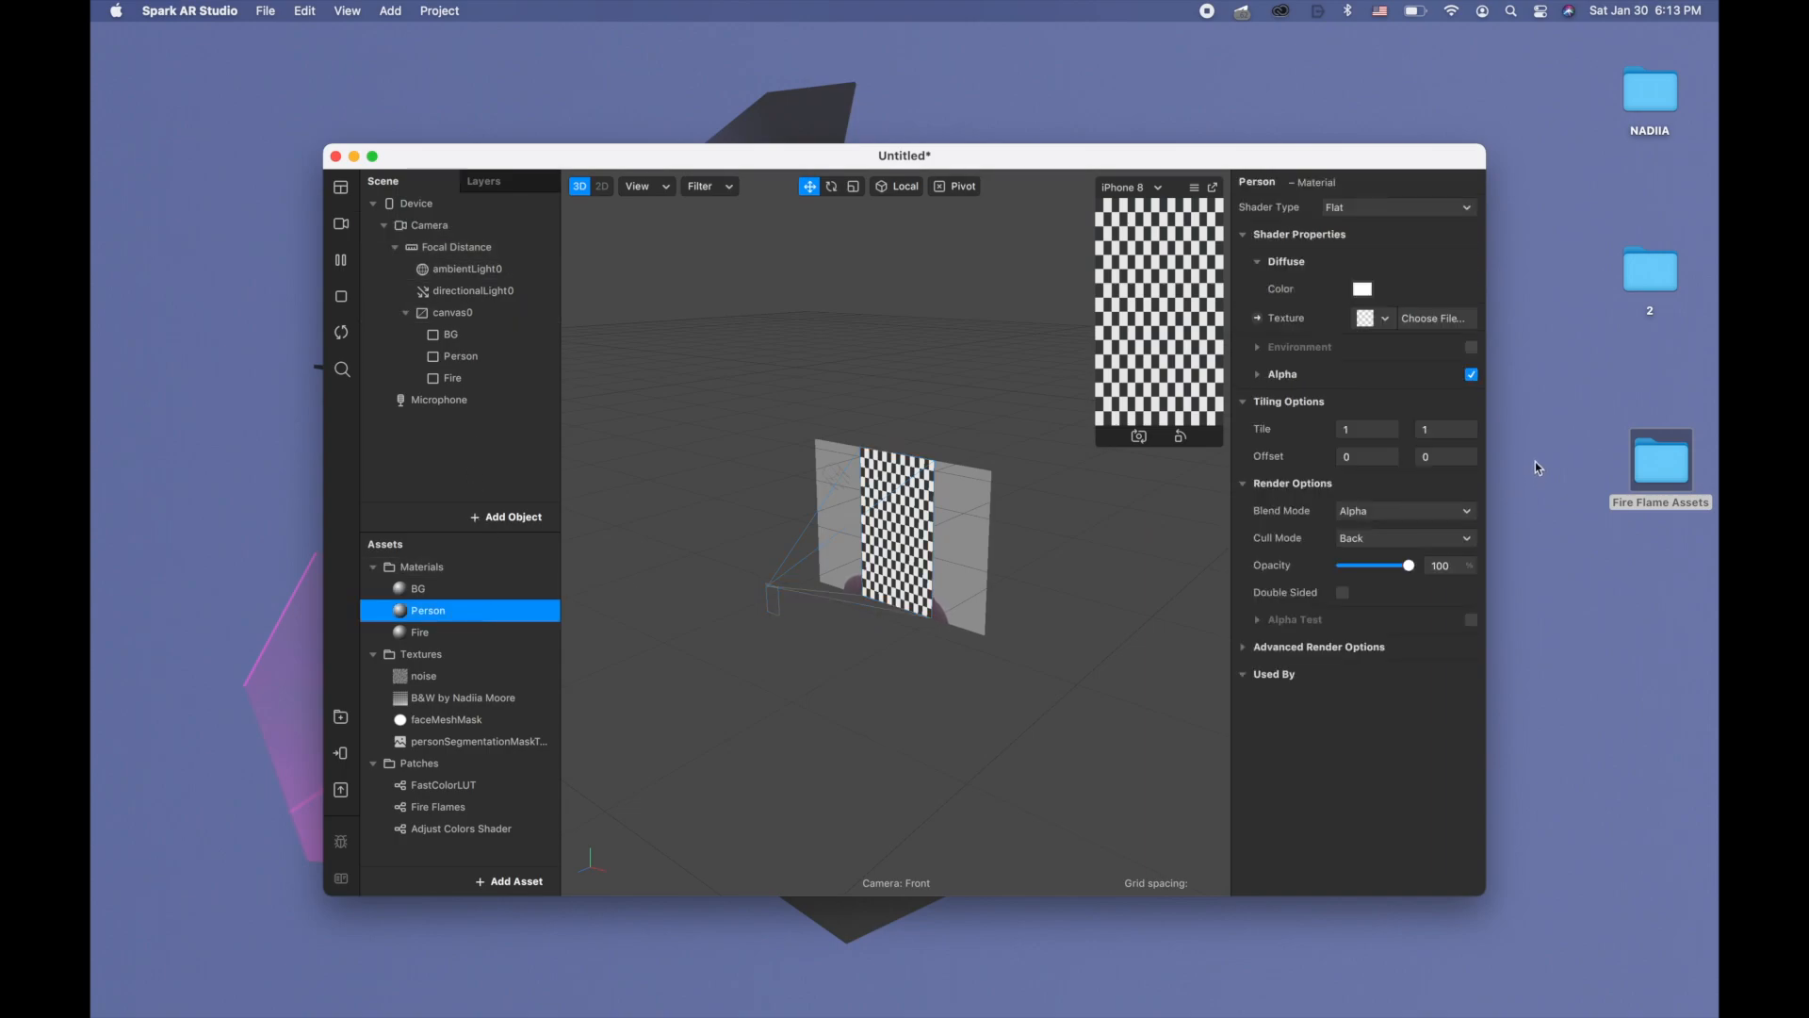
Set the Person material's Alpha Texture to personSegmentationMaskTexture0
left_click(1257, 373)
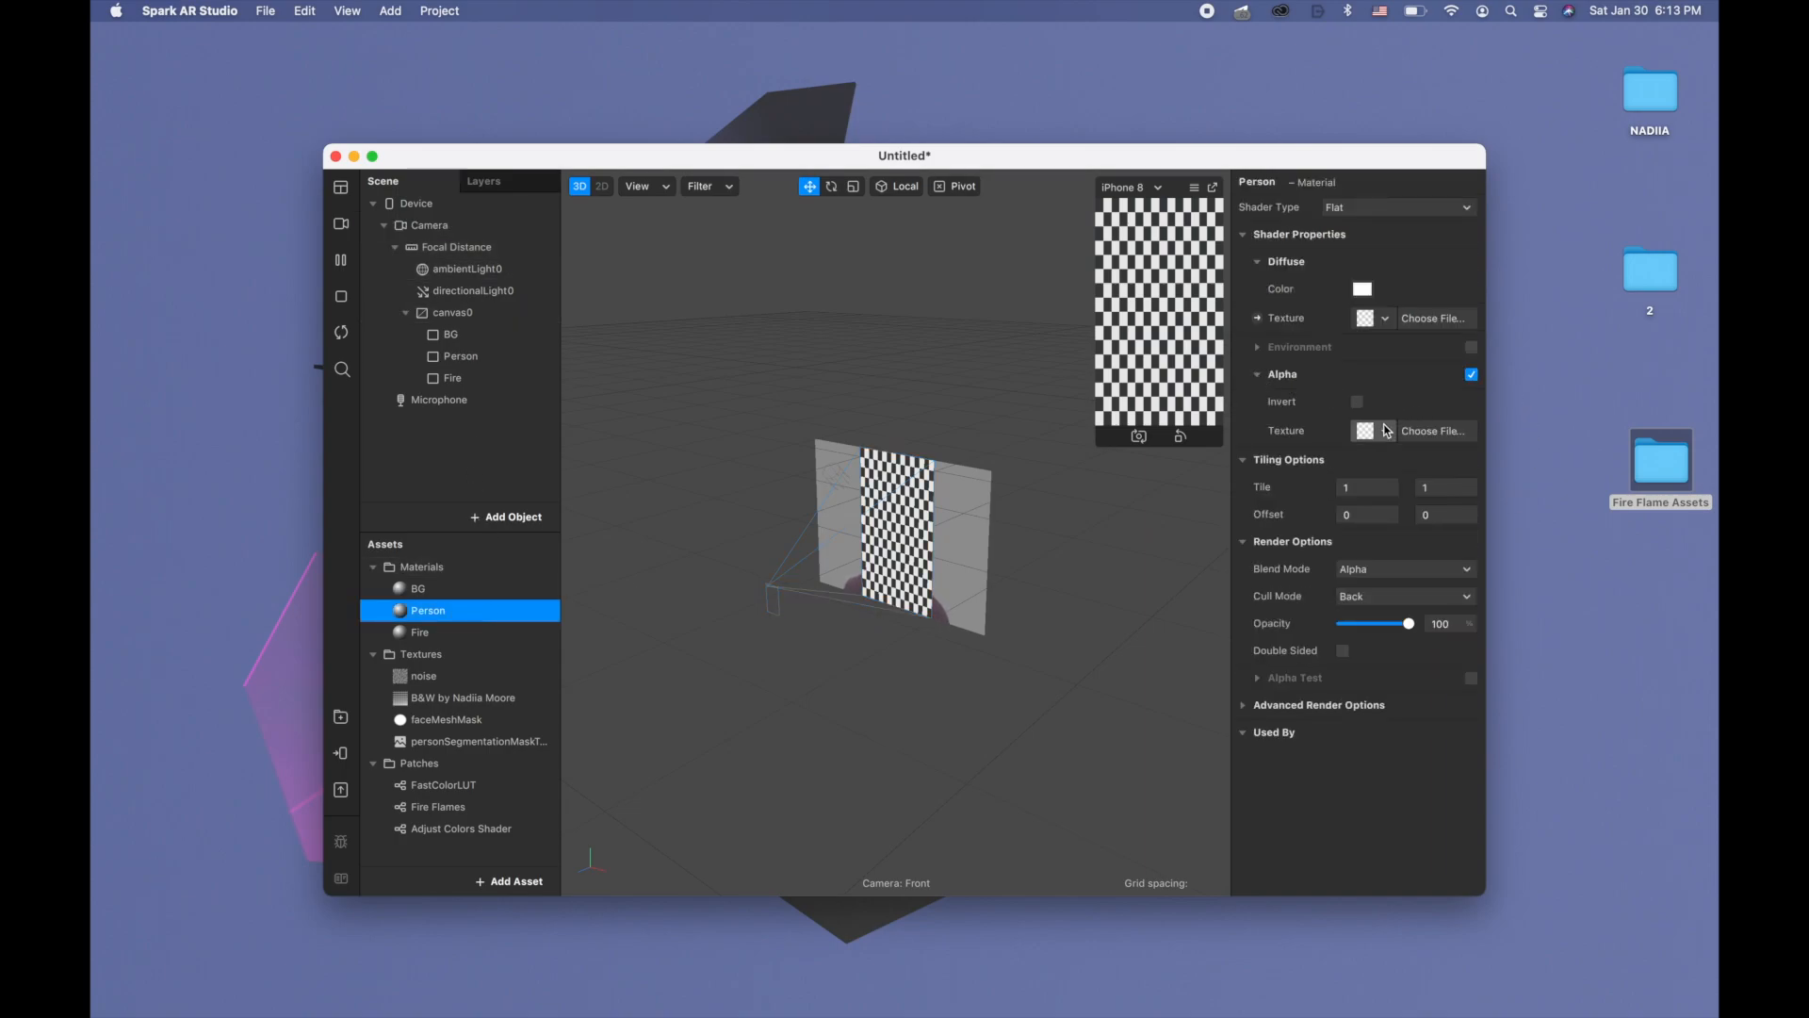
left_click(1381, 430)
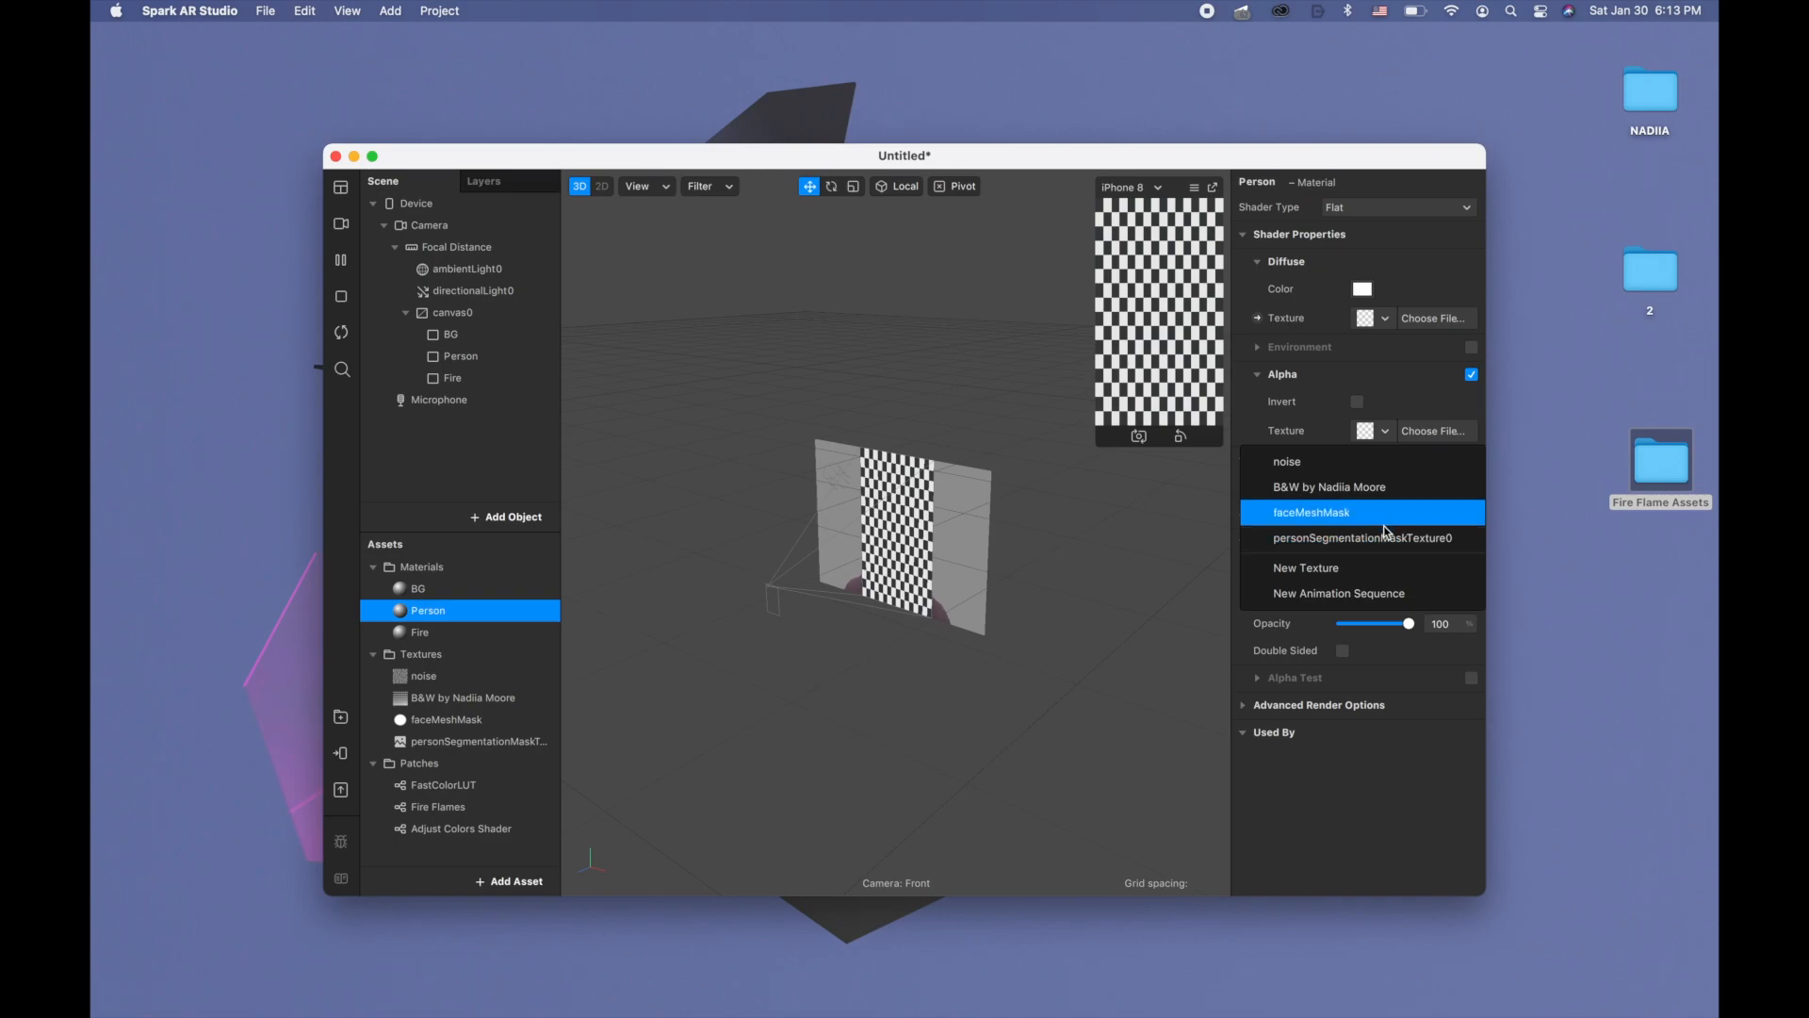
left_click(1368, 537)
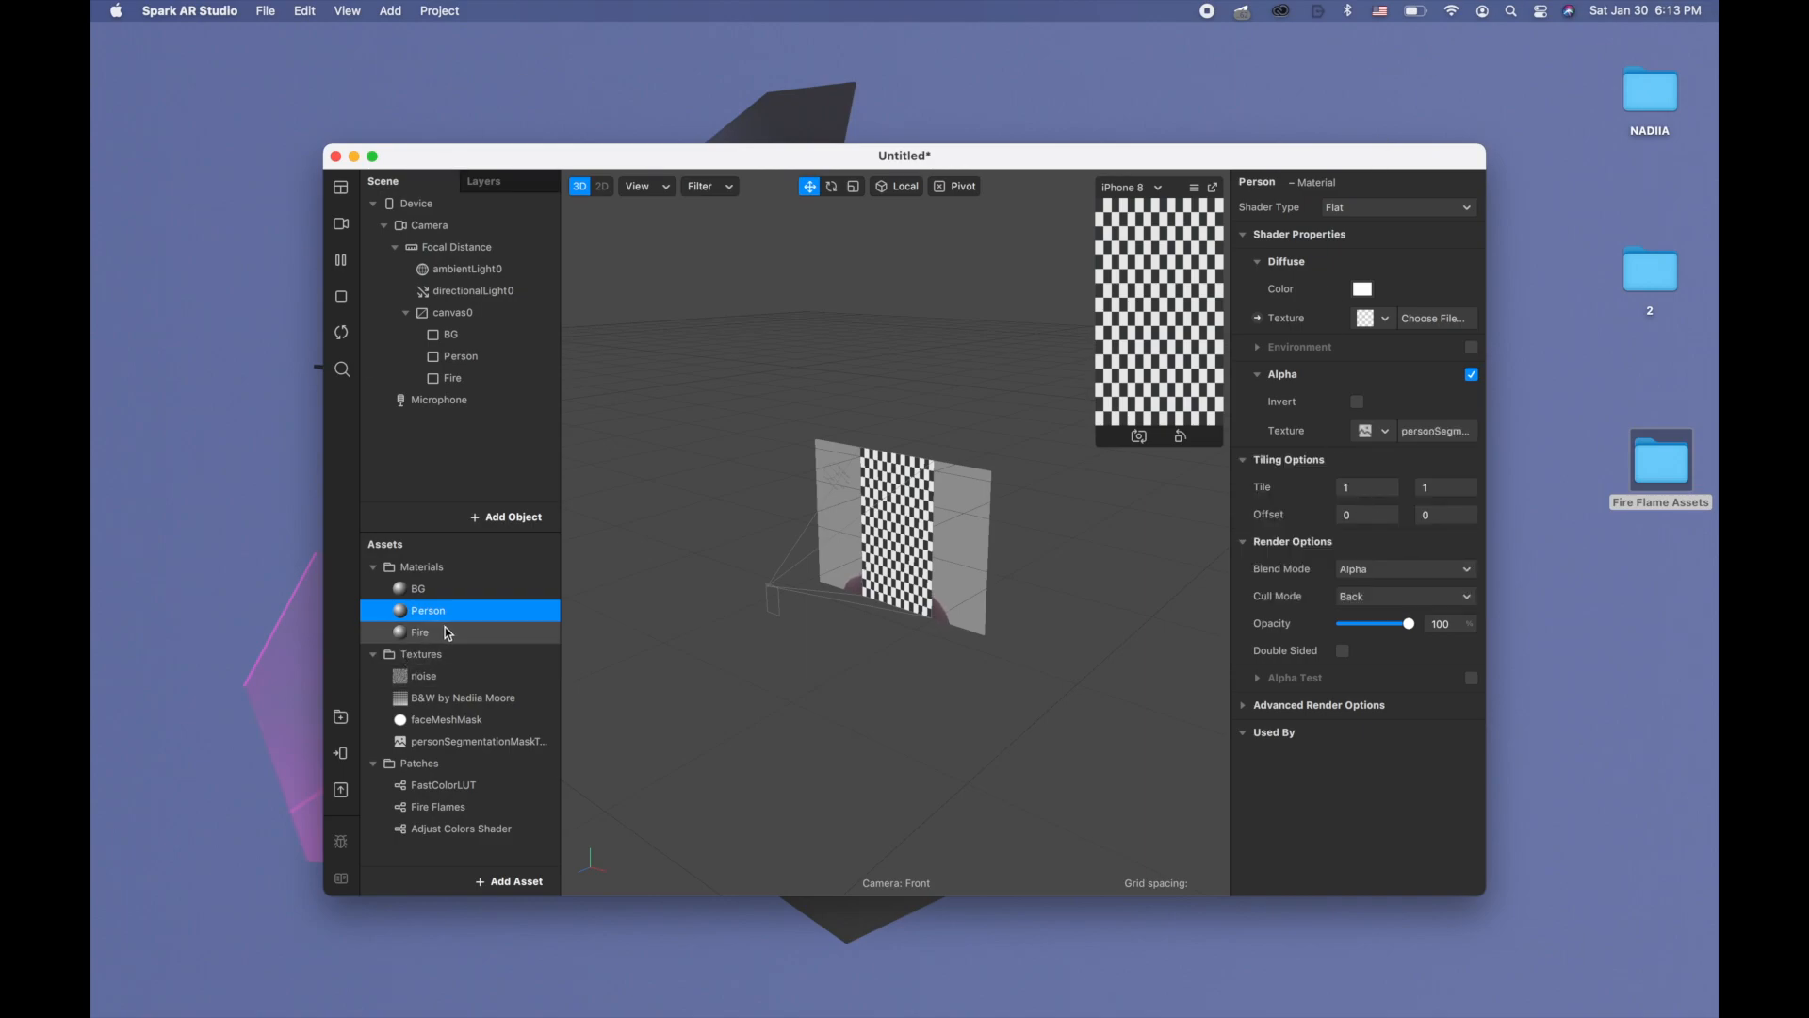
left_click(1257, 373)
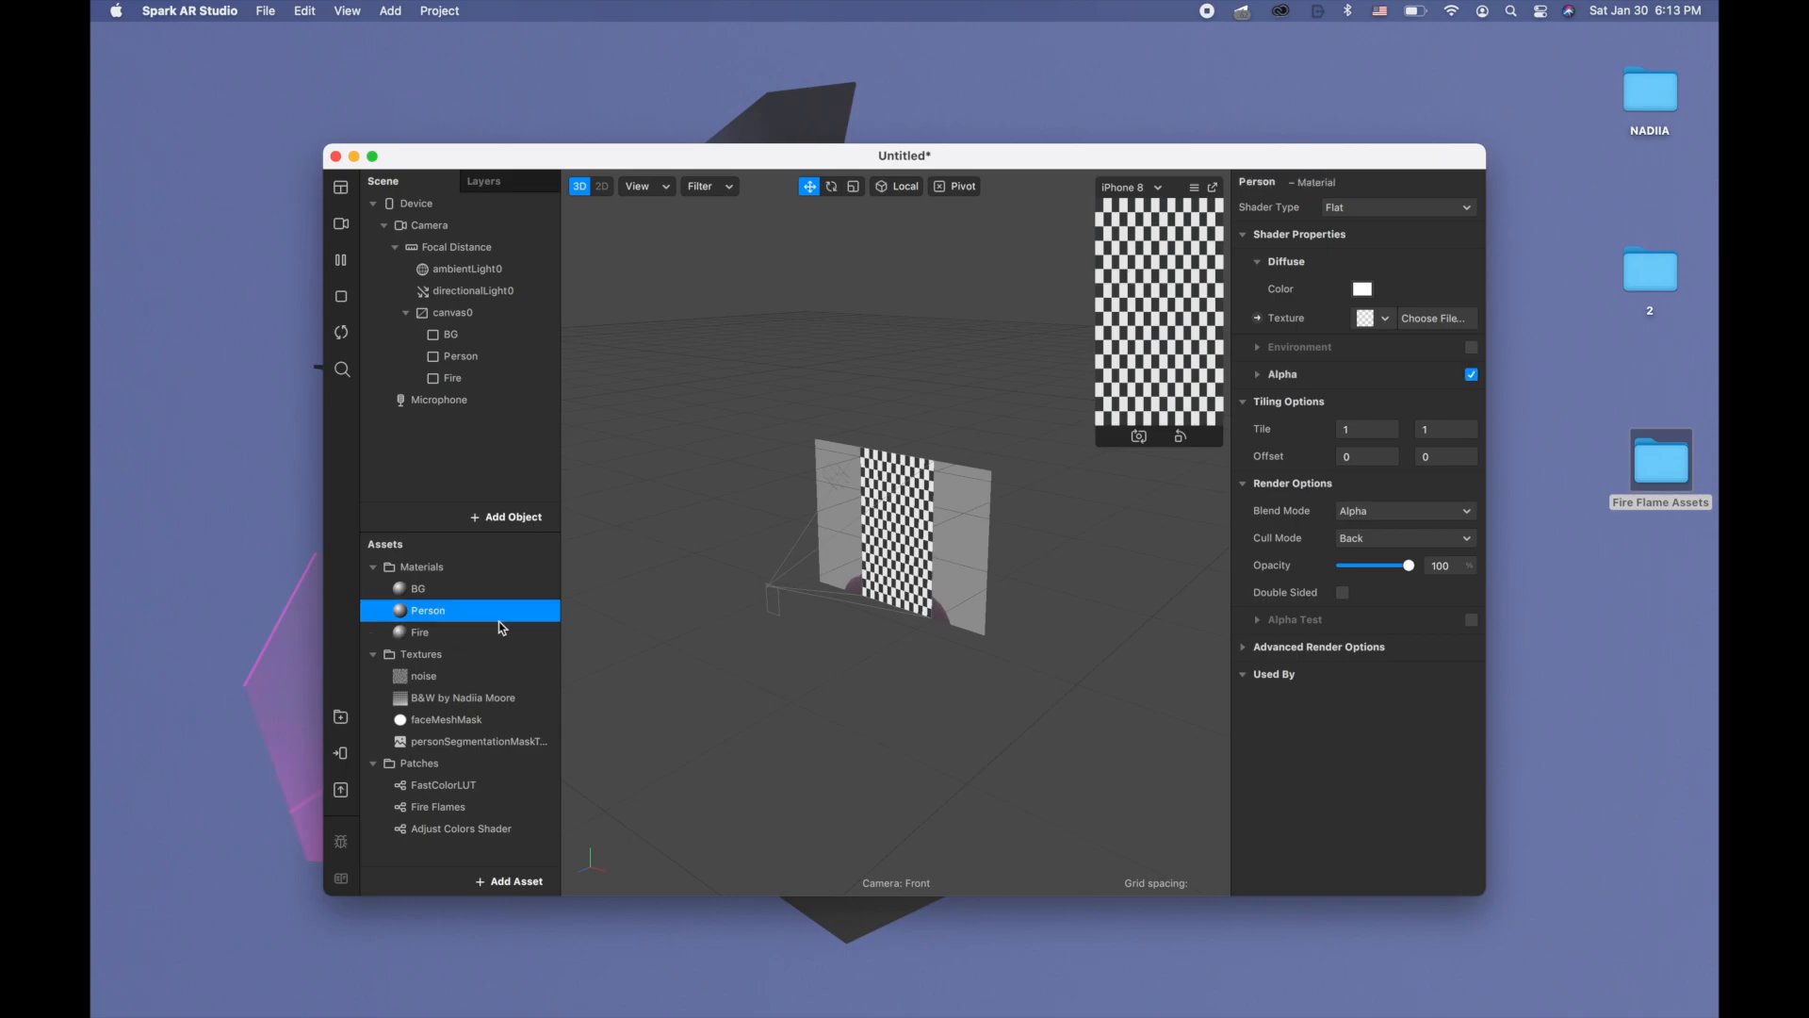
mouse_move(1182, 638)
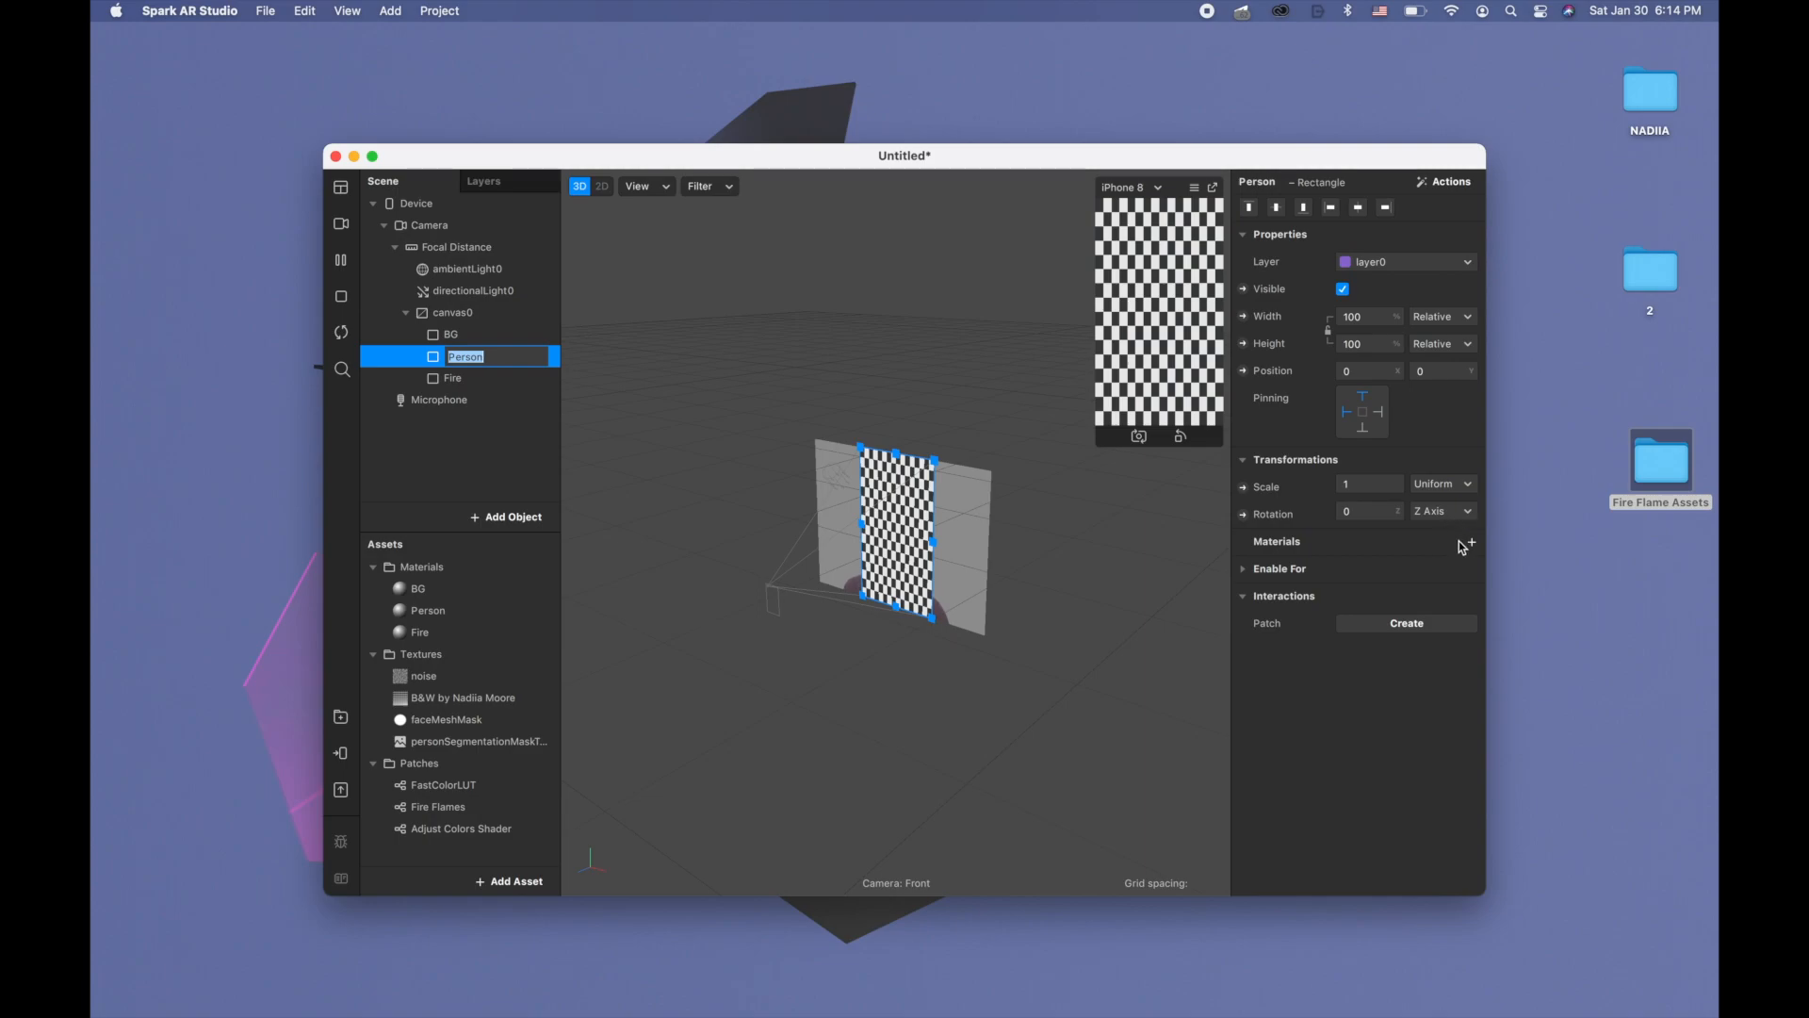
Set the Fire material's Blend Mode to Add
left_click(1472, 543)
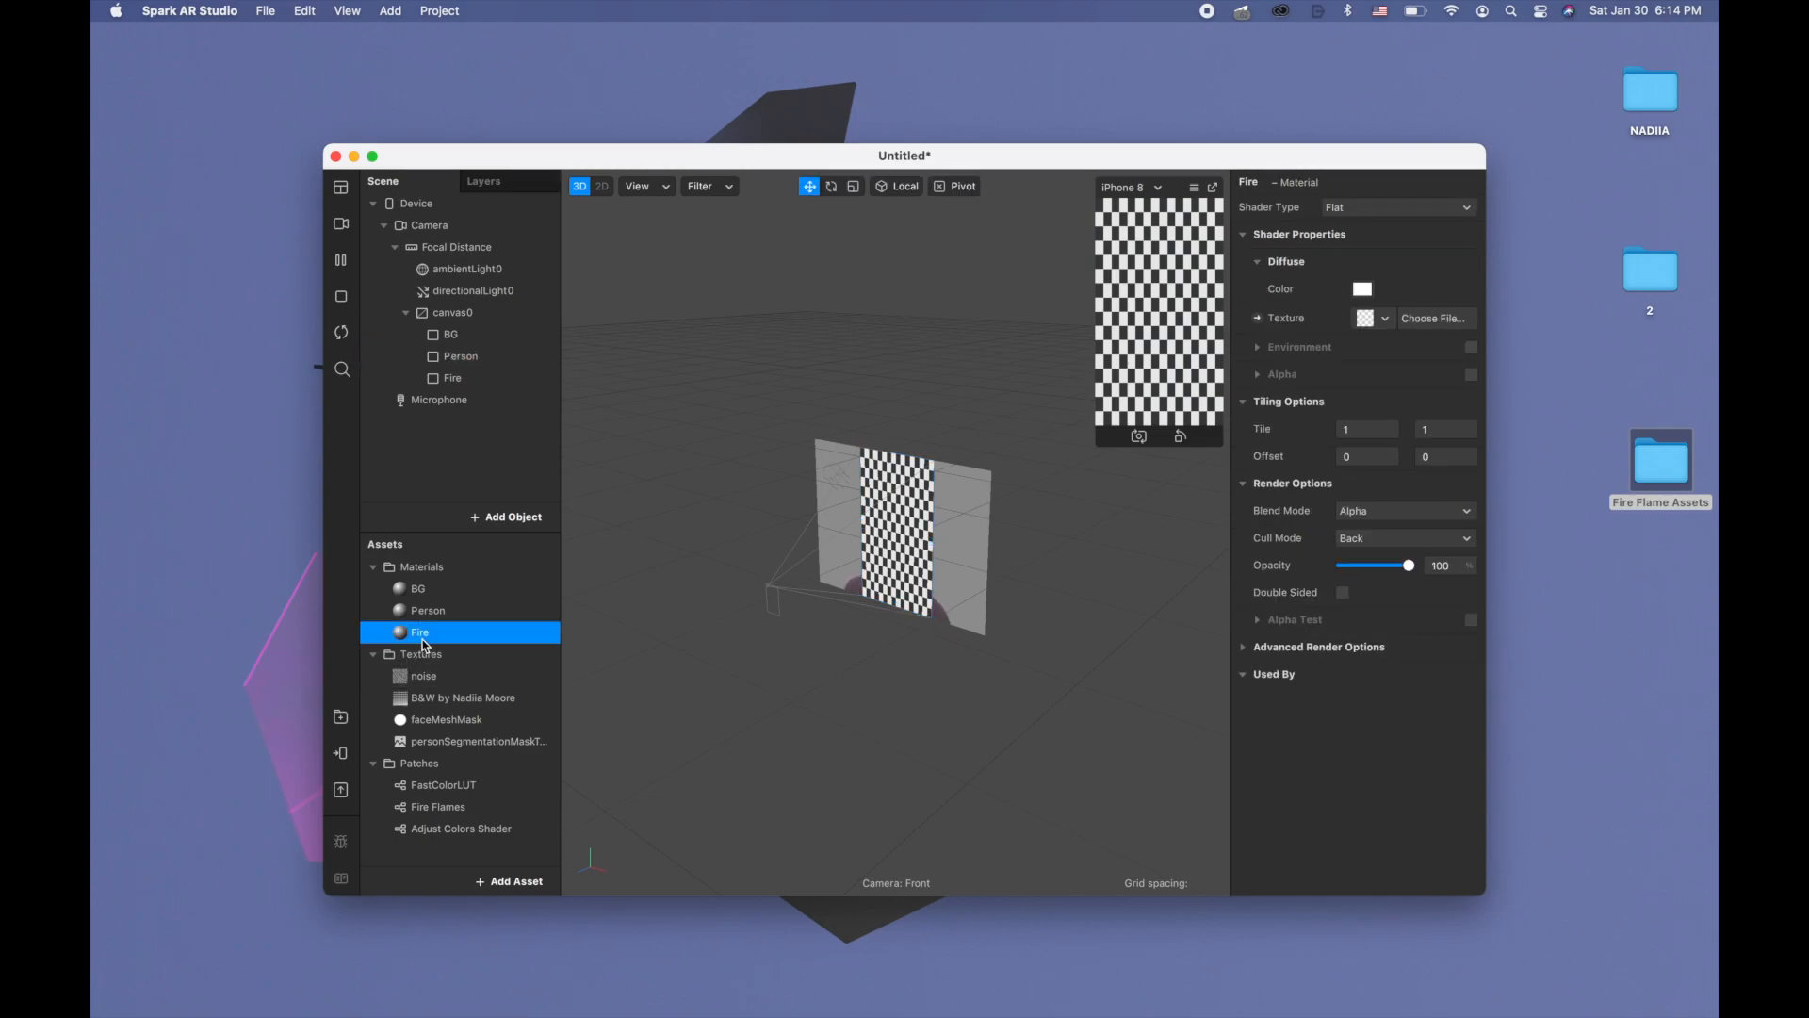
mouse_move(1382, 424)
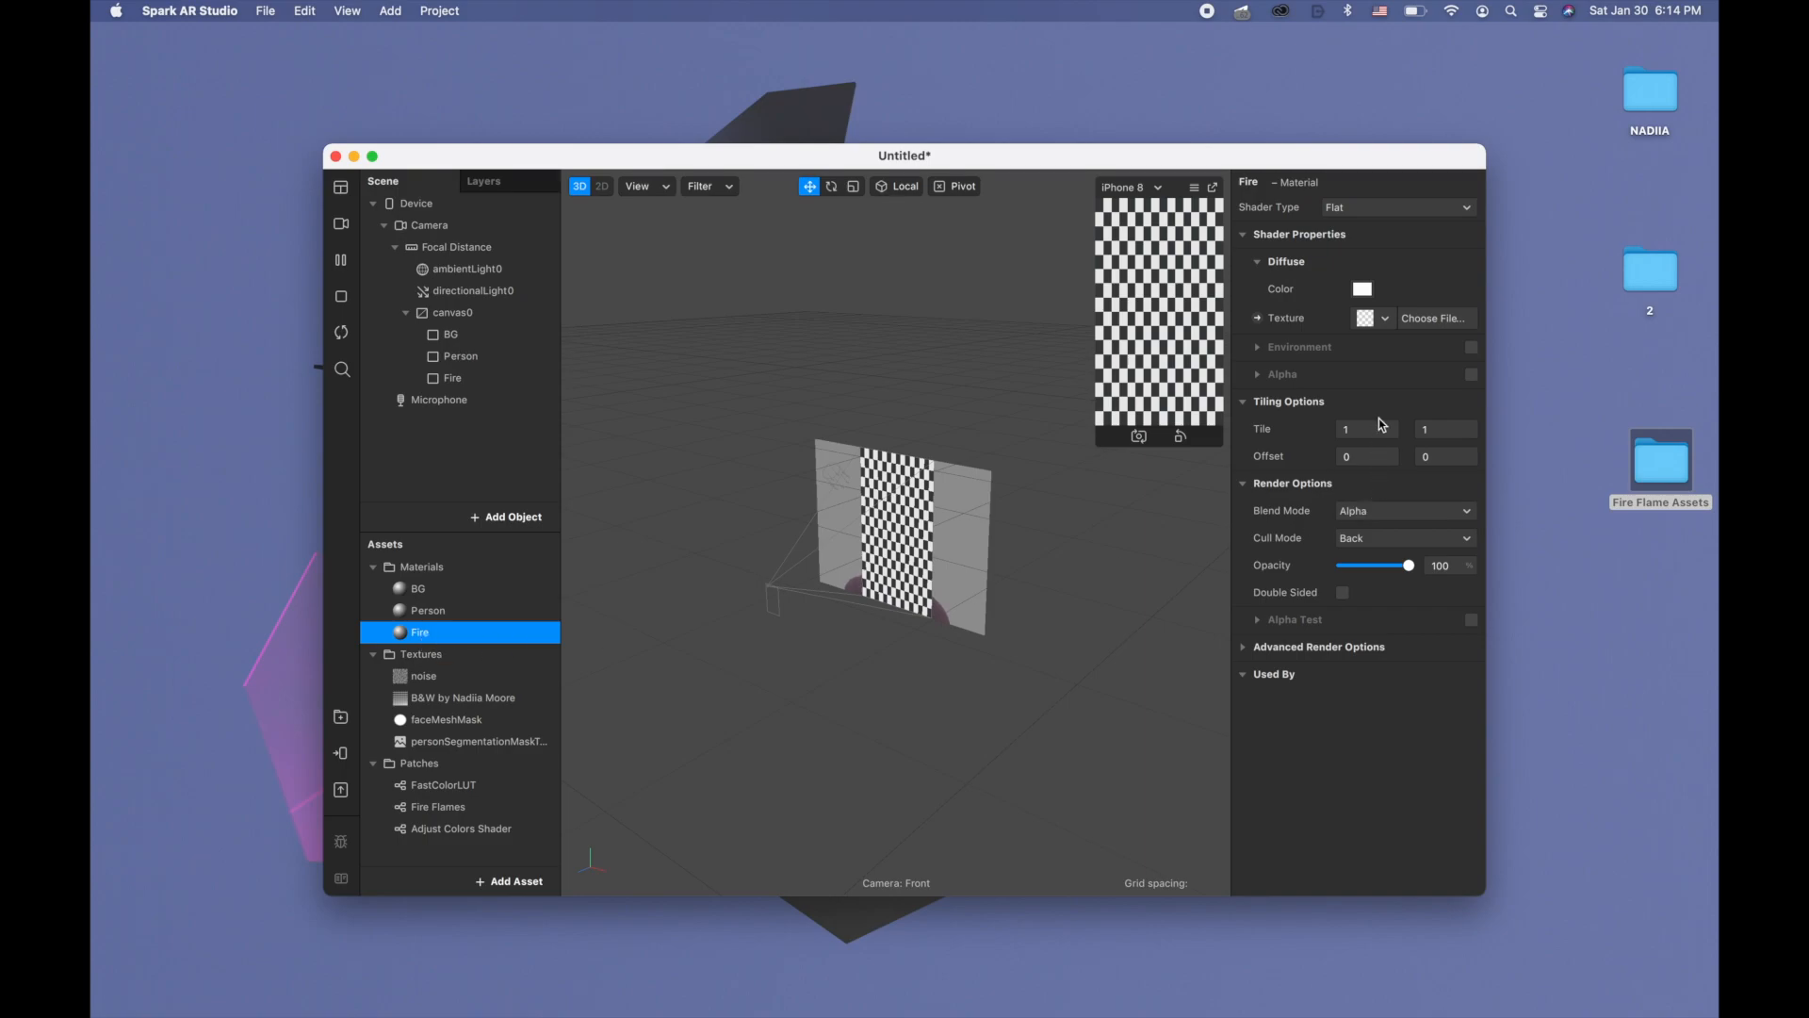
mouse_move(1257, 382)
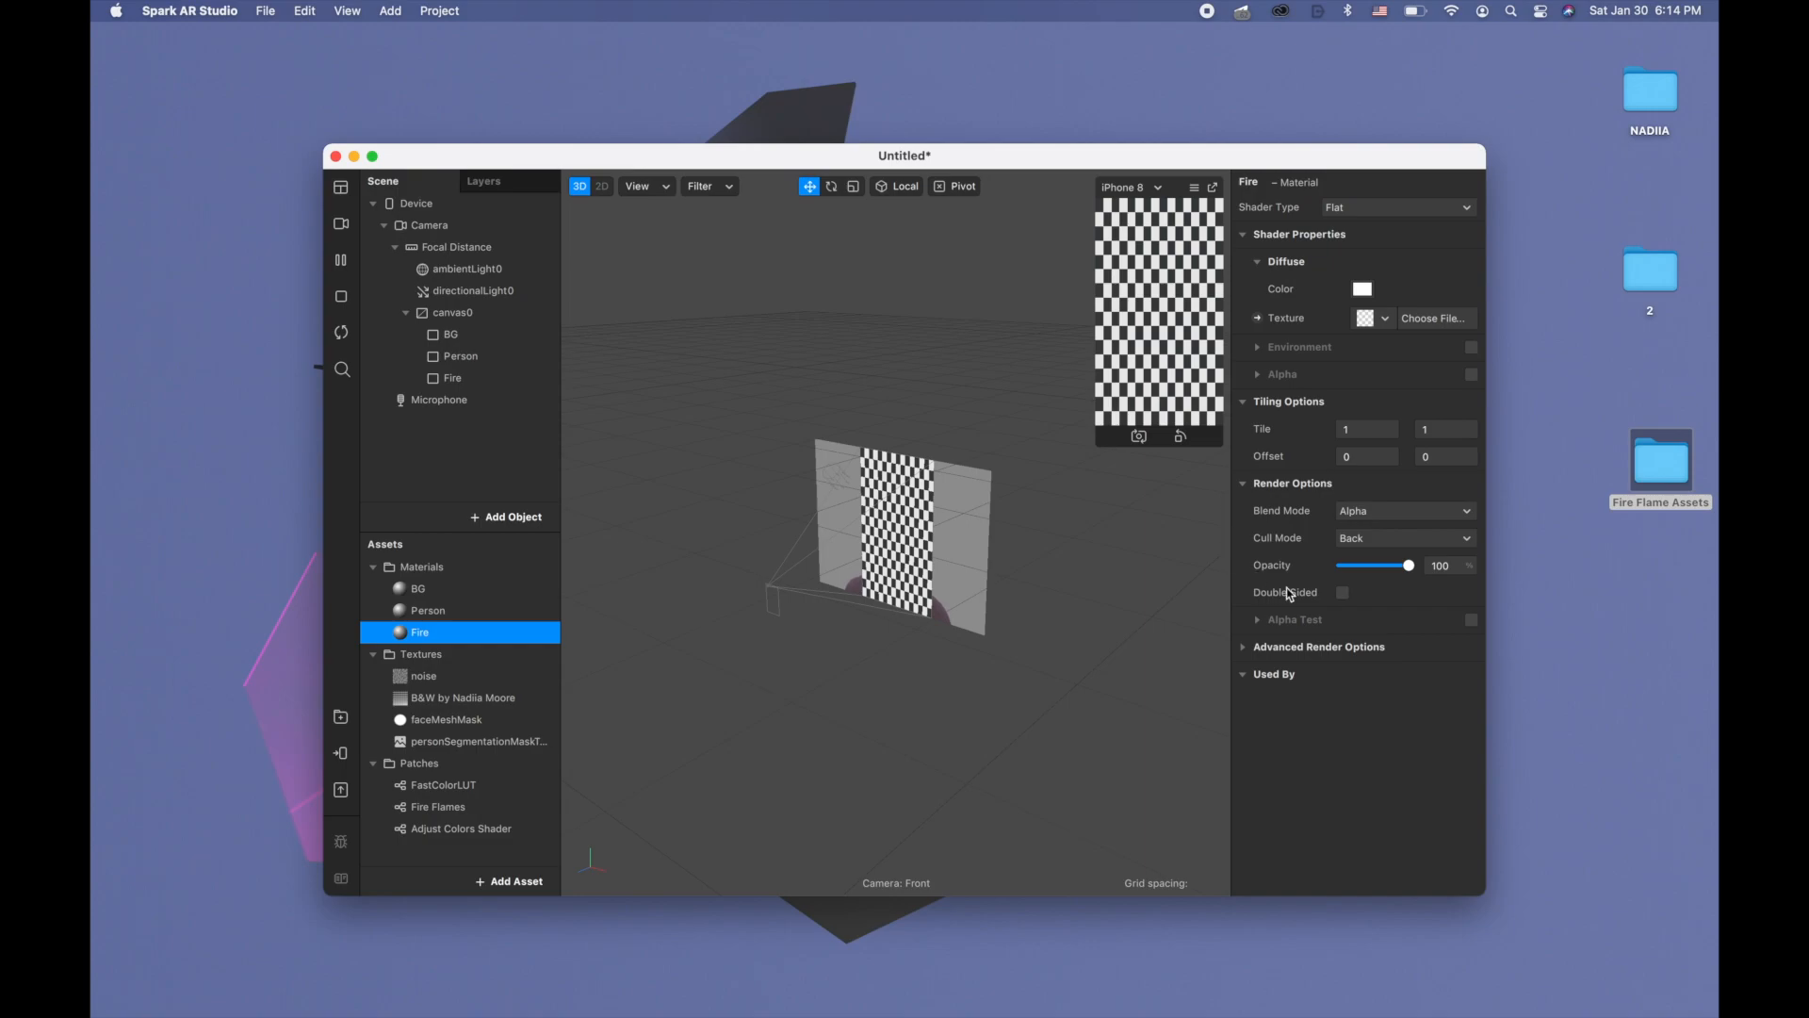
mouse_move(1292, 516)
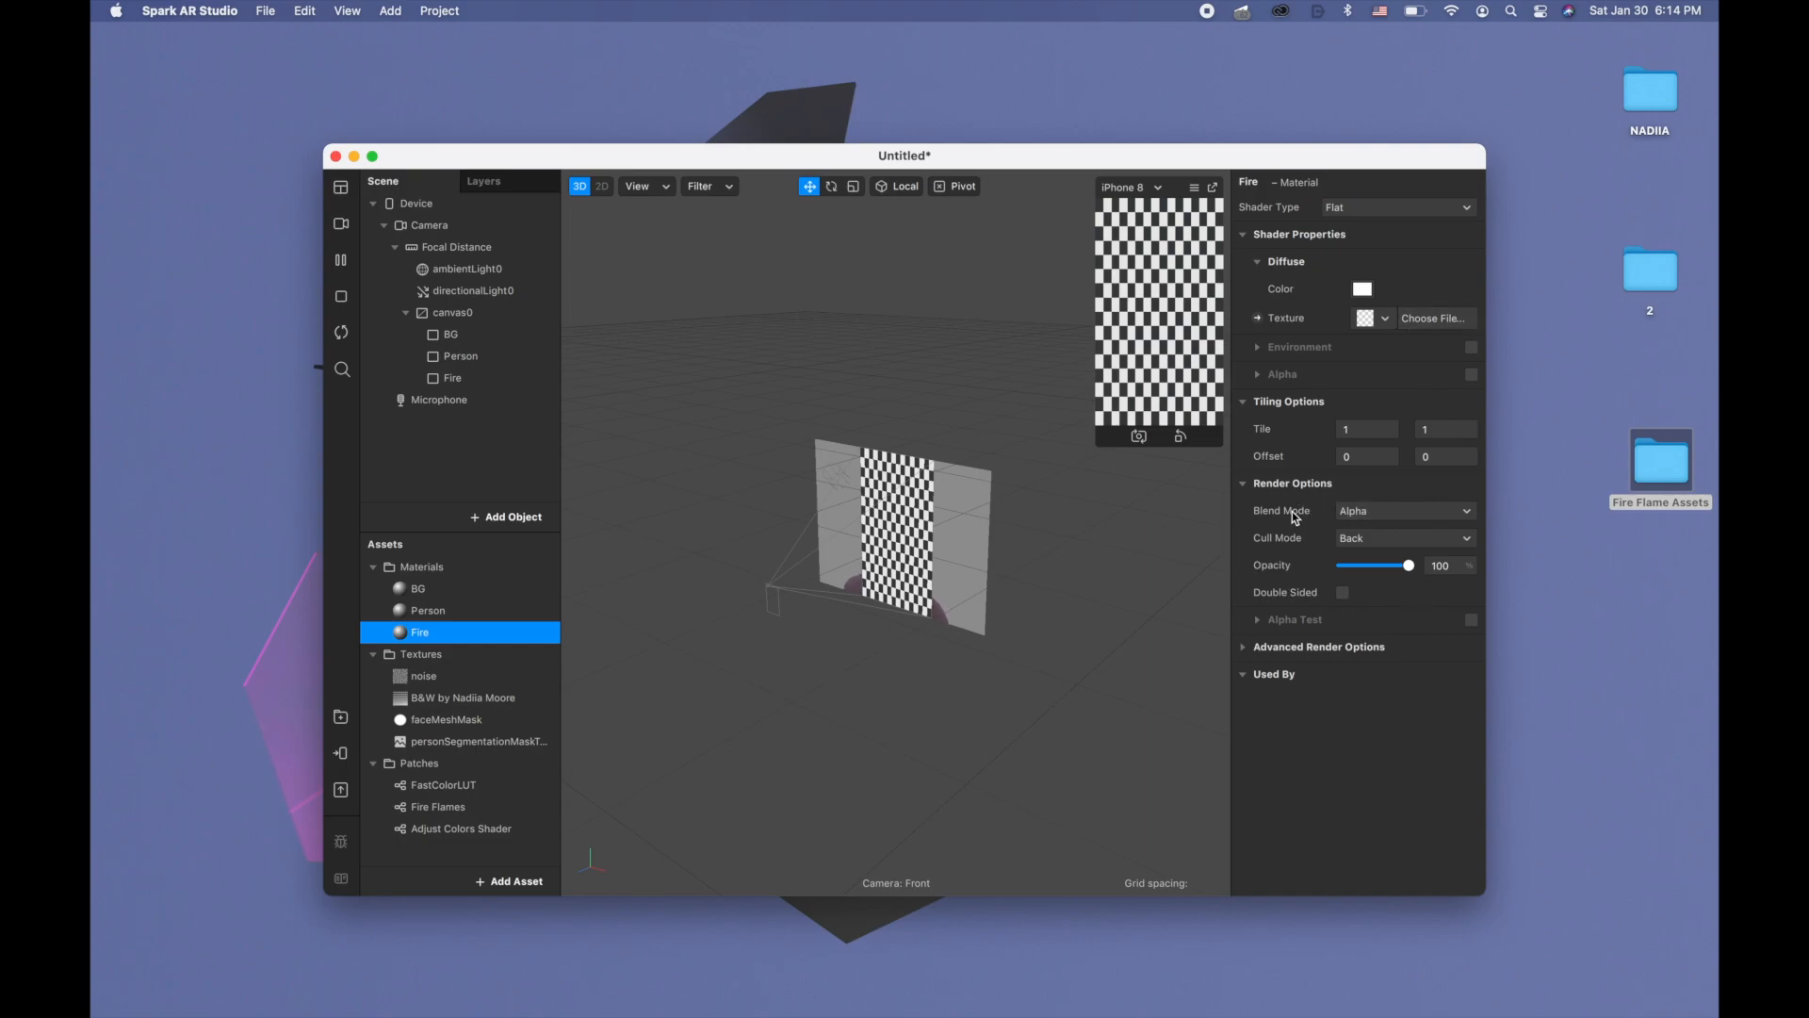
left_click(1402, 511)
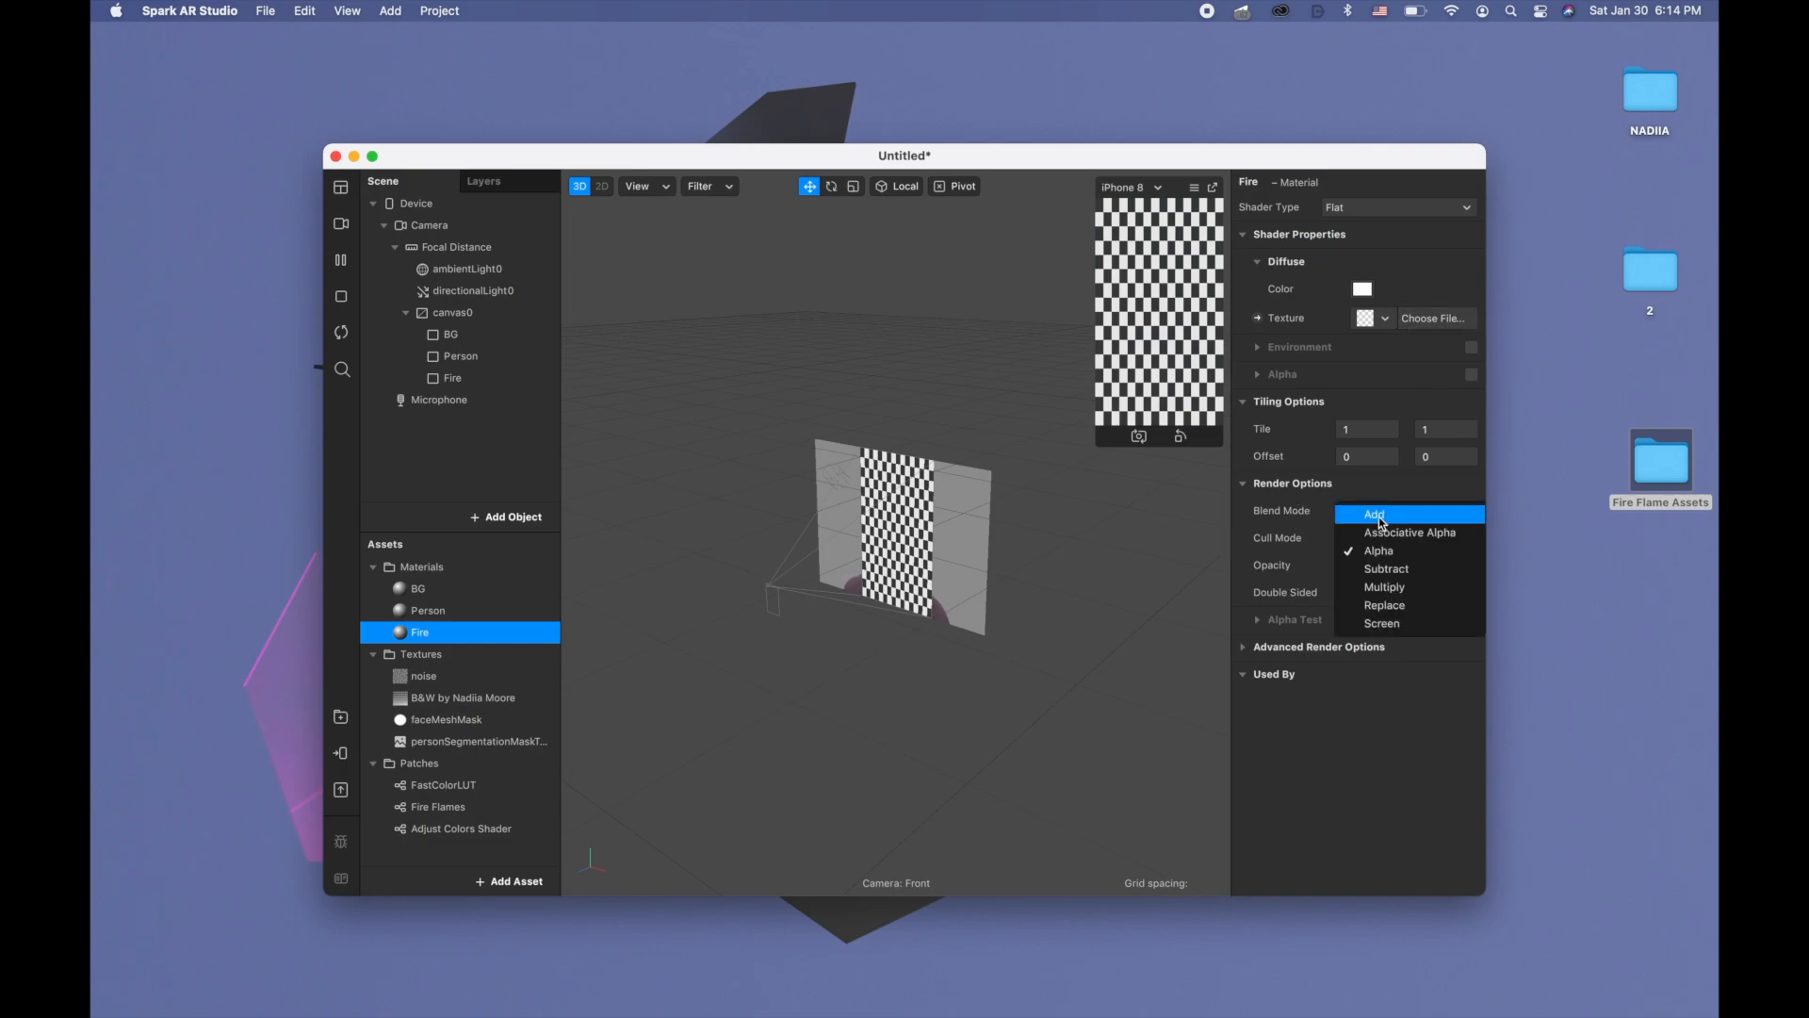
left_click(1374, 513)
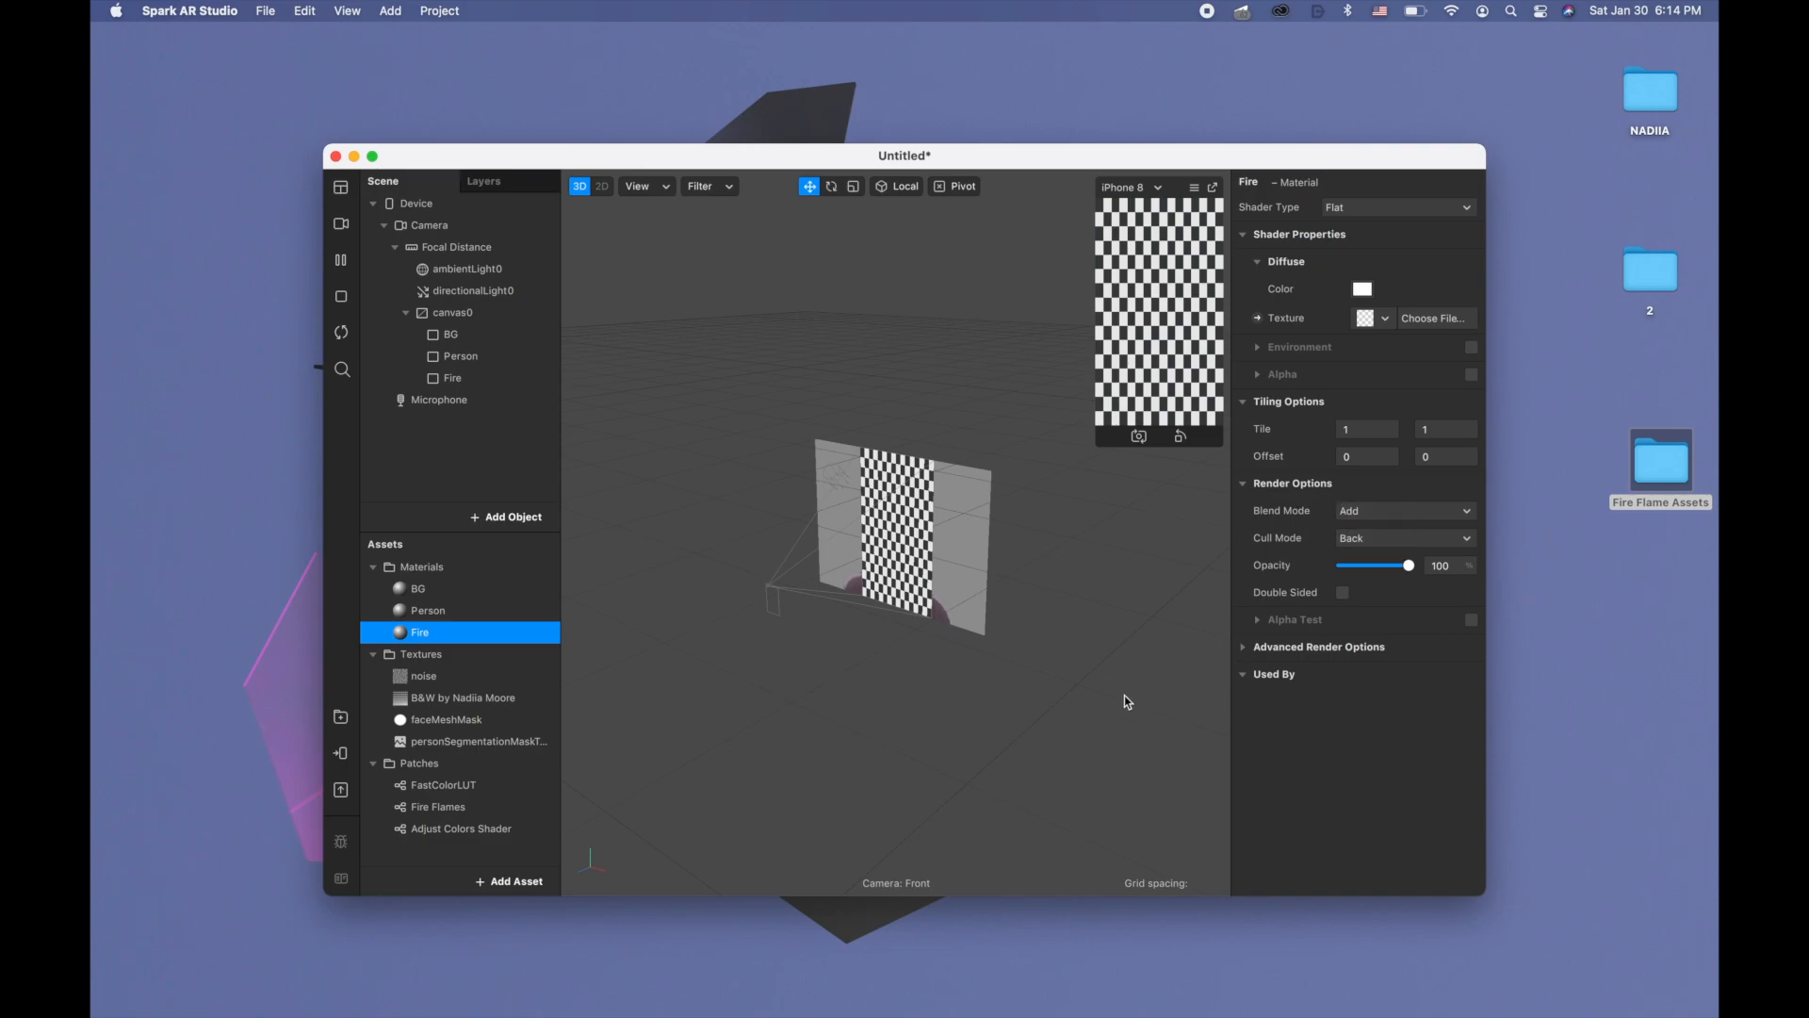
Assign the Fire material to the Fire rectangle and uncheck Visible
left_click(452, 376)
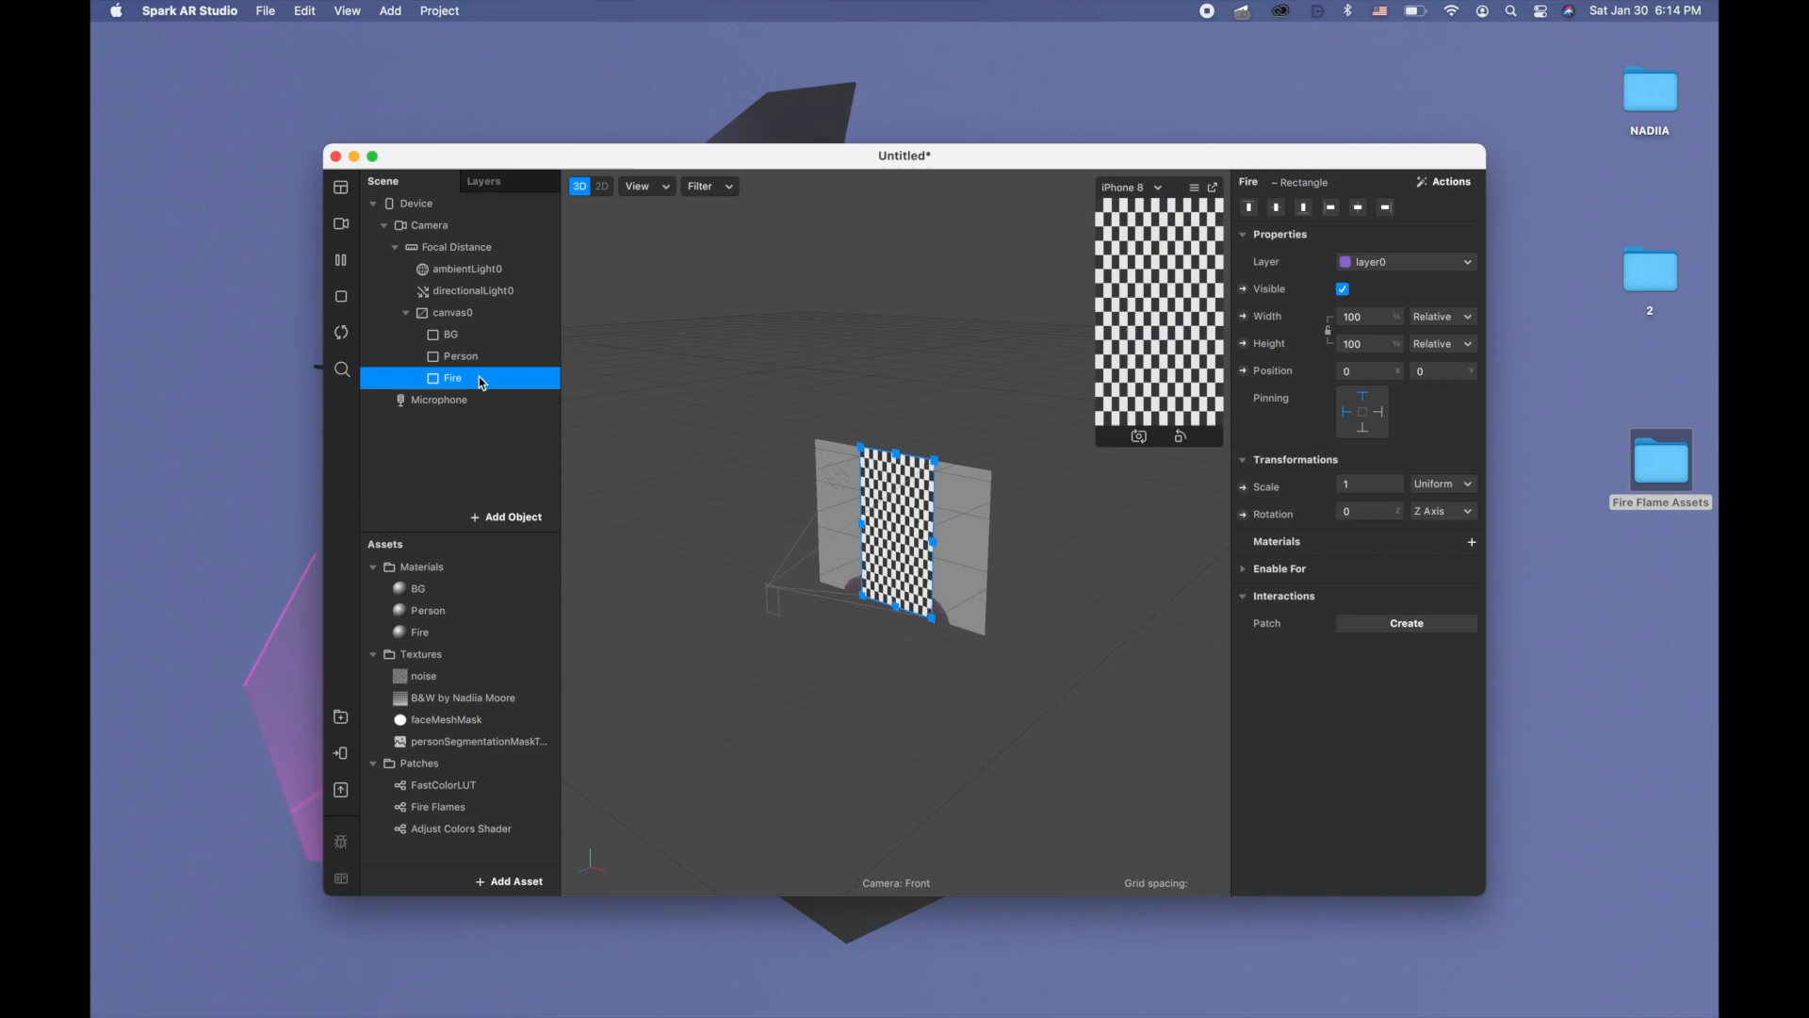
left_click(1472, 541)
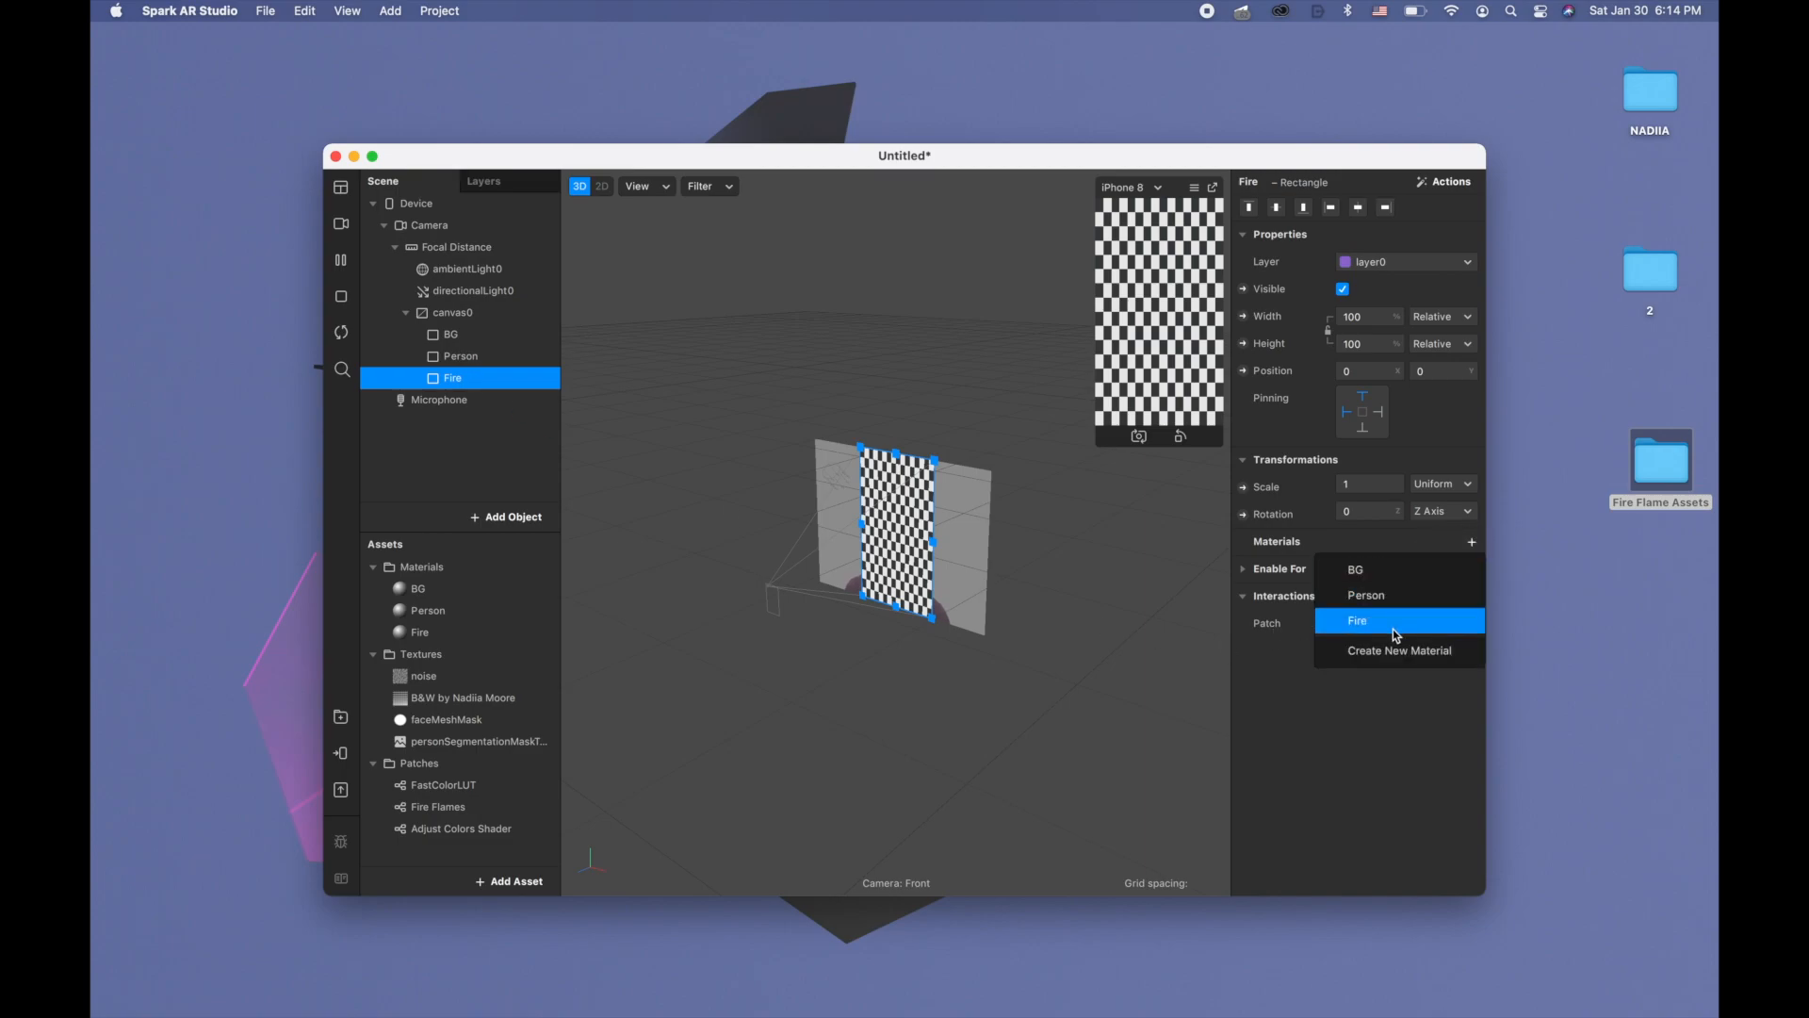
left_click(1359, 620)
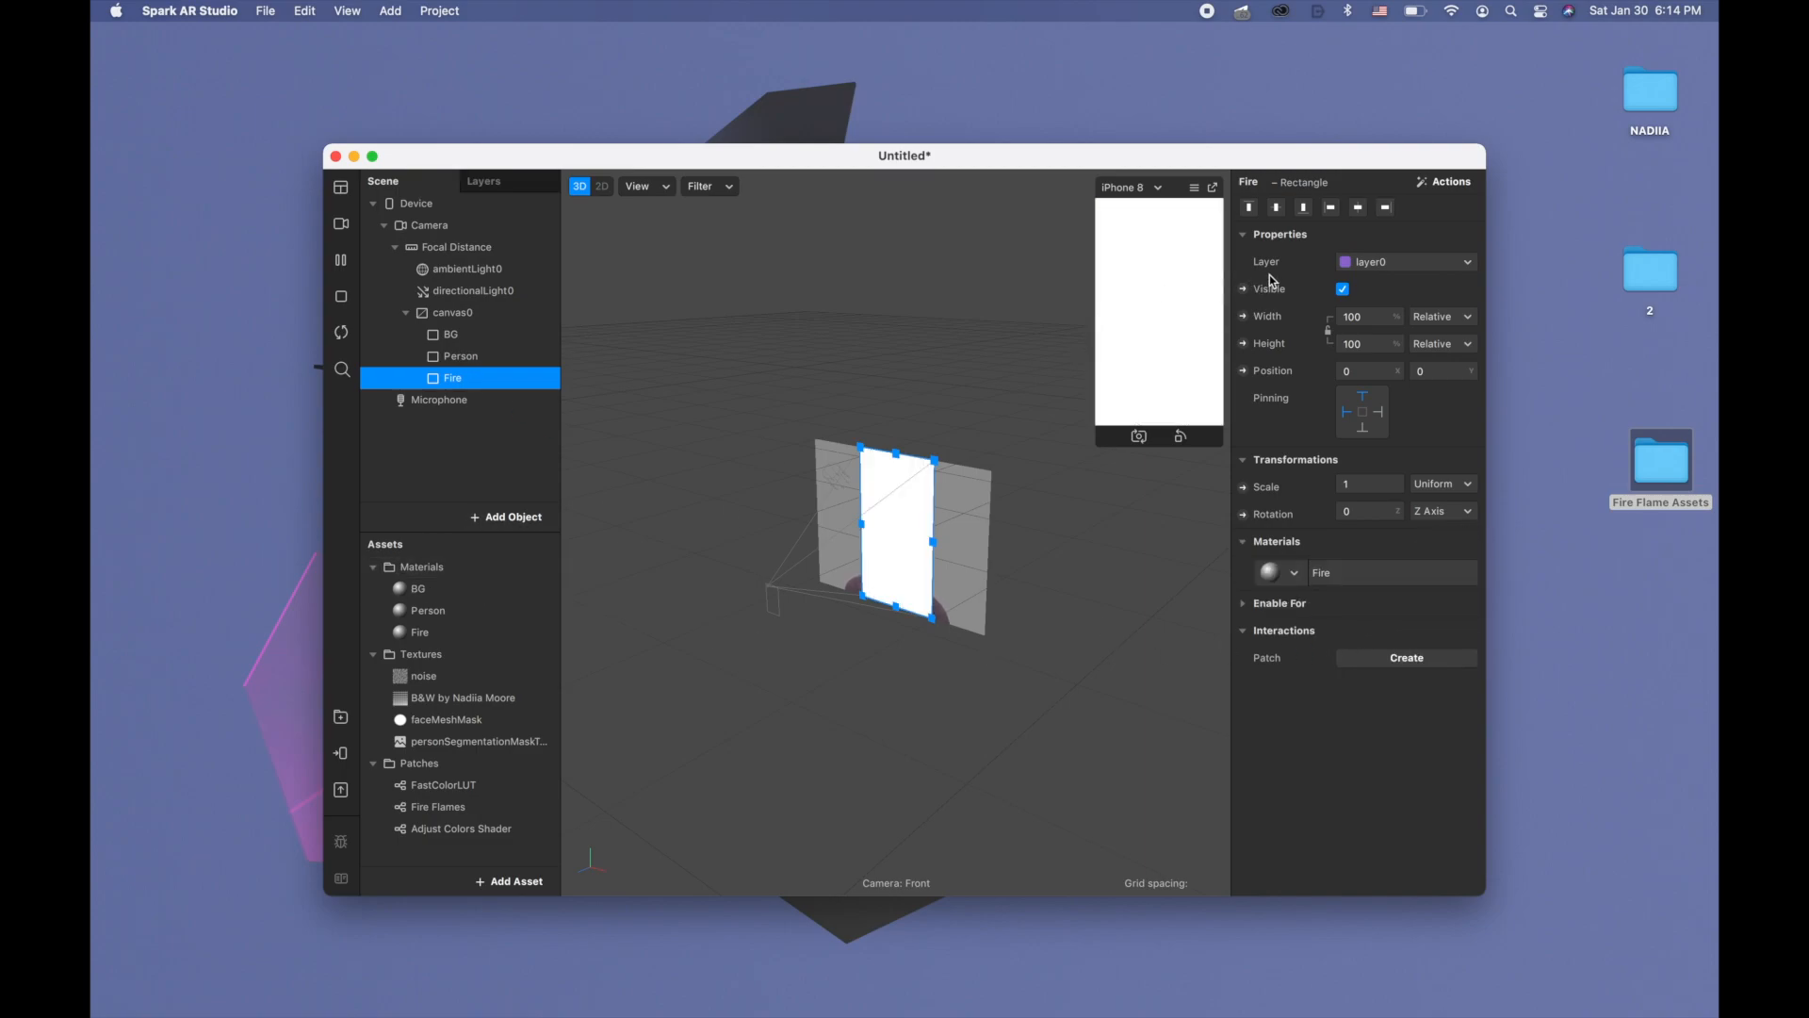
left_click(1340, 288)
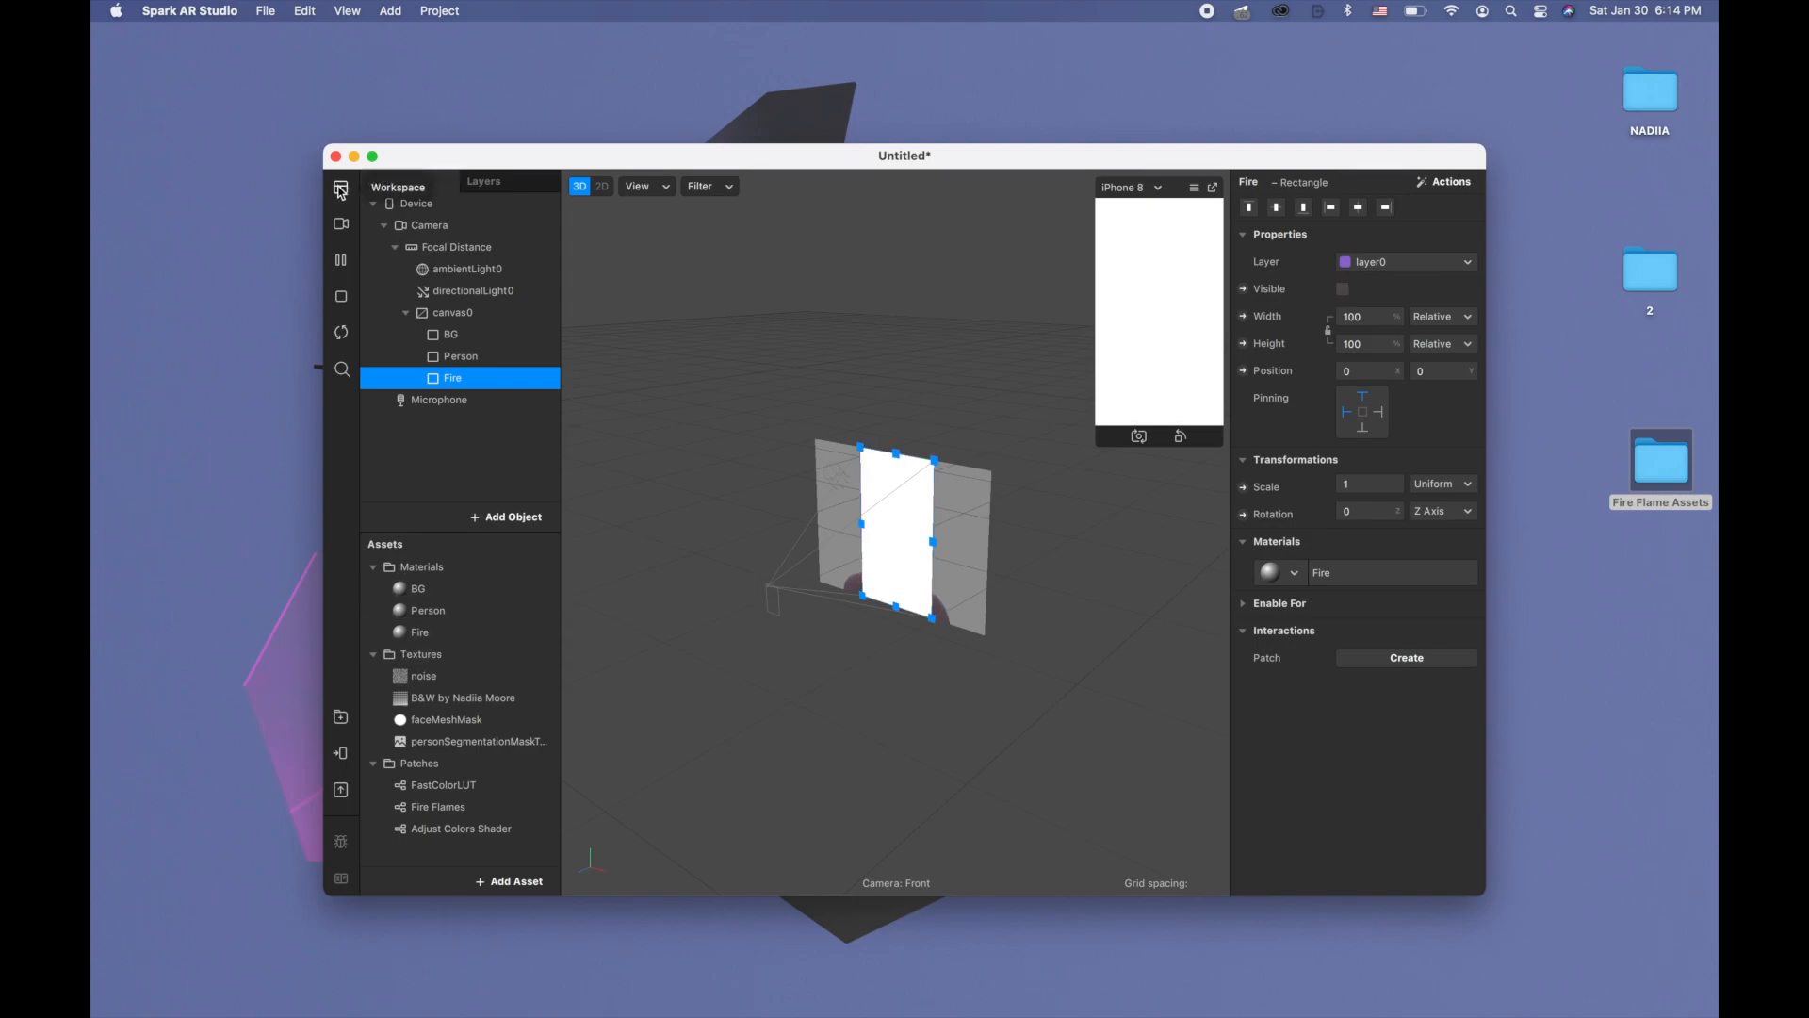
Add a Face Tracker and rename its face mesh to retouch
left_click(507, 516)
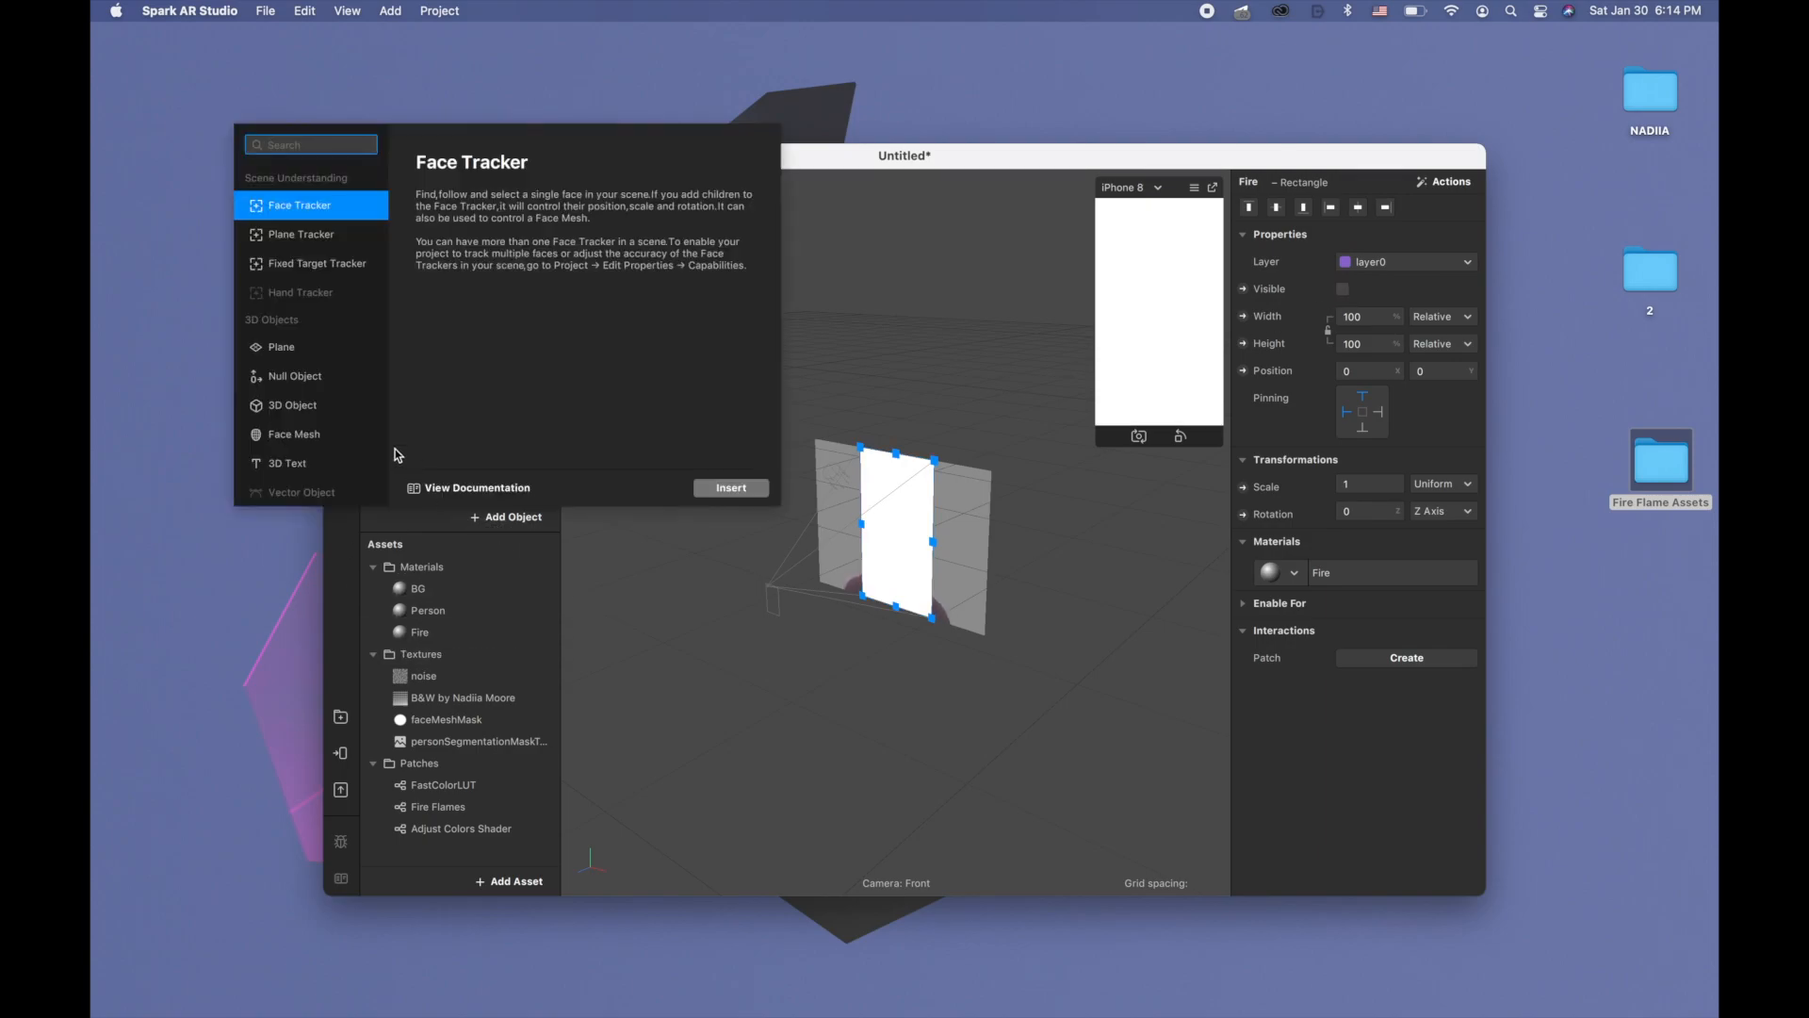
left_click(731, 486)
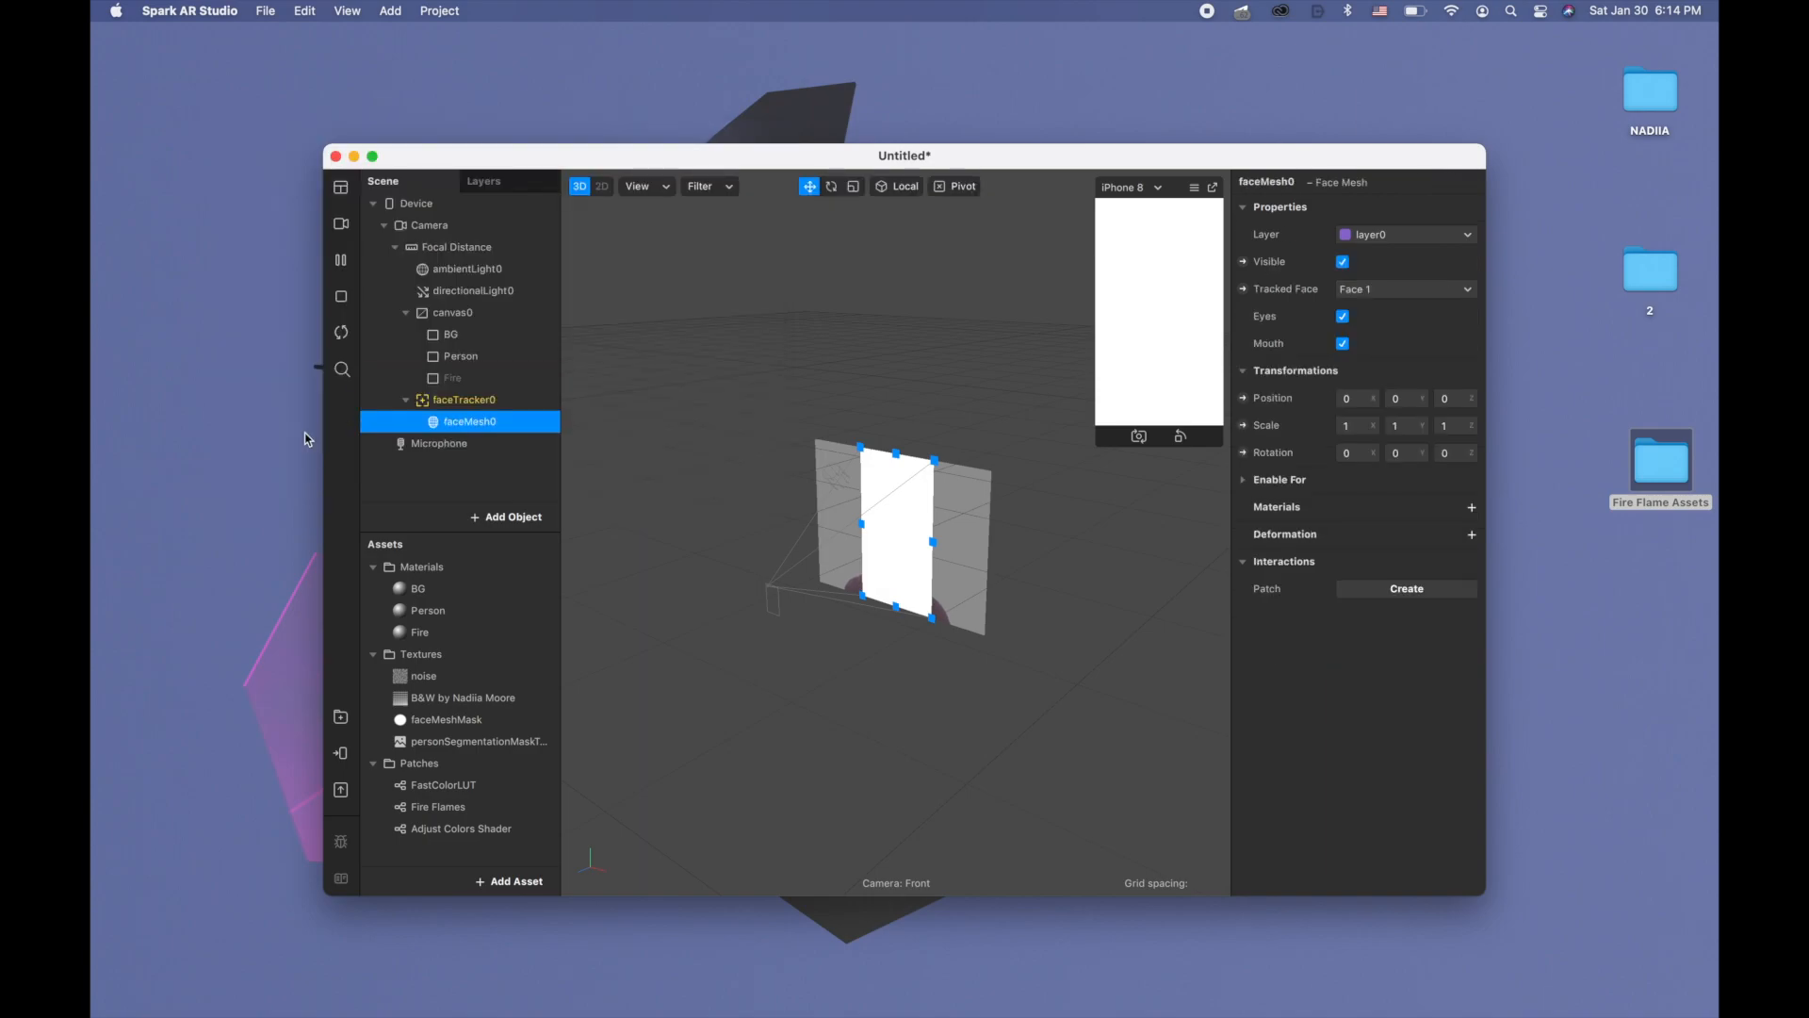
left_click(470, 421)
type("retouch")
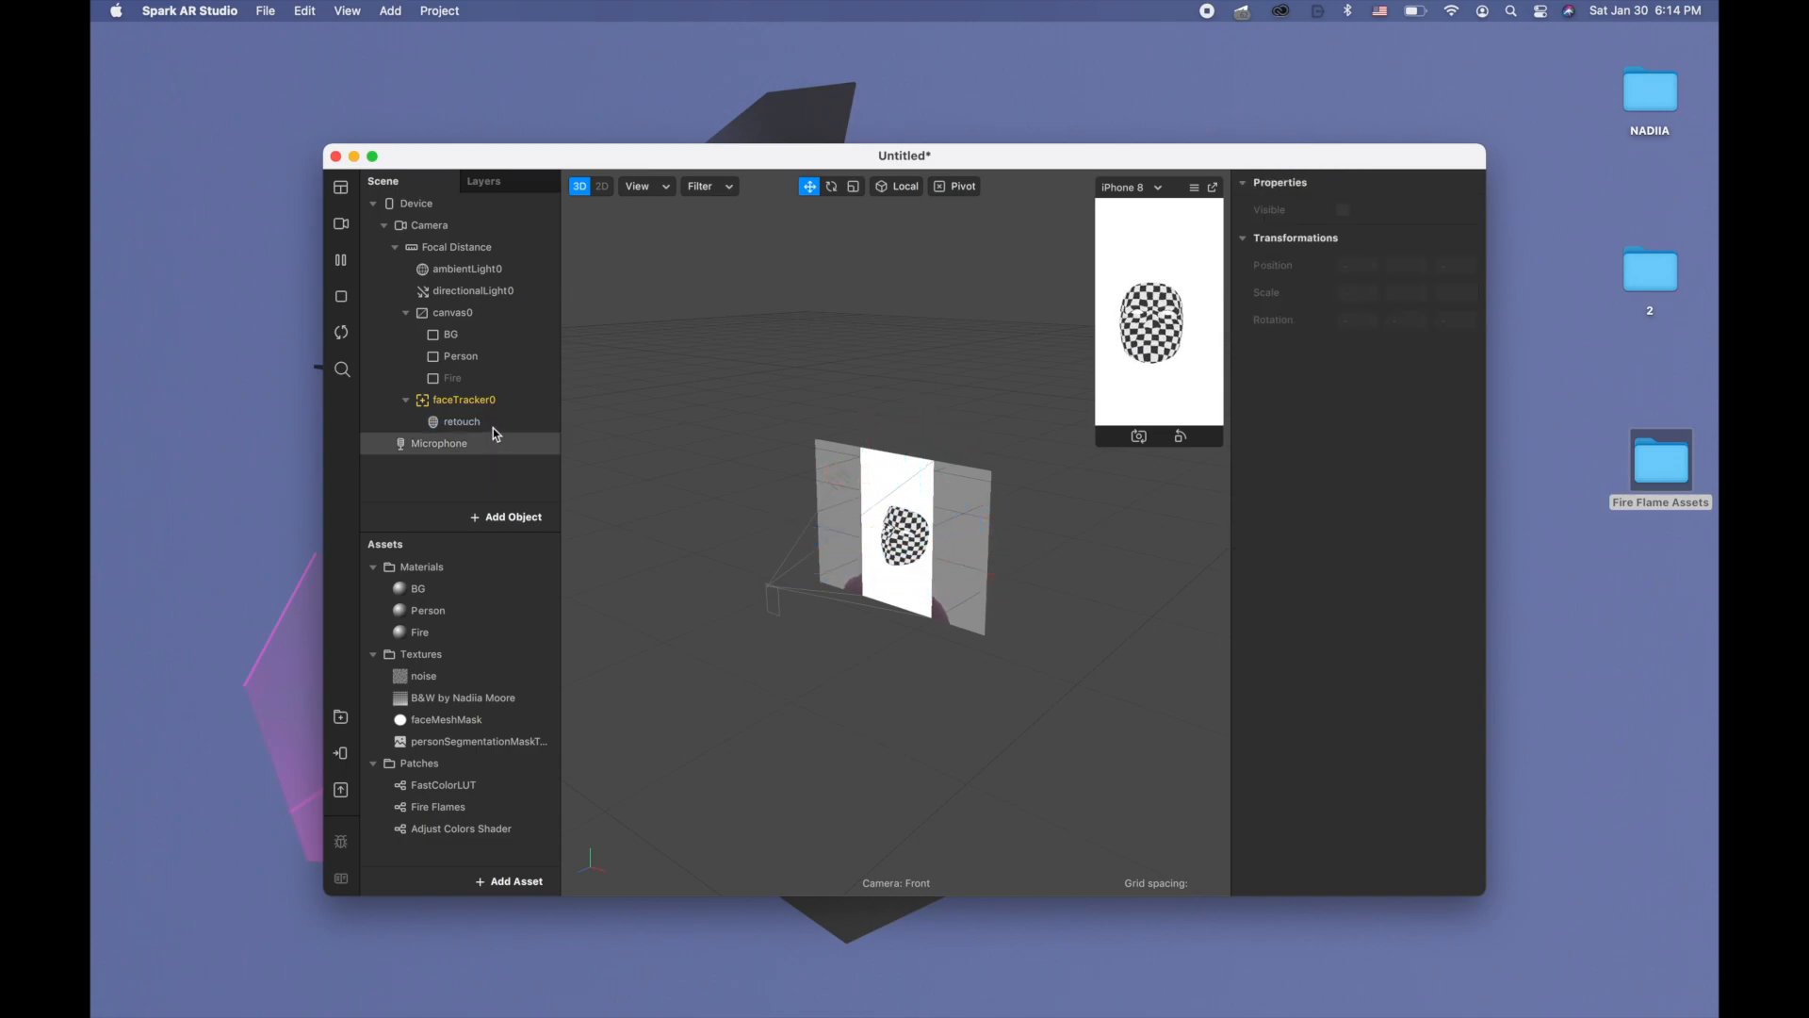
left_click(460, 420)
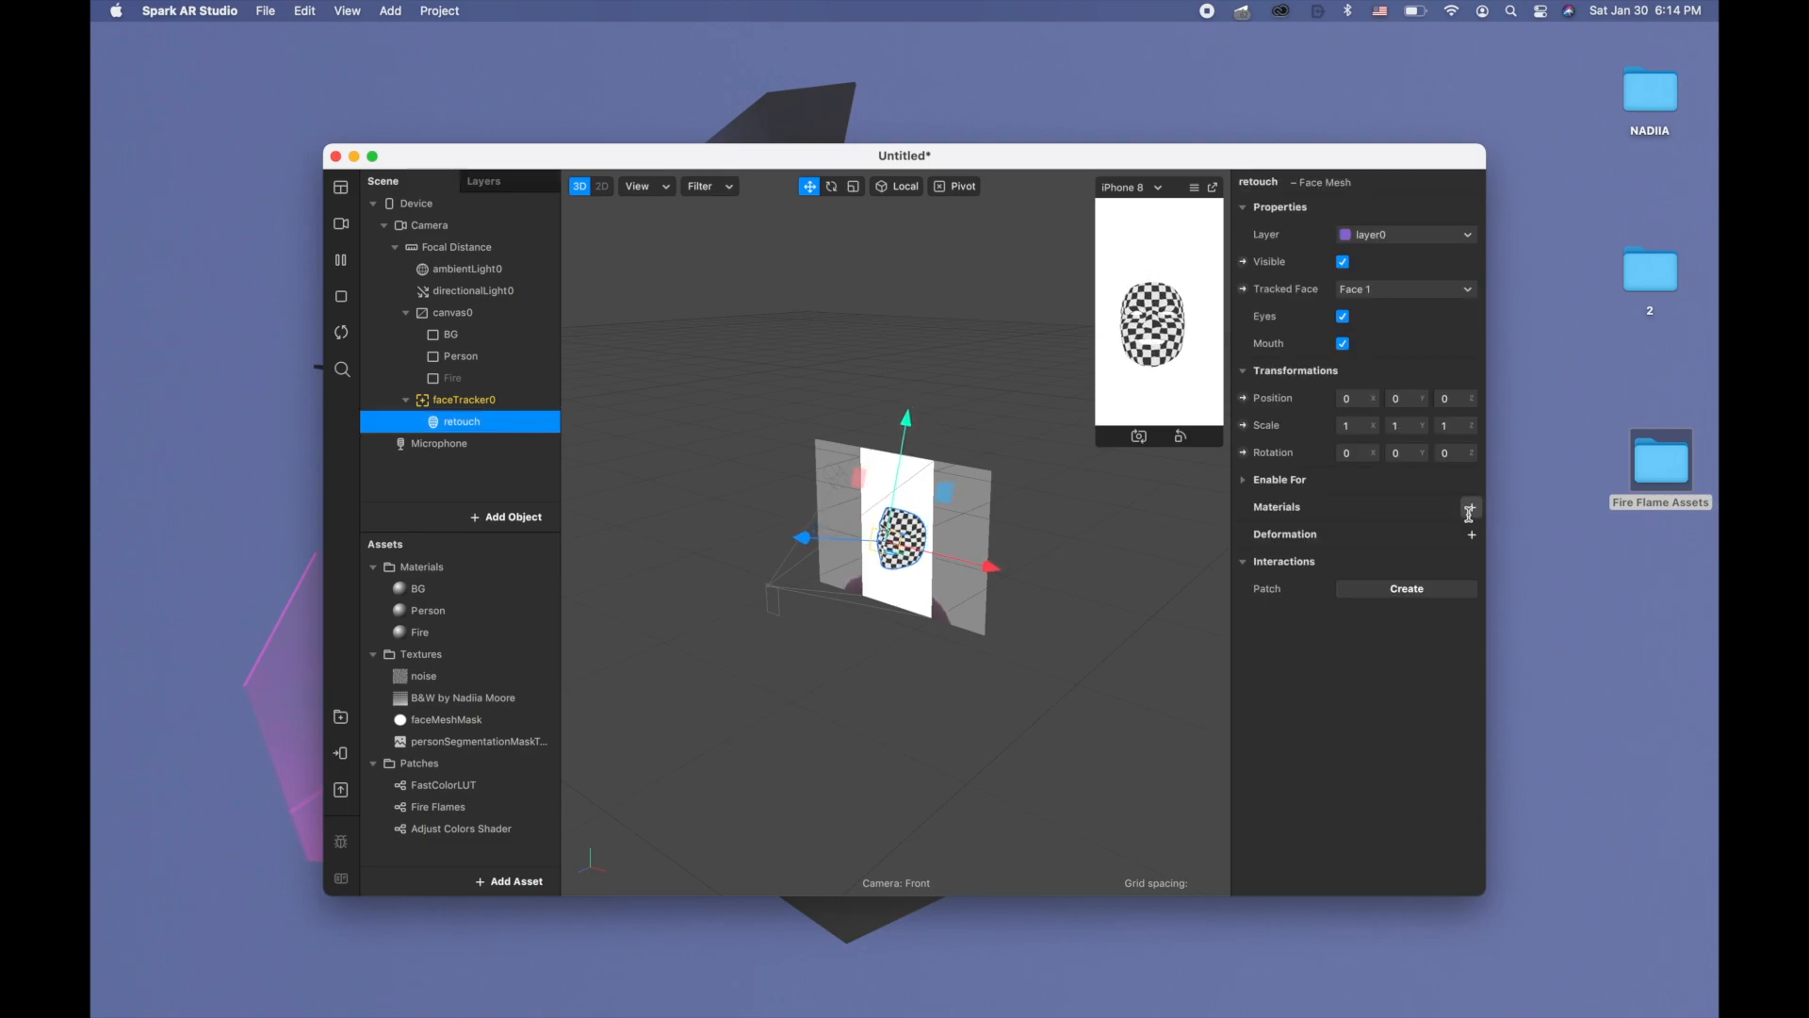
Give the retouch mesh a new material named retouch using the Retouching shader
left_click(1472, 510)
type("retou")
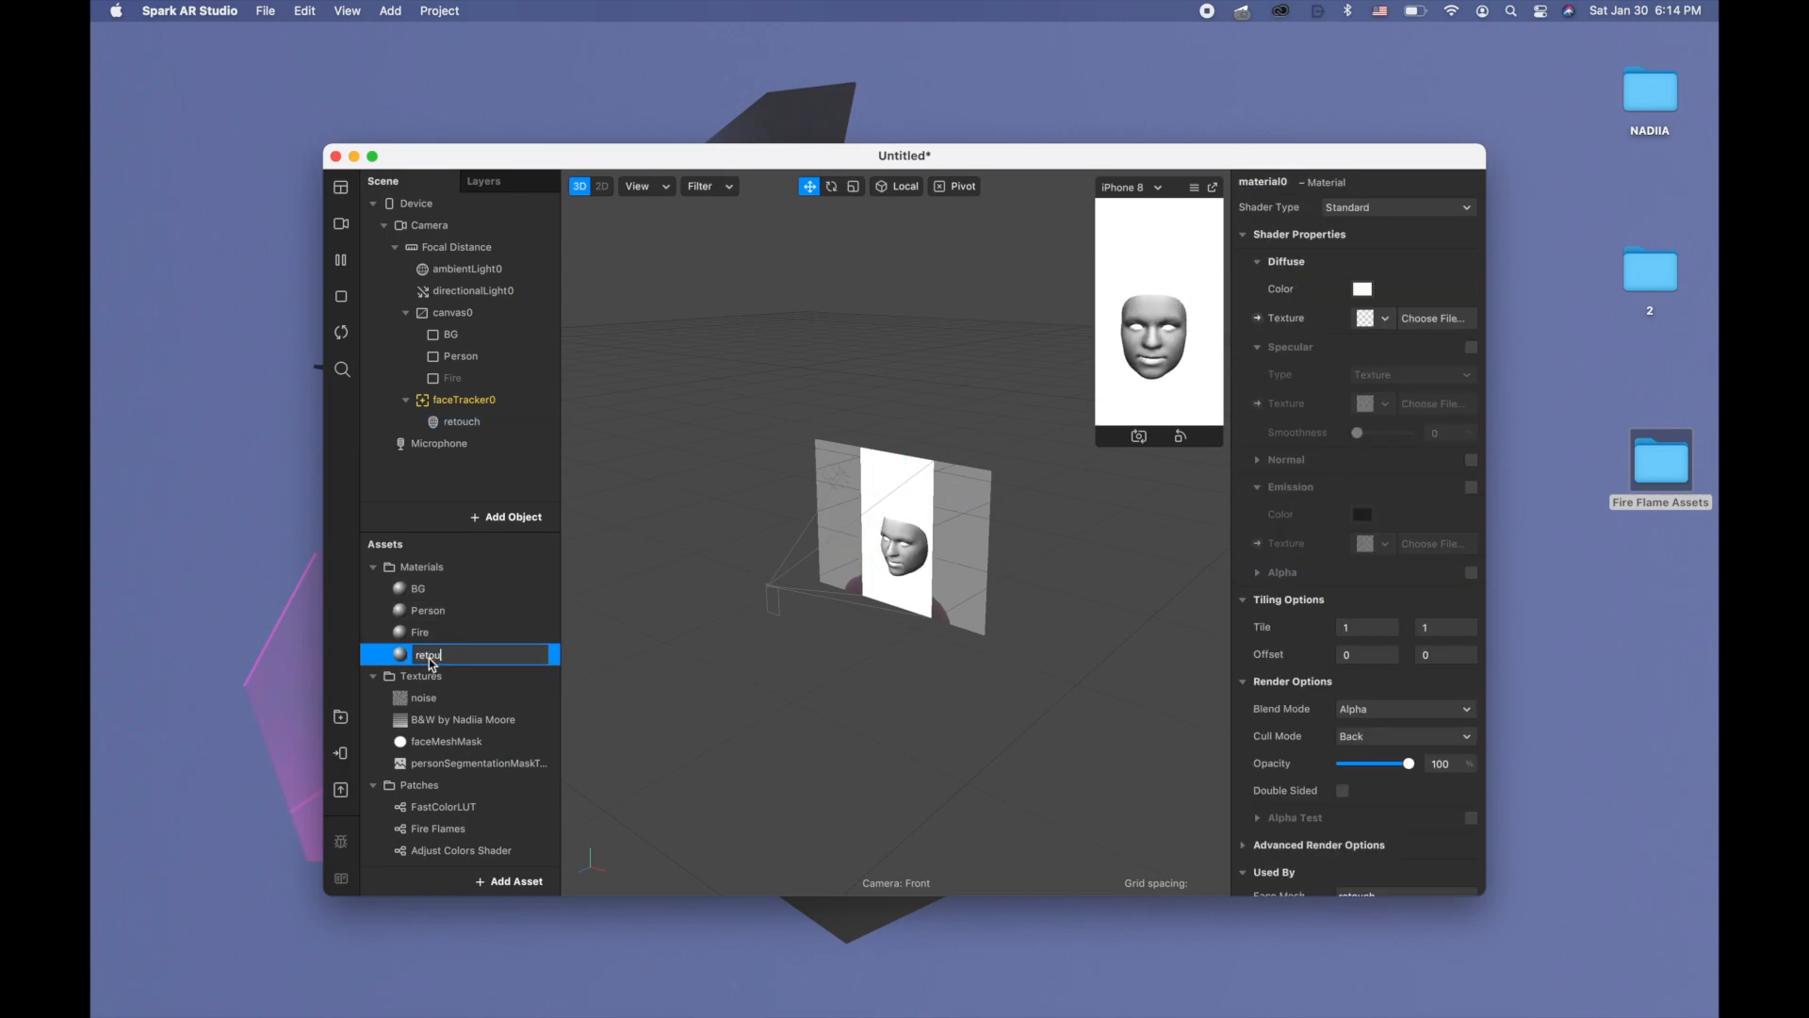
left_click(428, 609)
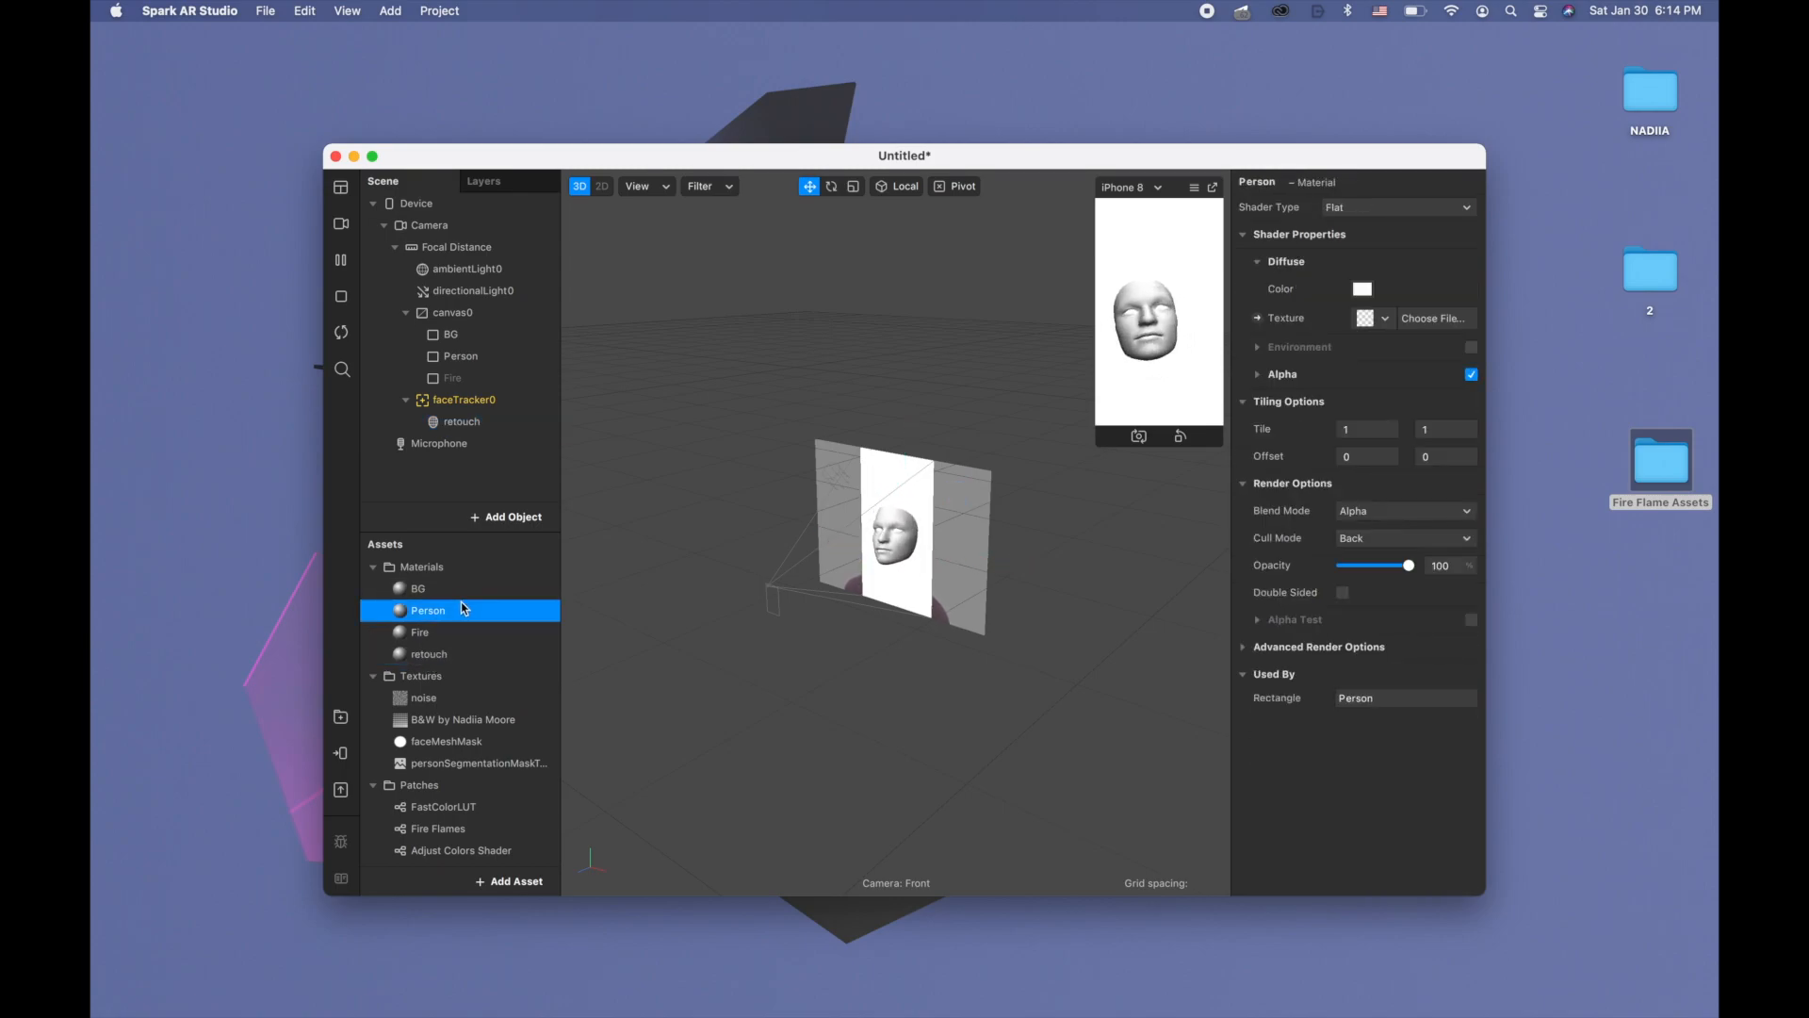
left_click(1396, 207)
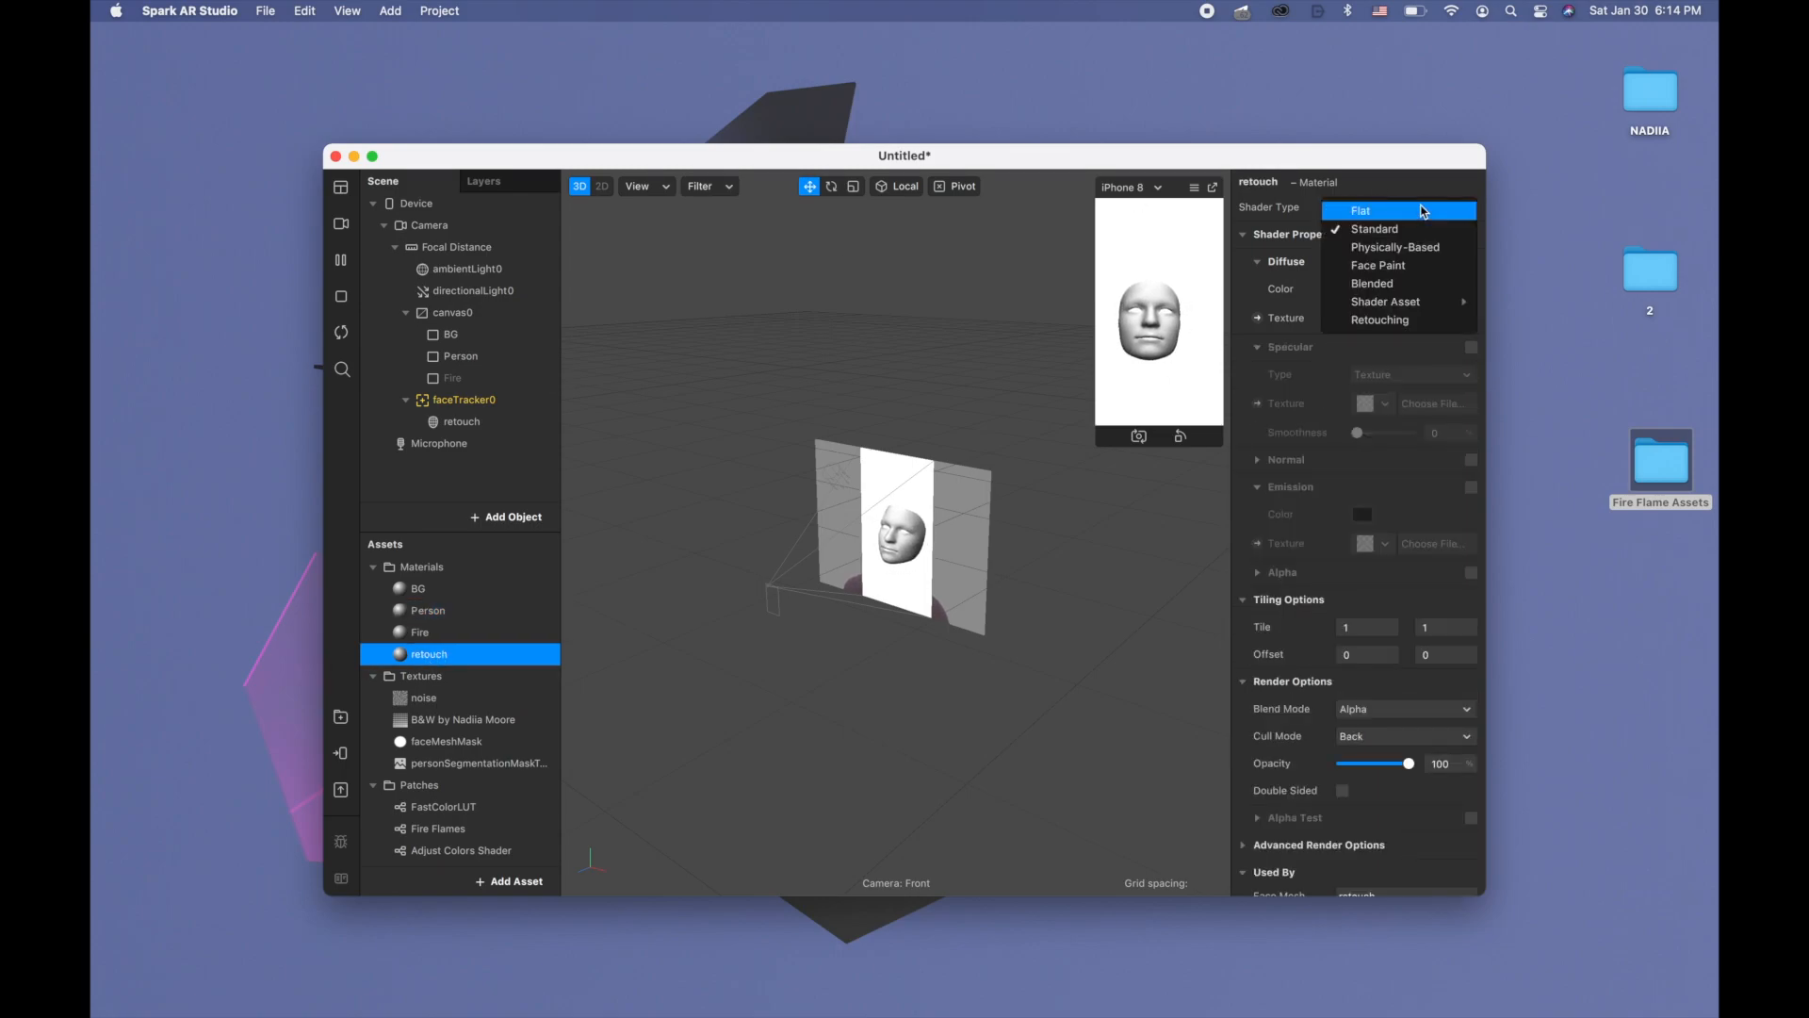
left_click(1381, 321)
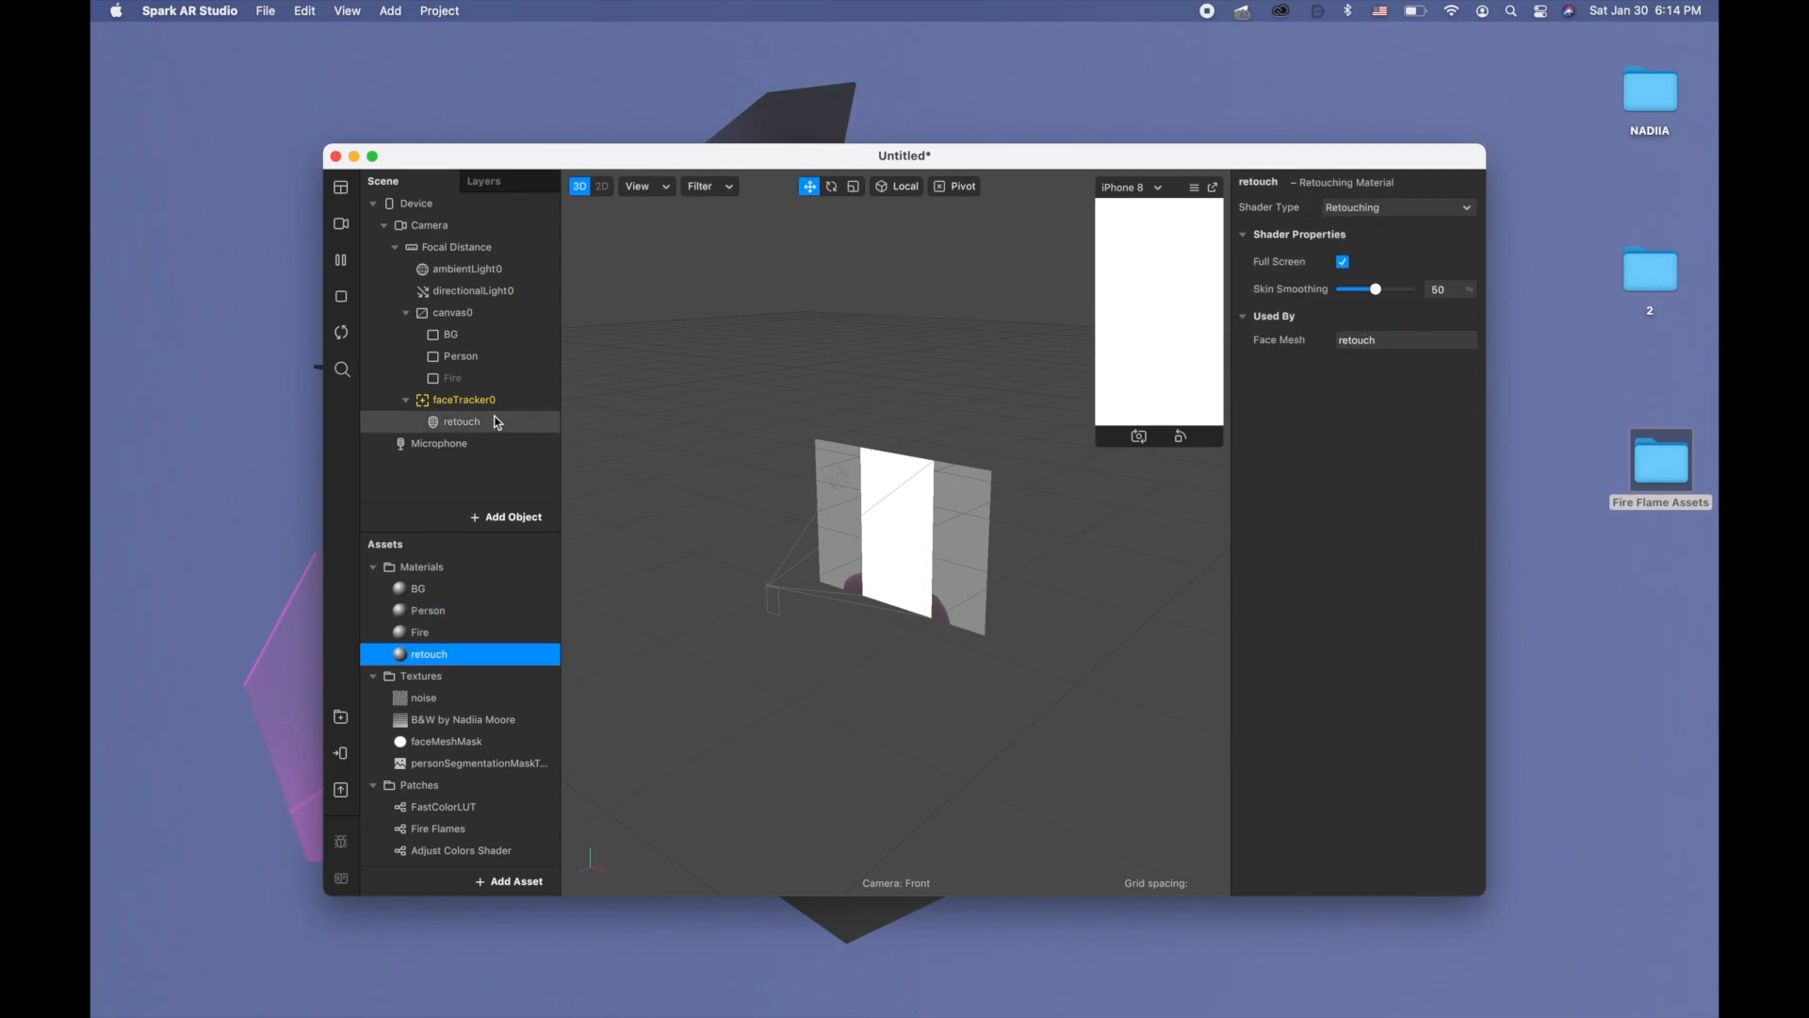
right_click(464, 400)
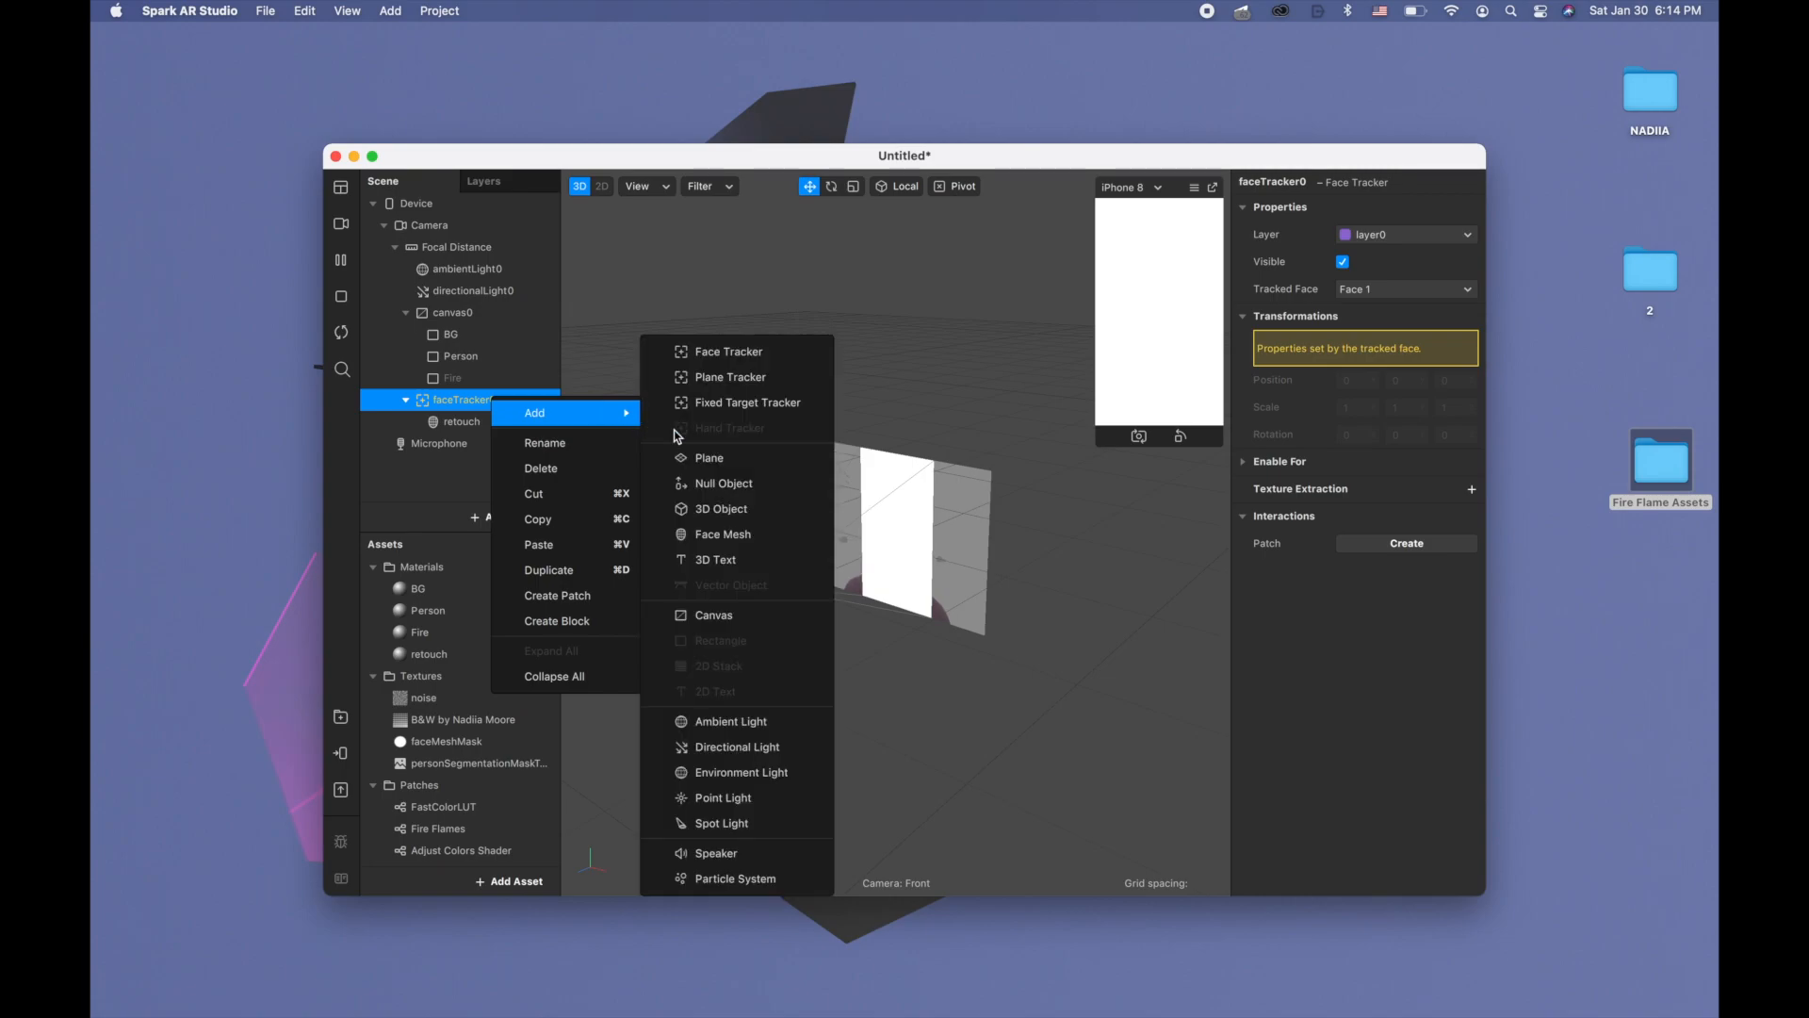
Add a face mesh named face lut under faceTracker0 with a new material named face lut
left_click(724, 534)
type("face lut")
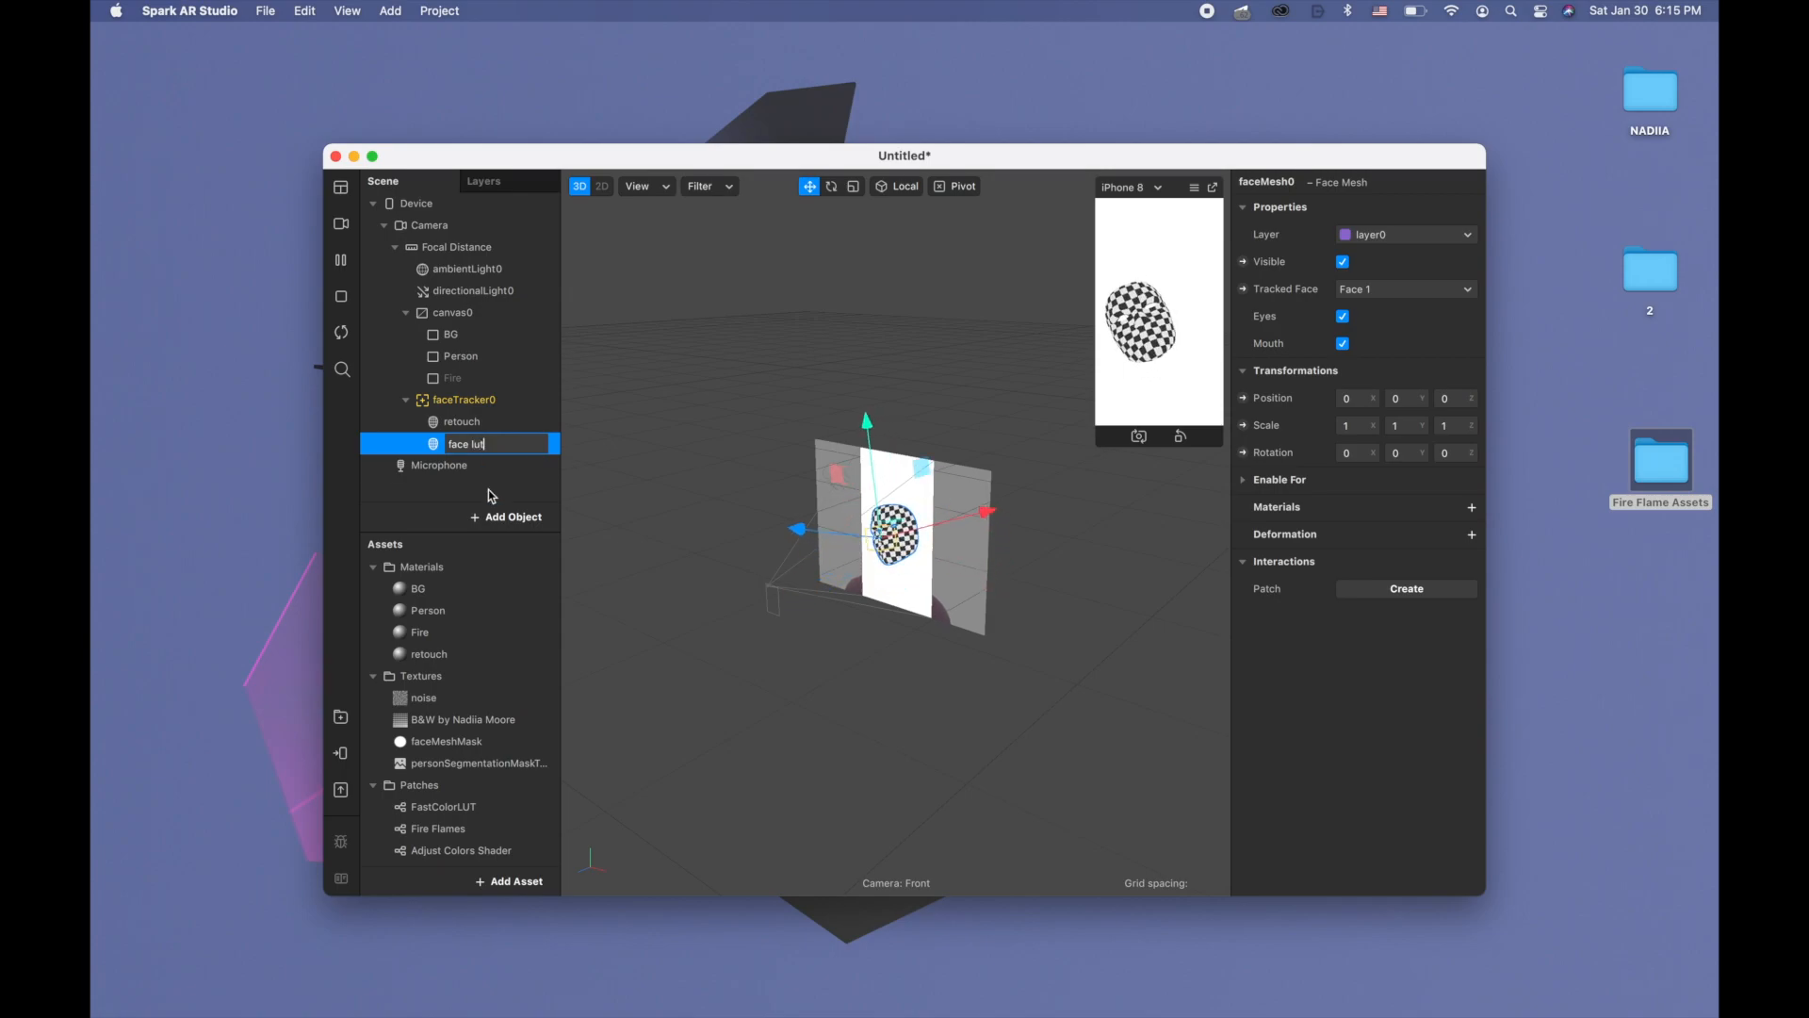
key("Return")
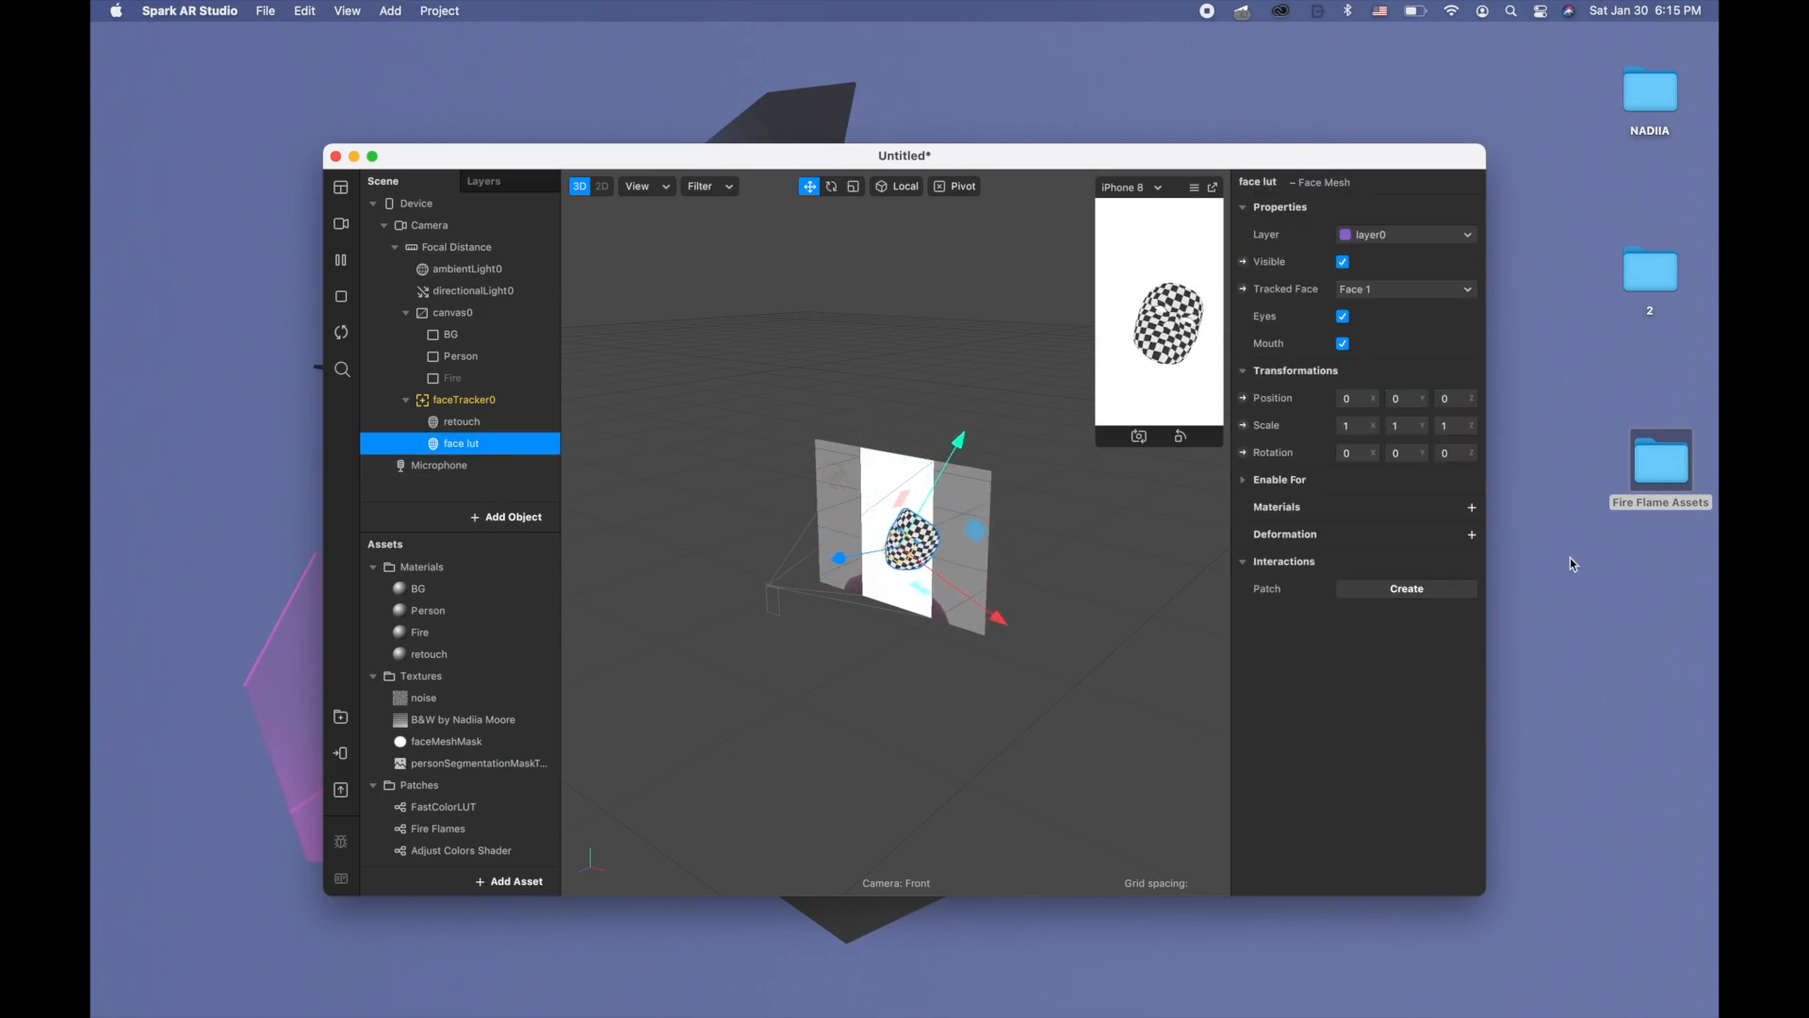
left_click(1472, 507)
type("face l")
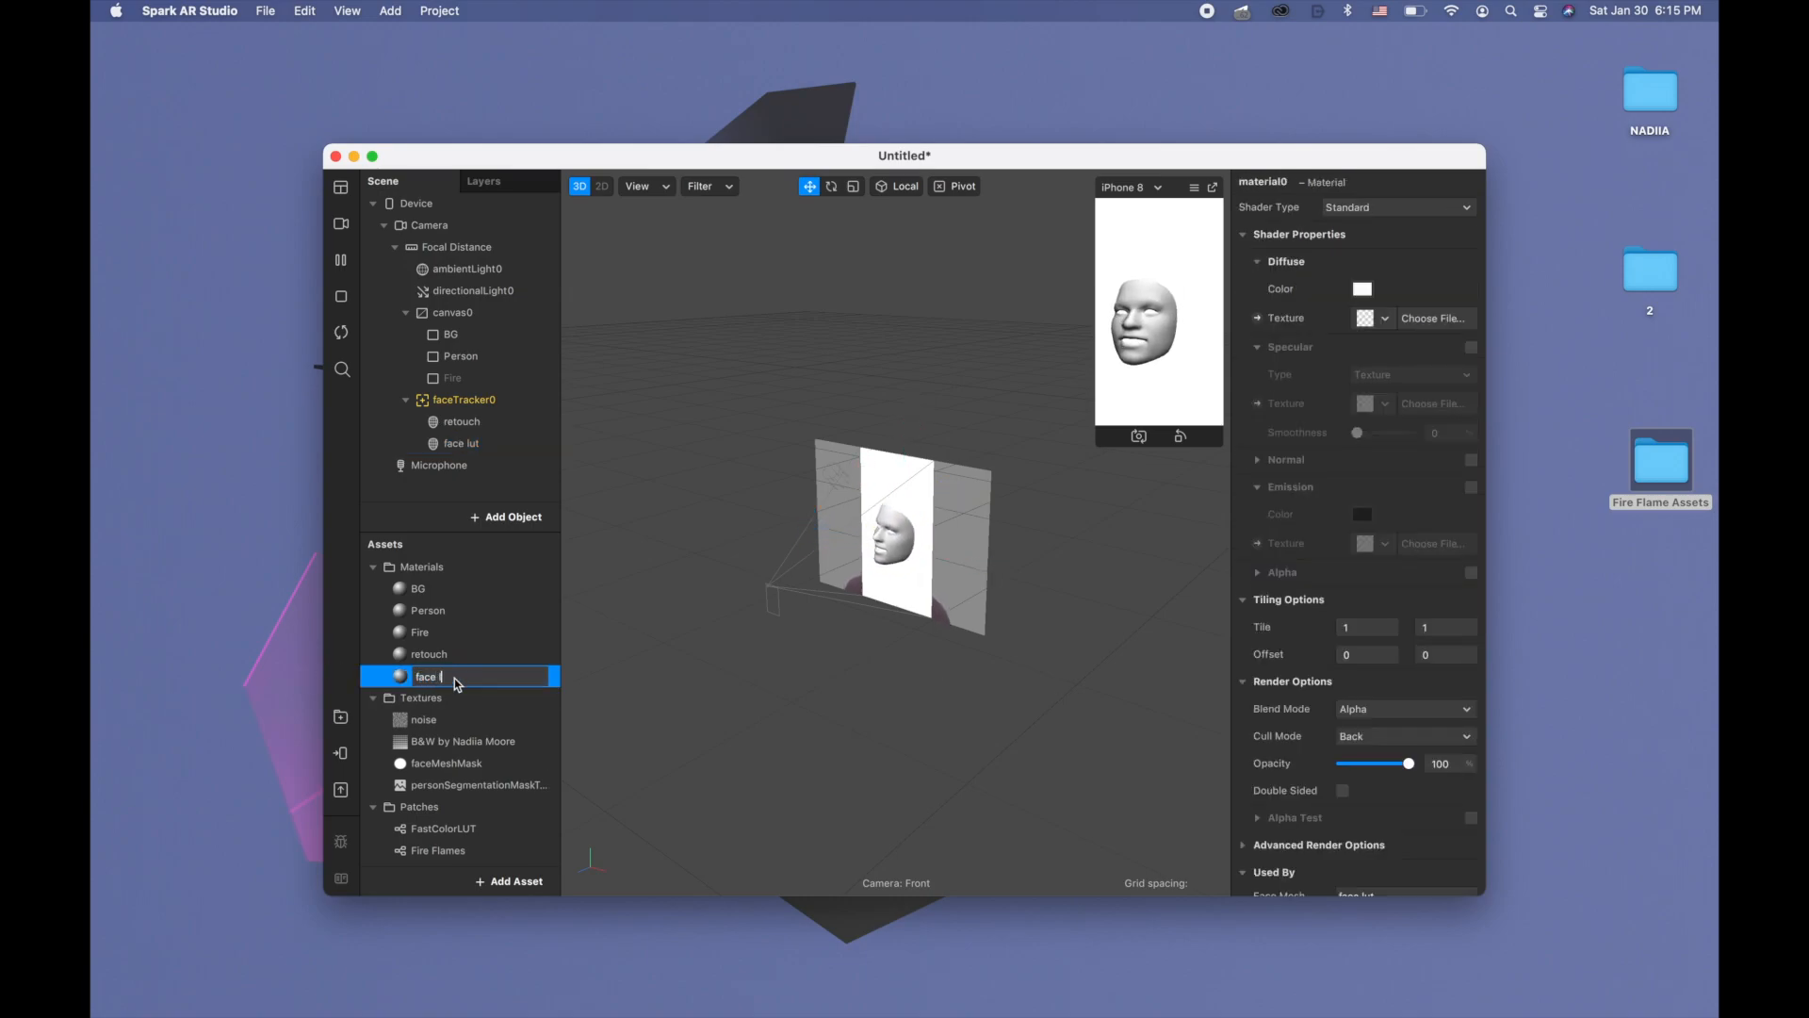
left_click(429, 654)
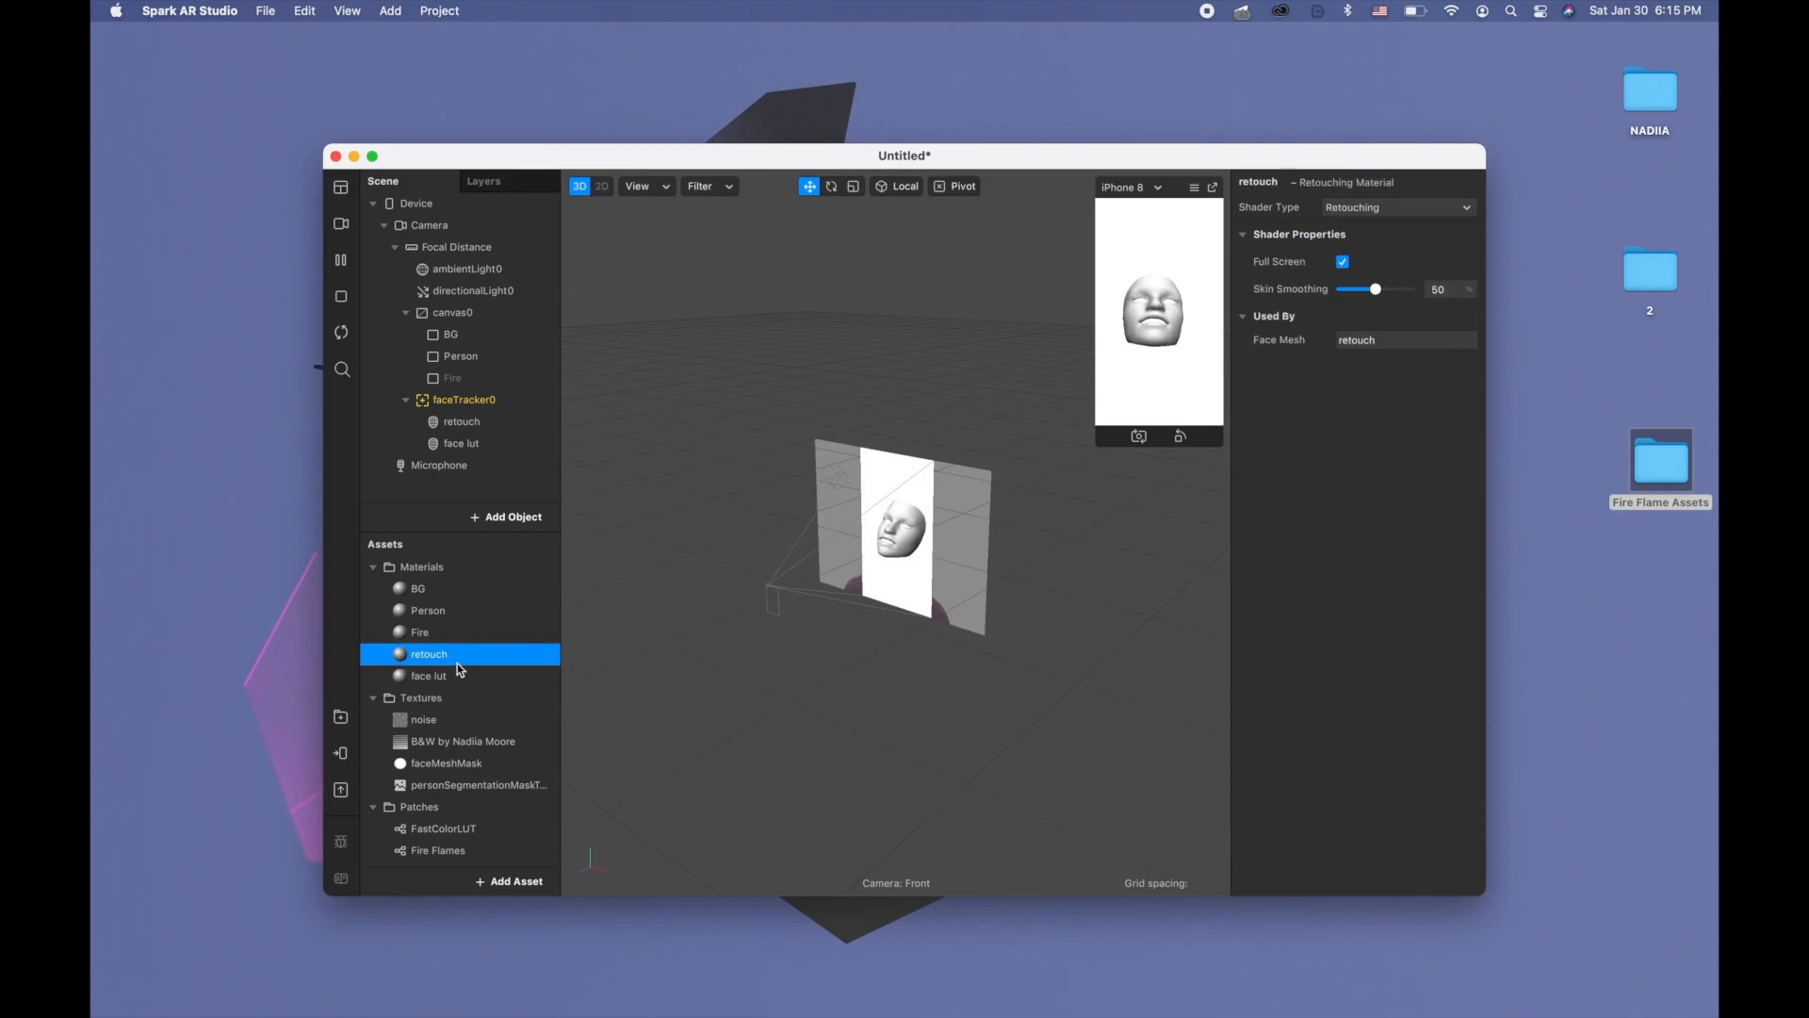
Make the face lut material Flat shaded with Use Depth Test and Write to Depth both off
left_click(430, 675)
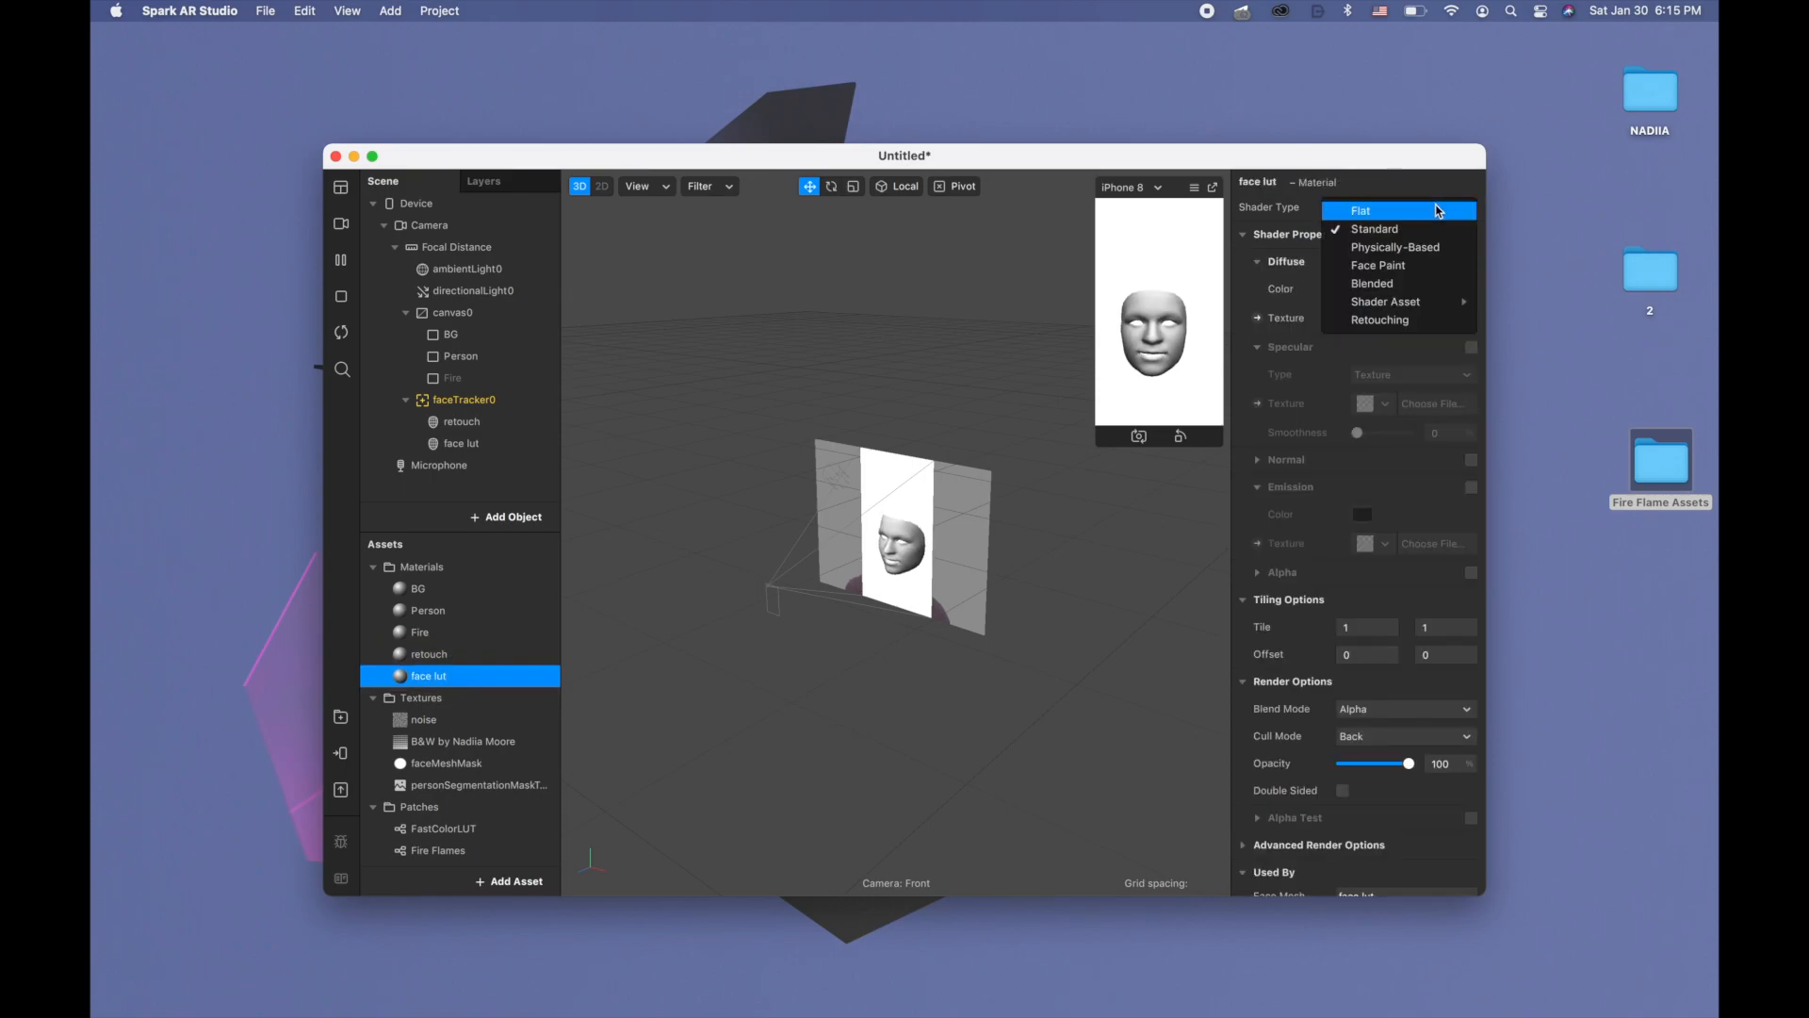
left_click(1361, 209)
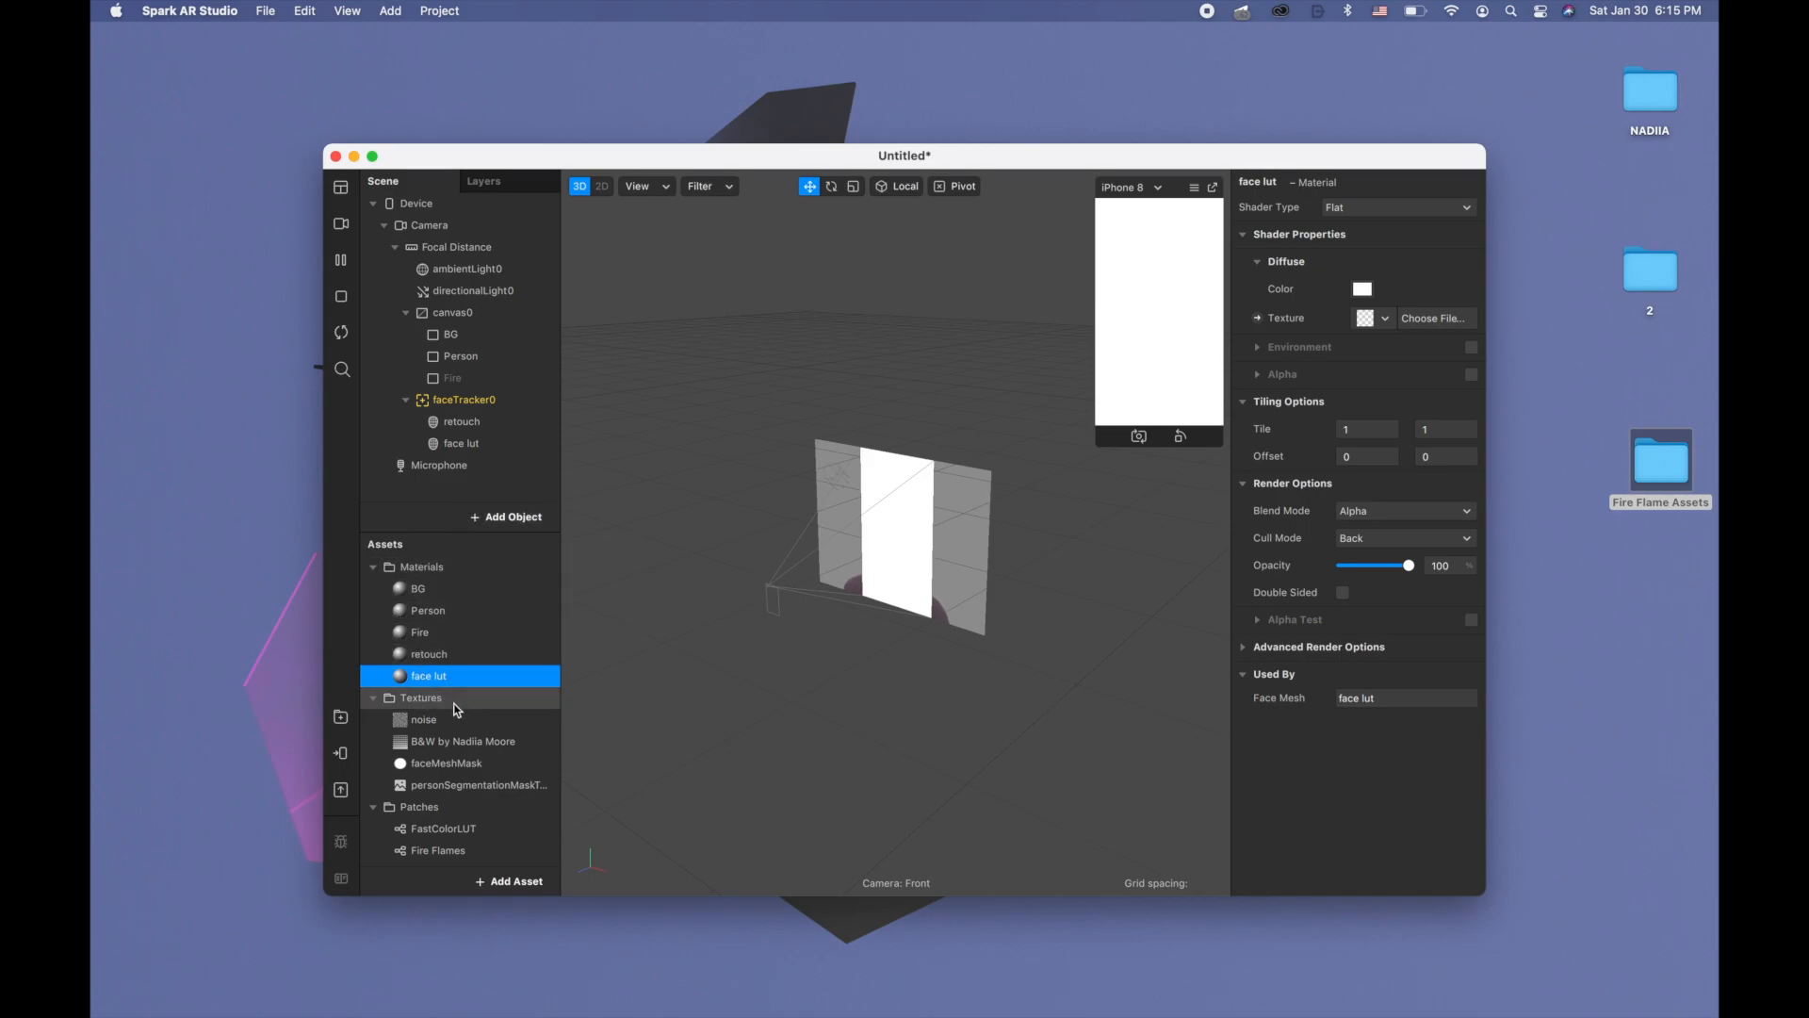
left_click(1319, 646)
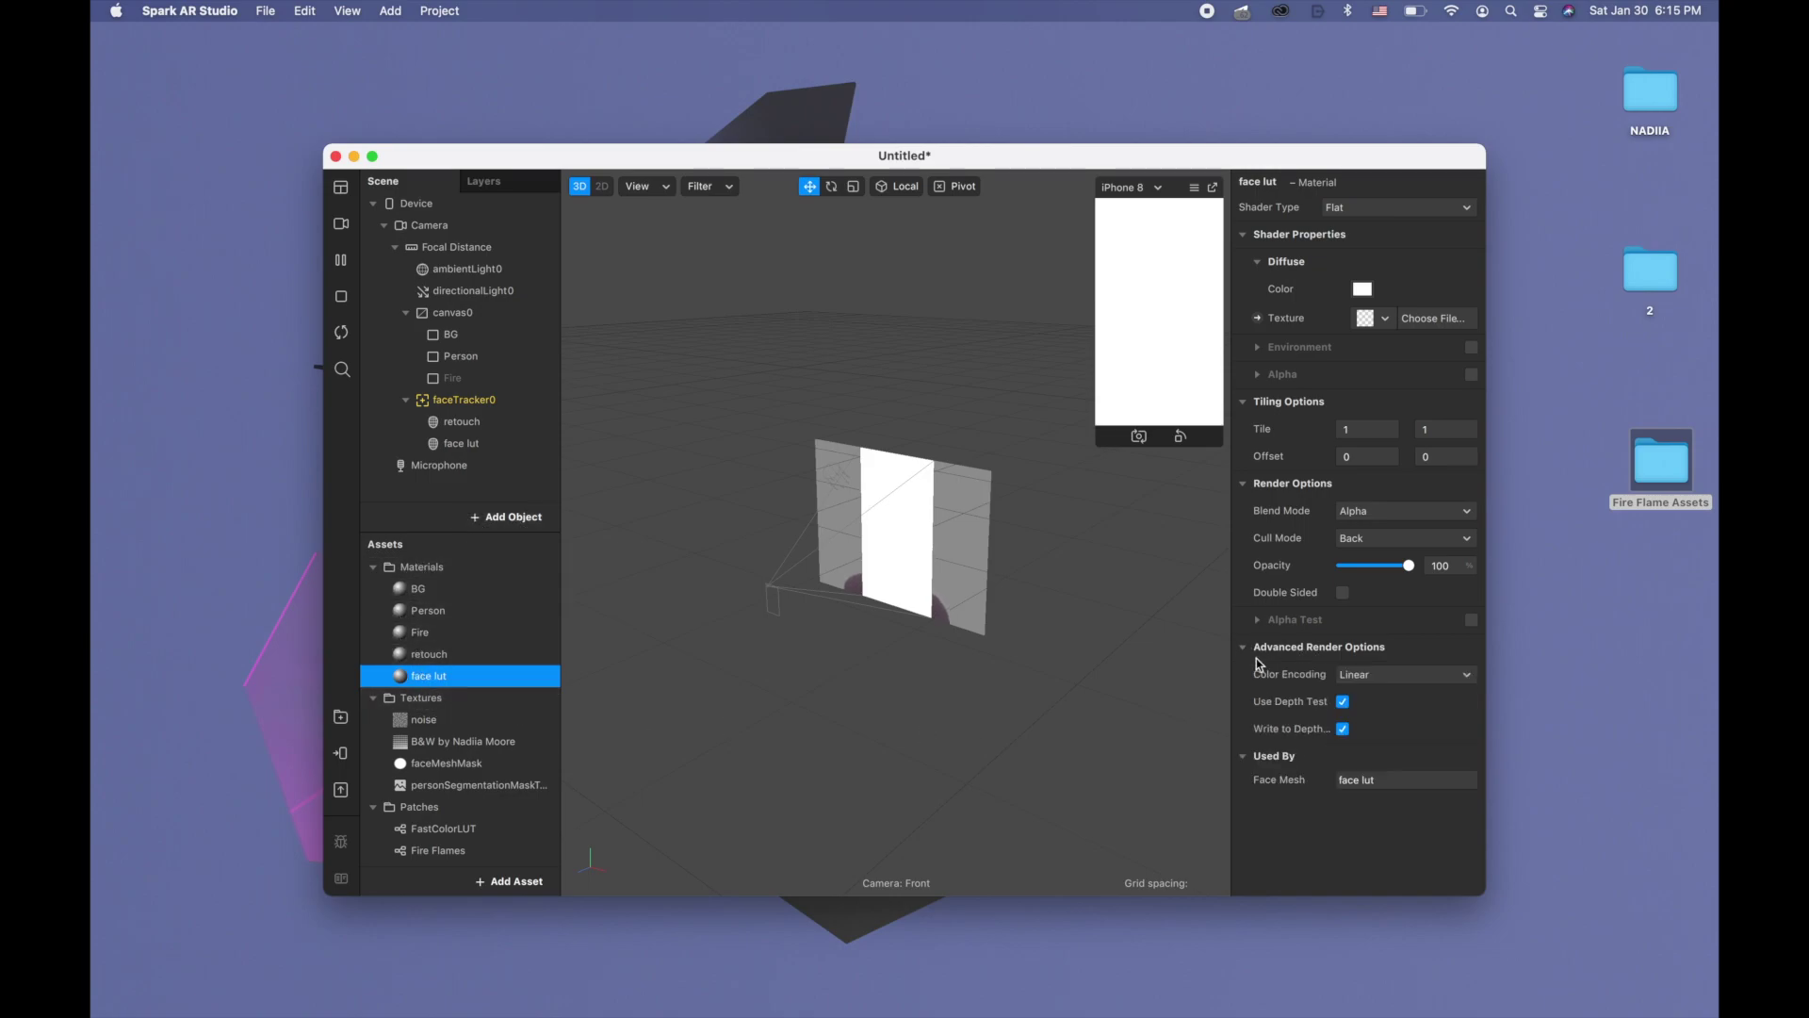
mouse_move(1287, 744)
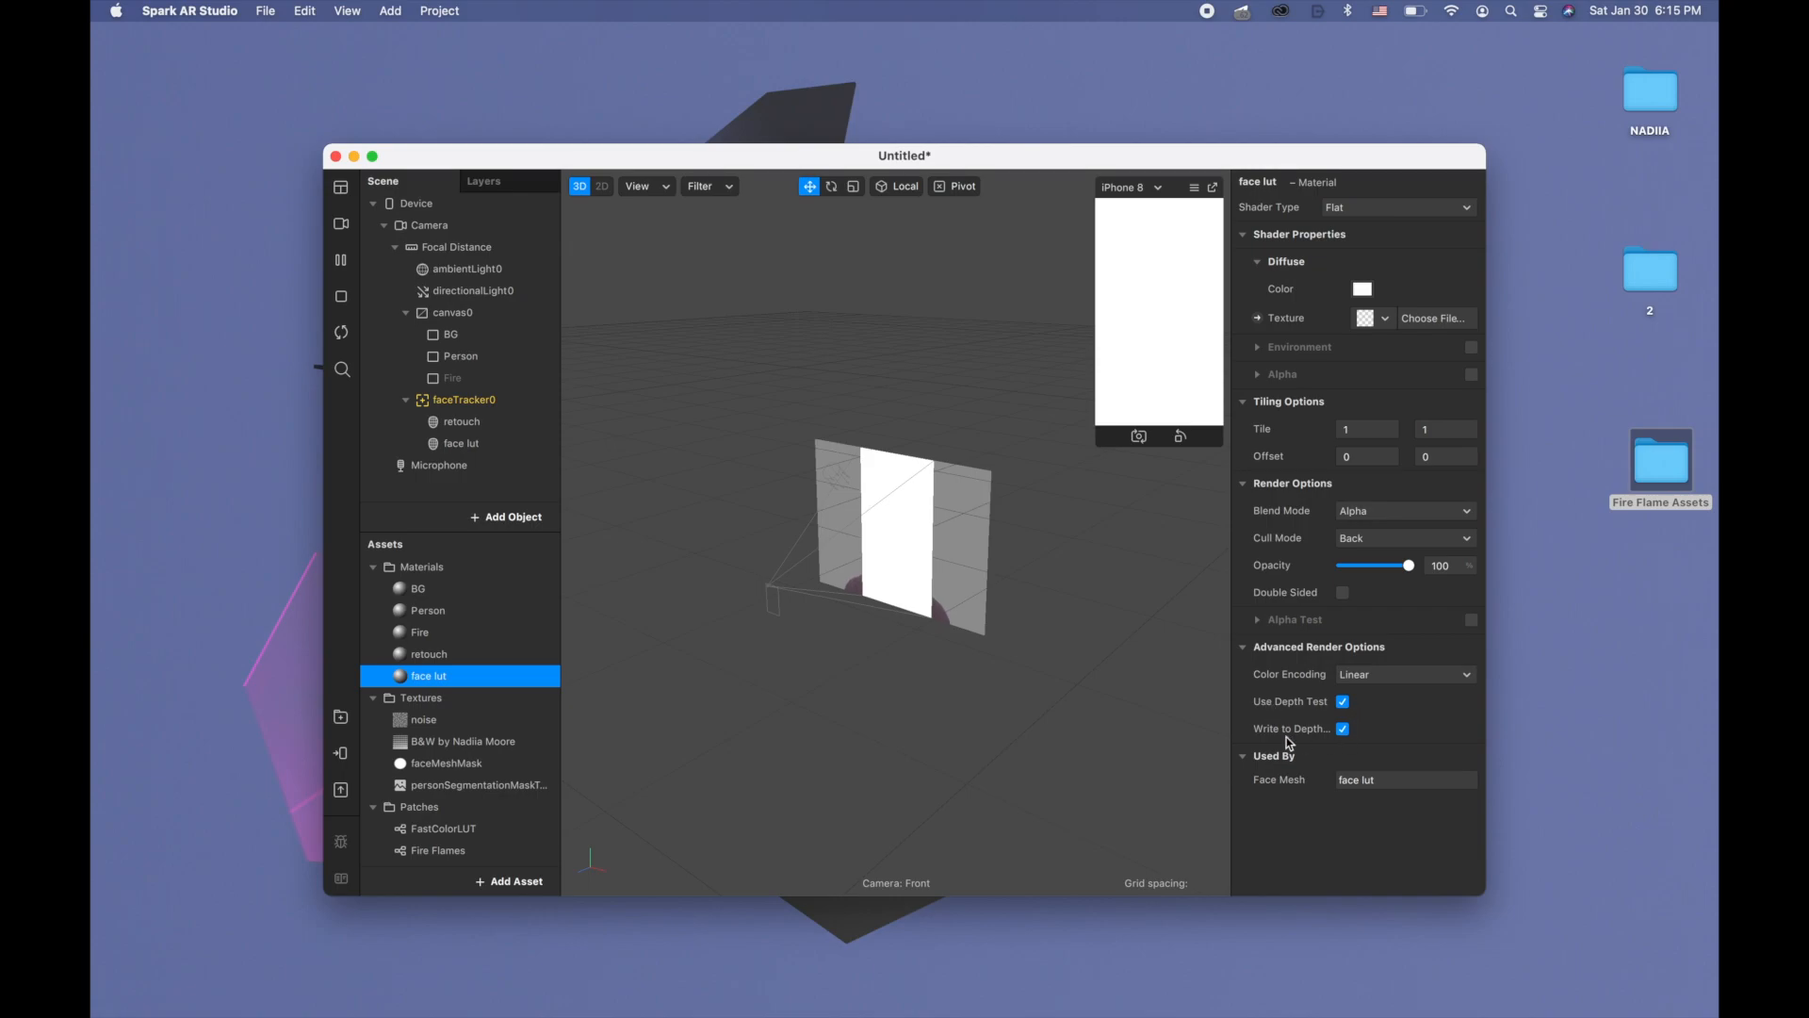
left_click(1342, 728)
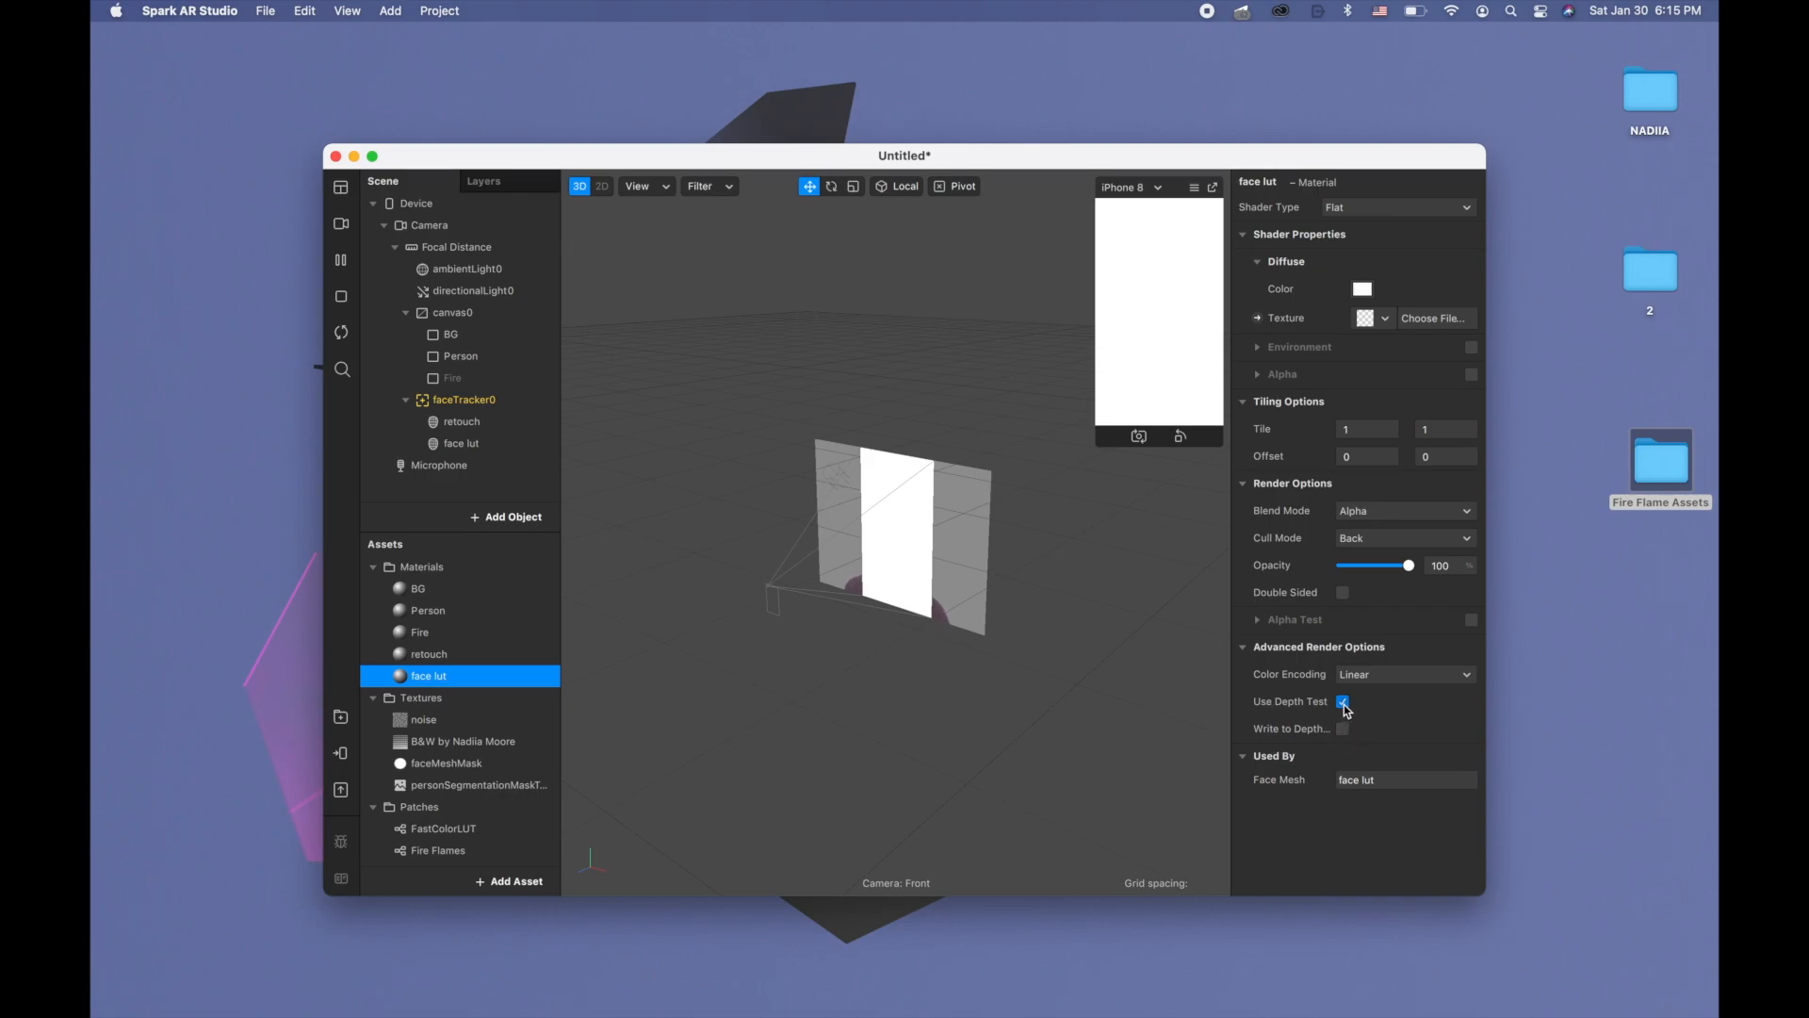
left_click(1343, 701)
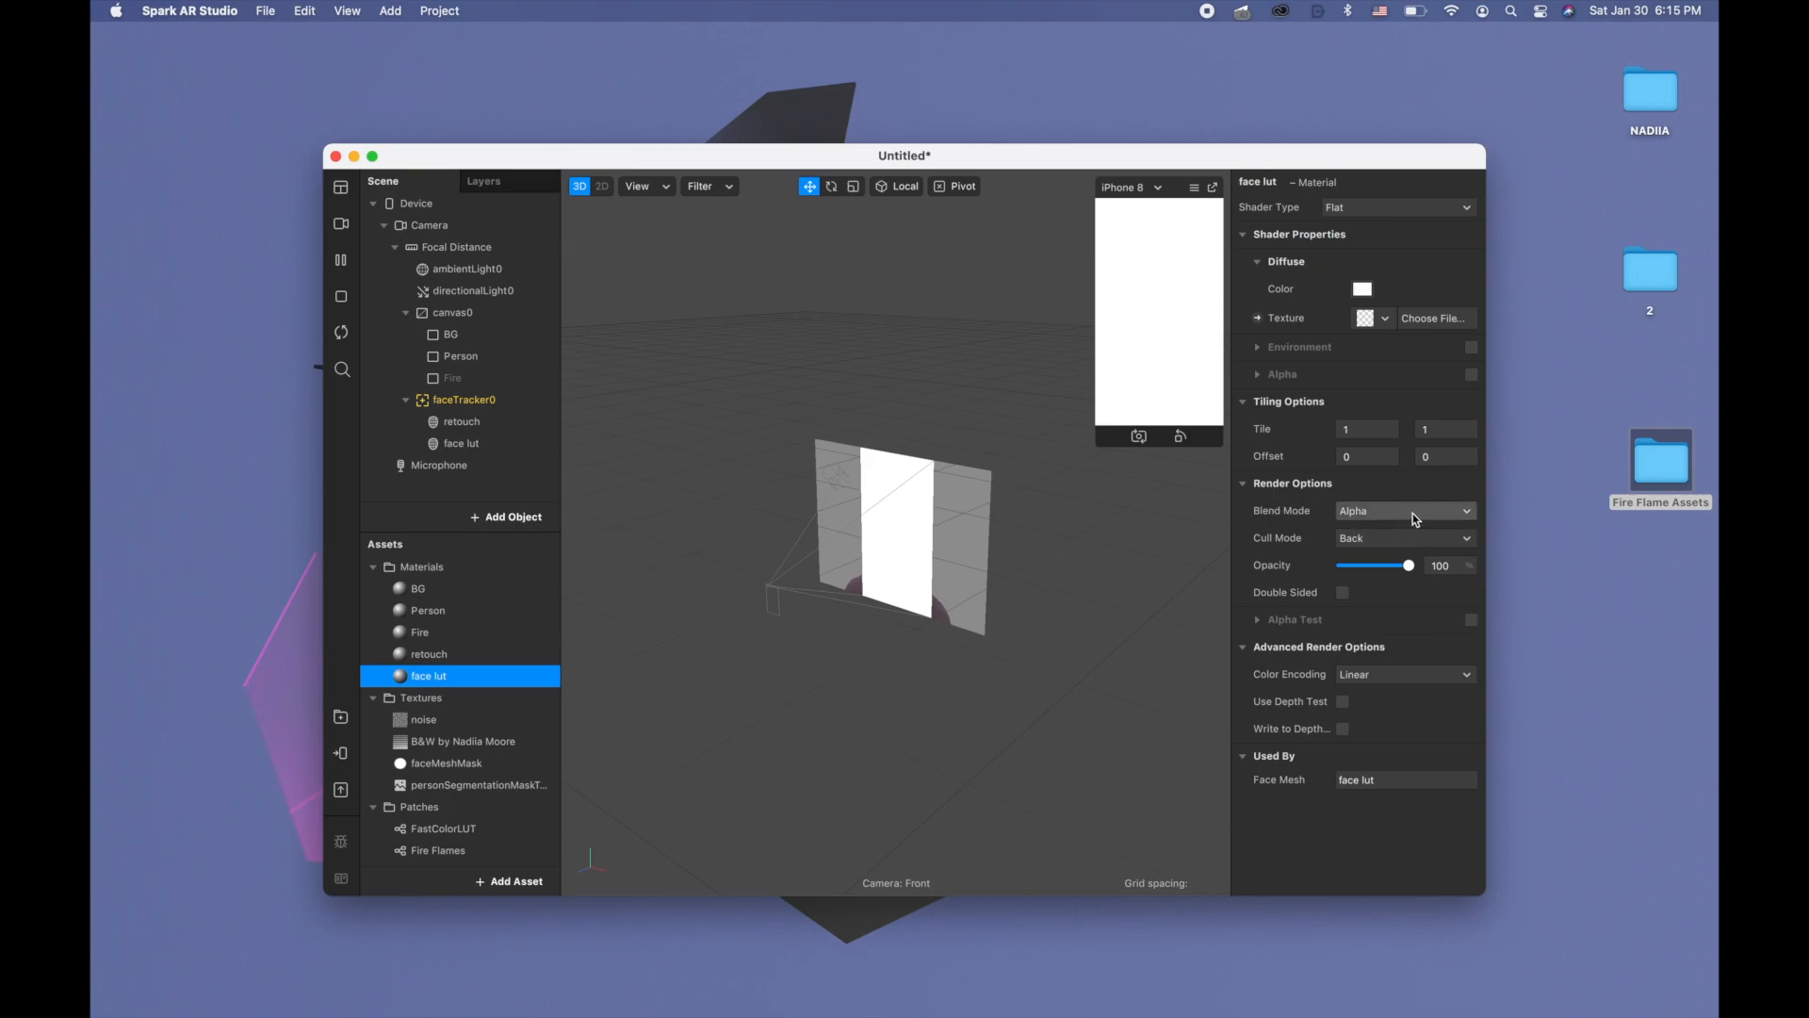
left_click(420, 633)
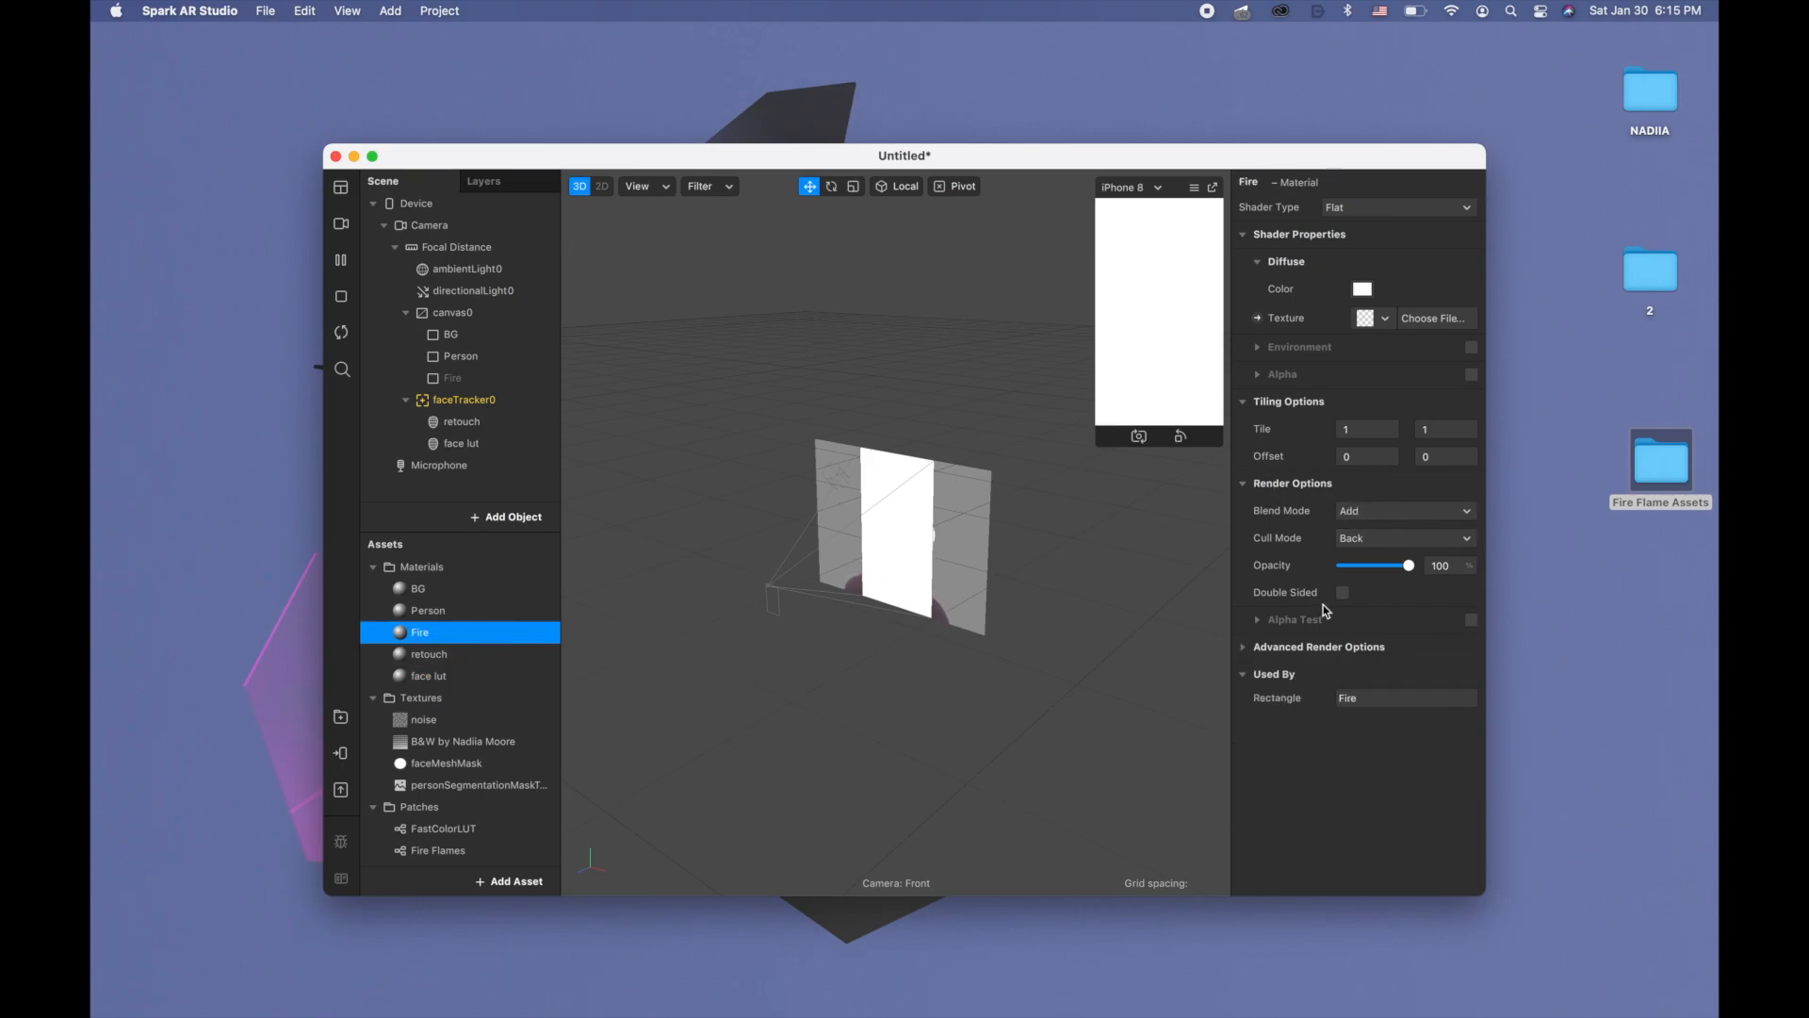
mouse_move(460, 654)
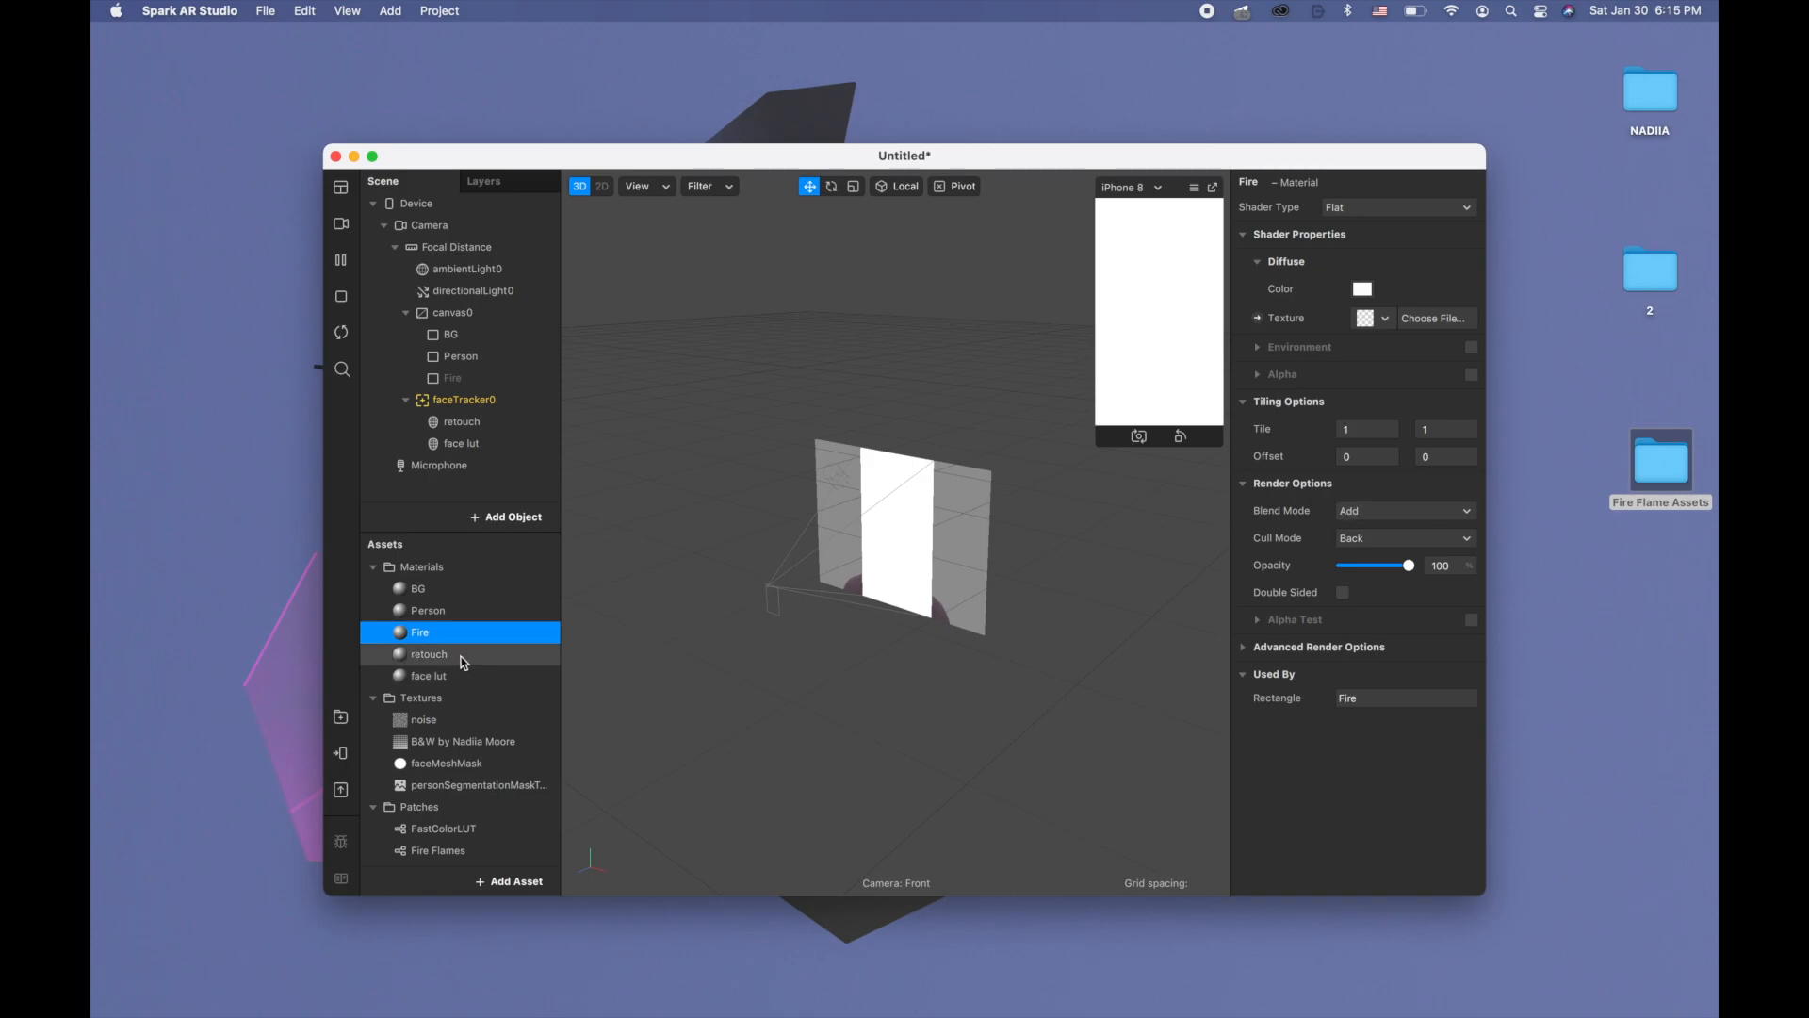
Review the retouch material, confirming full-screen skin smoothing at 50
left_click(428, 654)
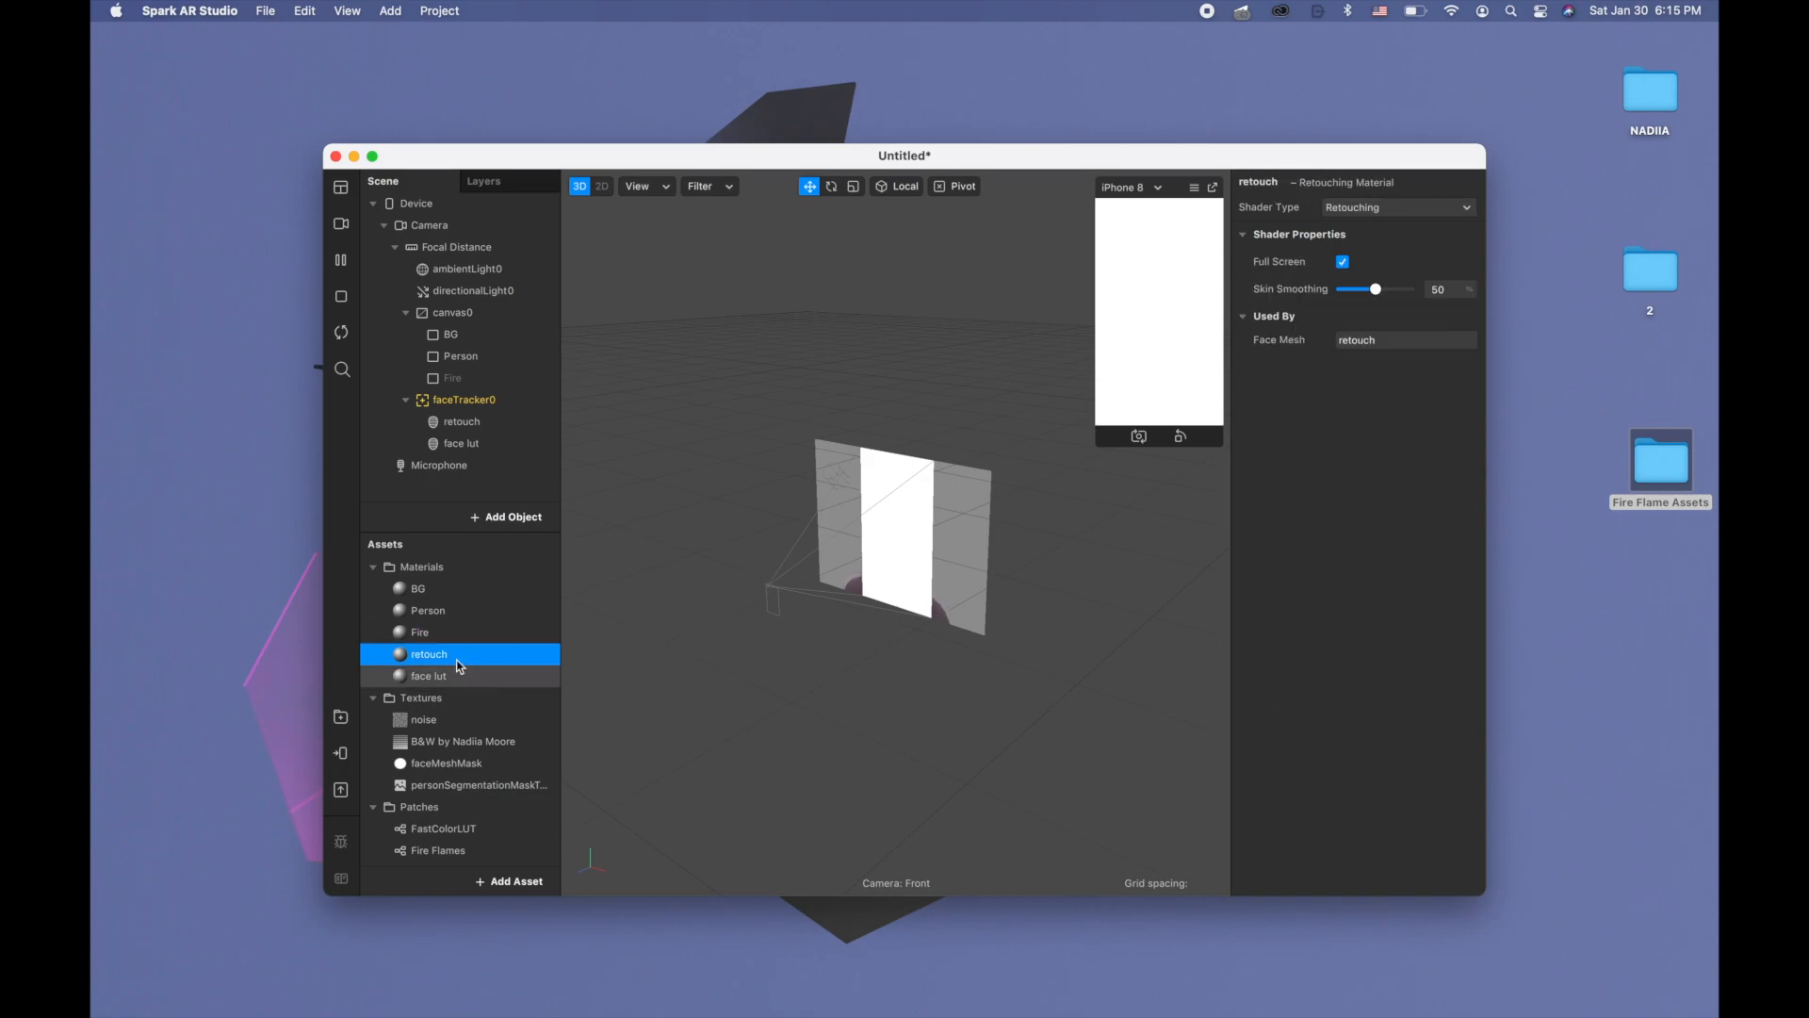
mouse_move(382, 597)
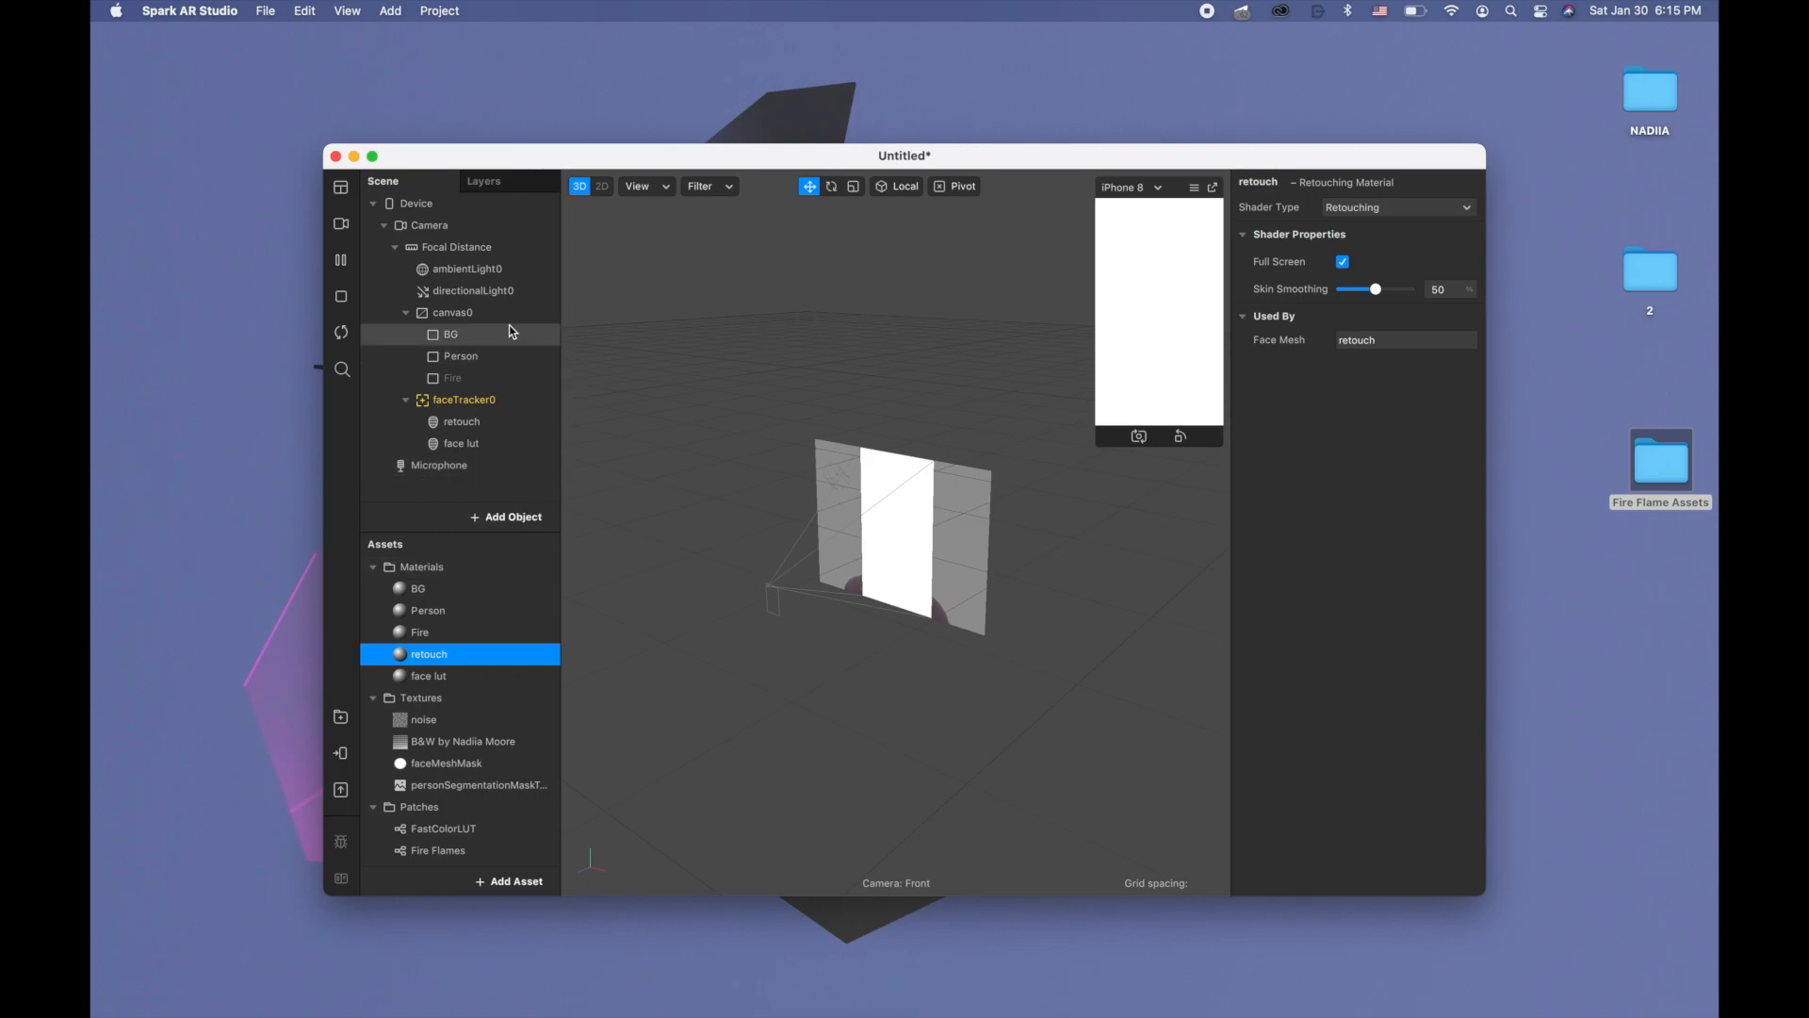
left_click(341, 187)
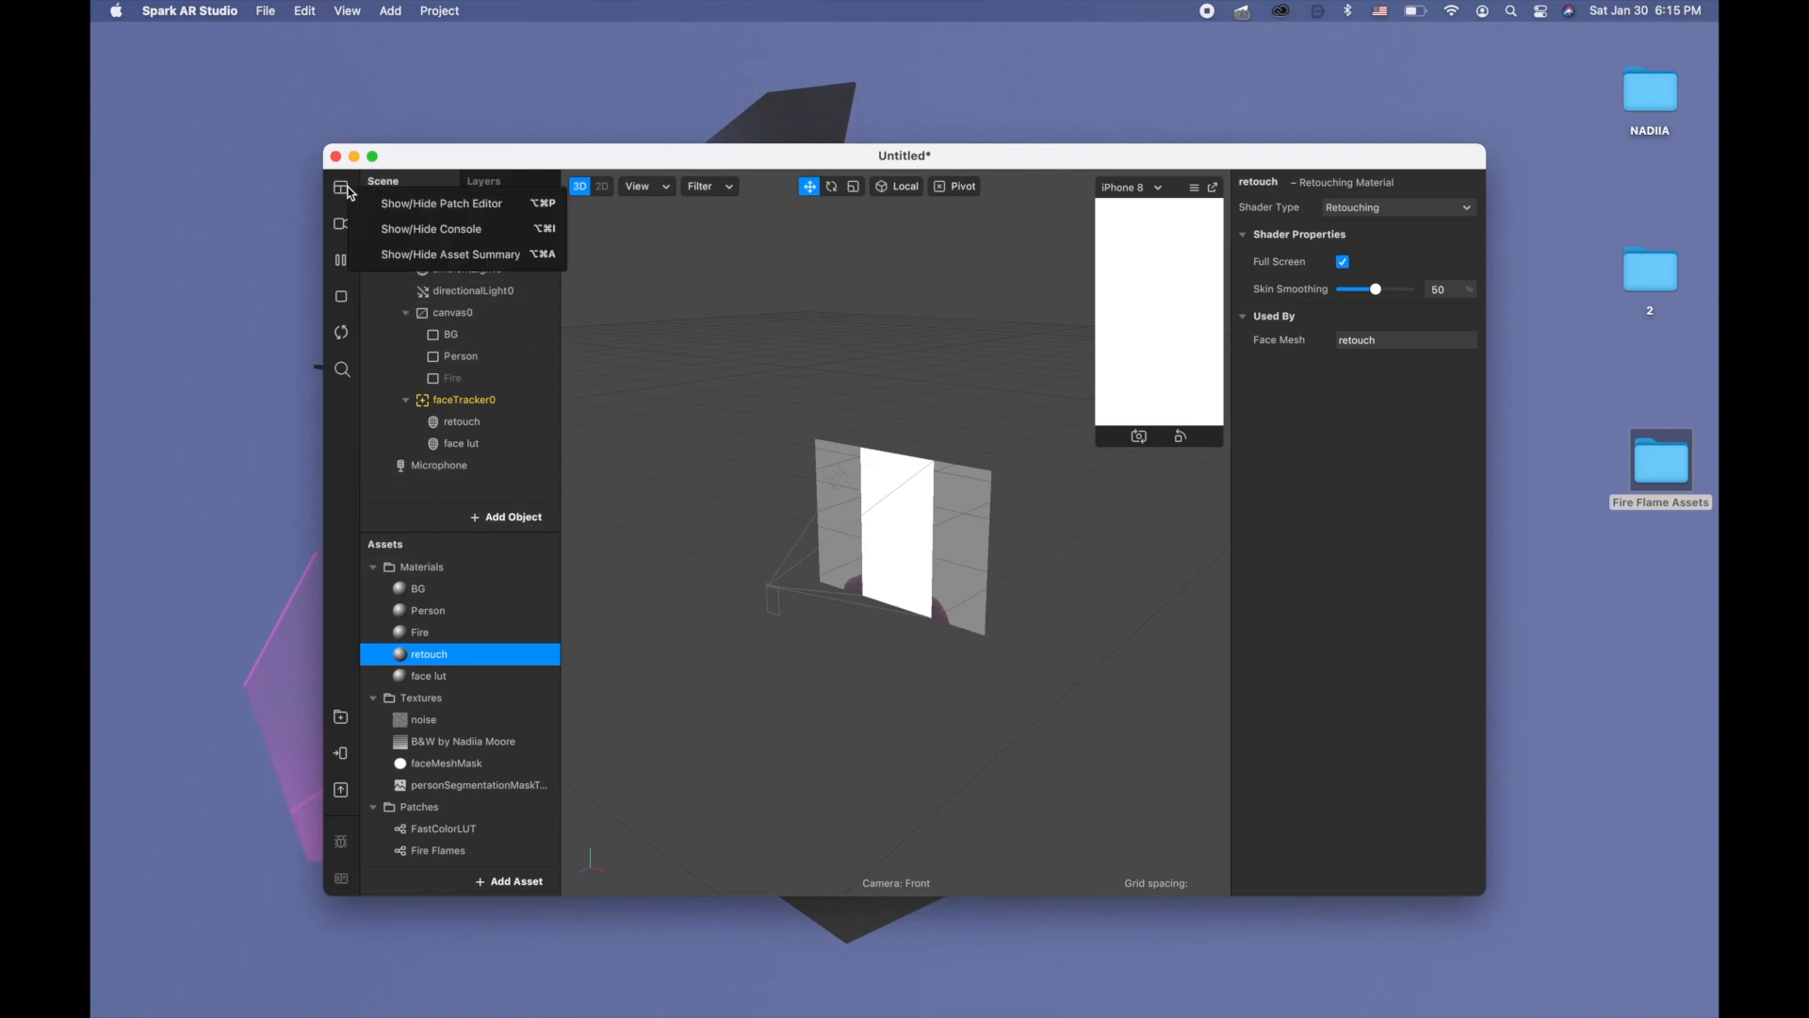
Place three FastColorLUT patches and wire the black-and-white LUT texture's RGBA into each LUT input
left_click(439, 203)
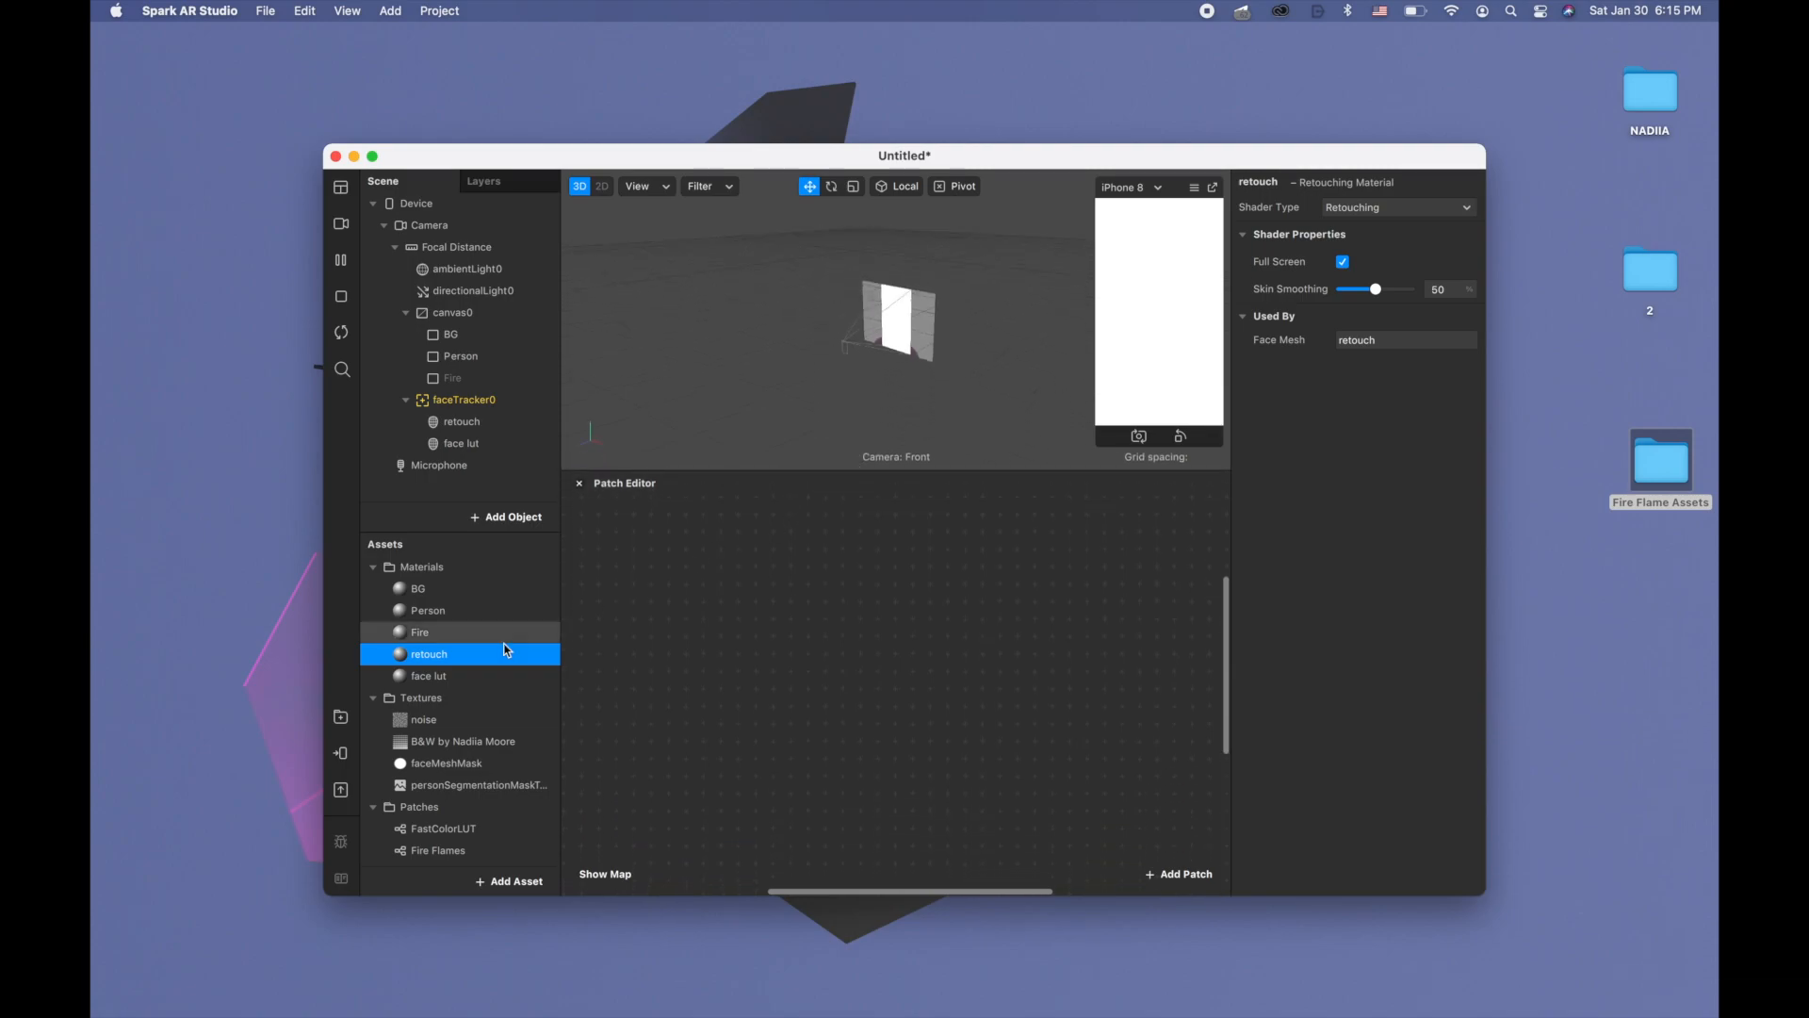
left_click(441, 829)
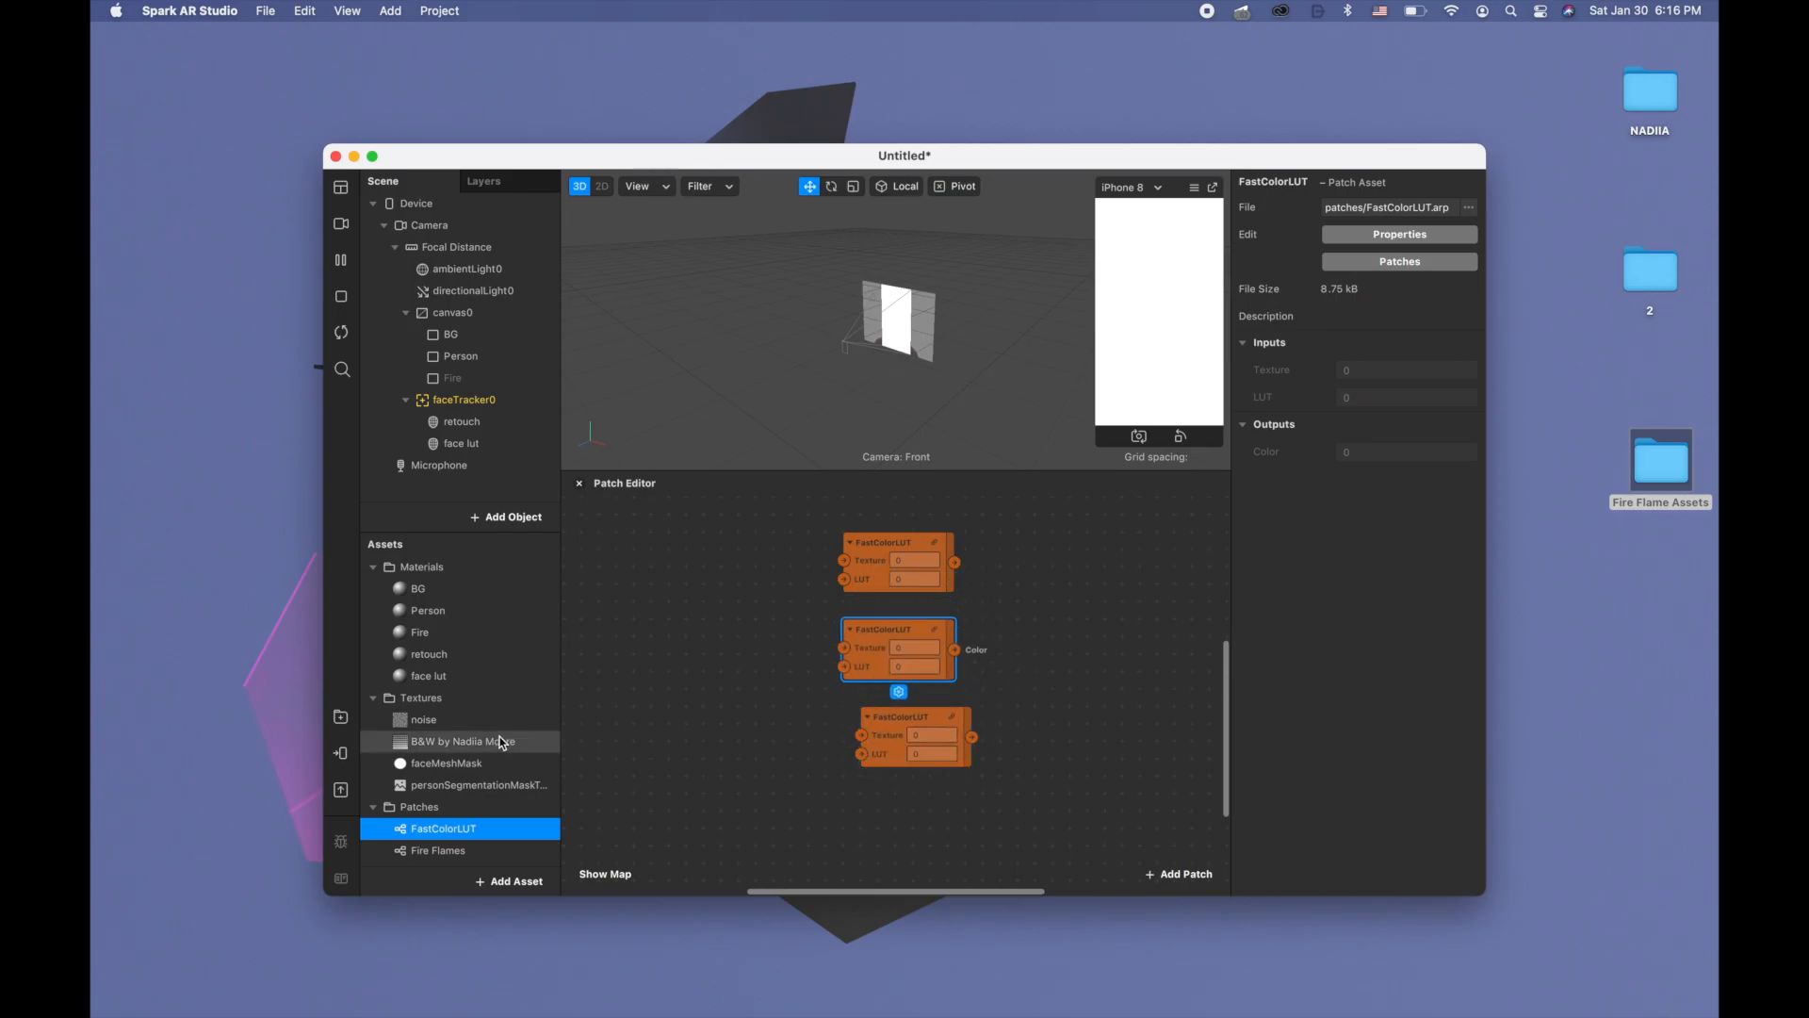
left_click(464, 741)
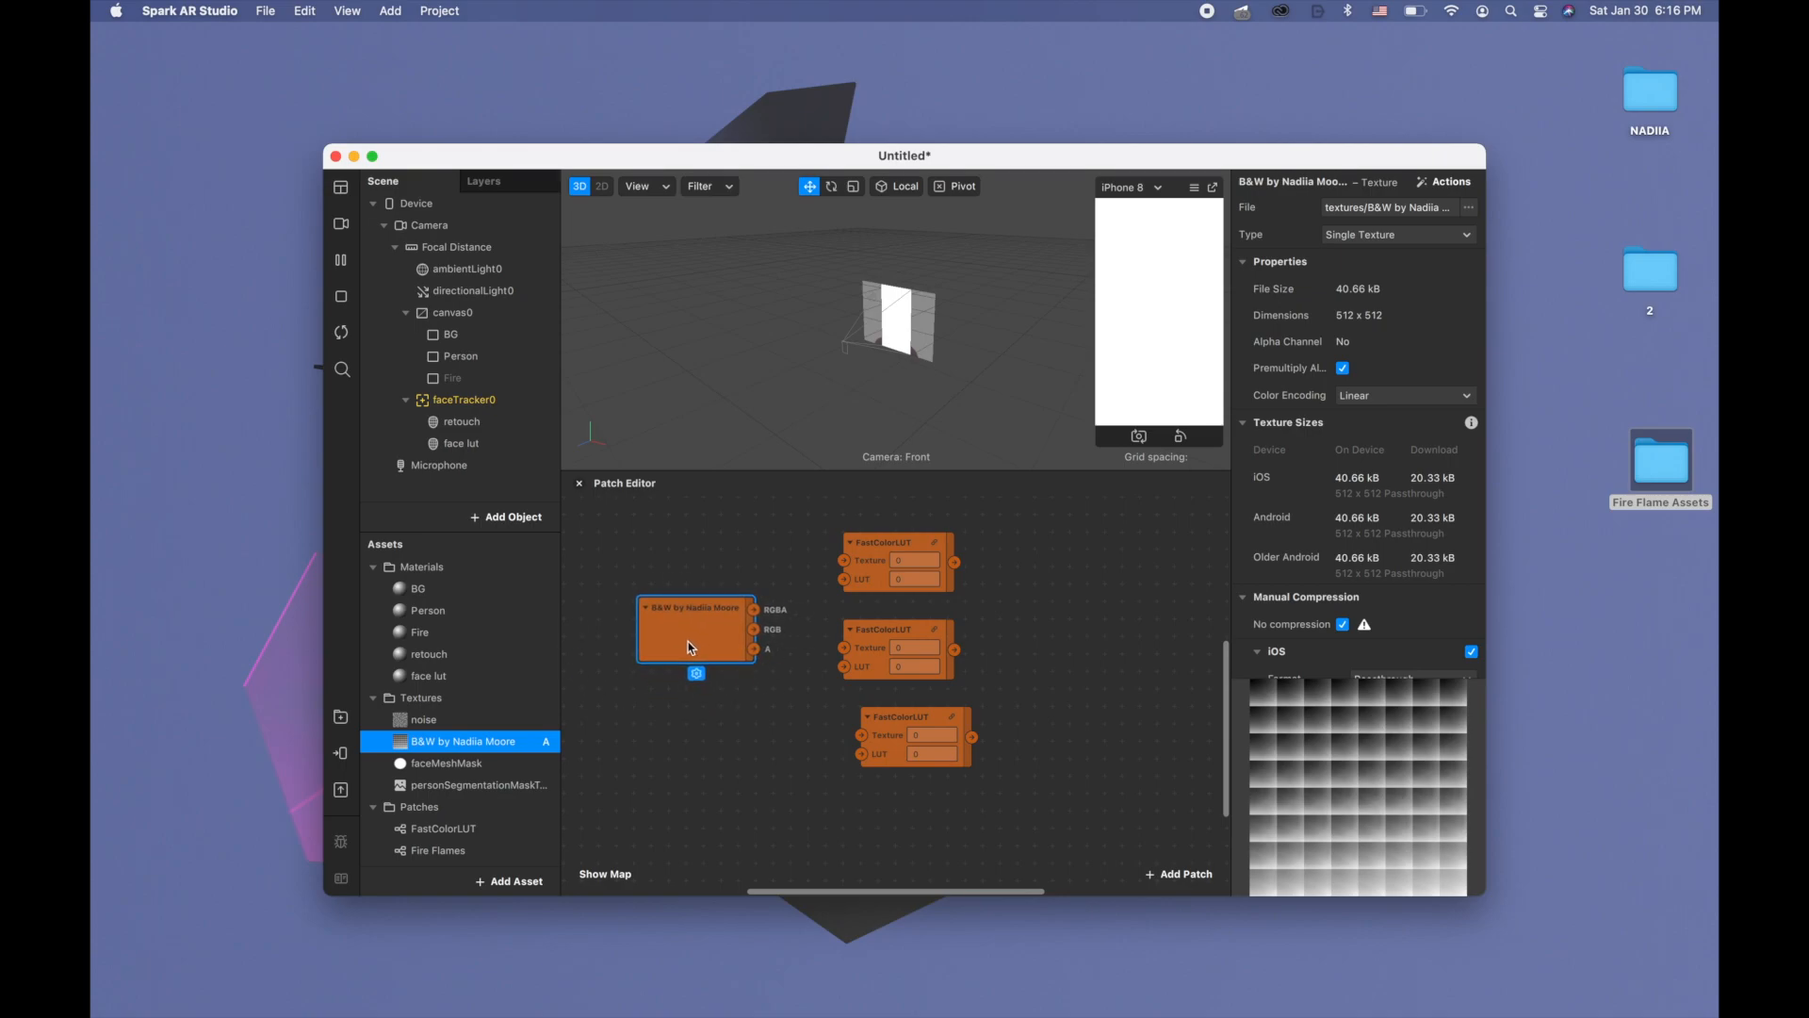
left_click(882, 716)
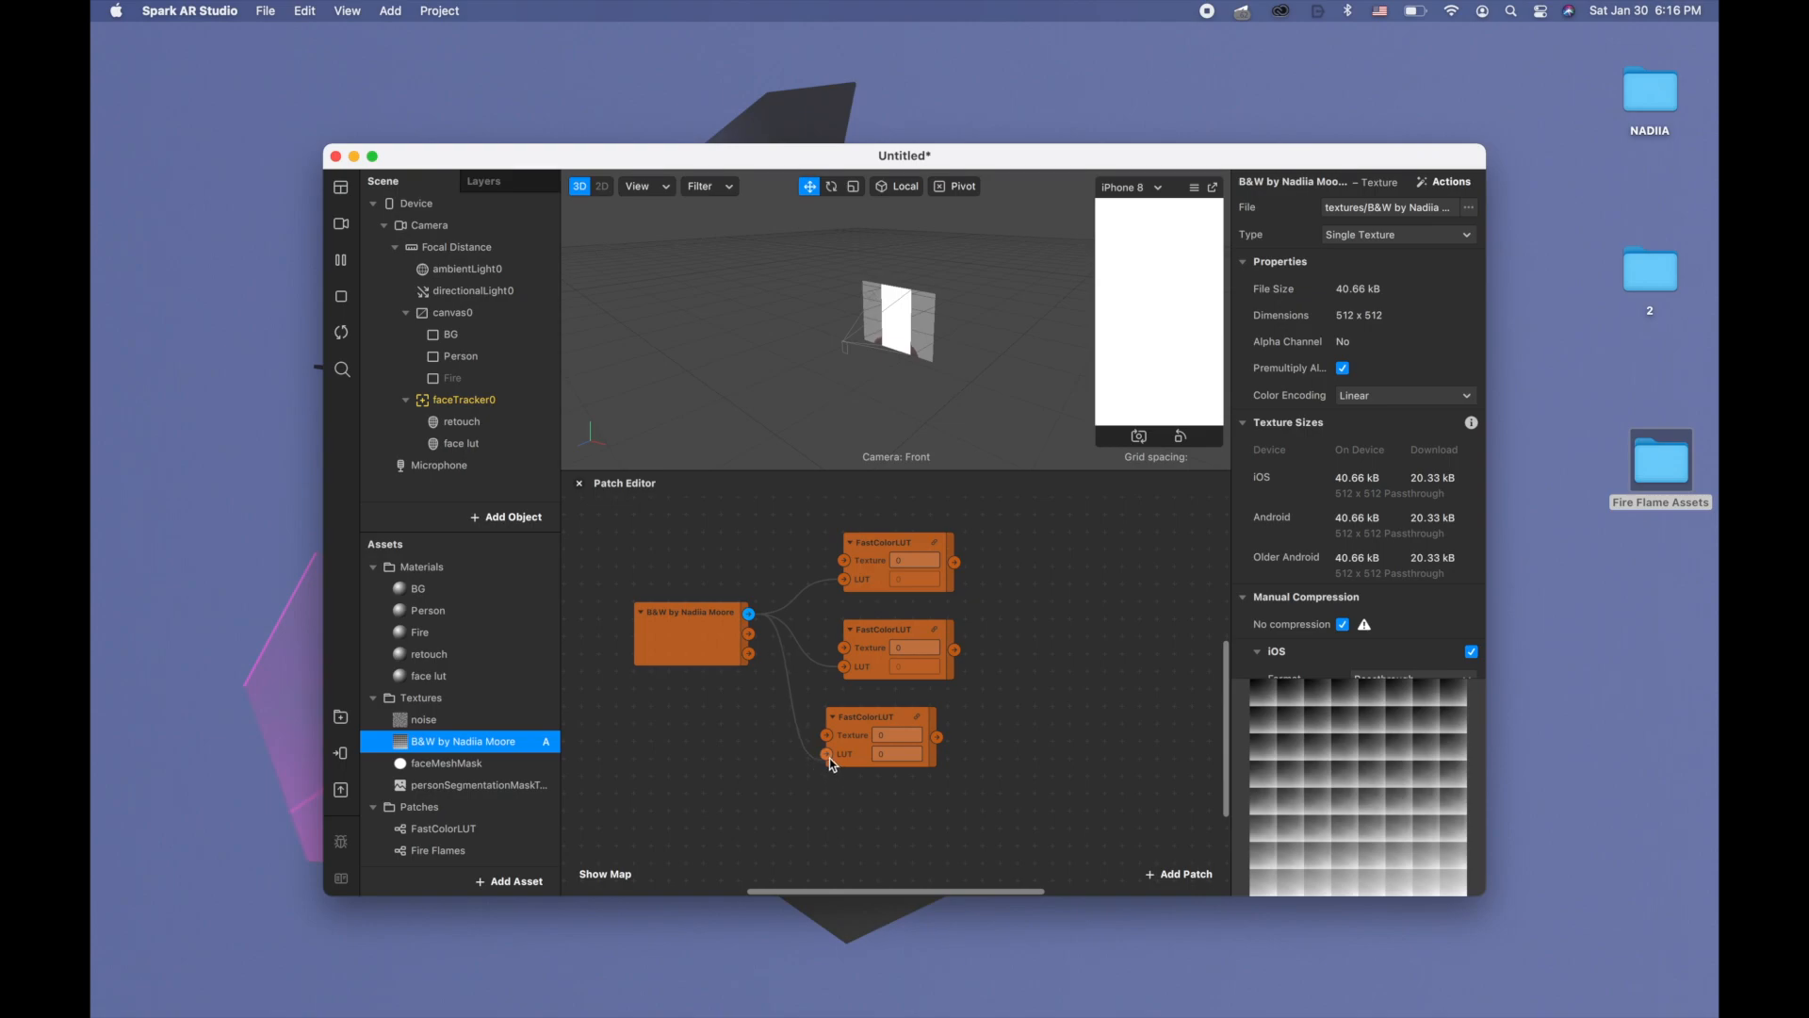
left_click(894, 716)
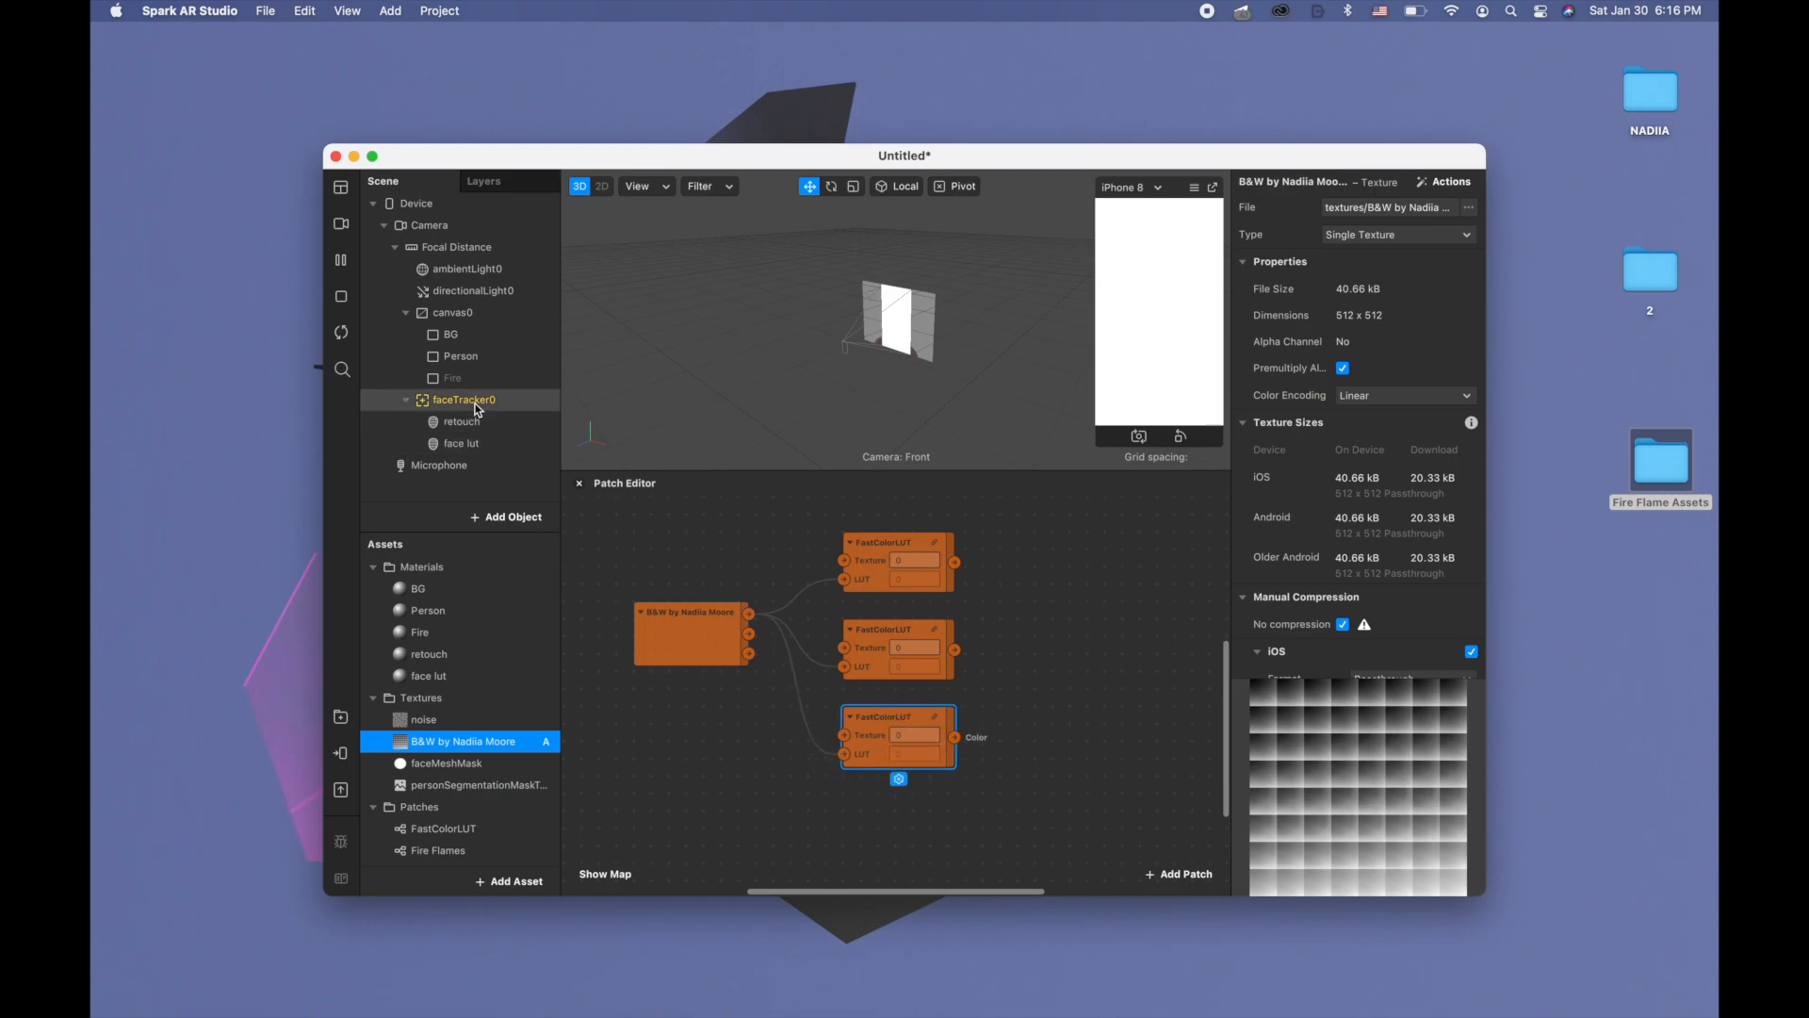
Extract textures from faceTracker0 and from the Camera
left_click(465, 399)
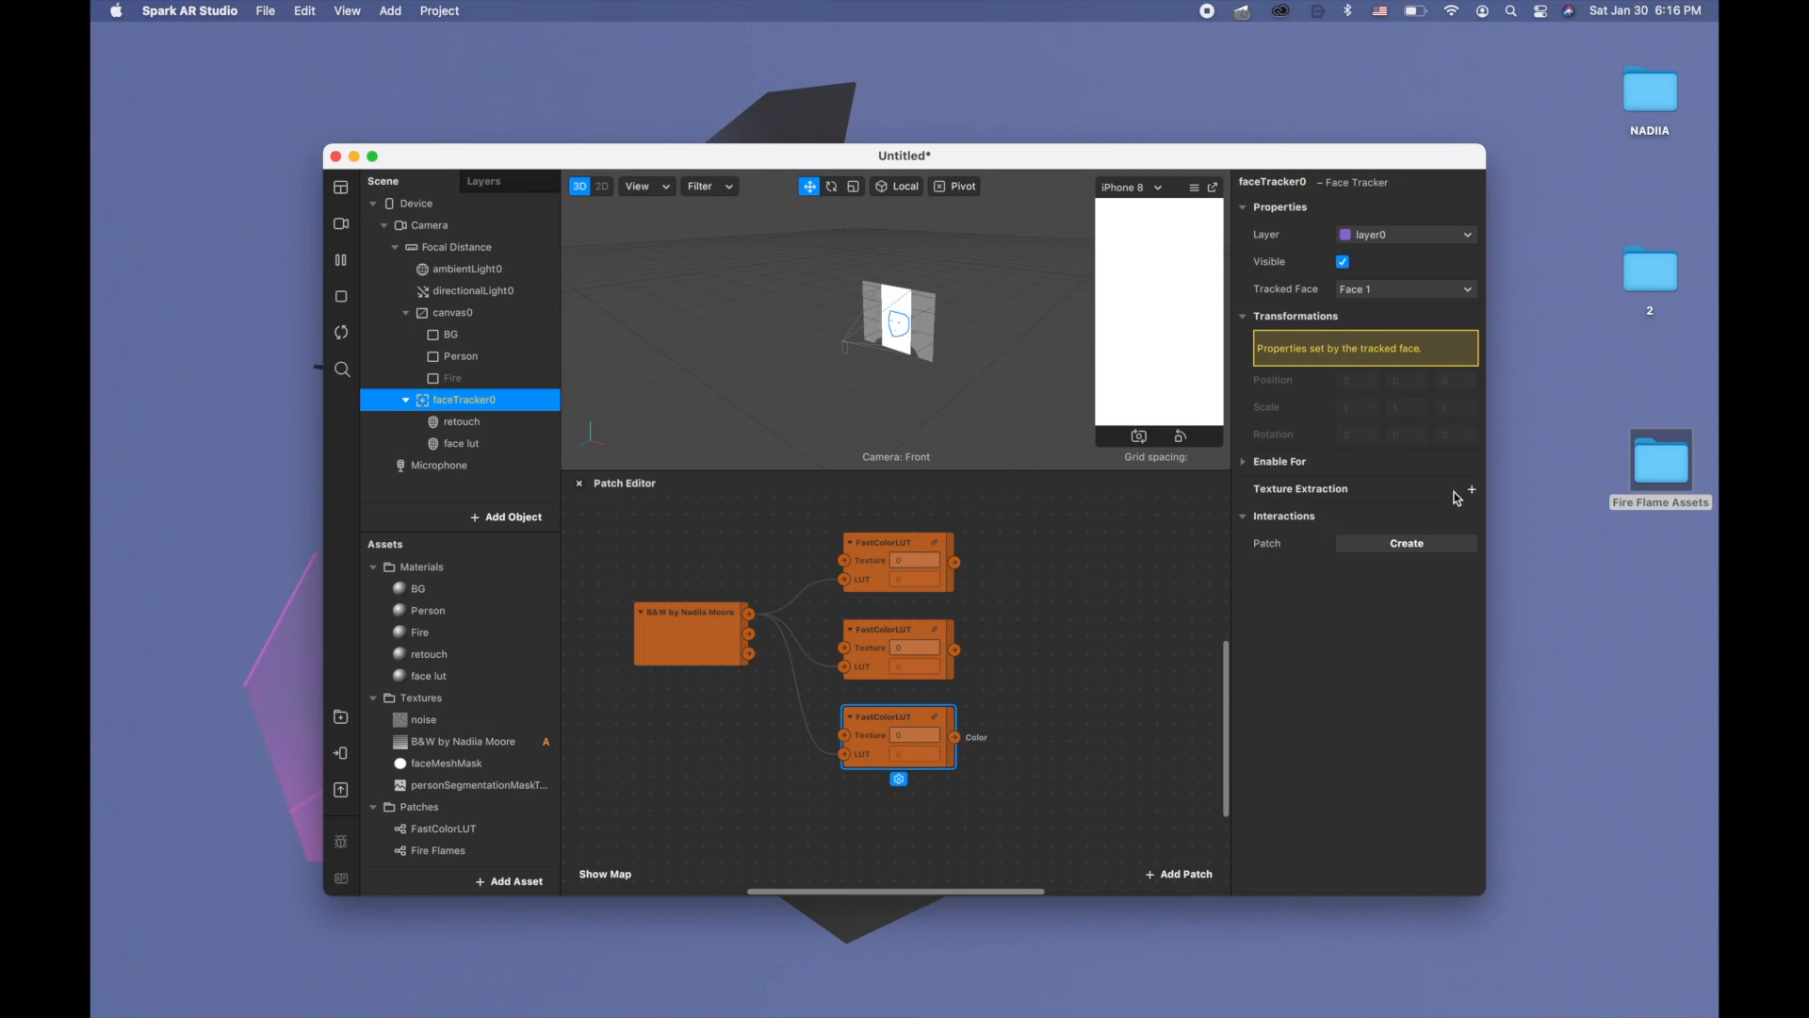
left_click(1469, 488)
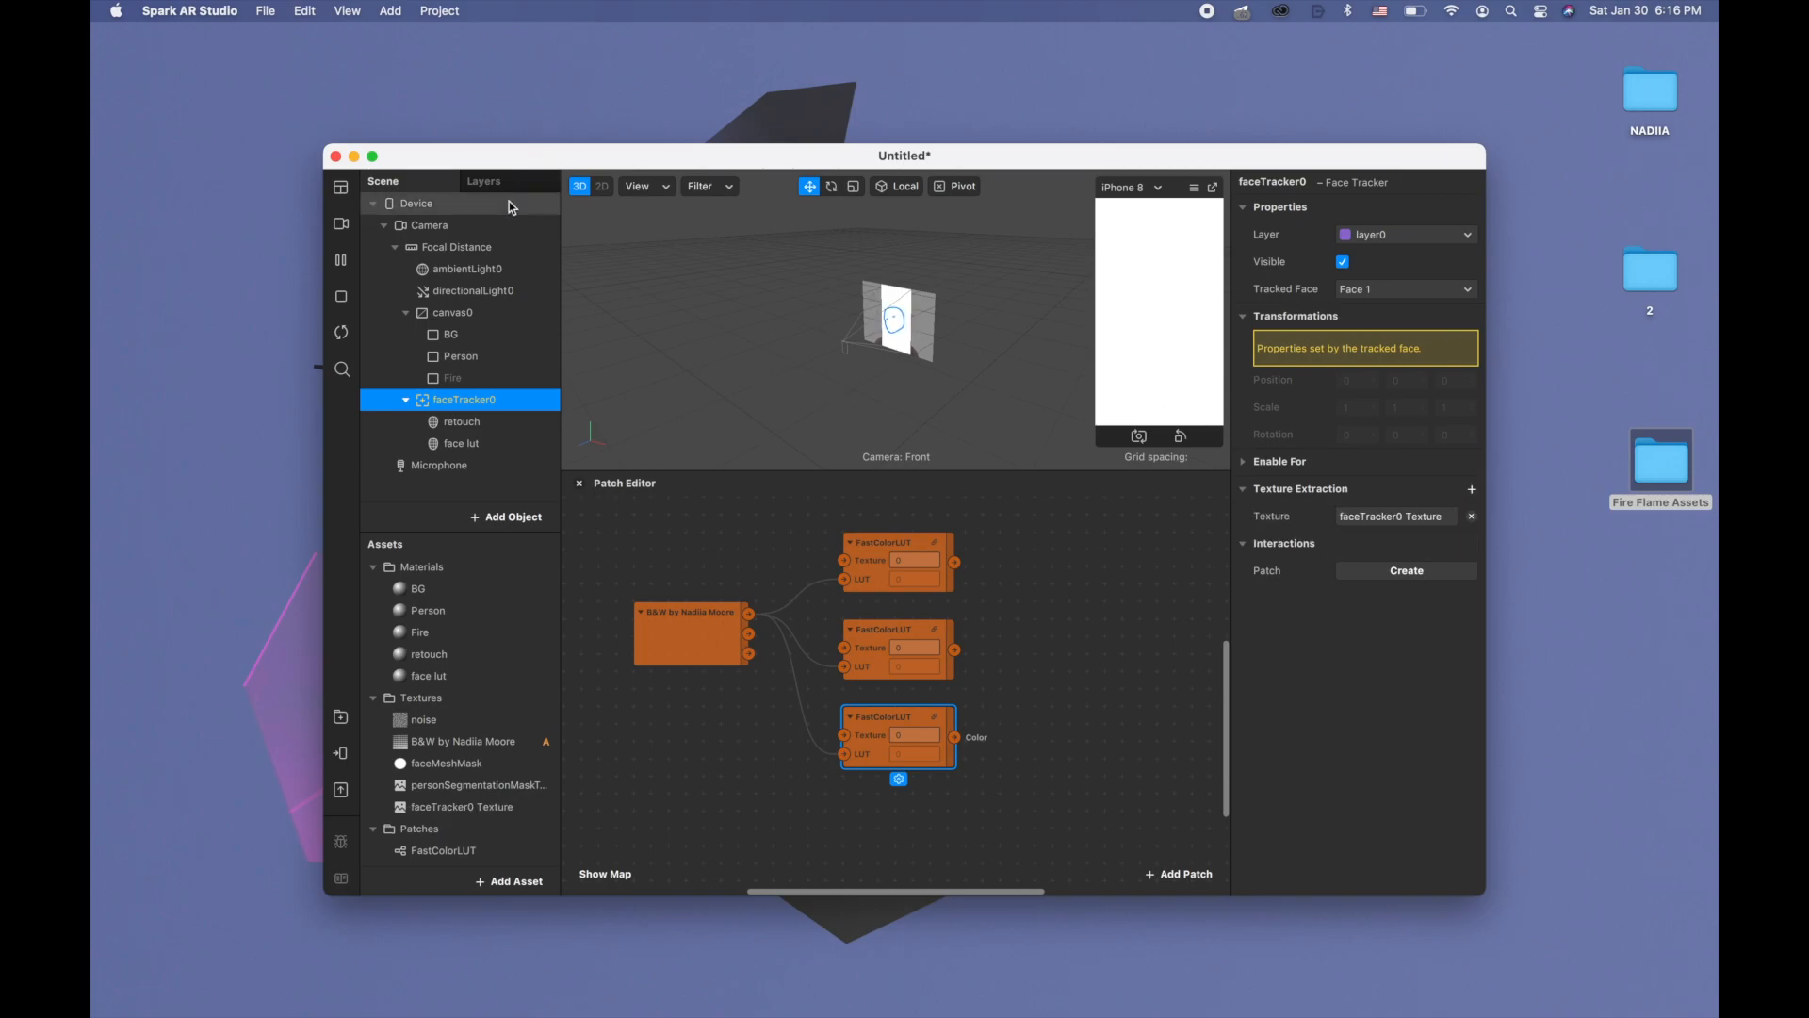
left_click(428, 225)
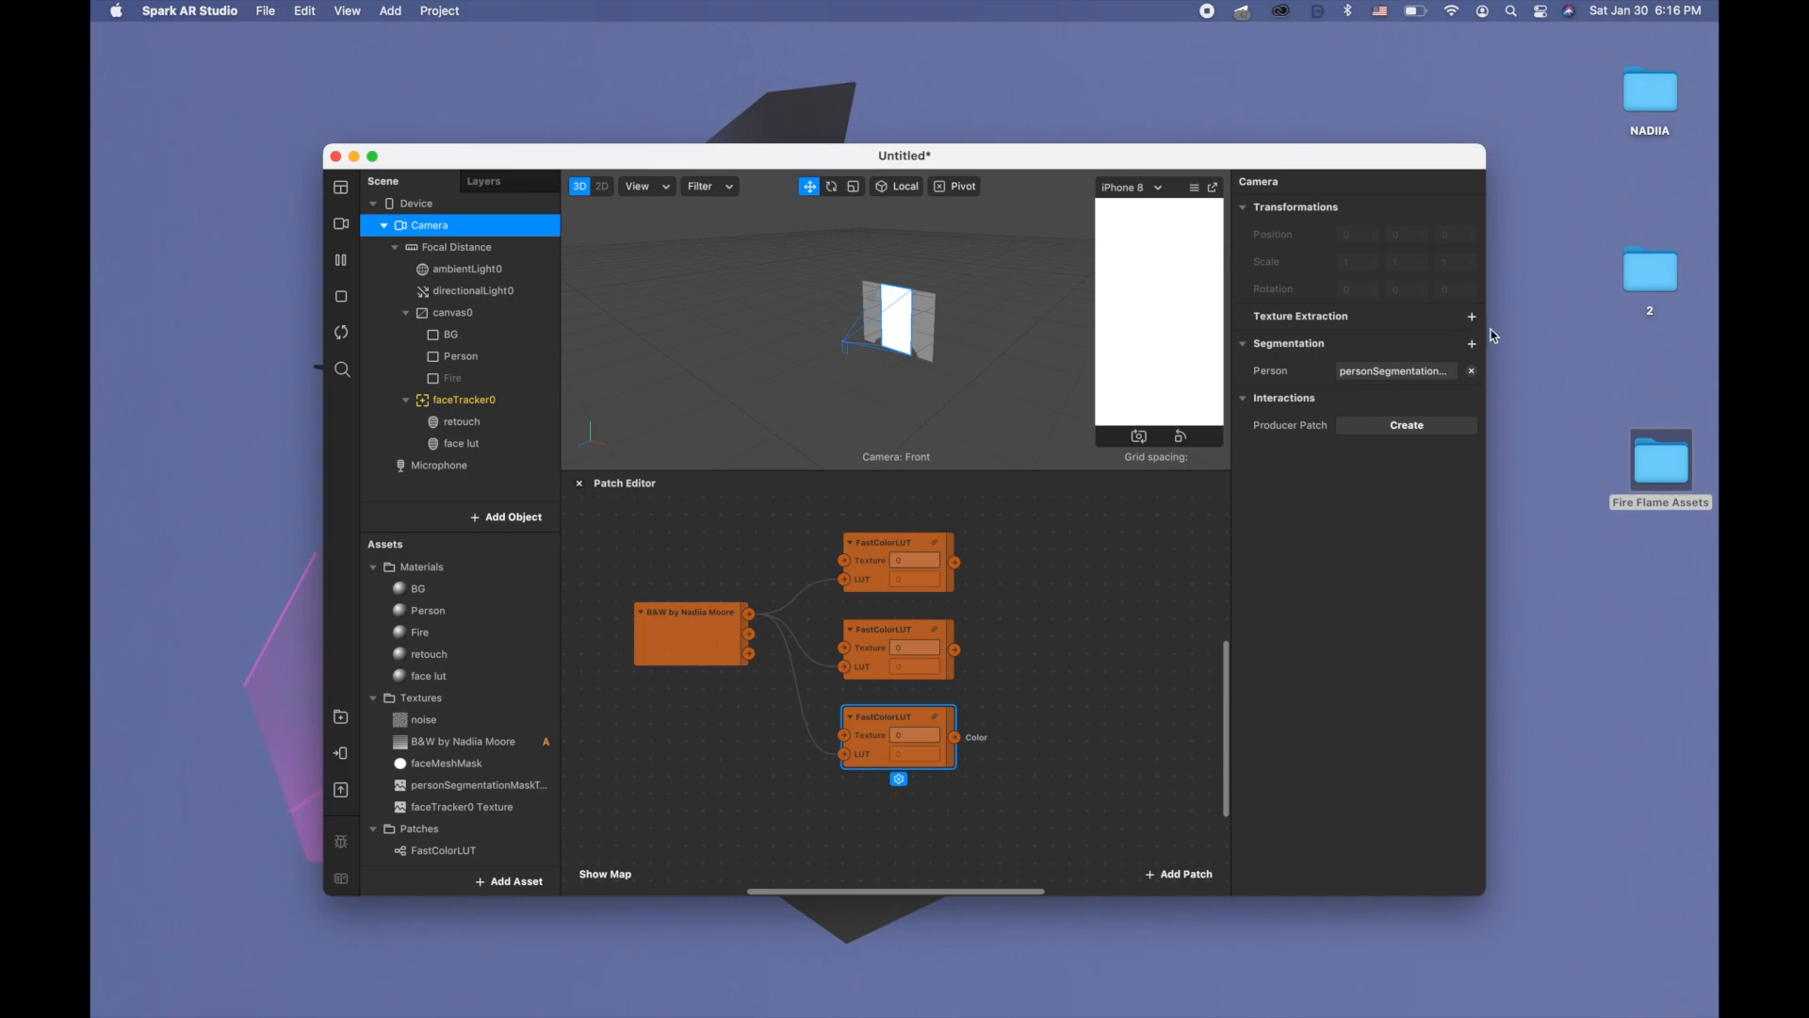
left_click(1472, 315)
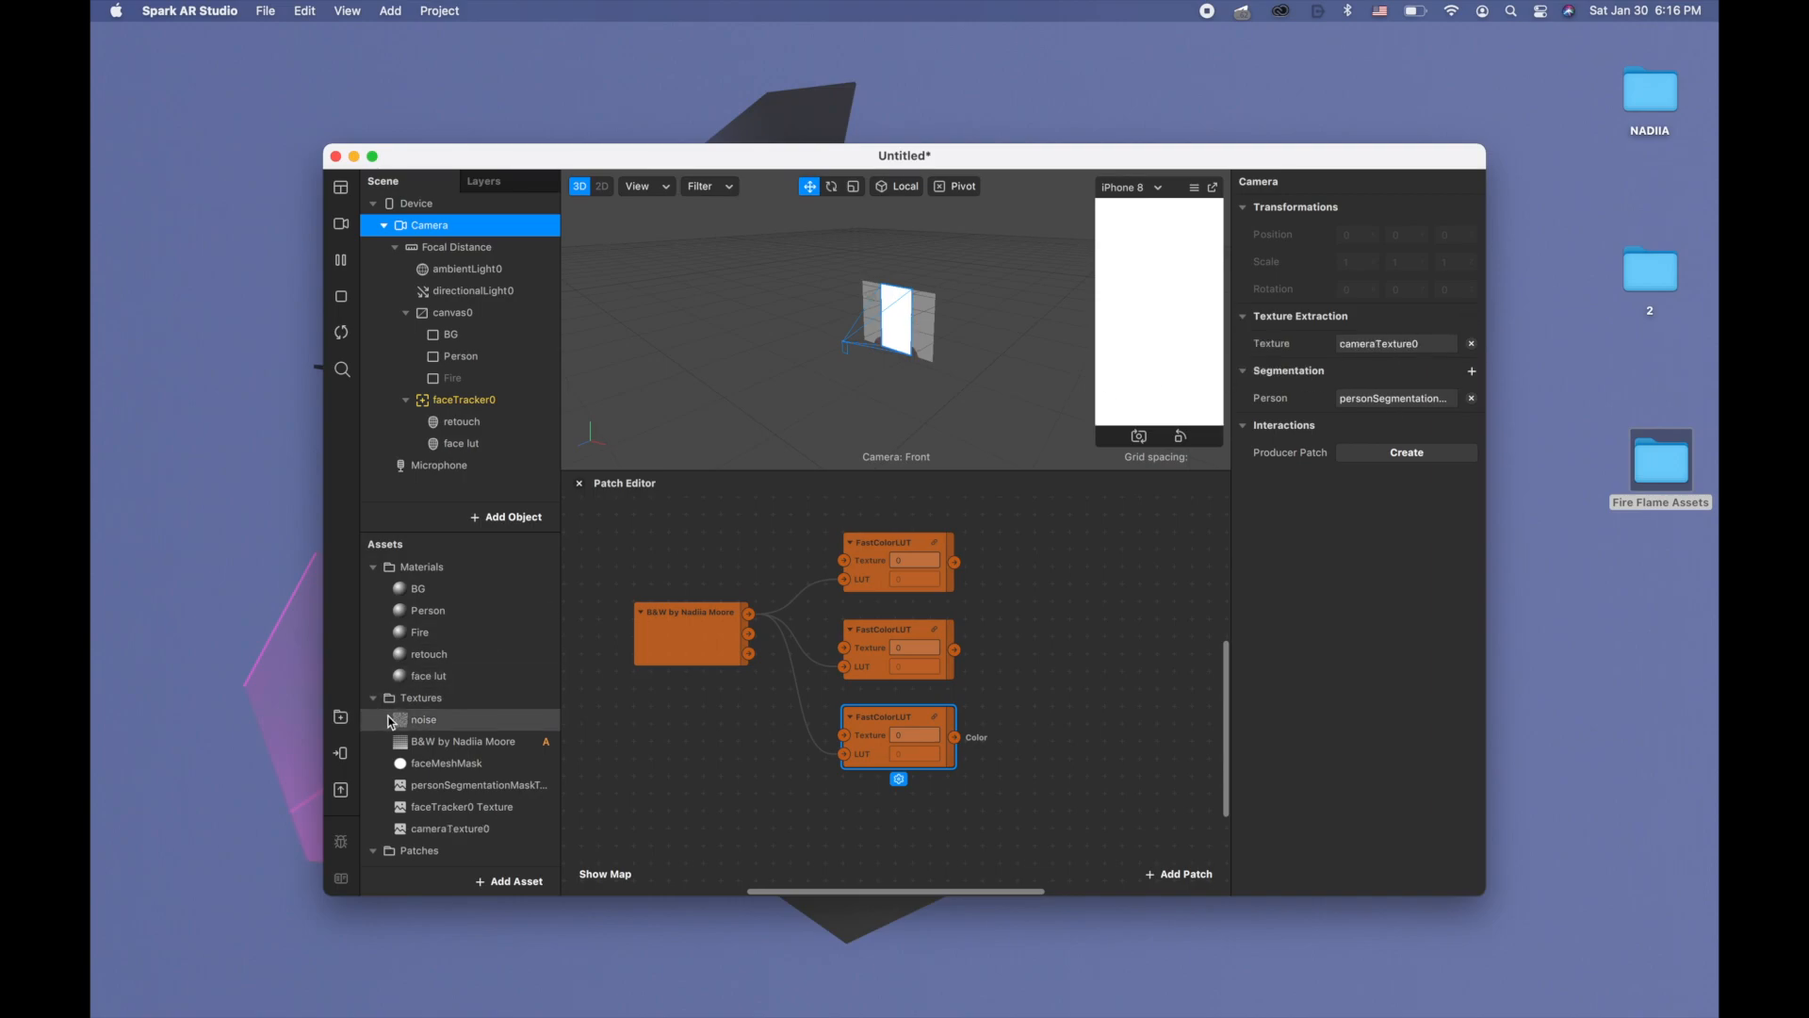
Feed the face tracker texture into the first FastColorLUT and the camera texture into the second
left_click(469, 806)
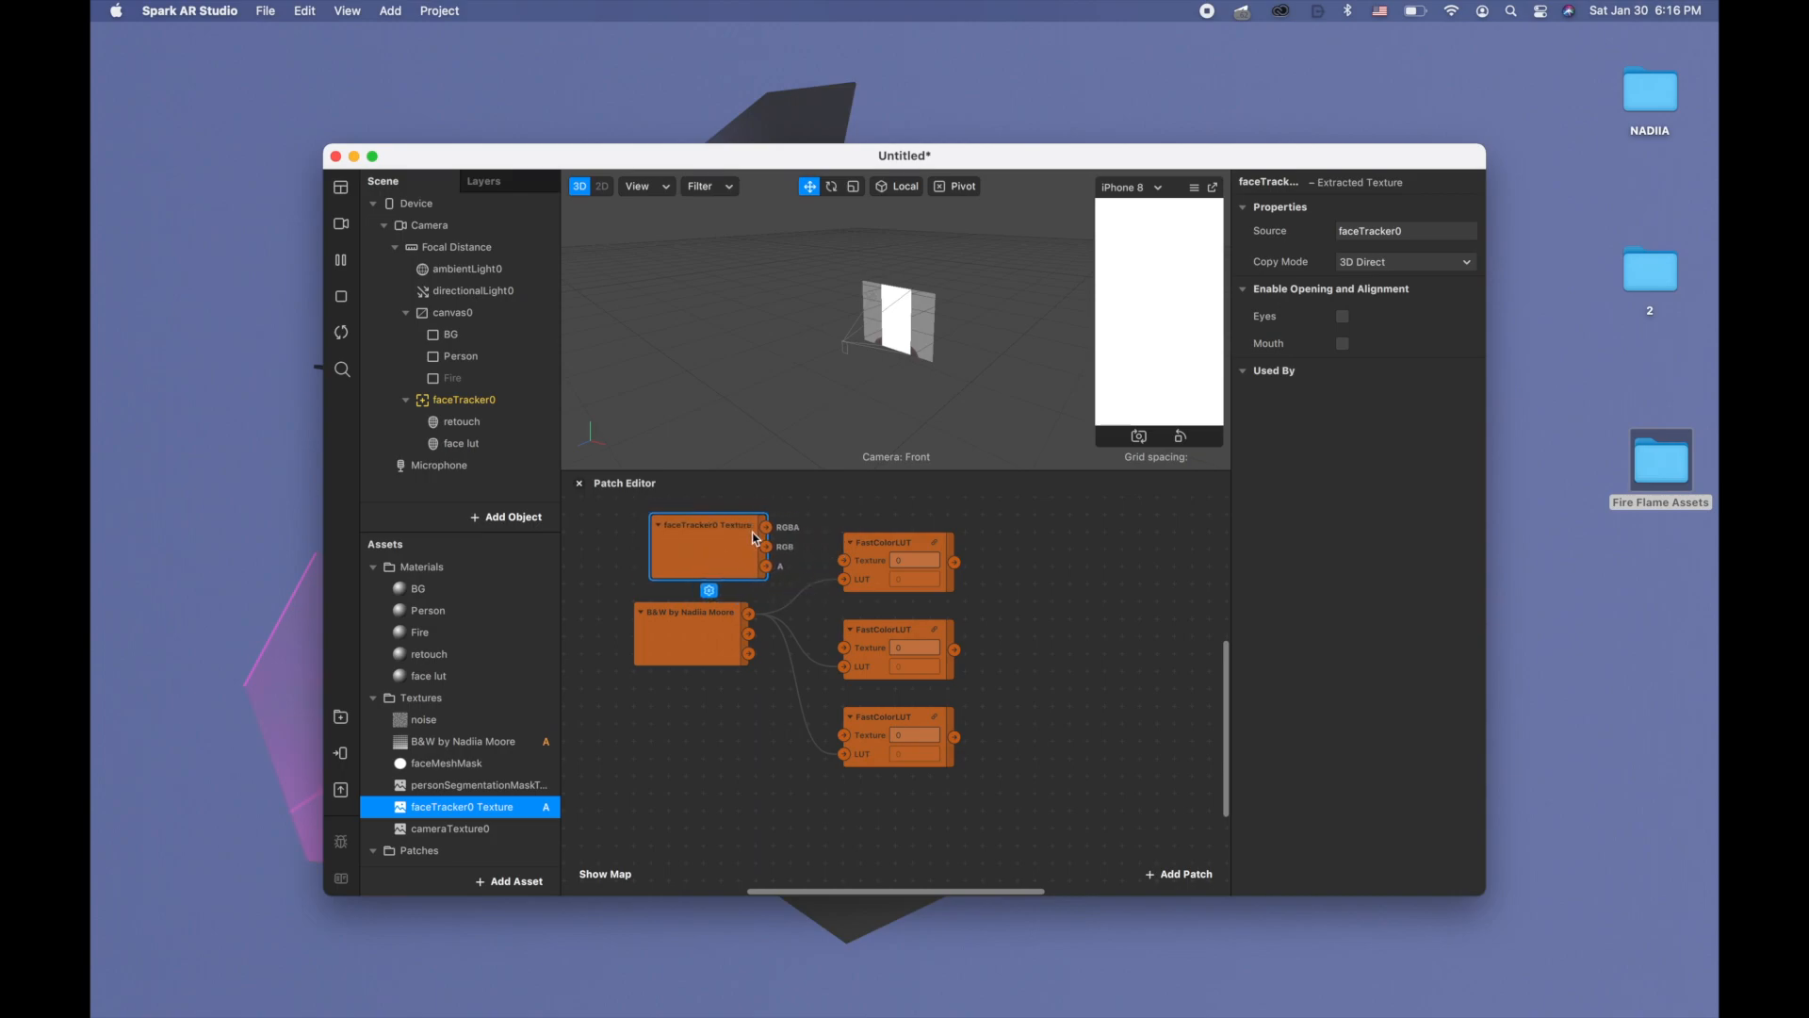
left_click(454, 830)
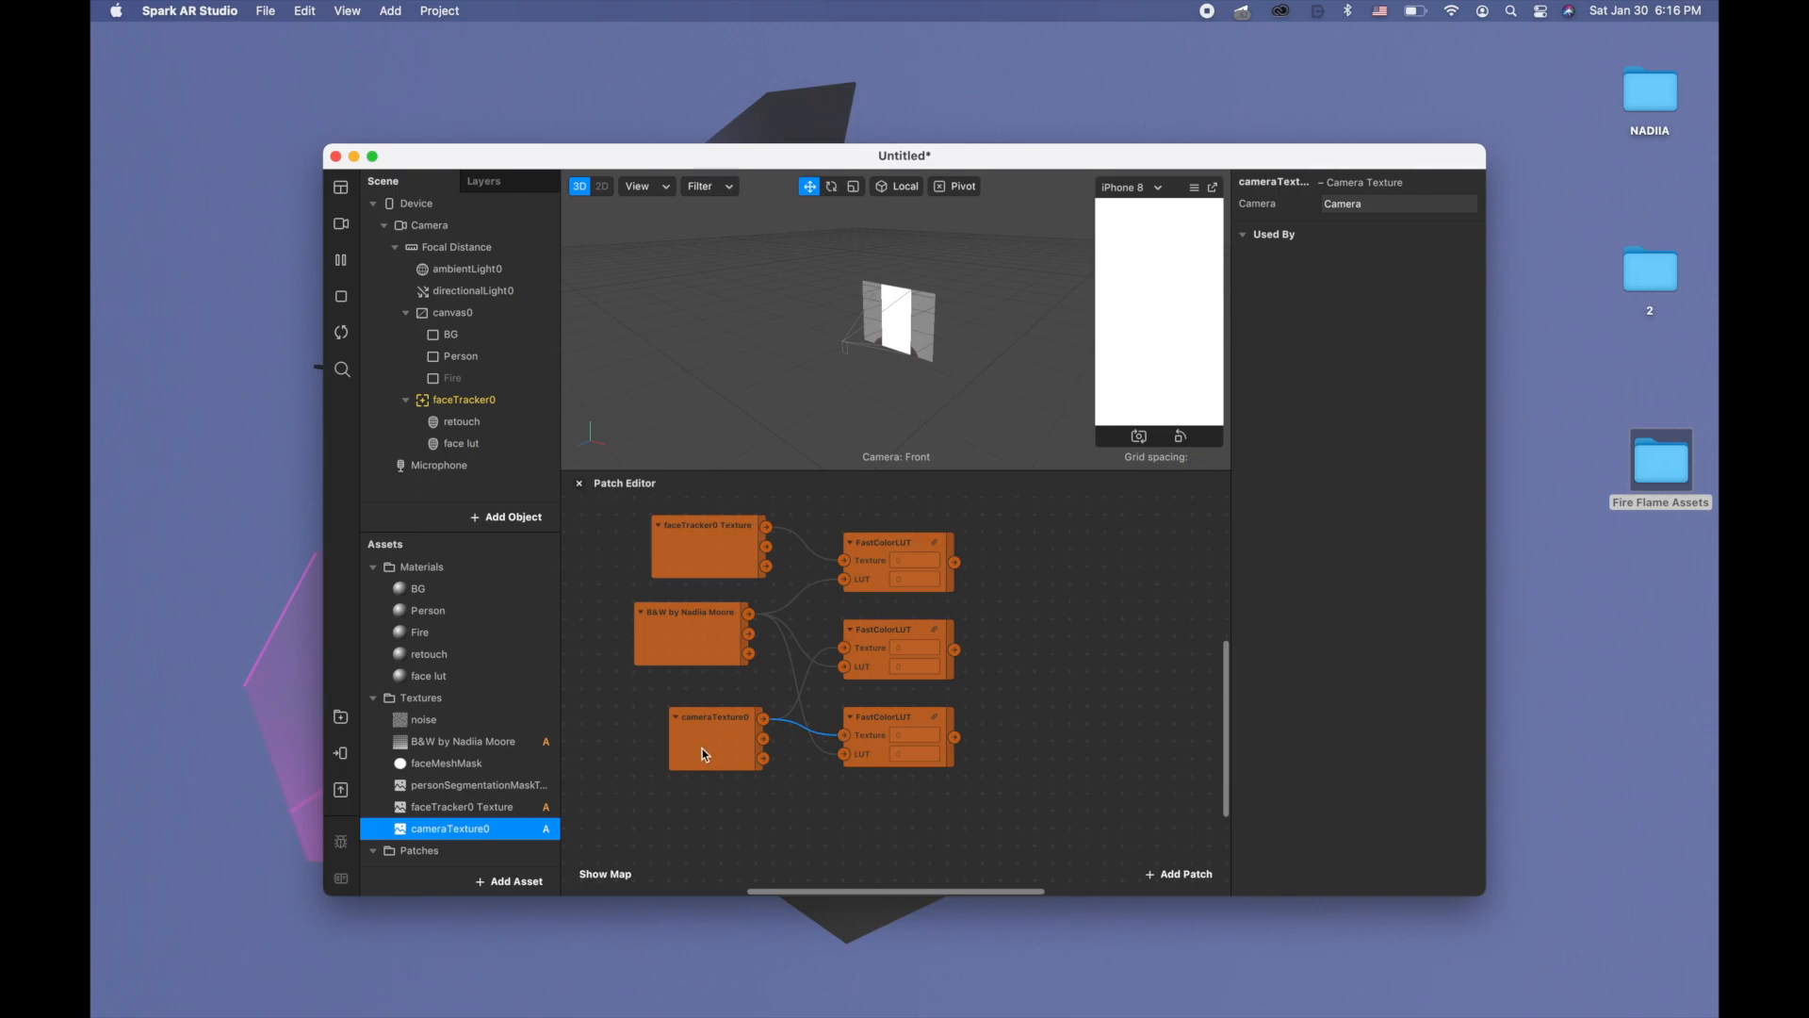
left_click(680, 739)
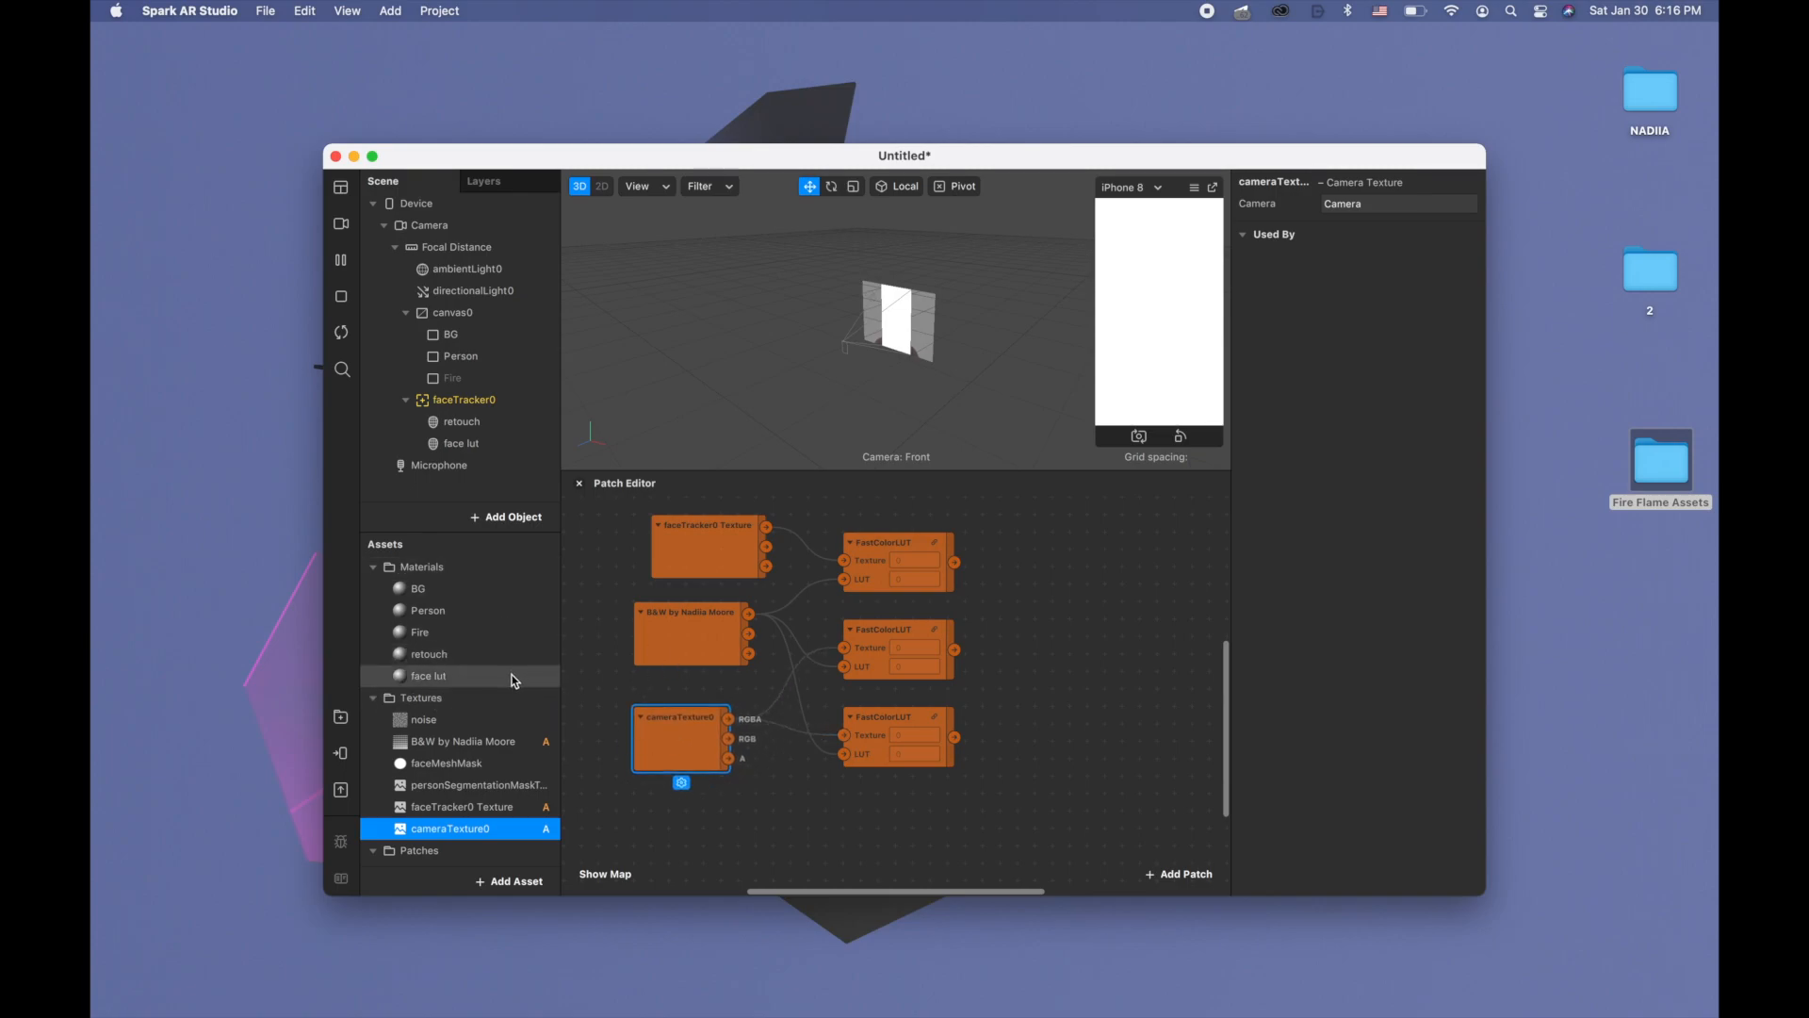
left_click(428, 675)
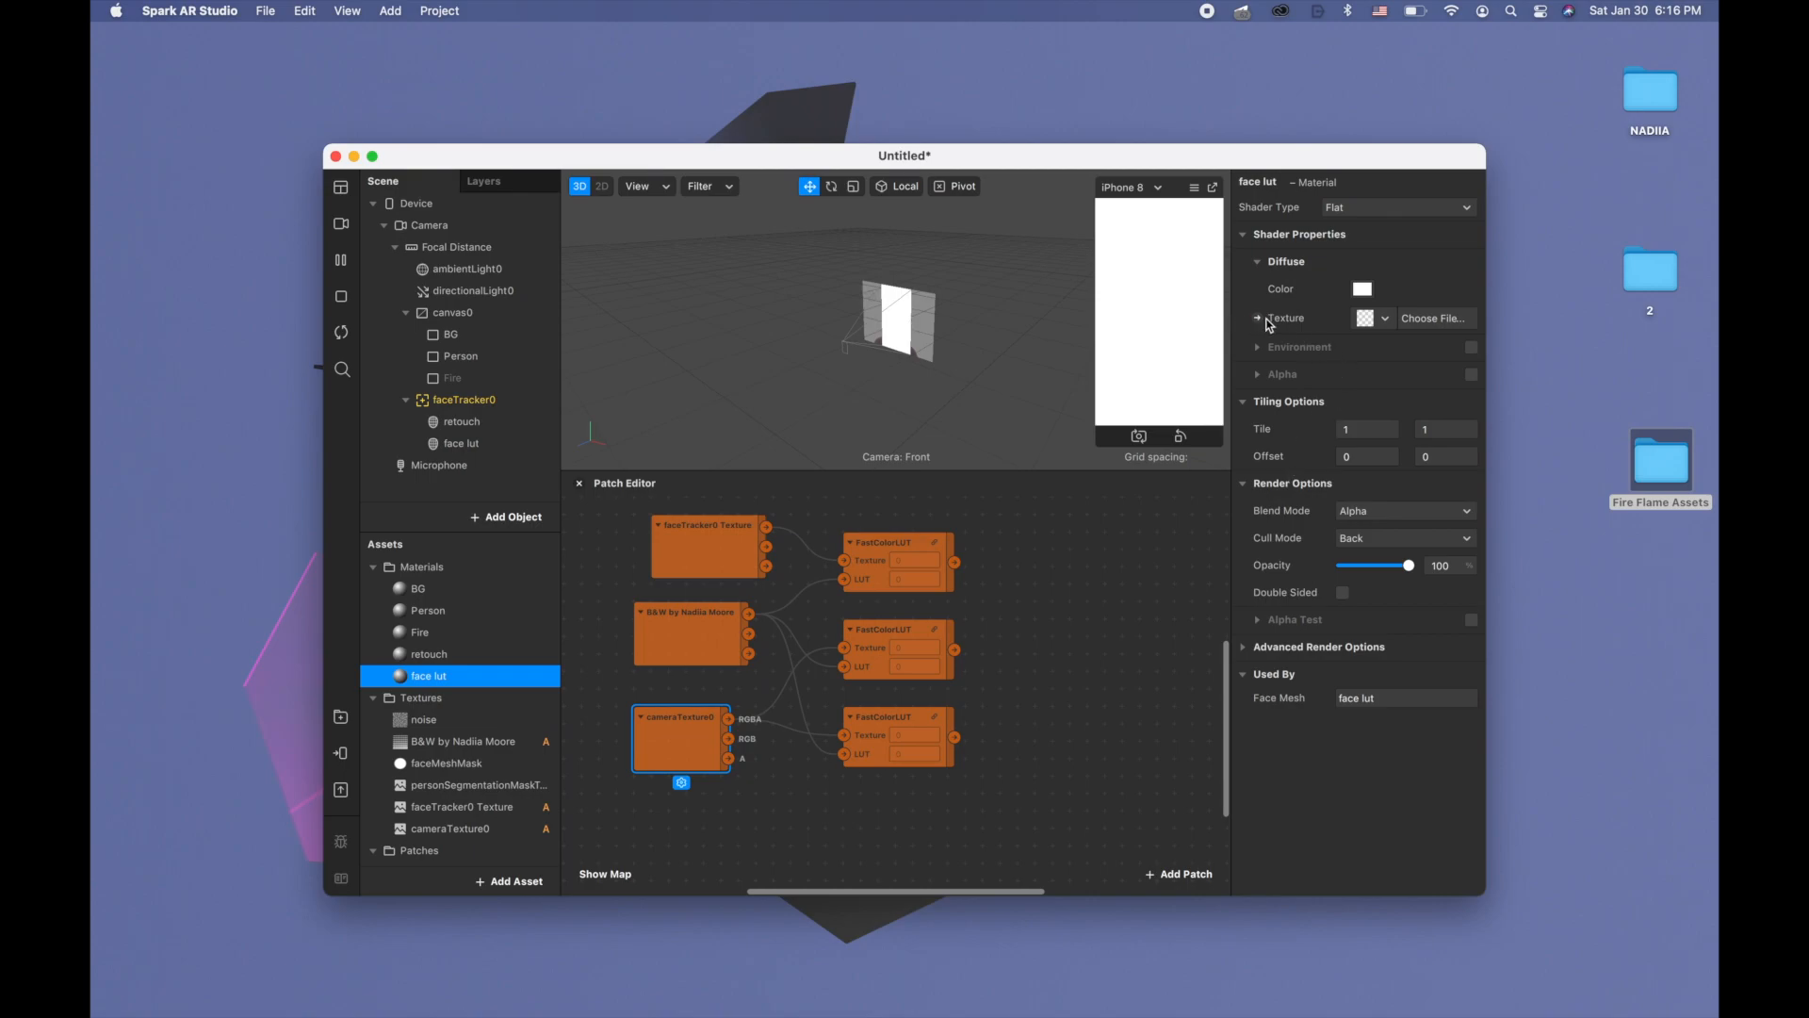
Drive the face lut texture from the first FastColorLUT and switch the preview to a sample face video
left_click(1256, 316)
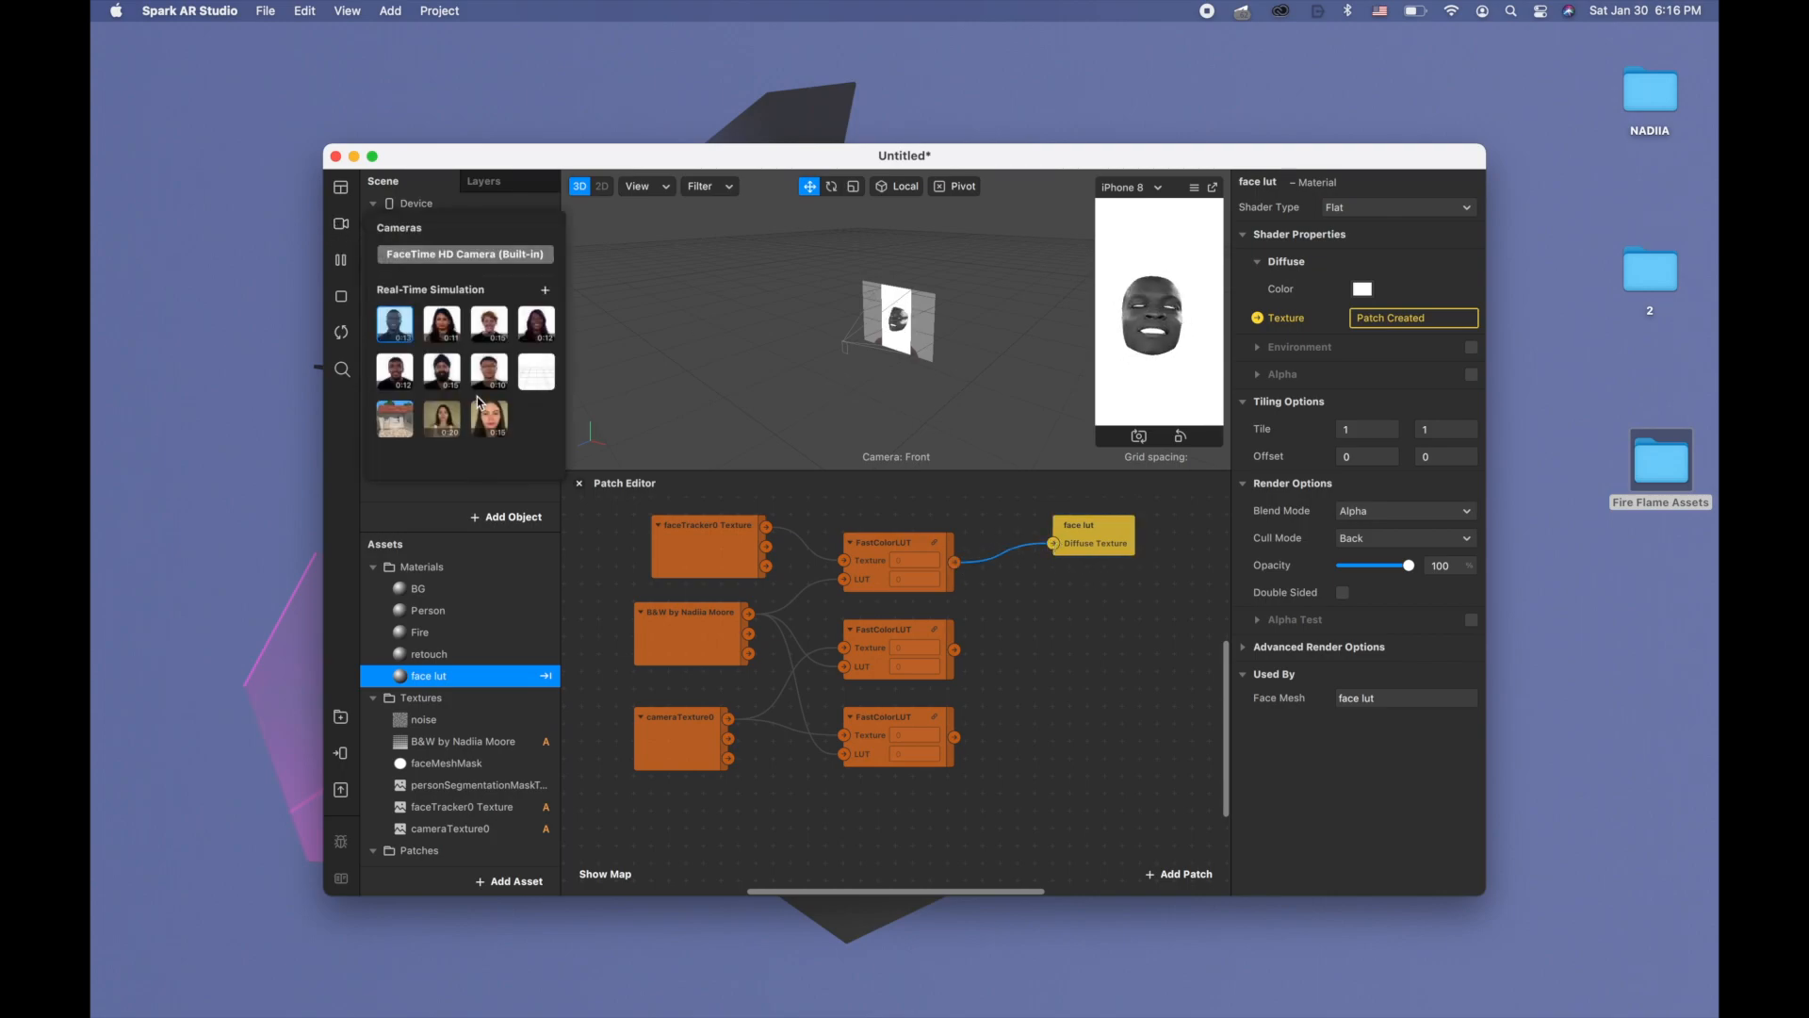
left_click(384, 203)
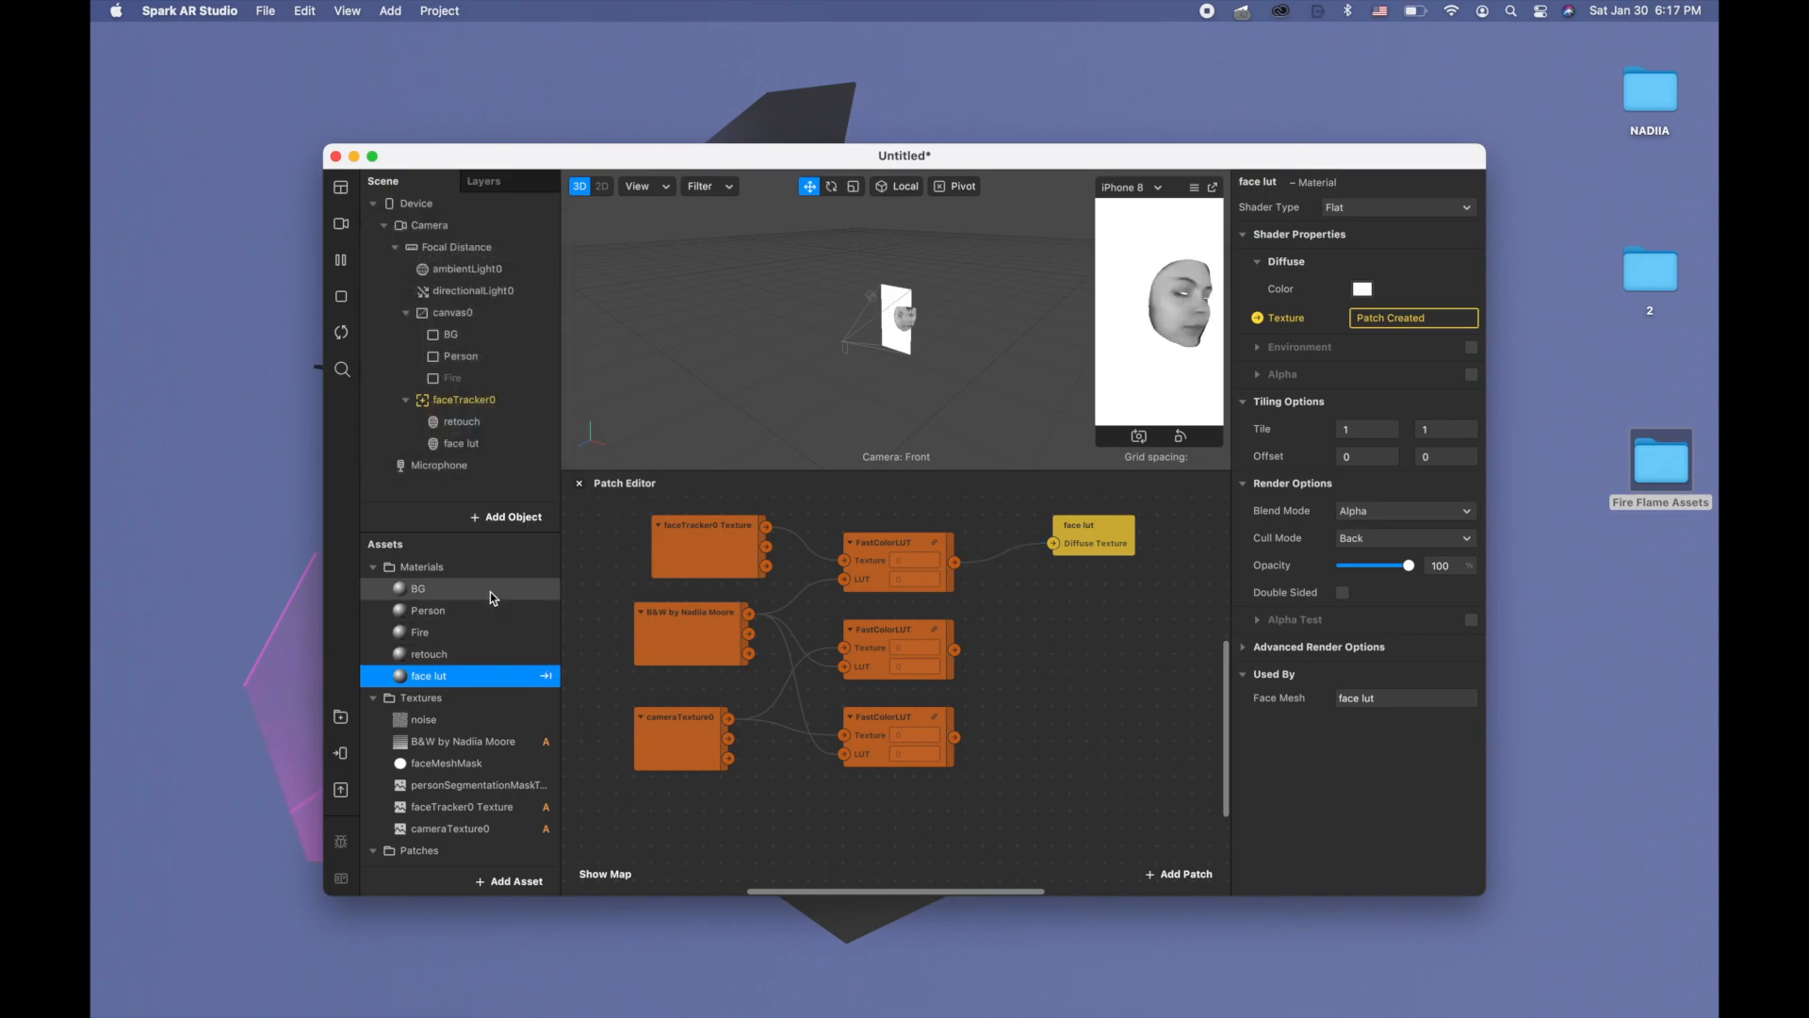
left_click(428, 609)
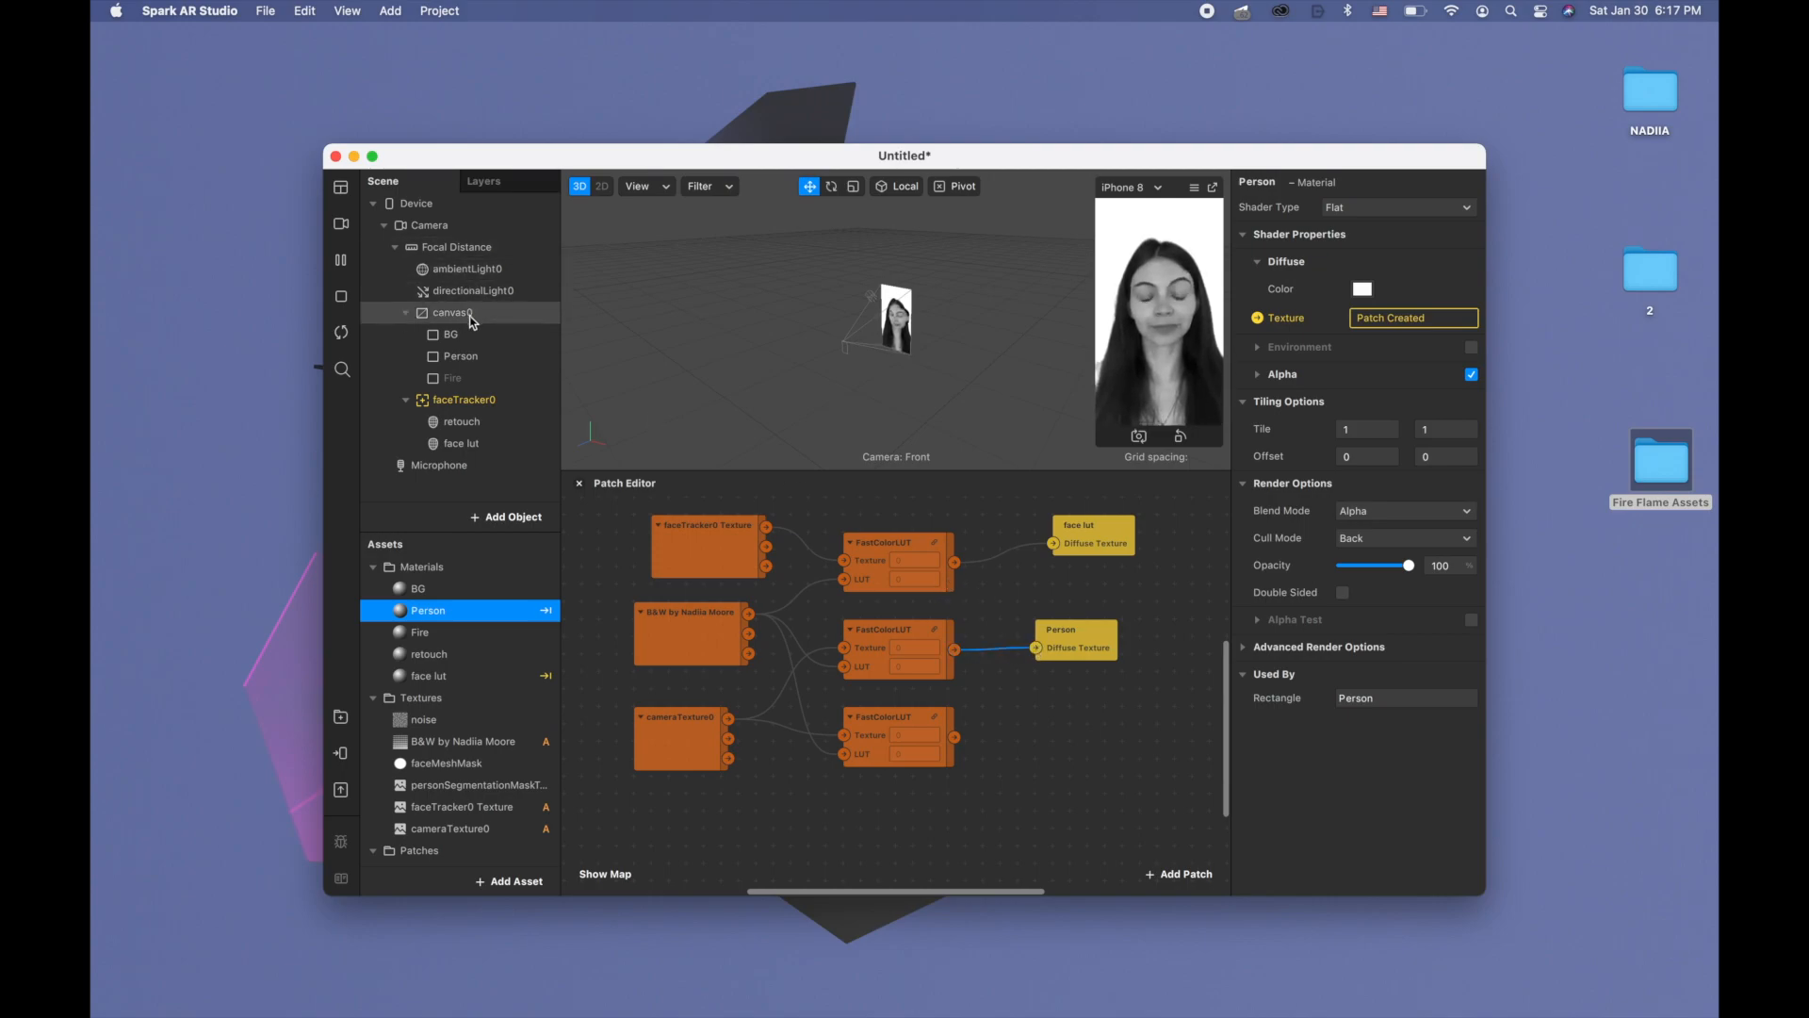
Drive the Person and BG material textures from the remaining FastColorLUT outputs, turning the preview black-and-white
left_click(450, 333)
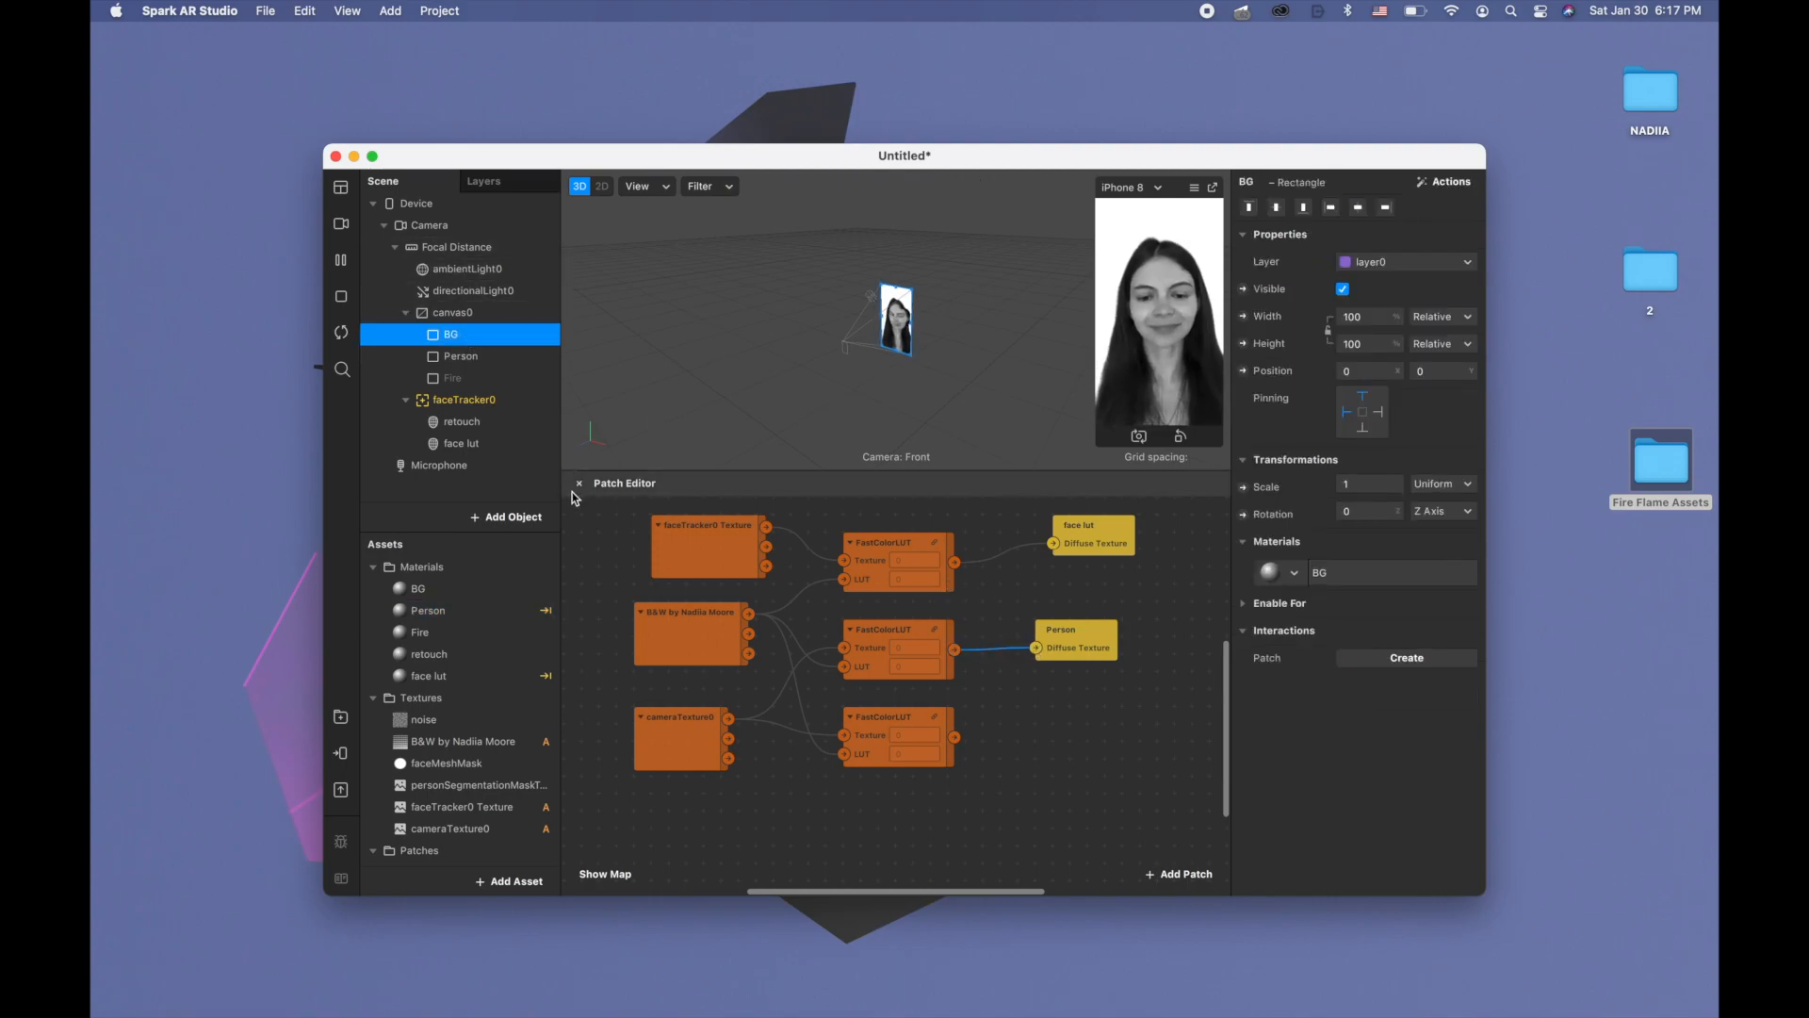
left_click(418, 588)
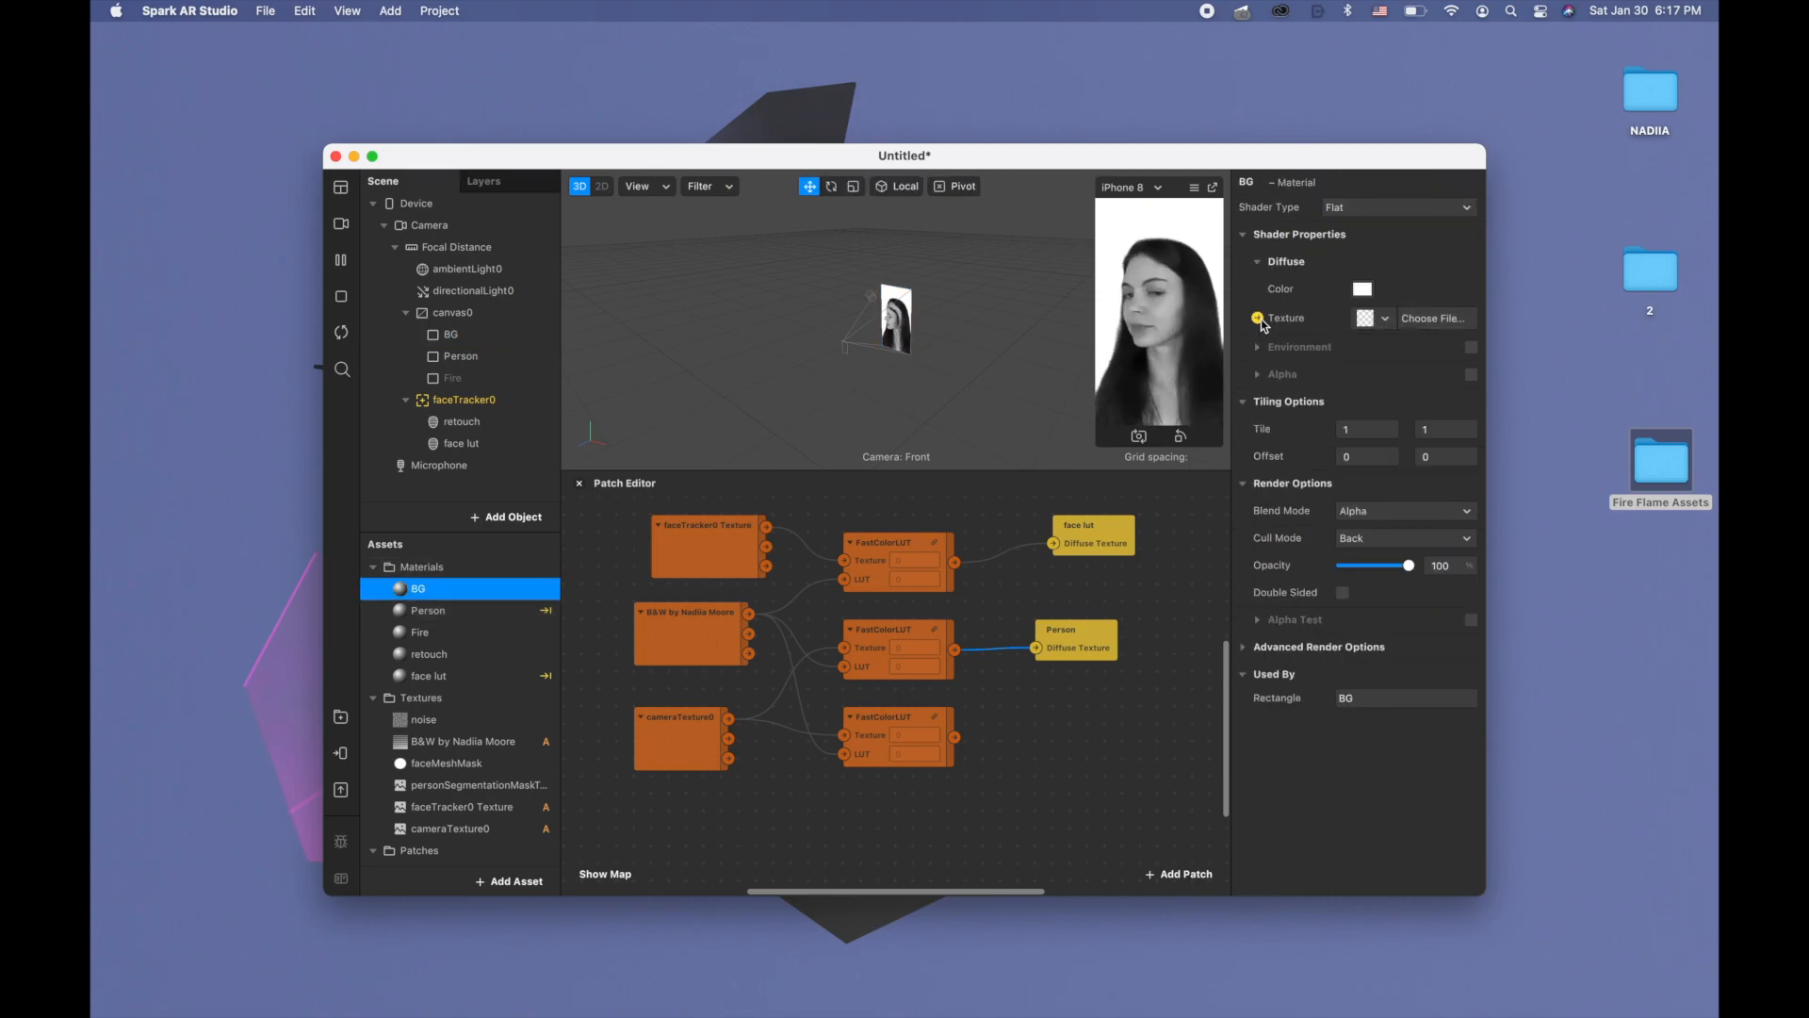
left_click(1257, 317)
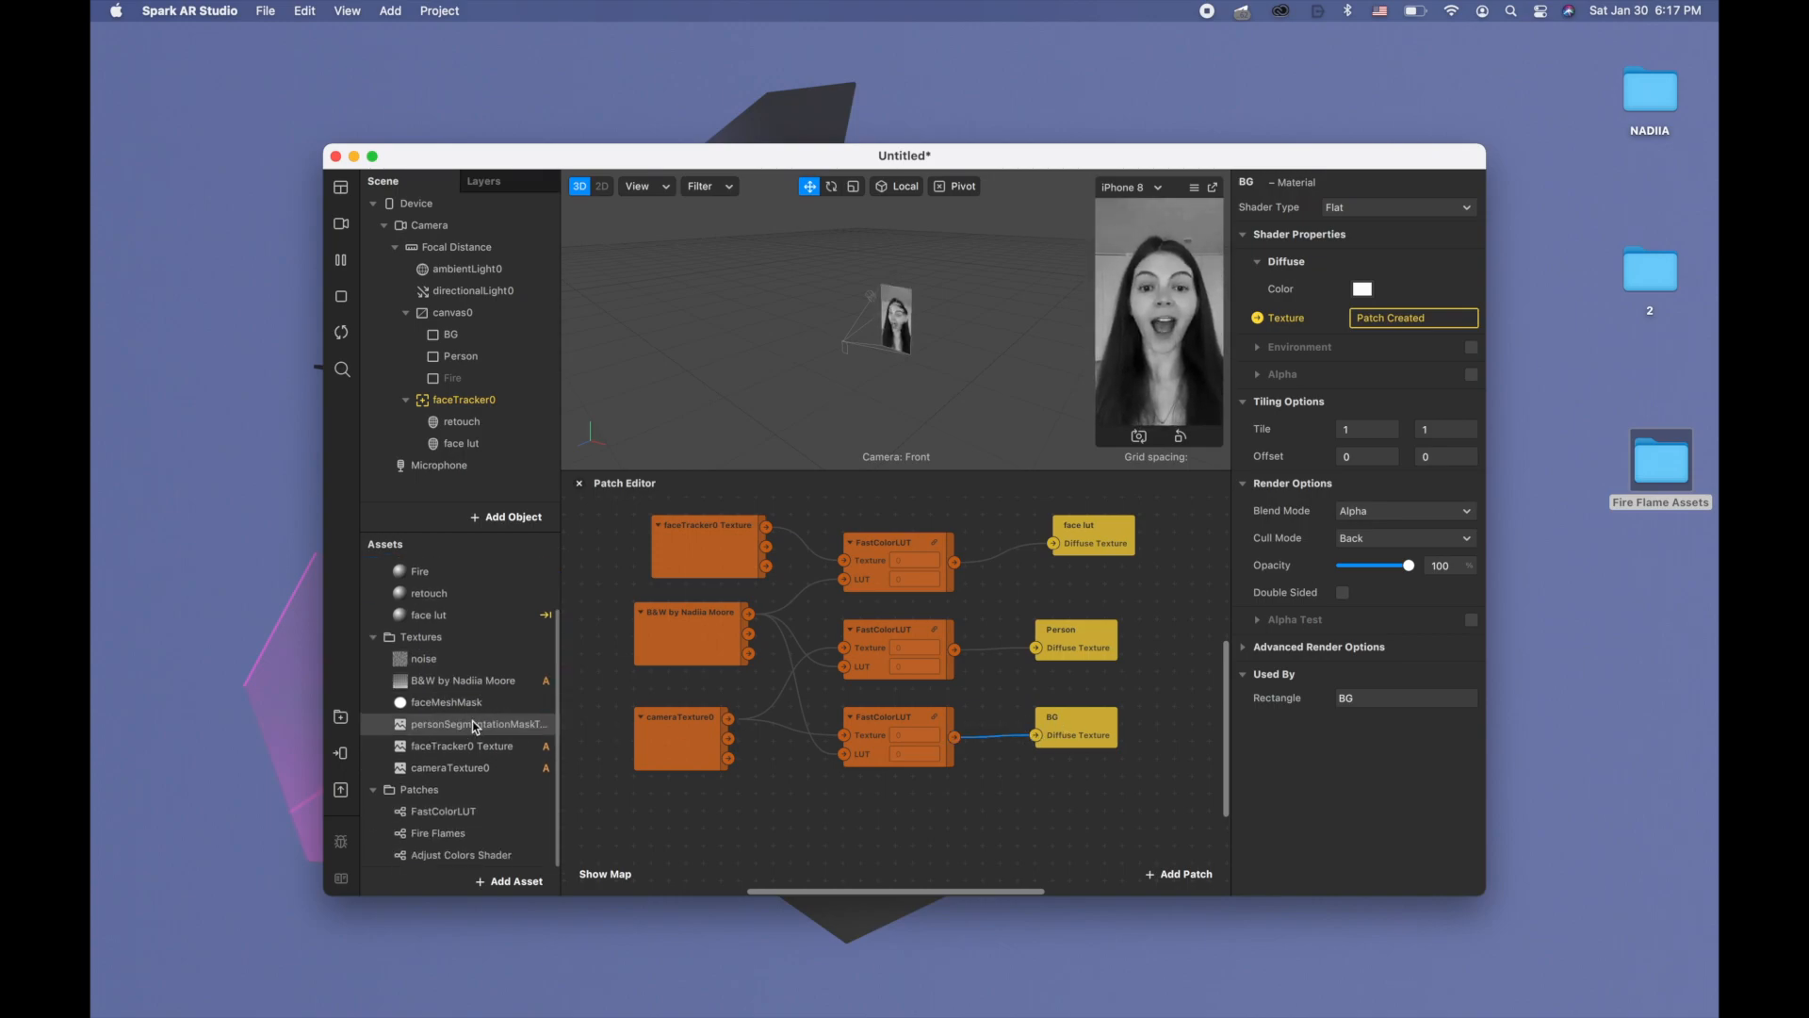
left_click(462, 746)
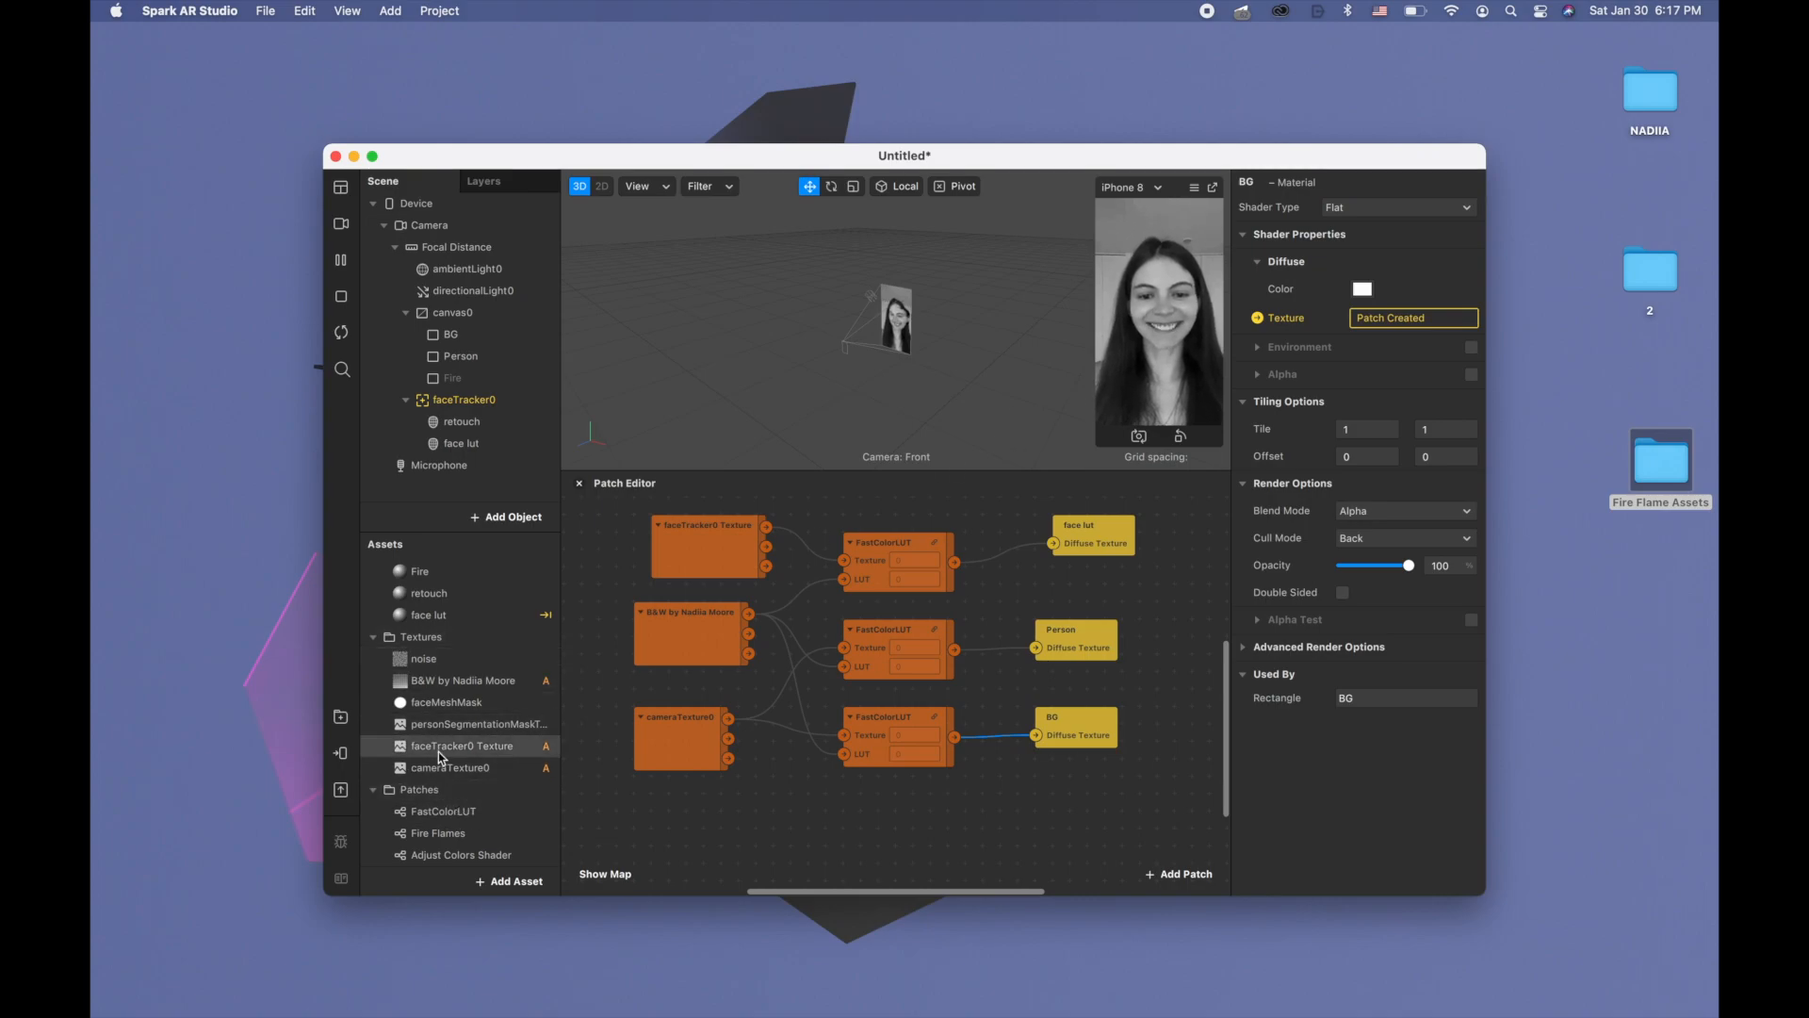
Enable eye and mouth opening on the faceTracker0 texture
left_click(462, 746)
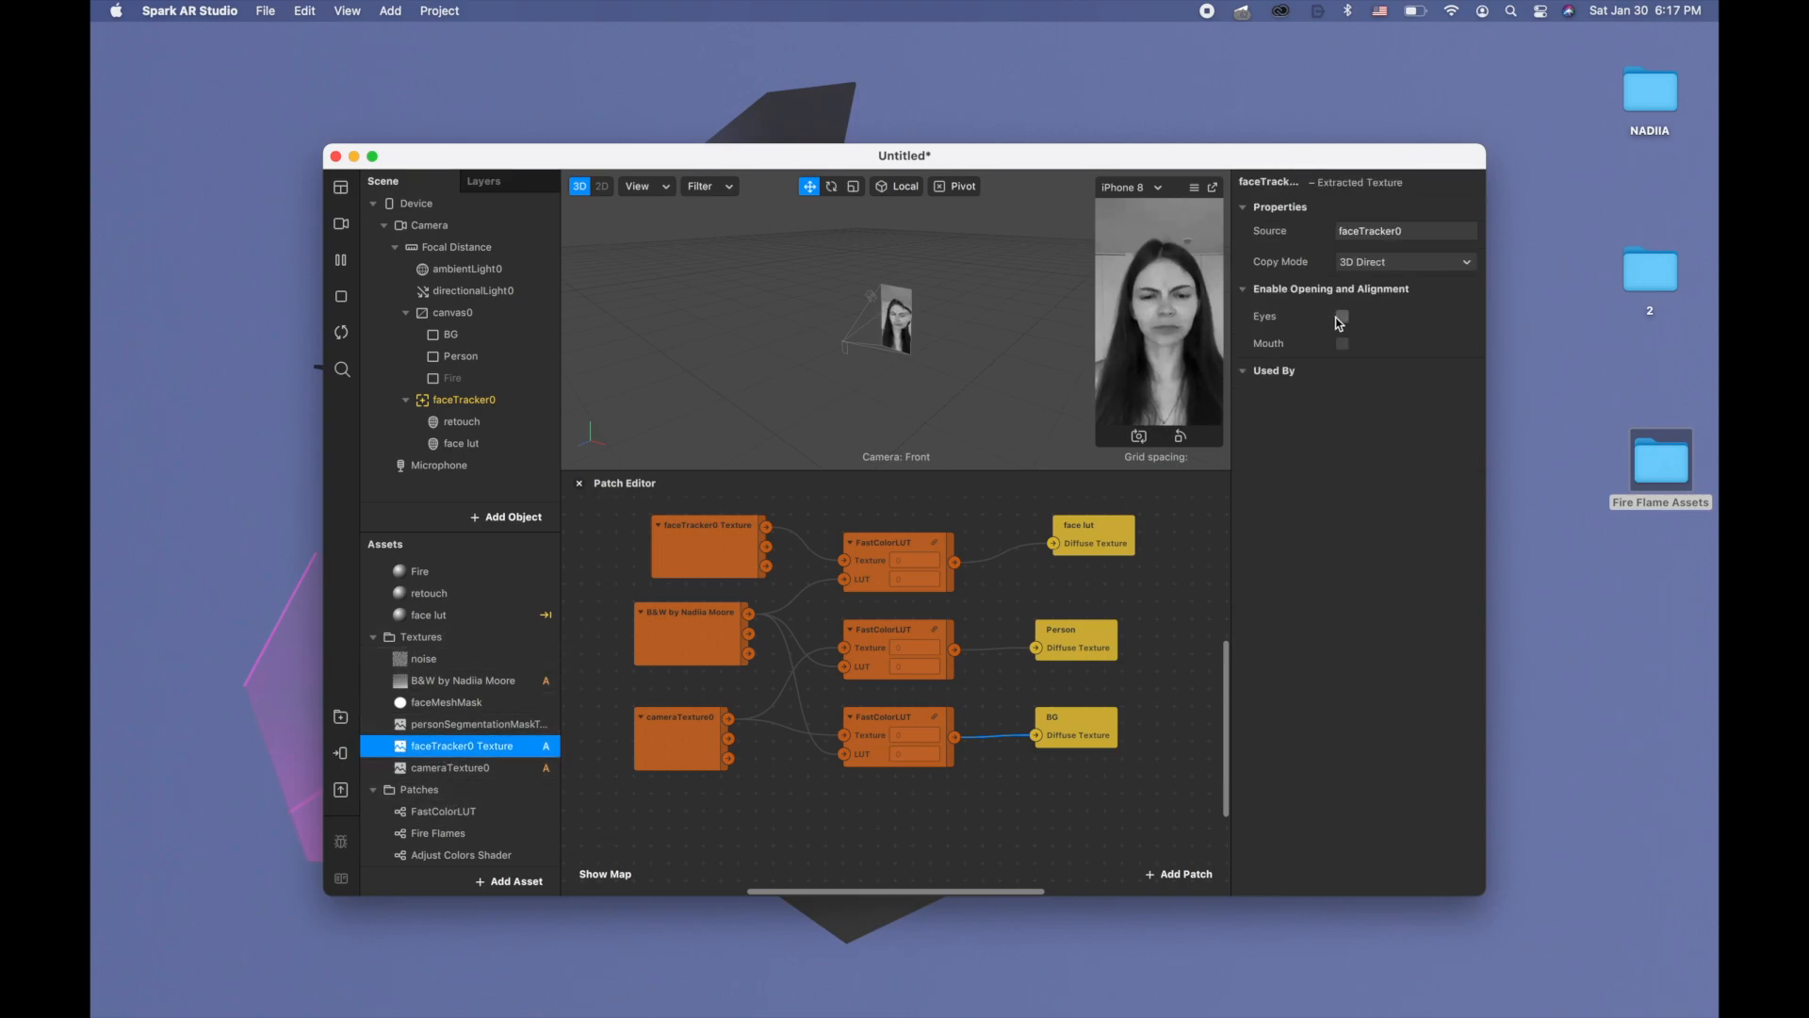
left_click(1341, 314)
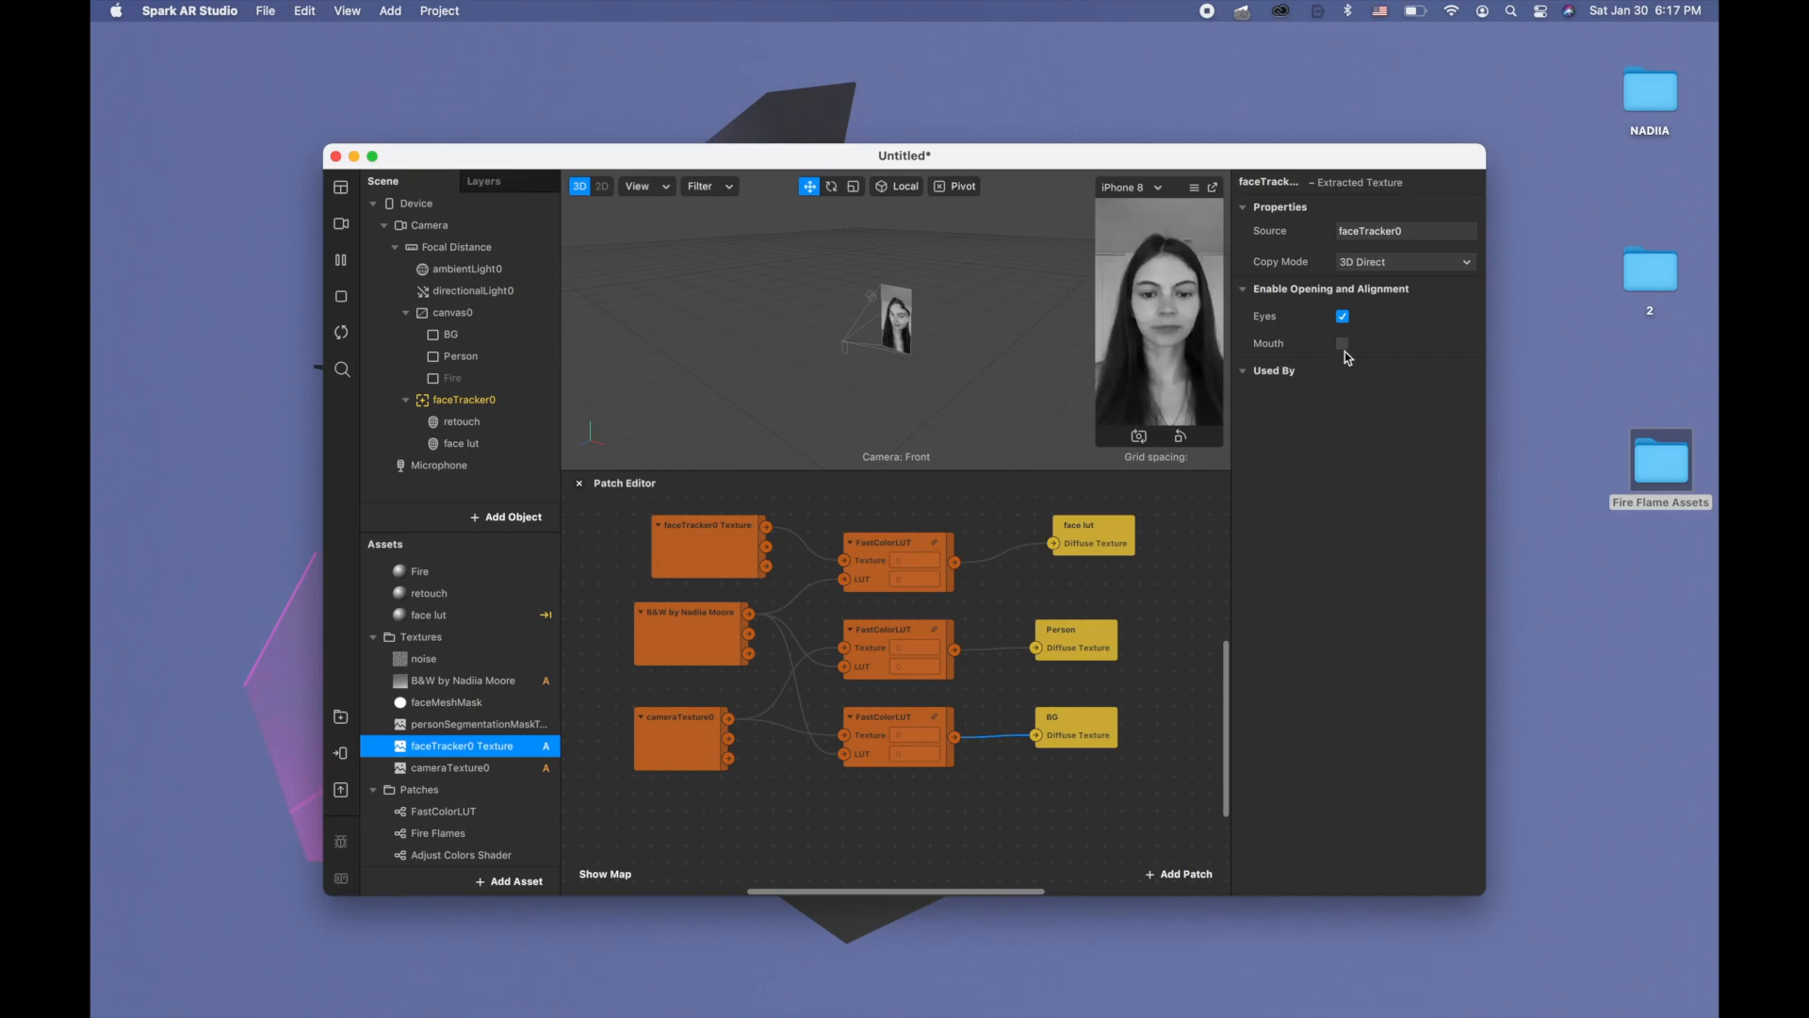
left_click(1342, 342)
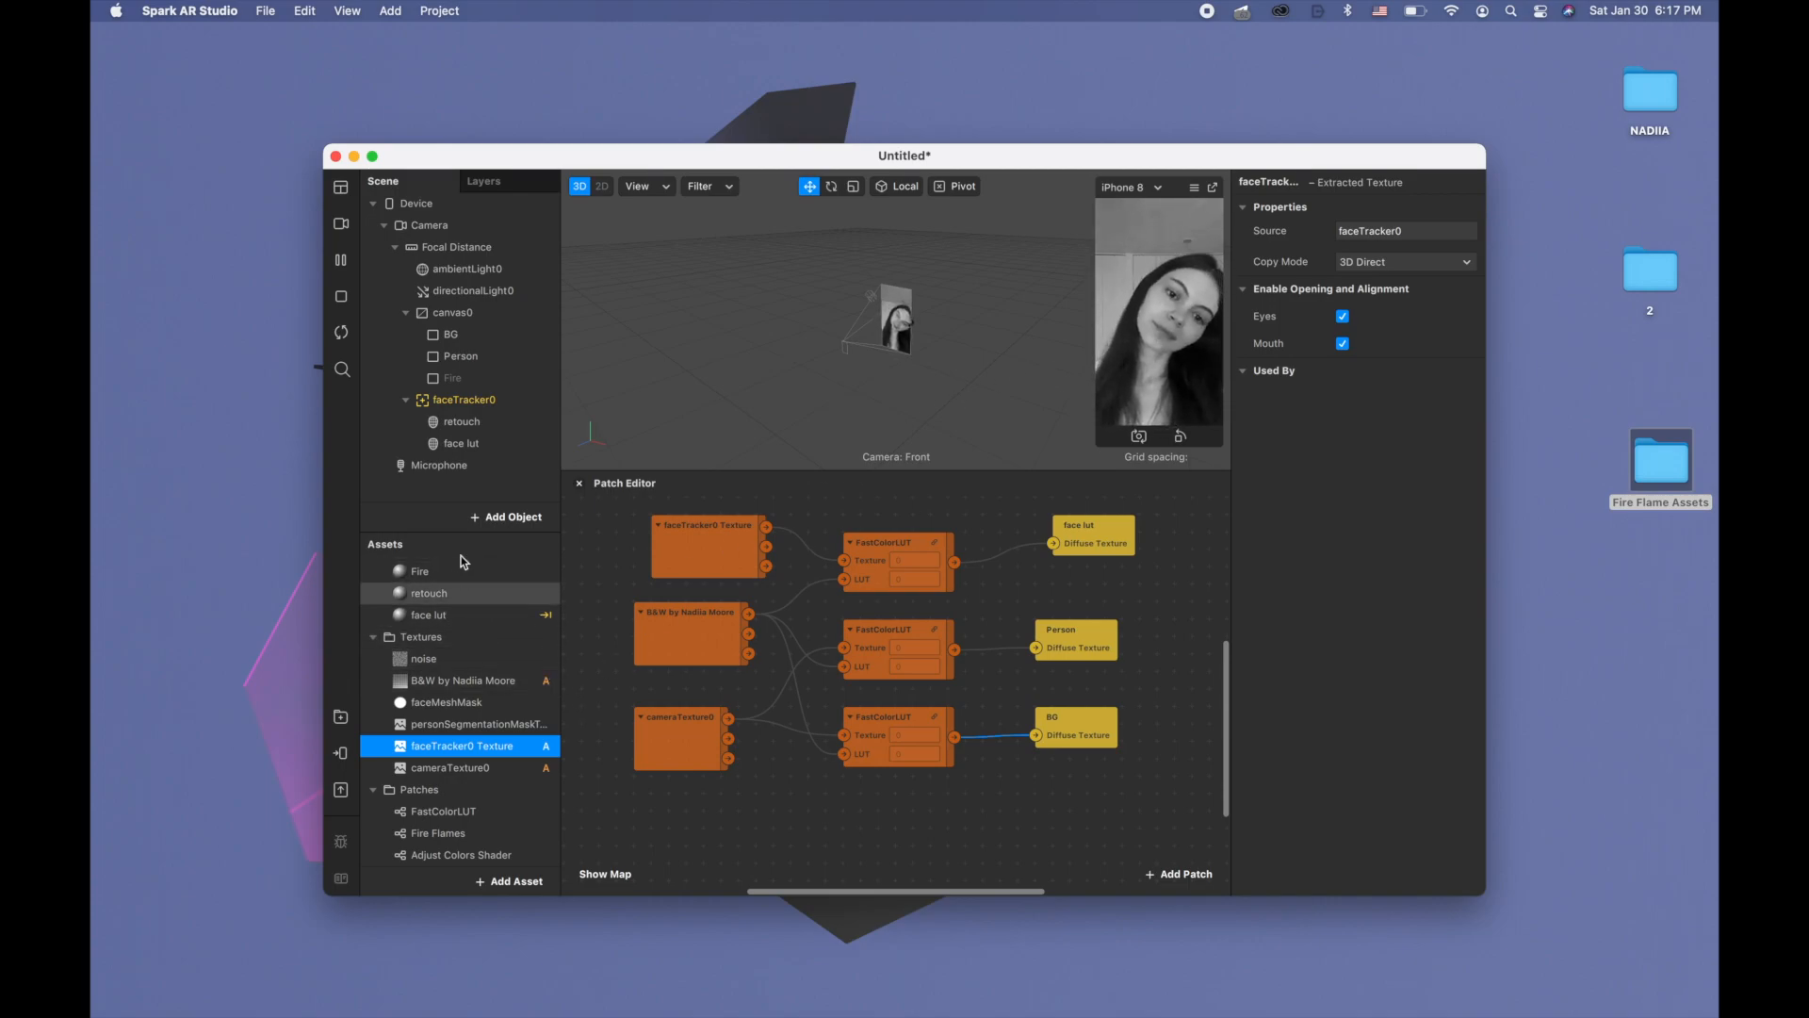
Set faceMeshMask as the face lut material's alpha texture
left_click(460, 443)
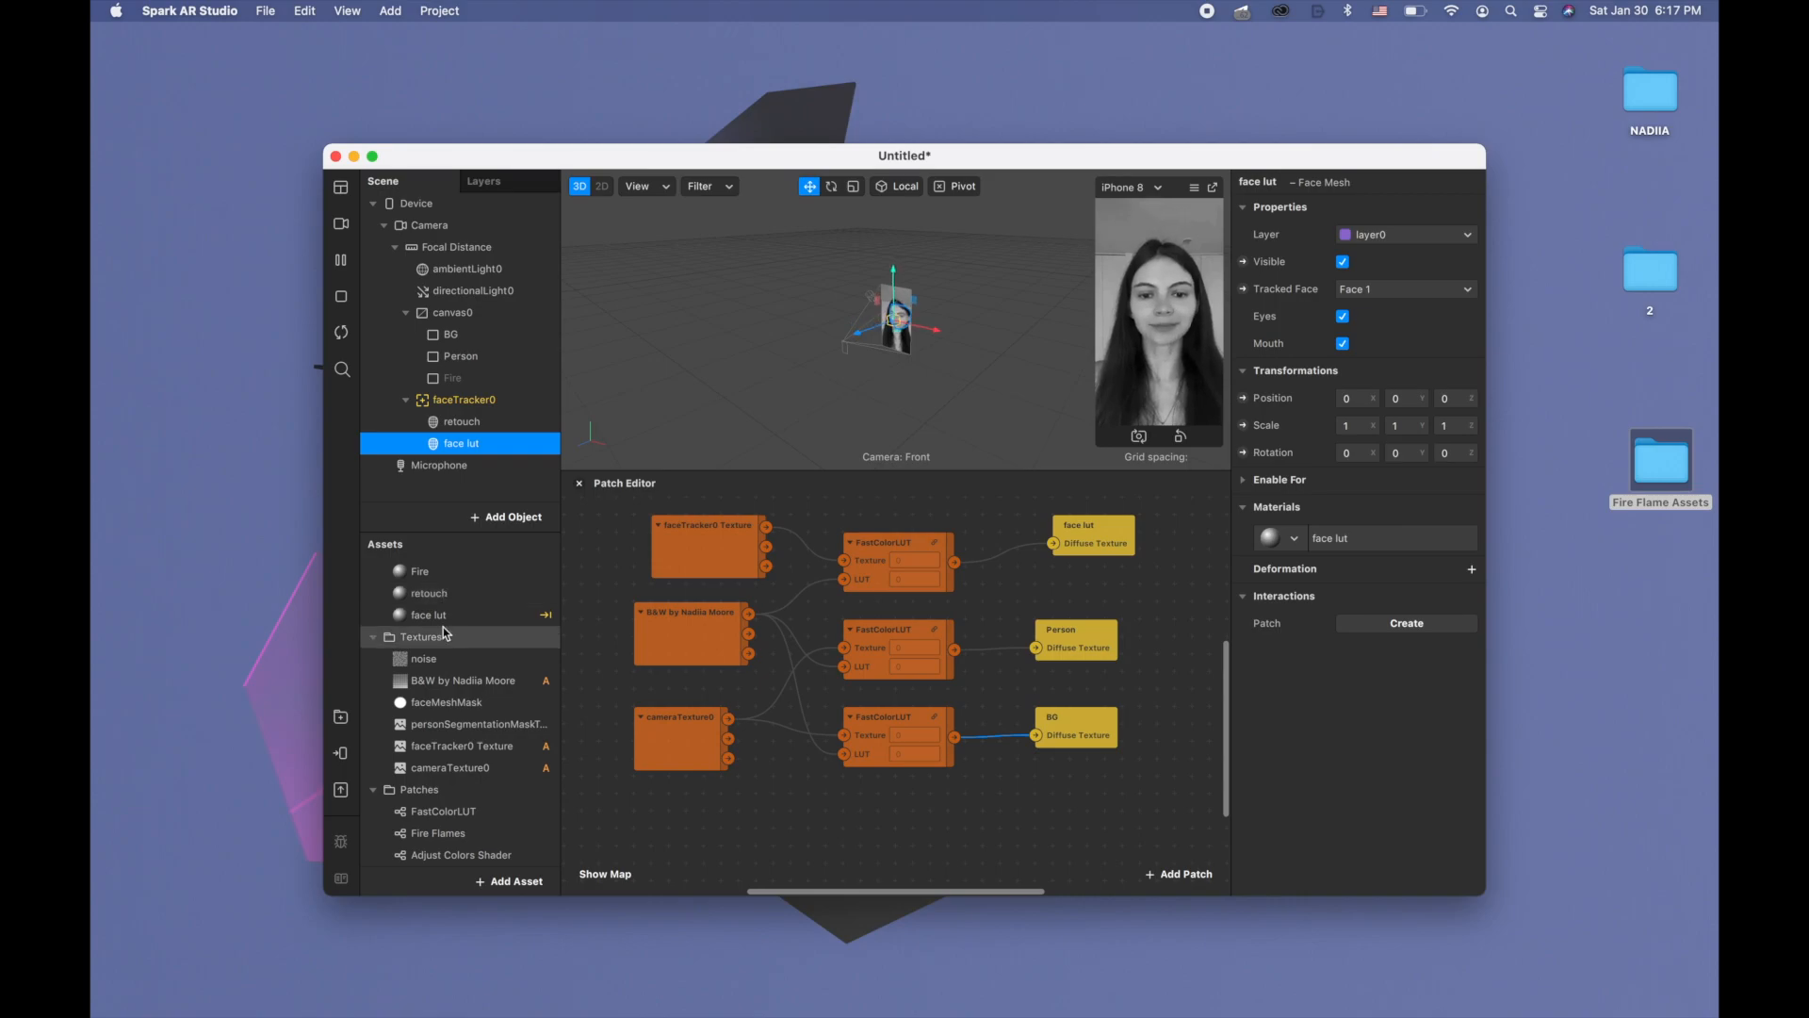
left_click(430, 614)
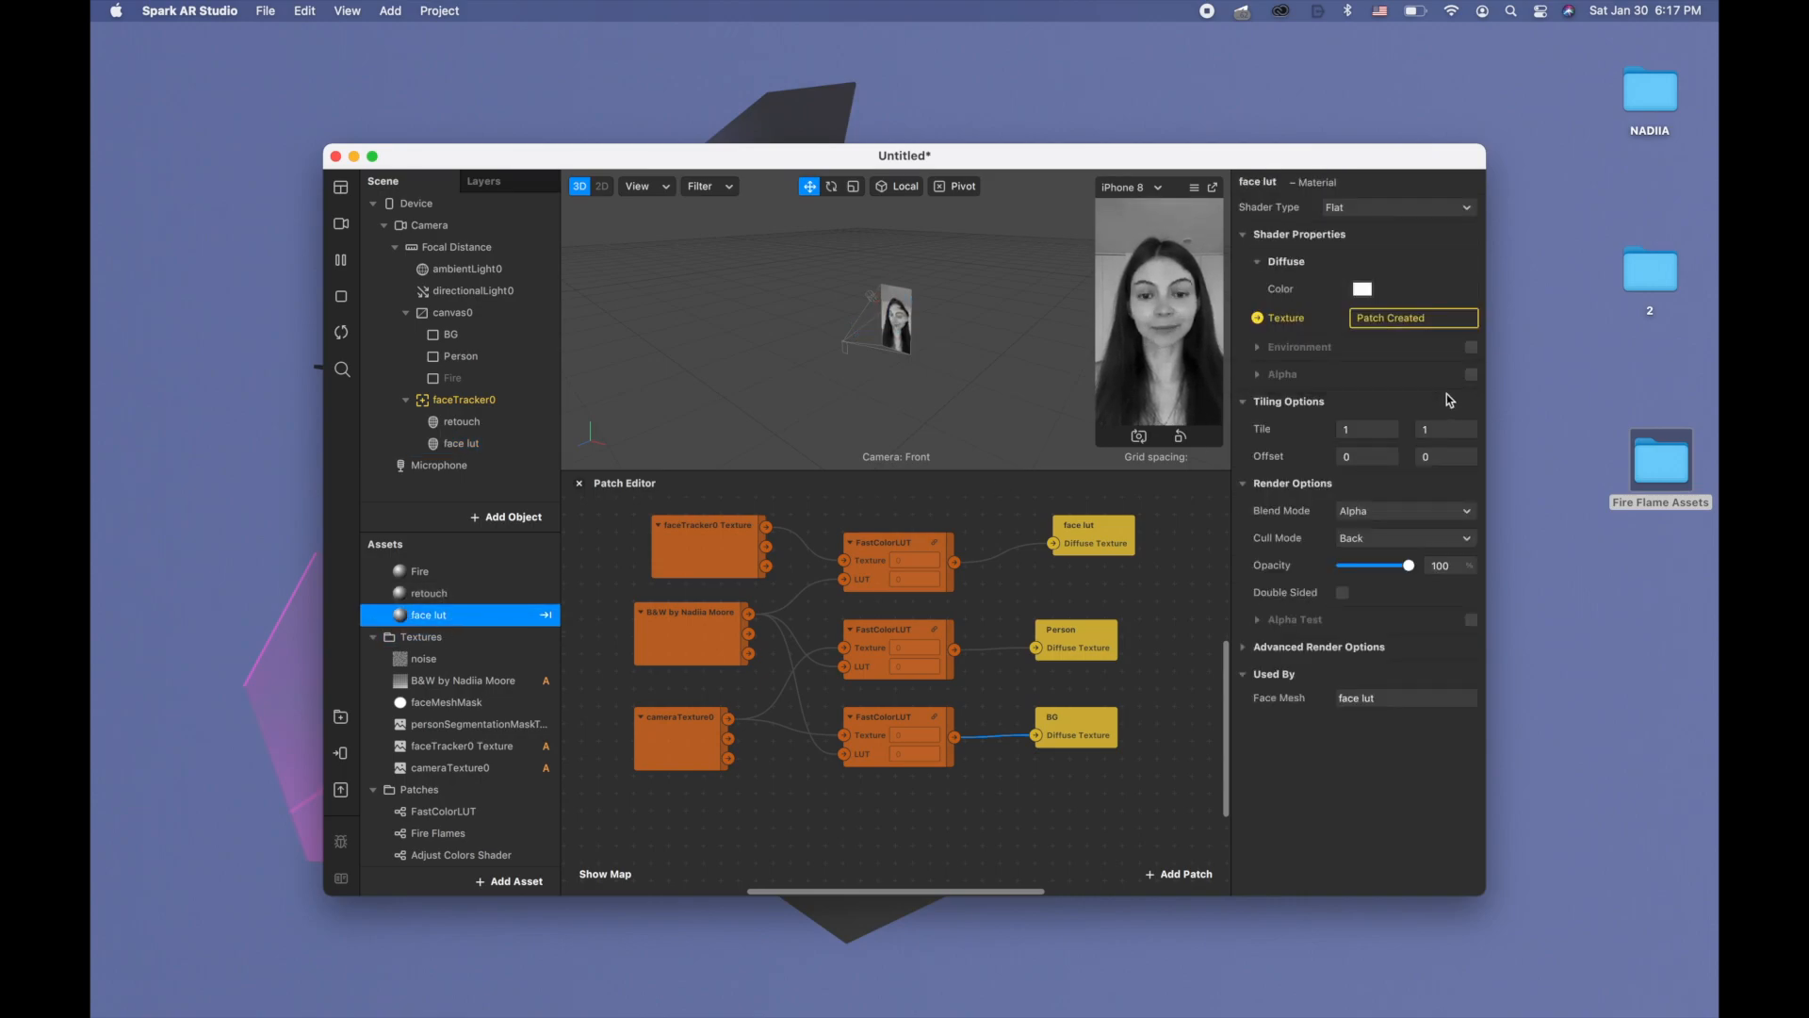
left_click(1472, 373)
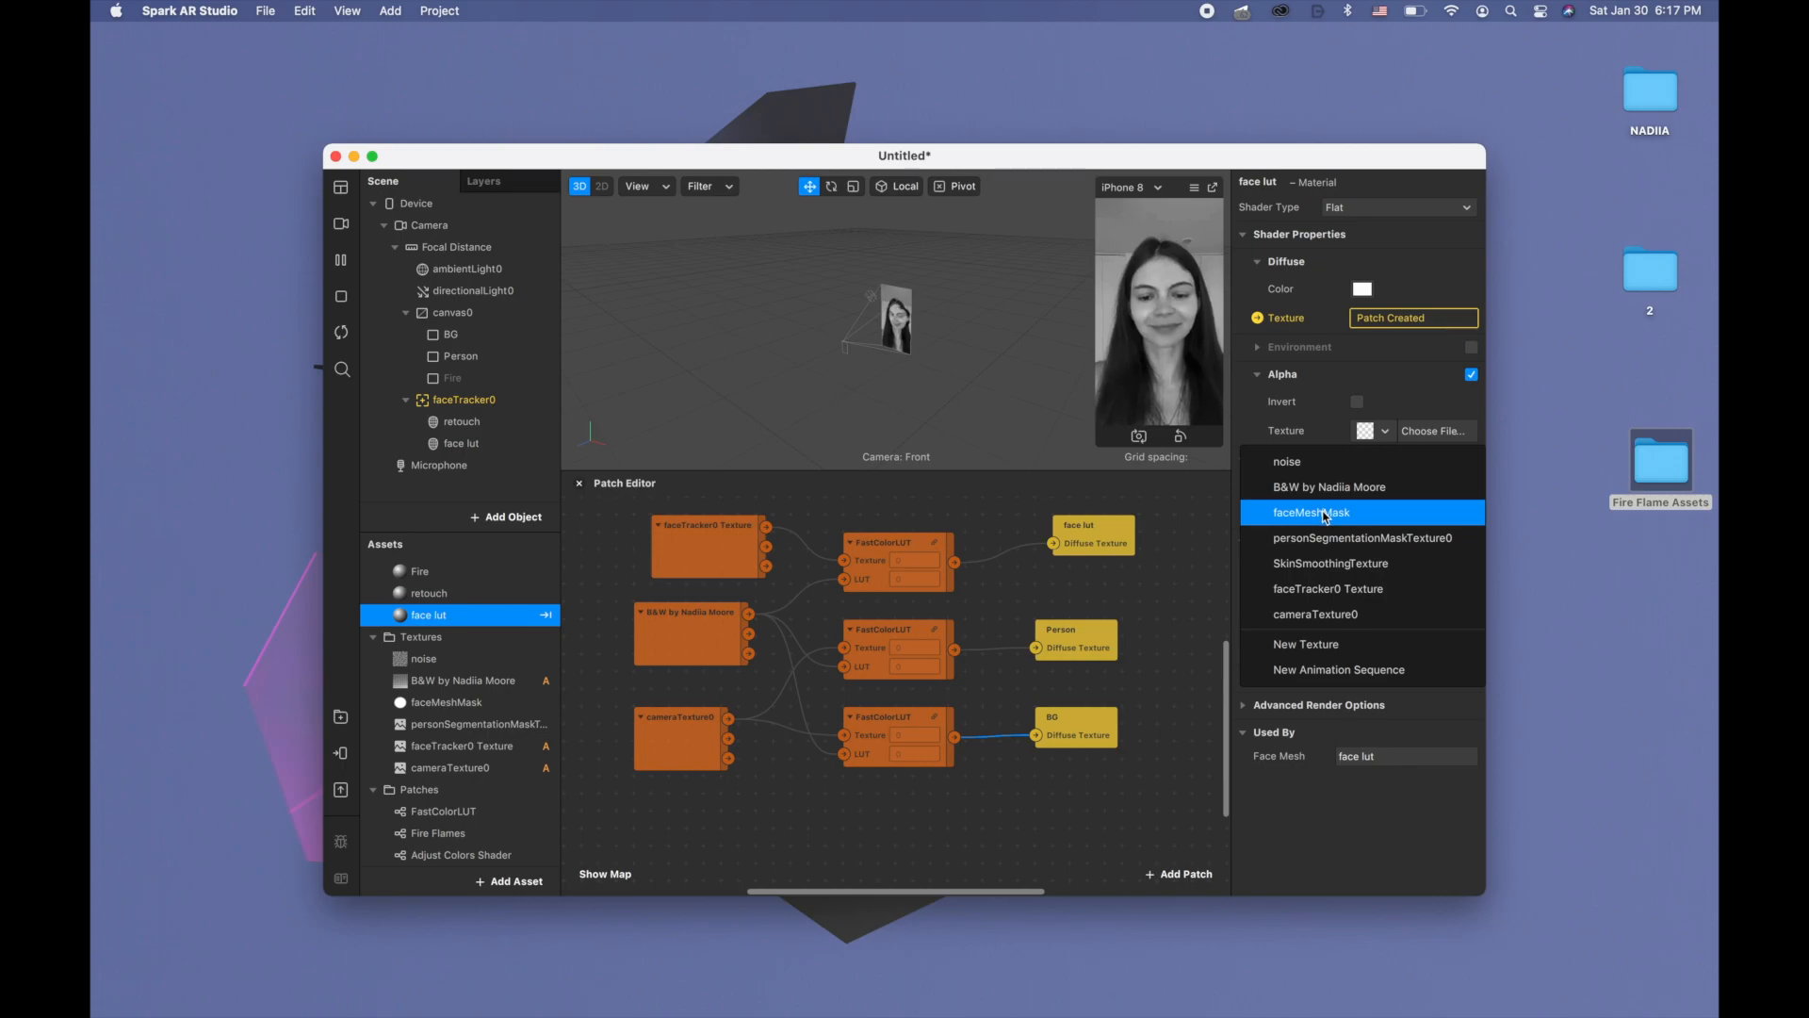
left_click(1311, 511)
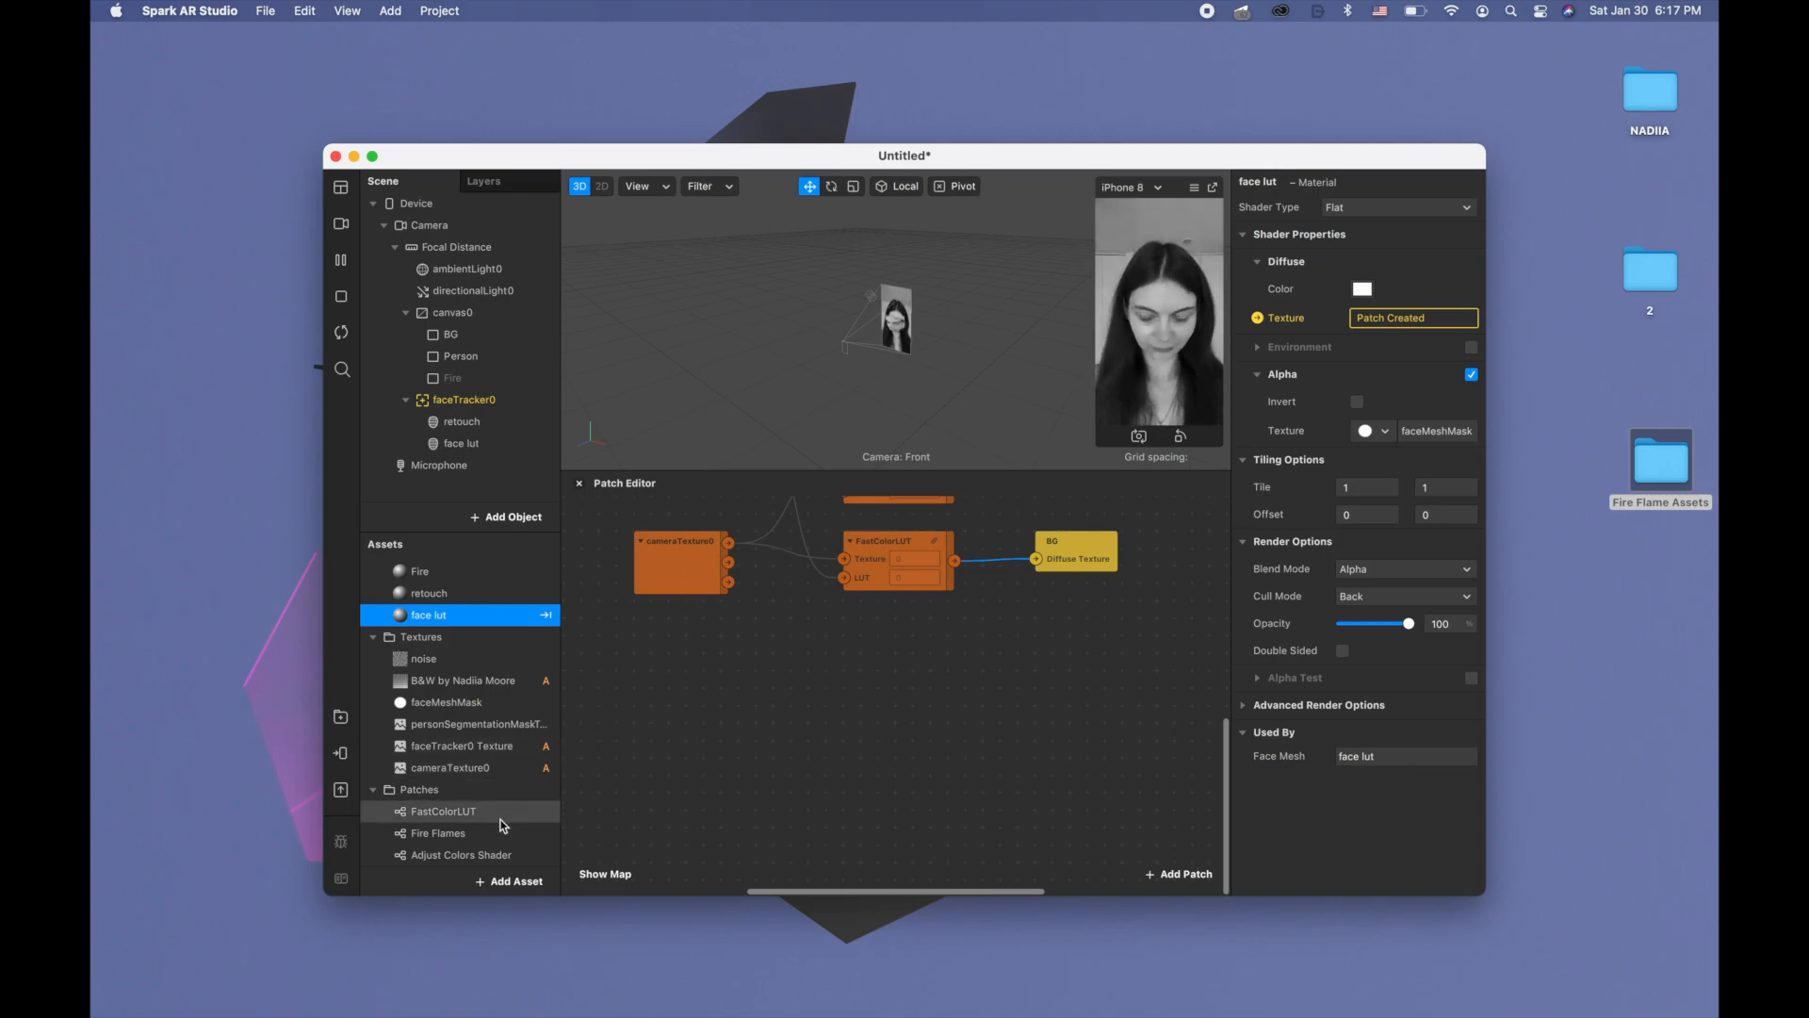
Add a Fire Flames patch fed by the noise texture, cameraTexture0 and personSegmentationMaskTexture0
left_click(435, 833)
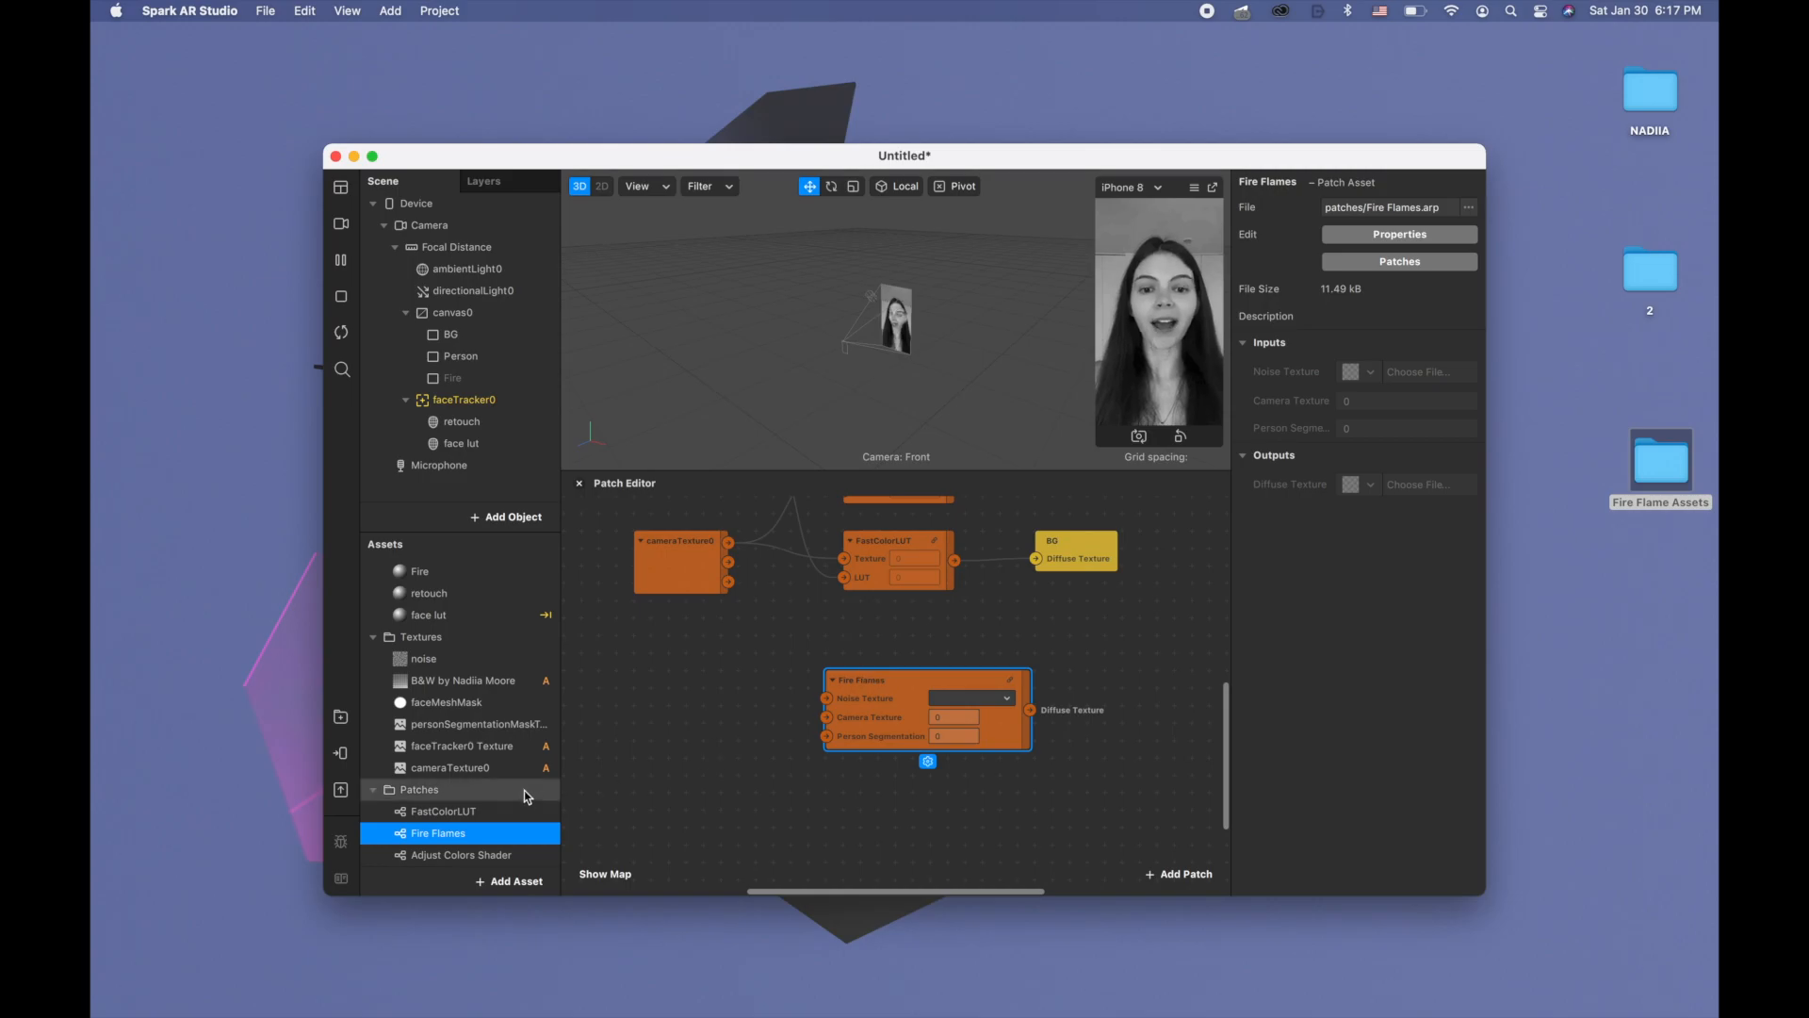
left_click(424, 657)
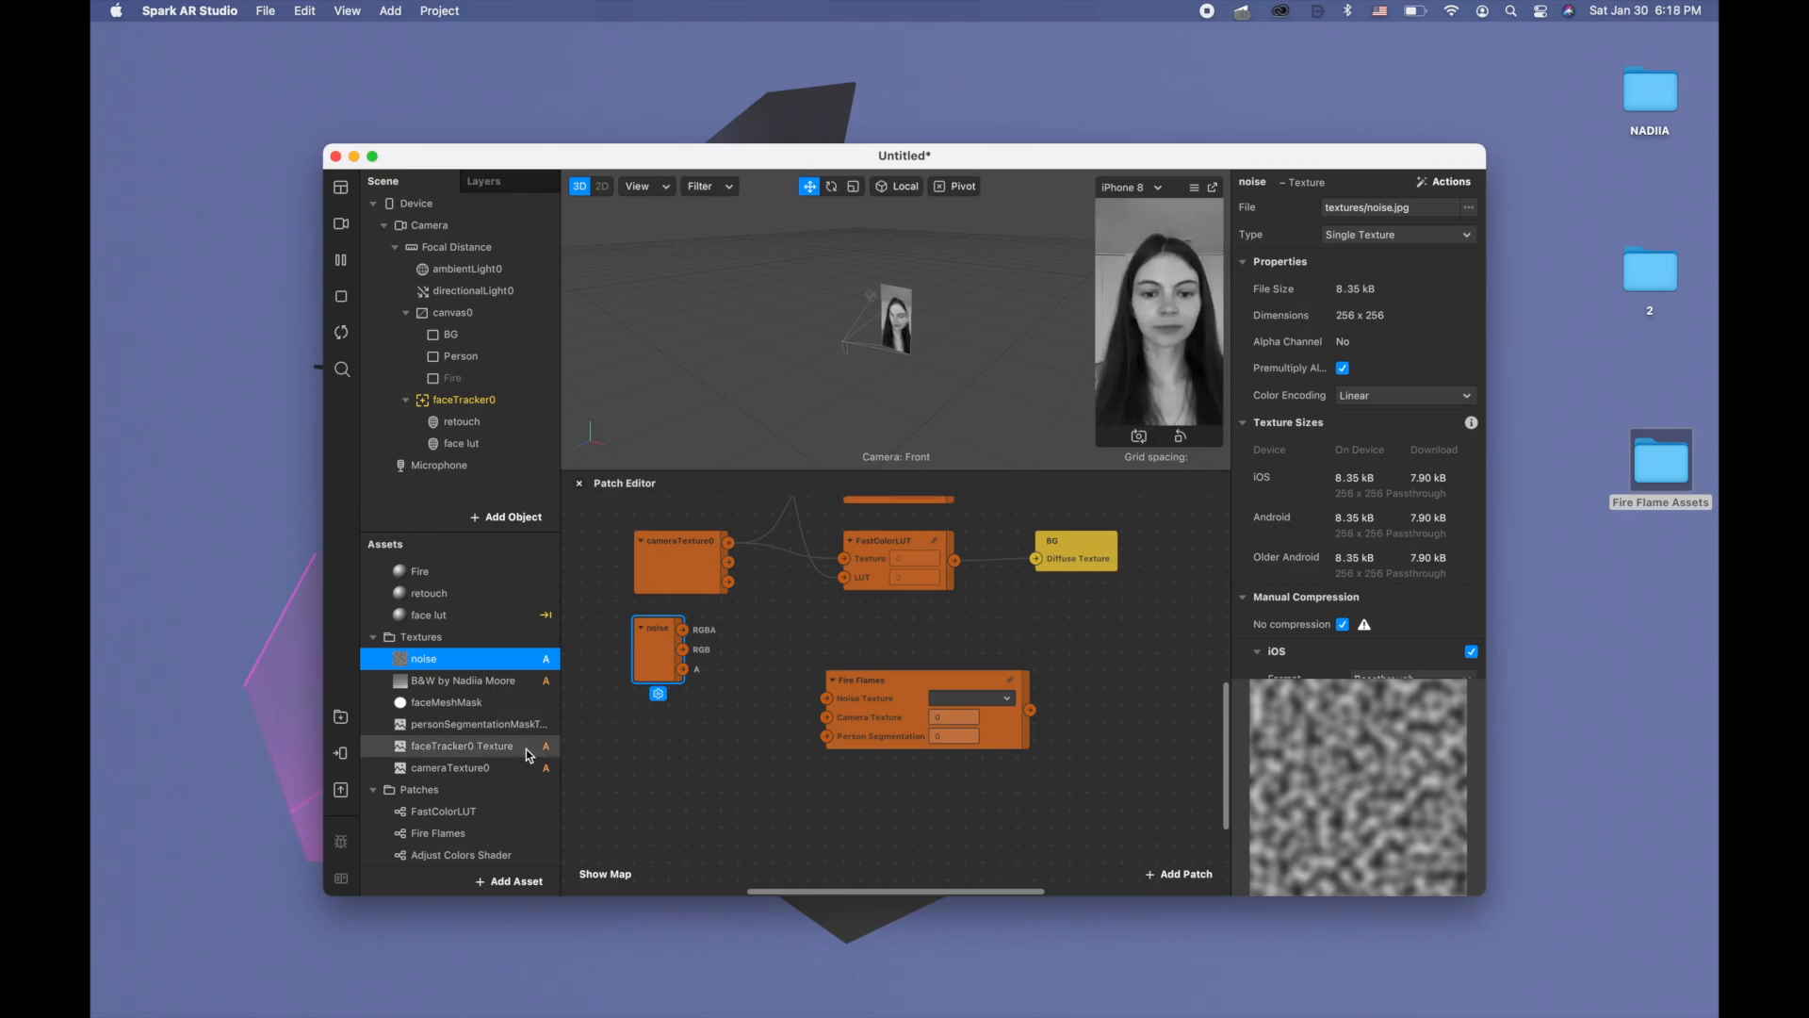
left_click(473, 723)
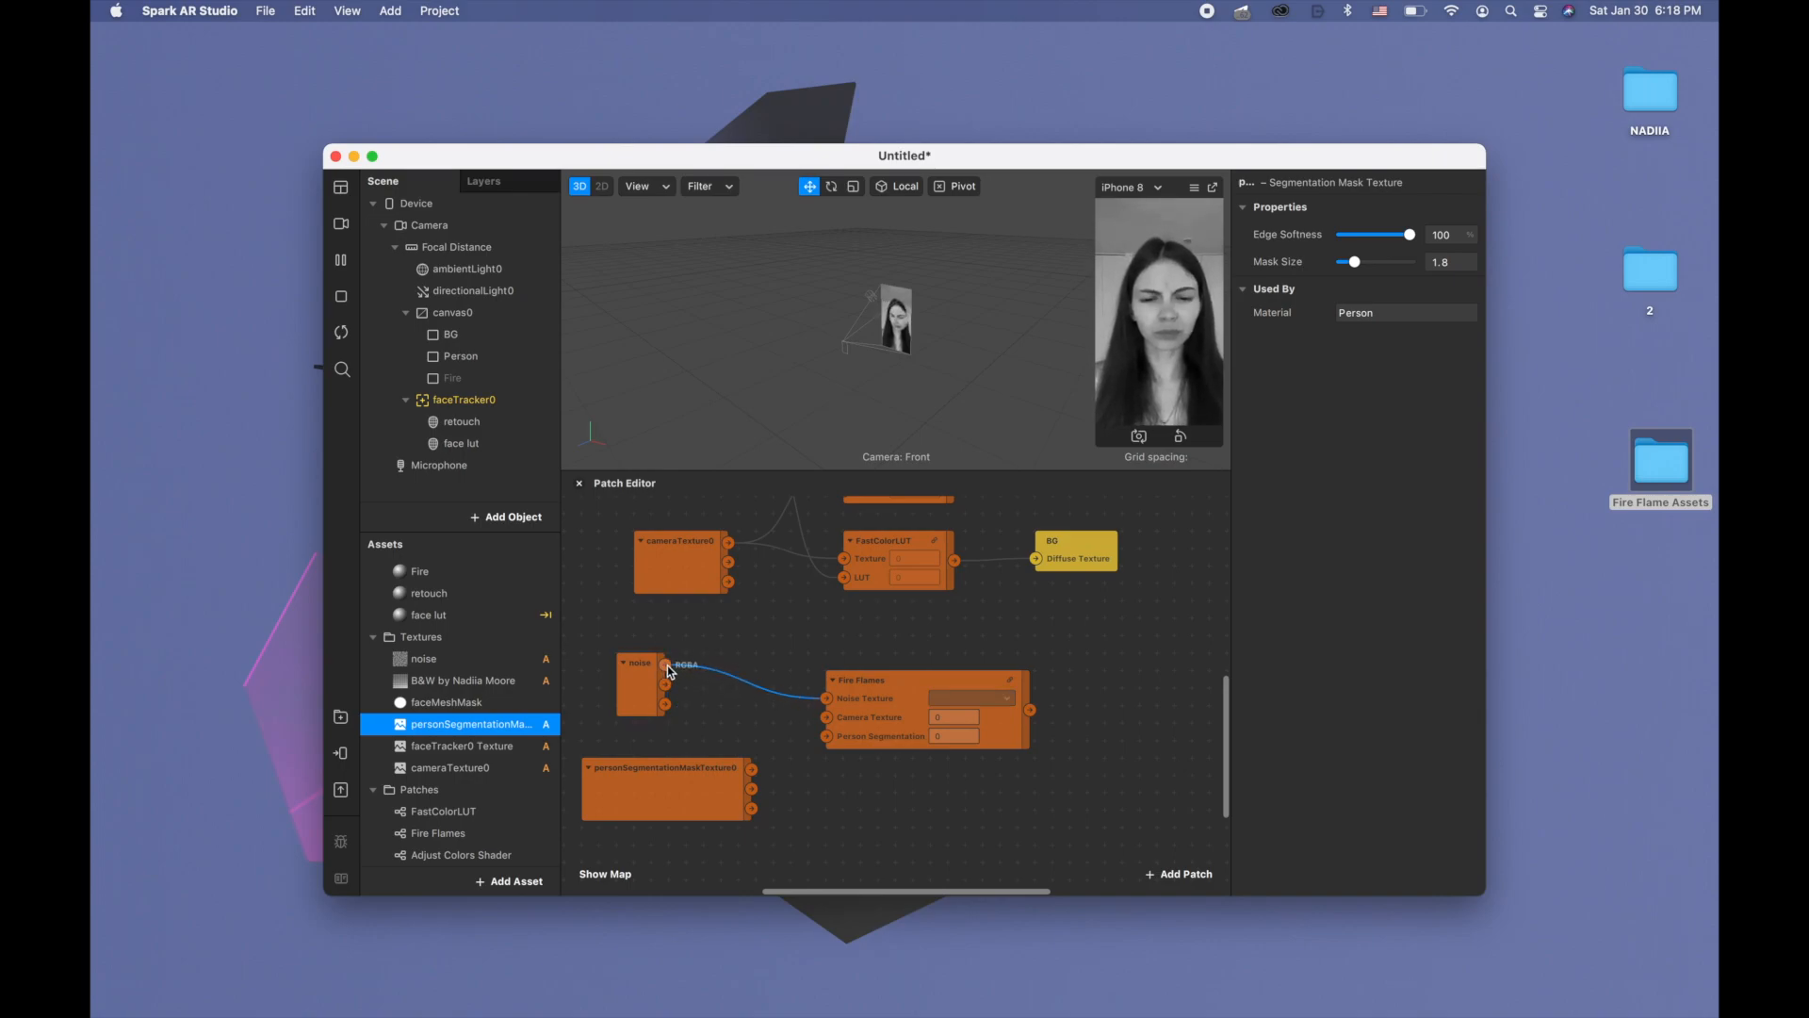
left_click(640, 686)
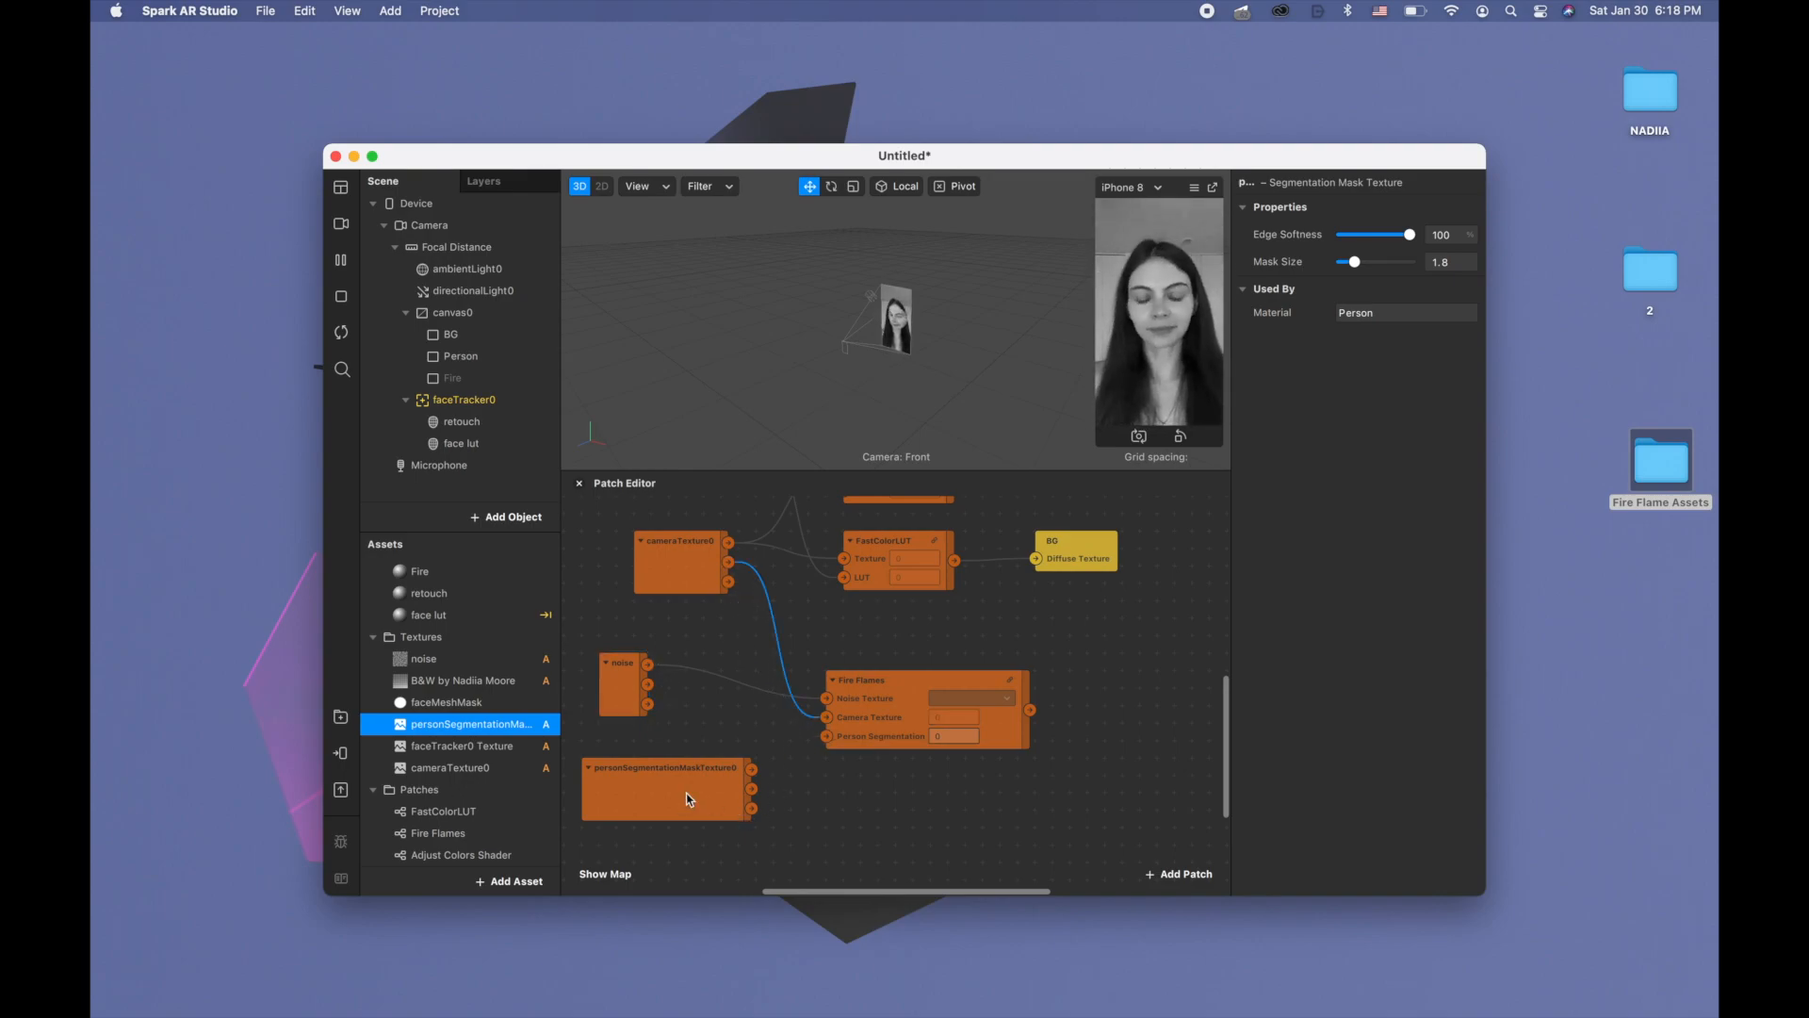
left_click(664, 767)
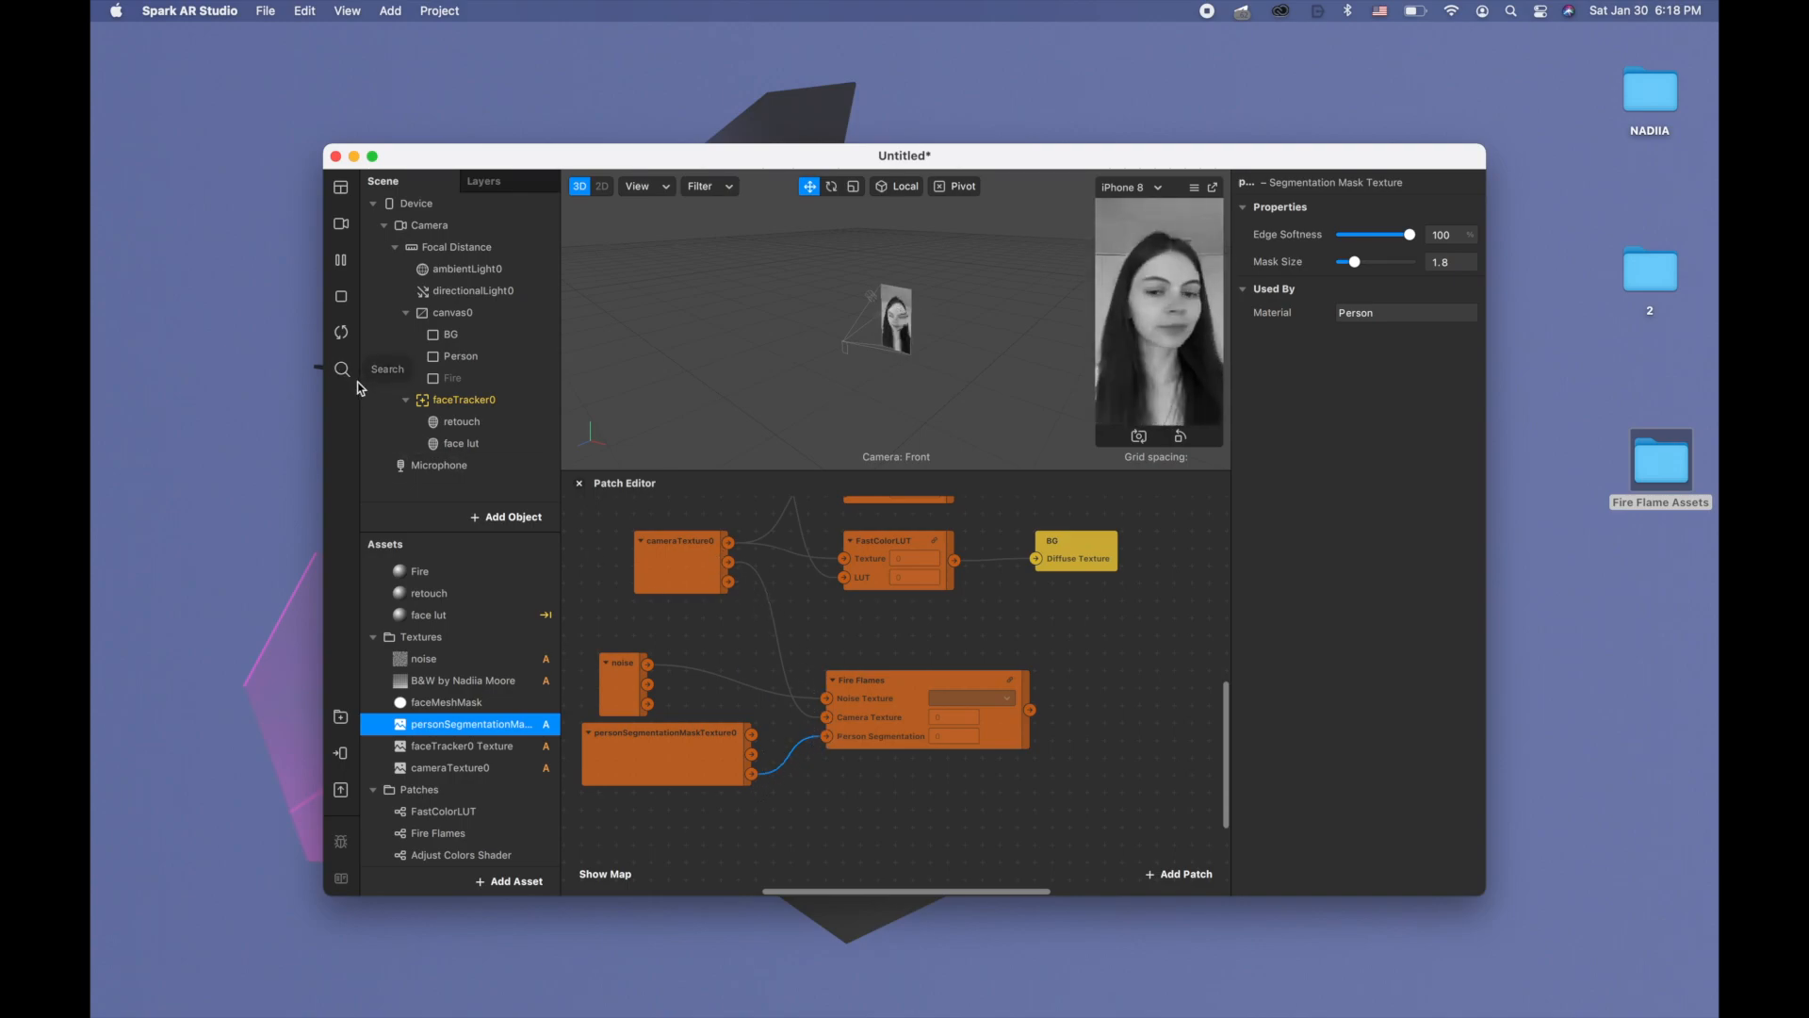
Make the Fire rectangle visible, feed its material from Fire Flames, and layer it between BG and Person
left_click(452, 377)
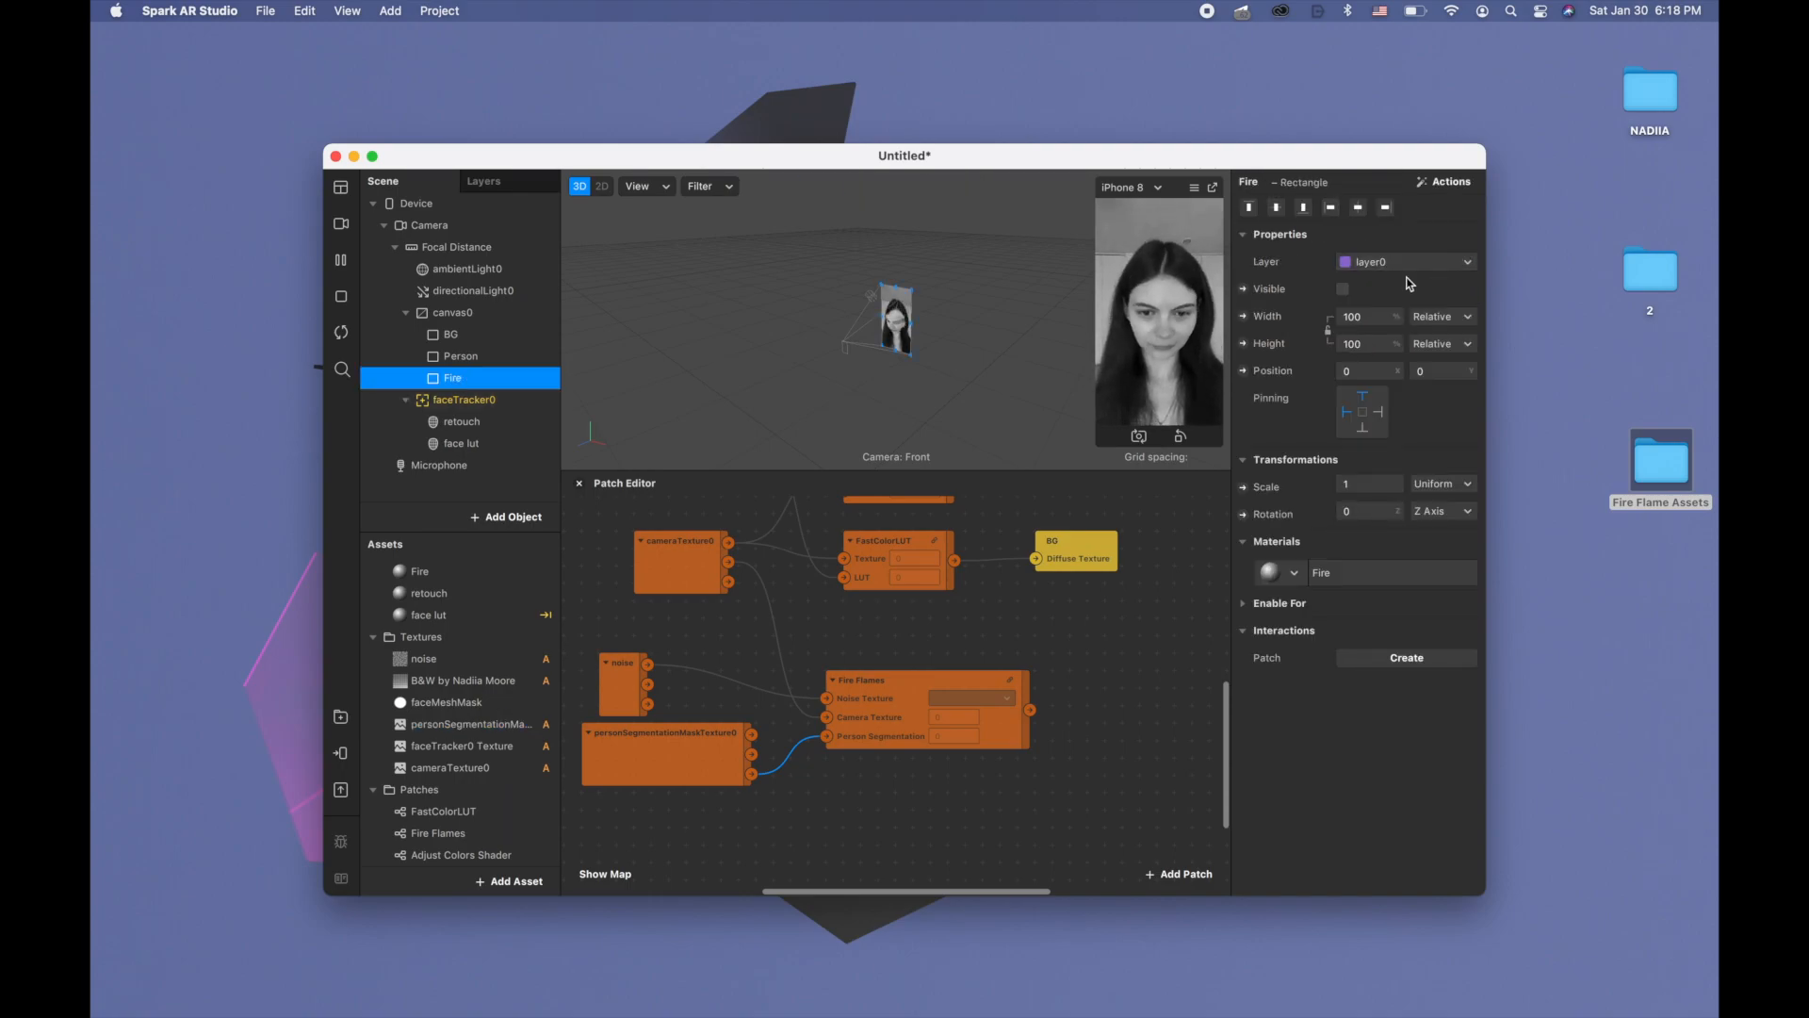
left_click(1342, 288)
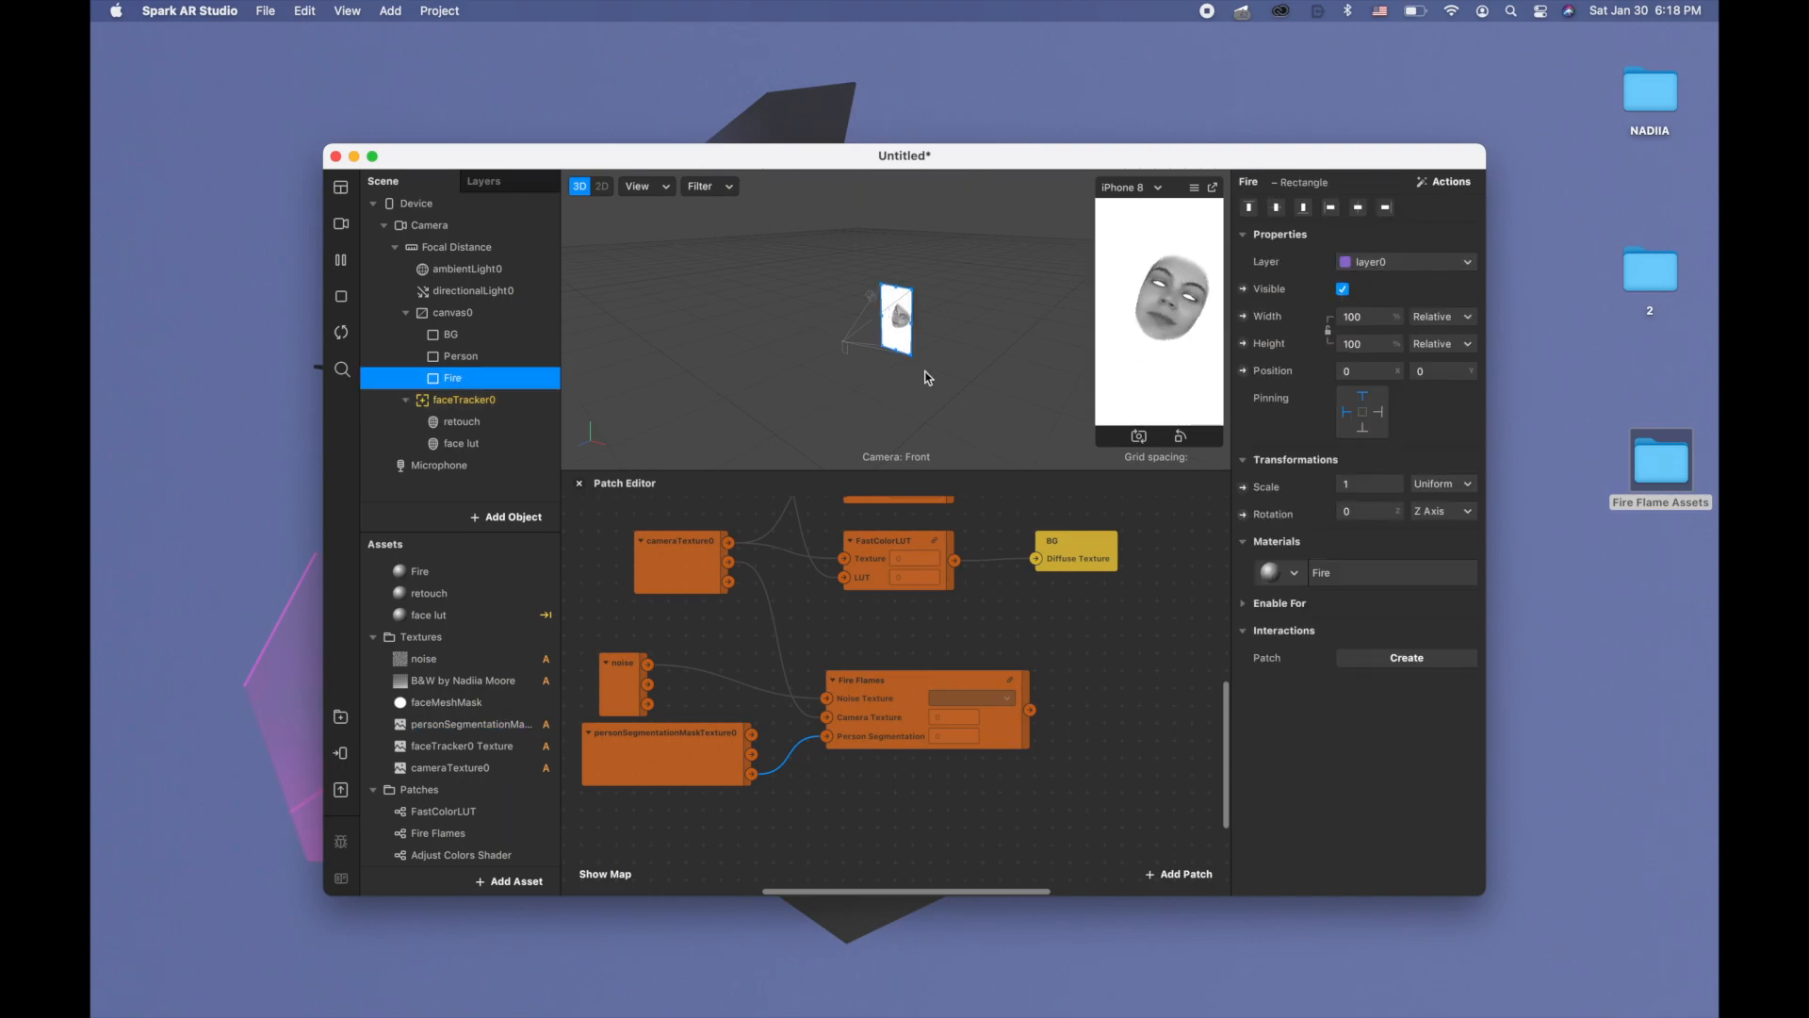
left_click(428, 593)
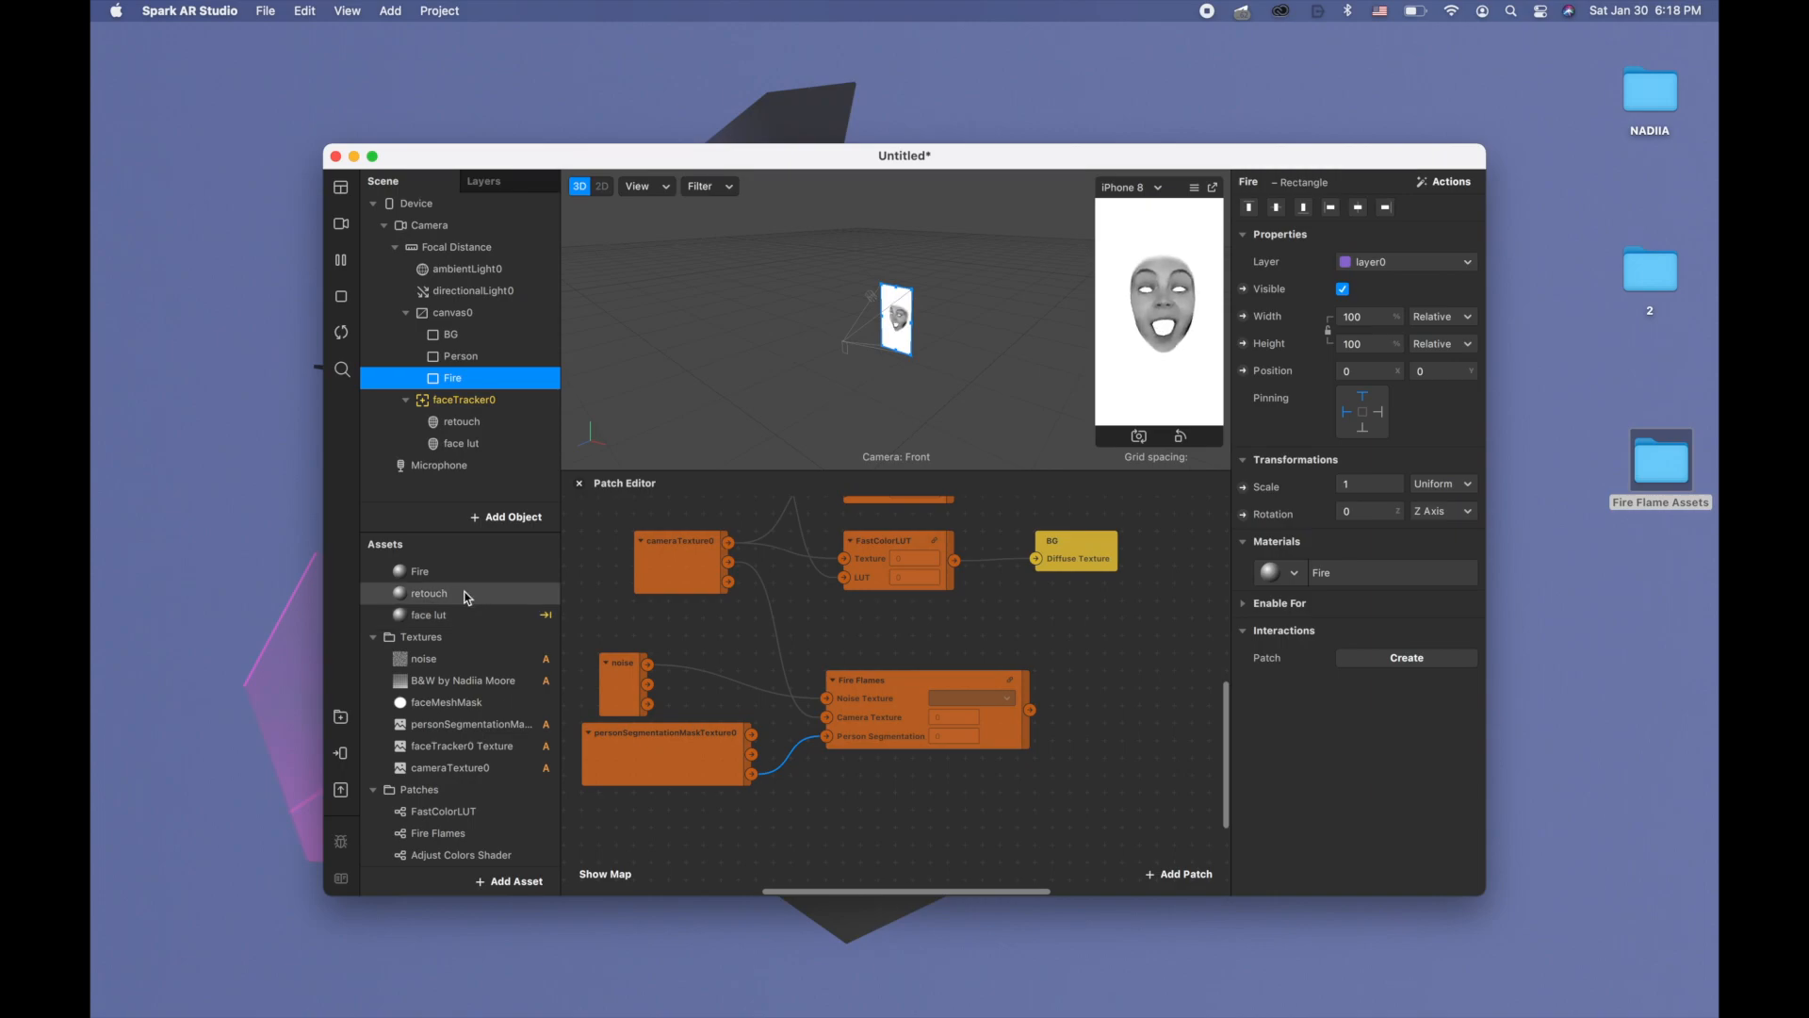
left_click(421, 571)
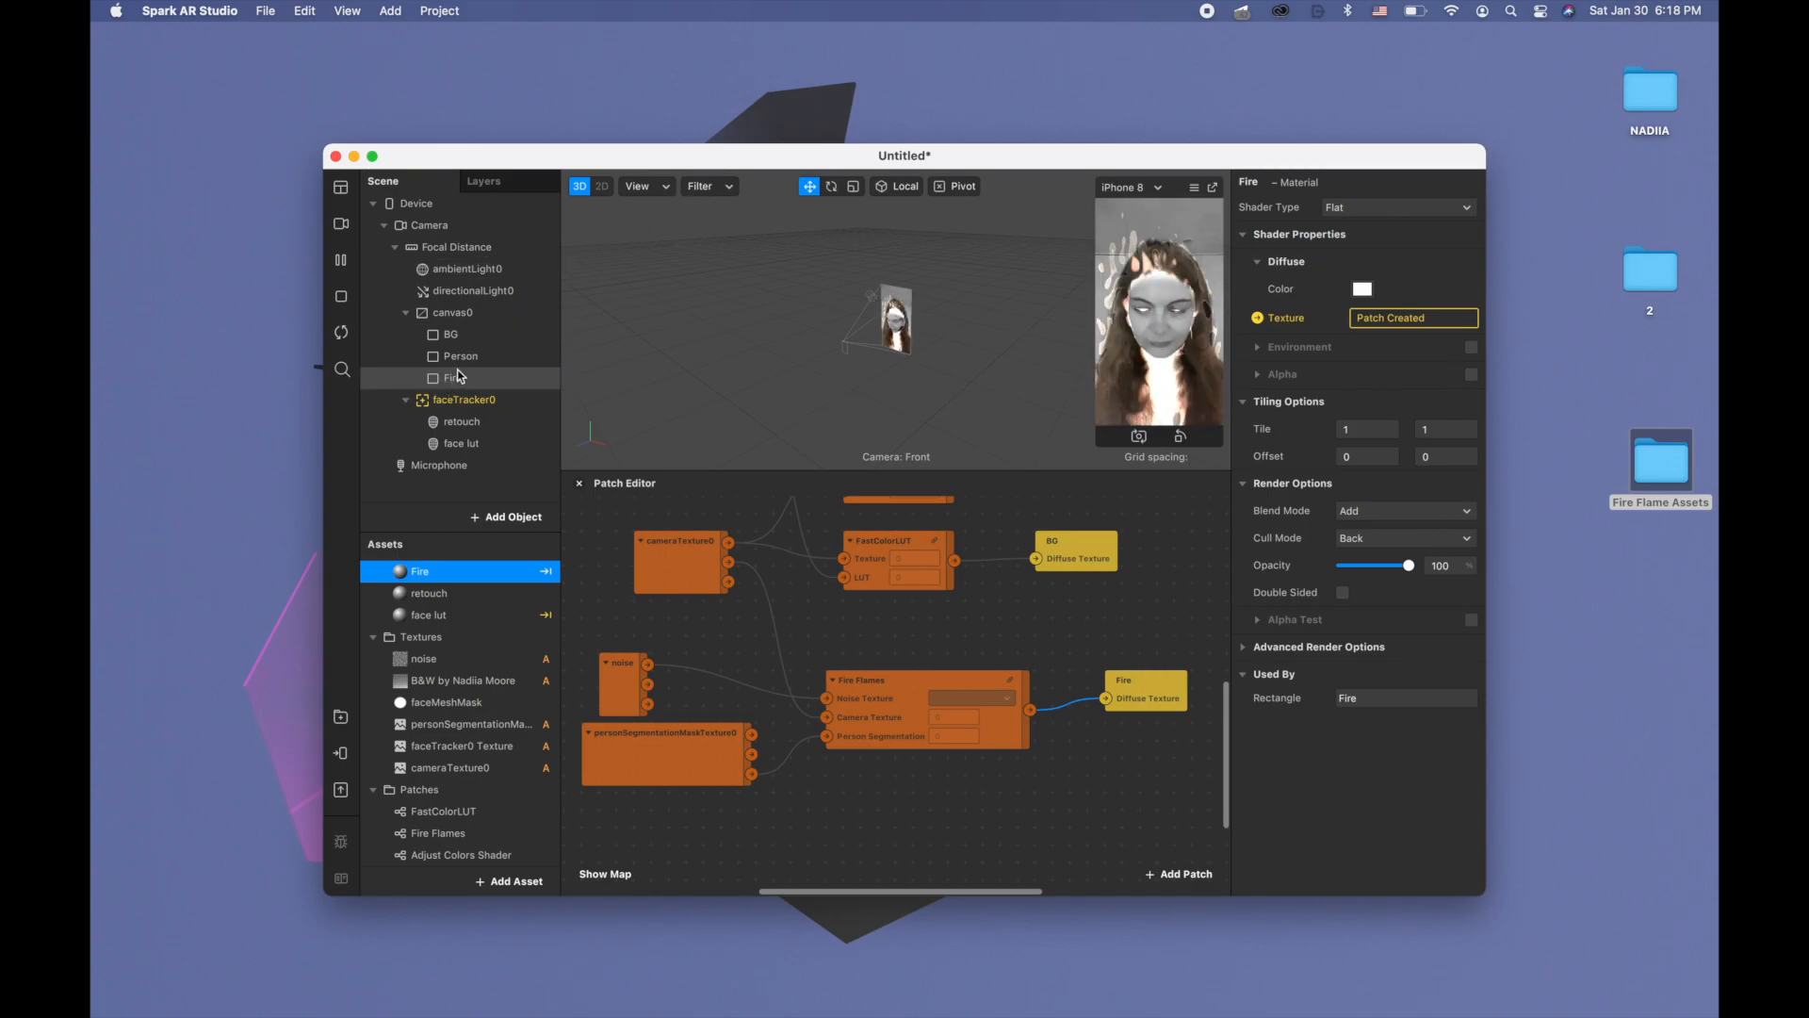
left_click(450, 377)
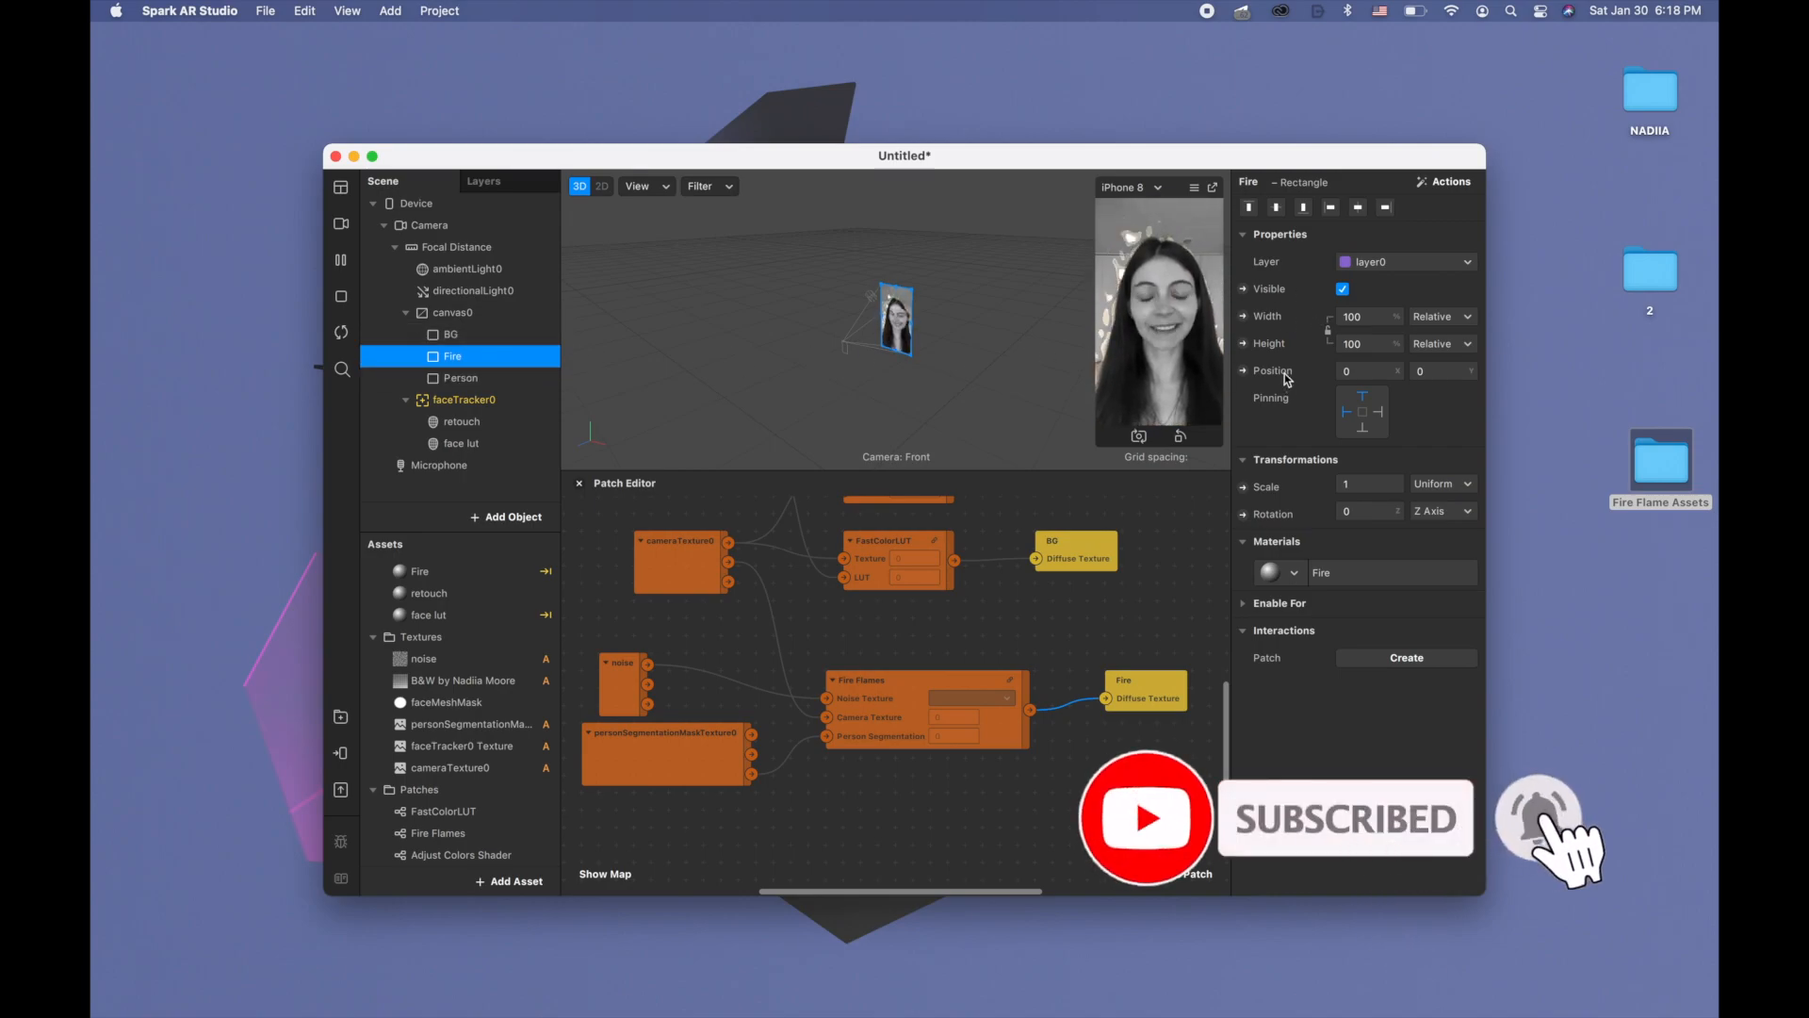
left_click(420, 571)
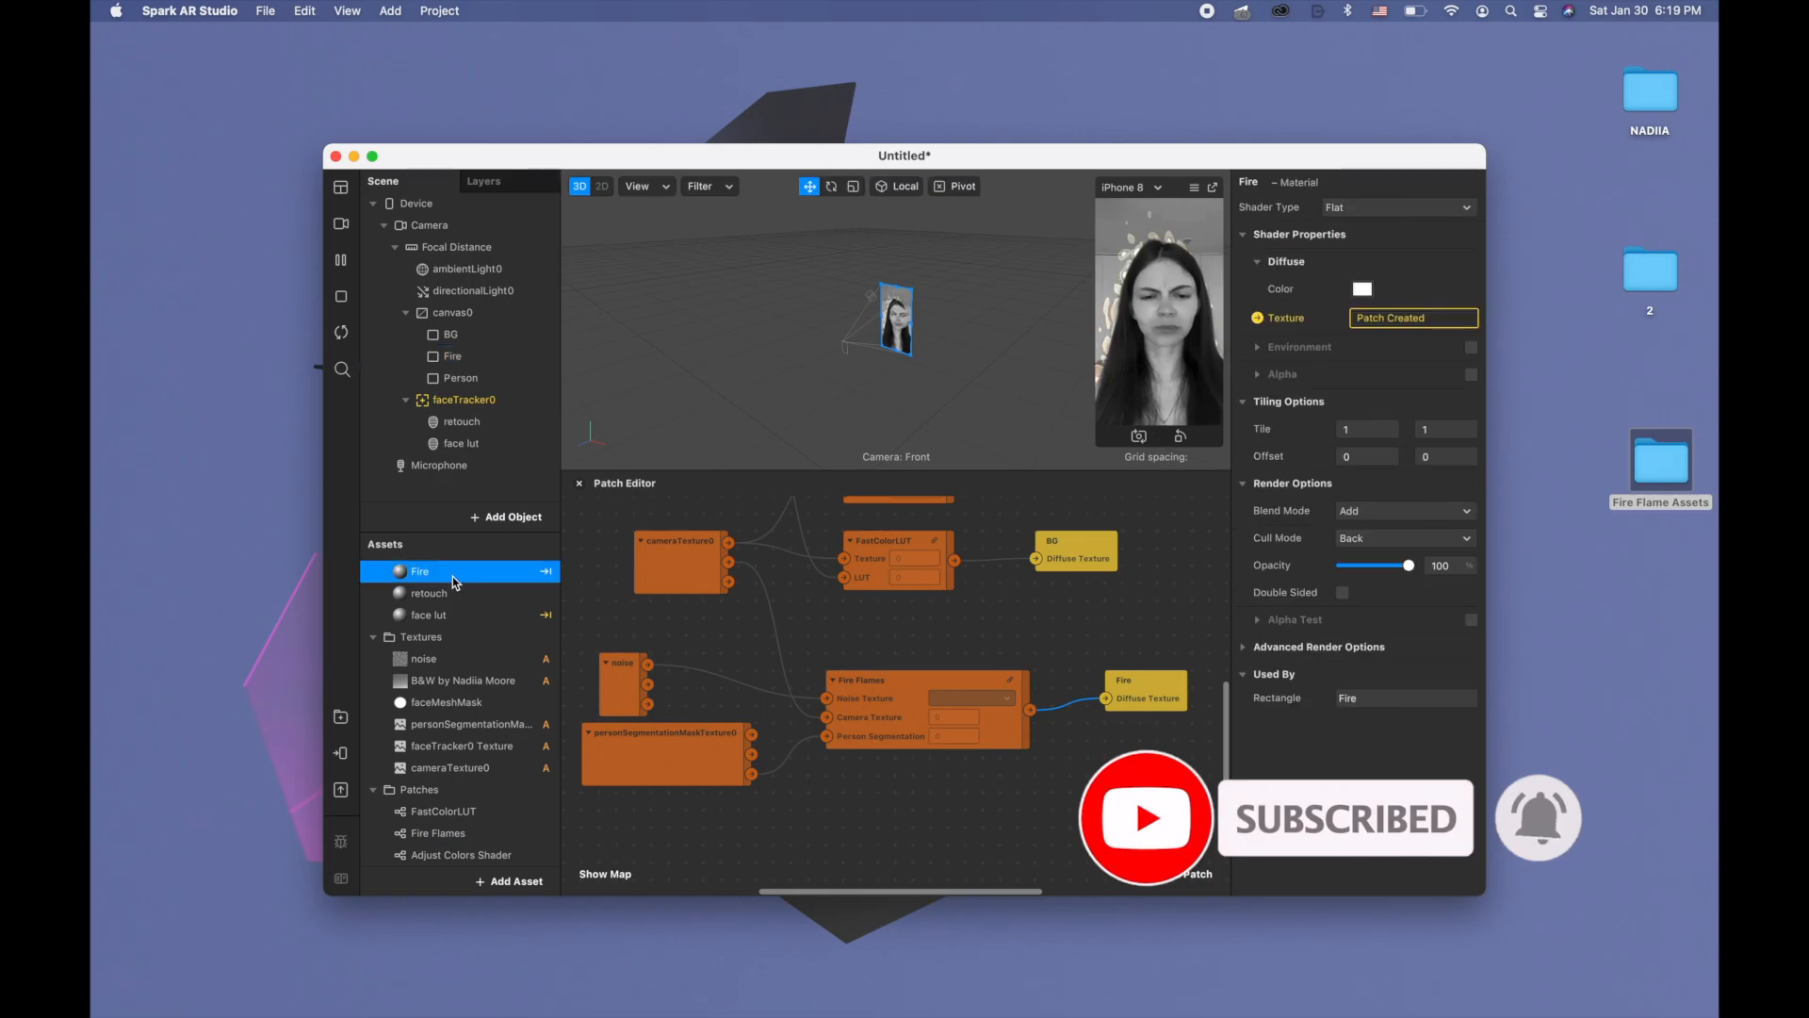
left_click(1361, 288)
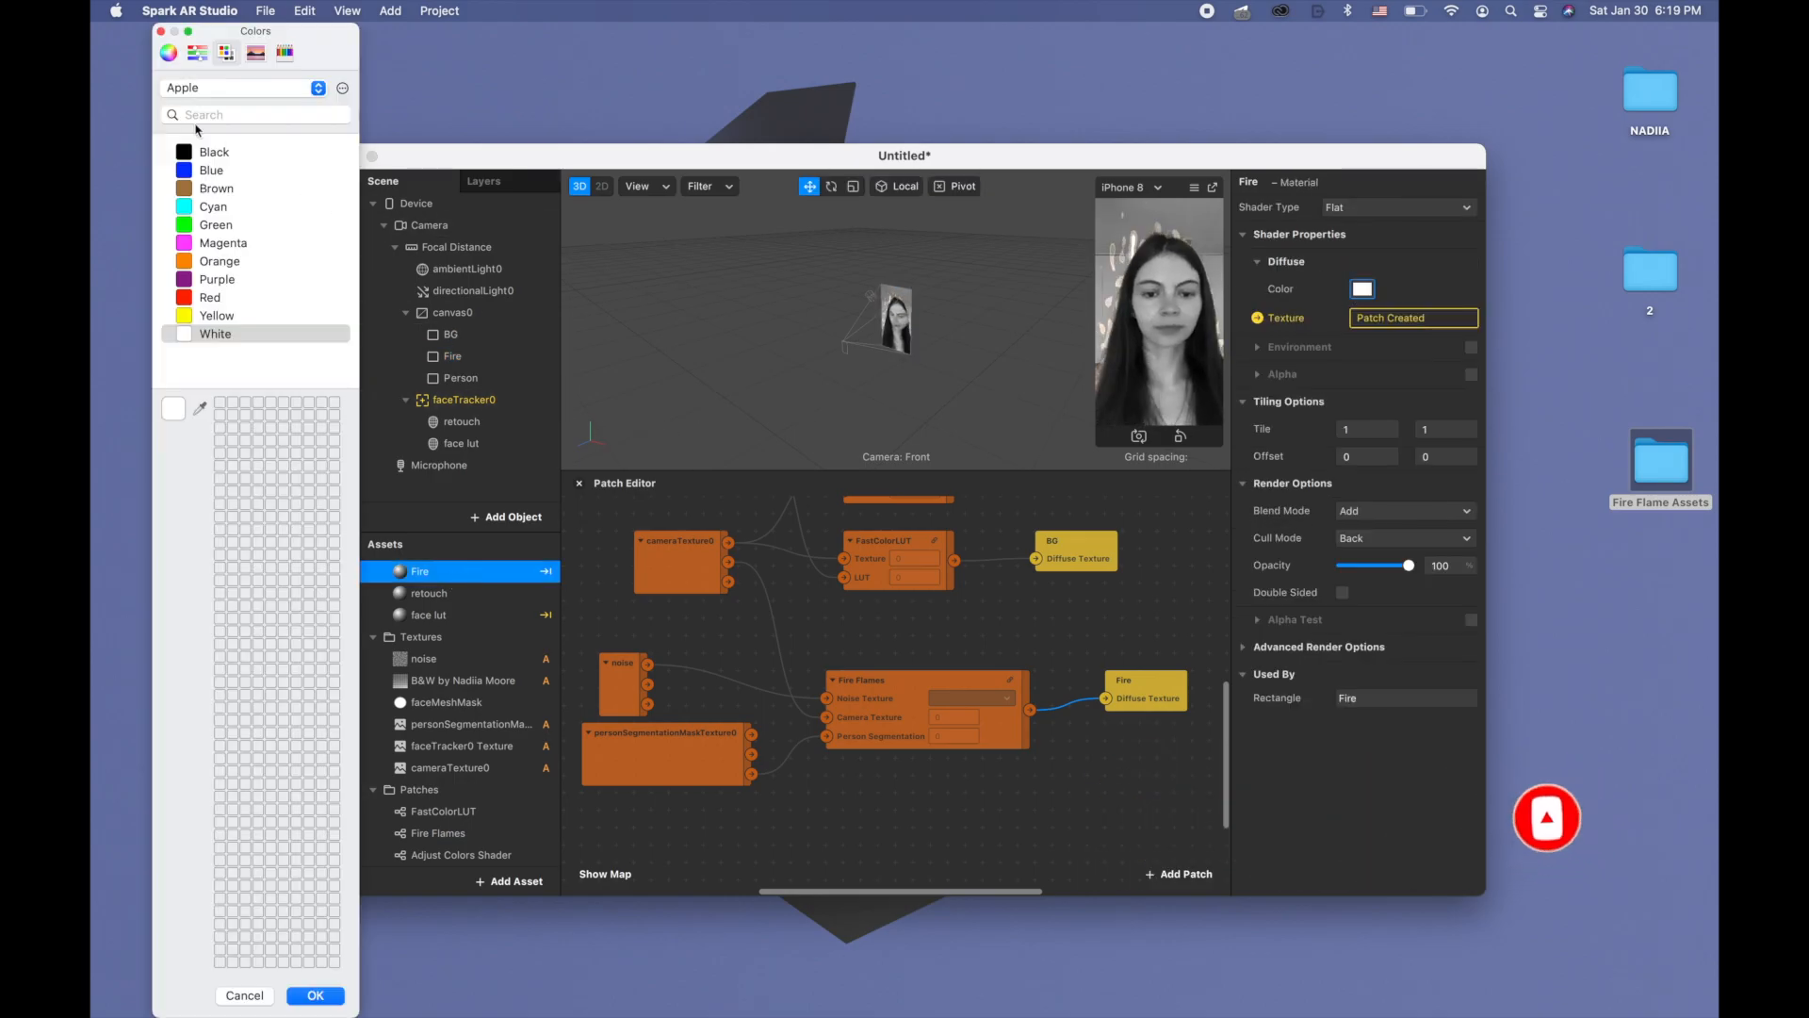
left_click(167, 53)
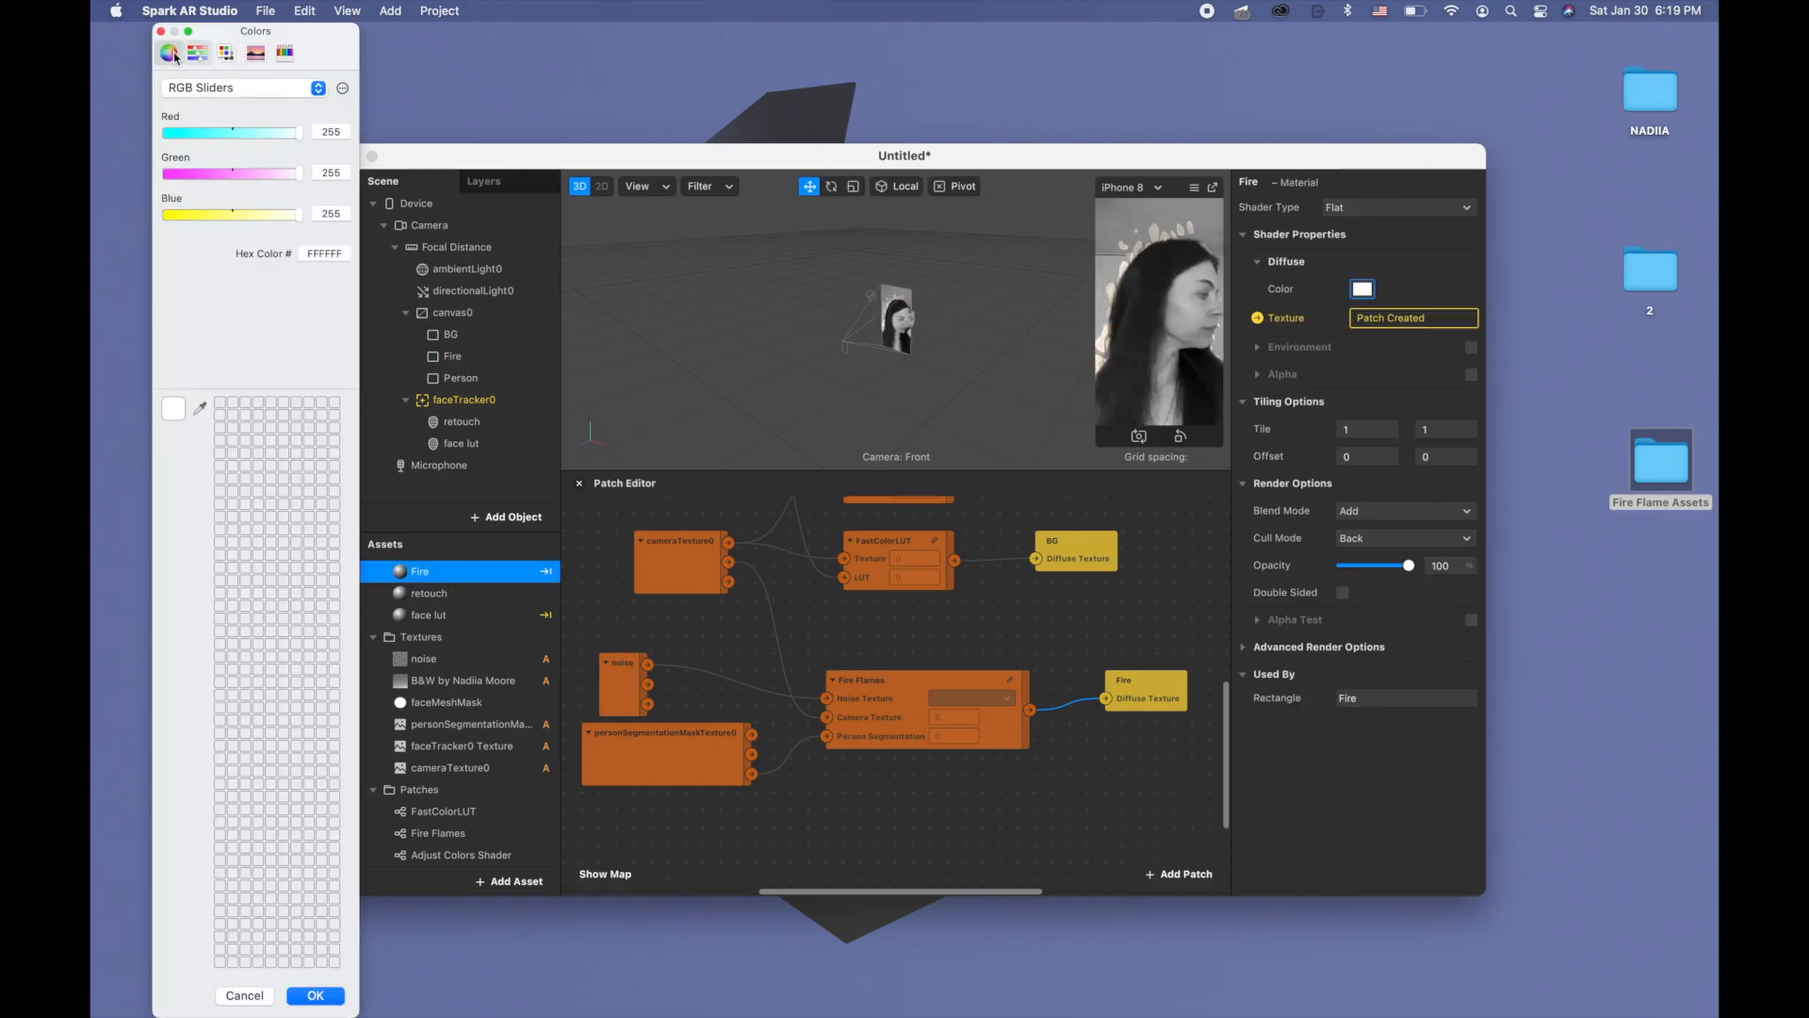
left_click(168, 52)
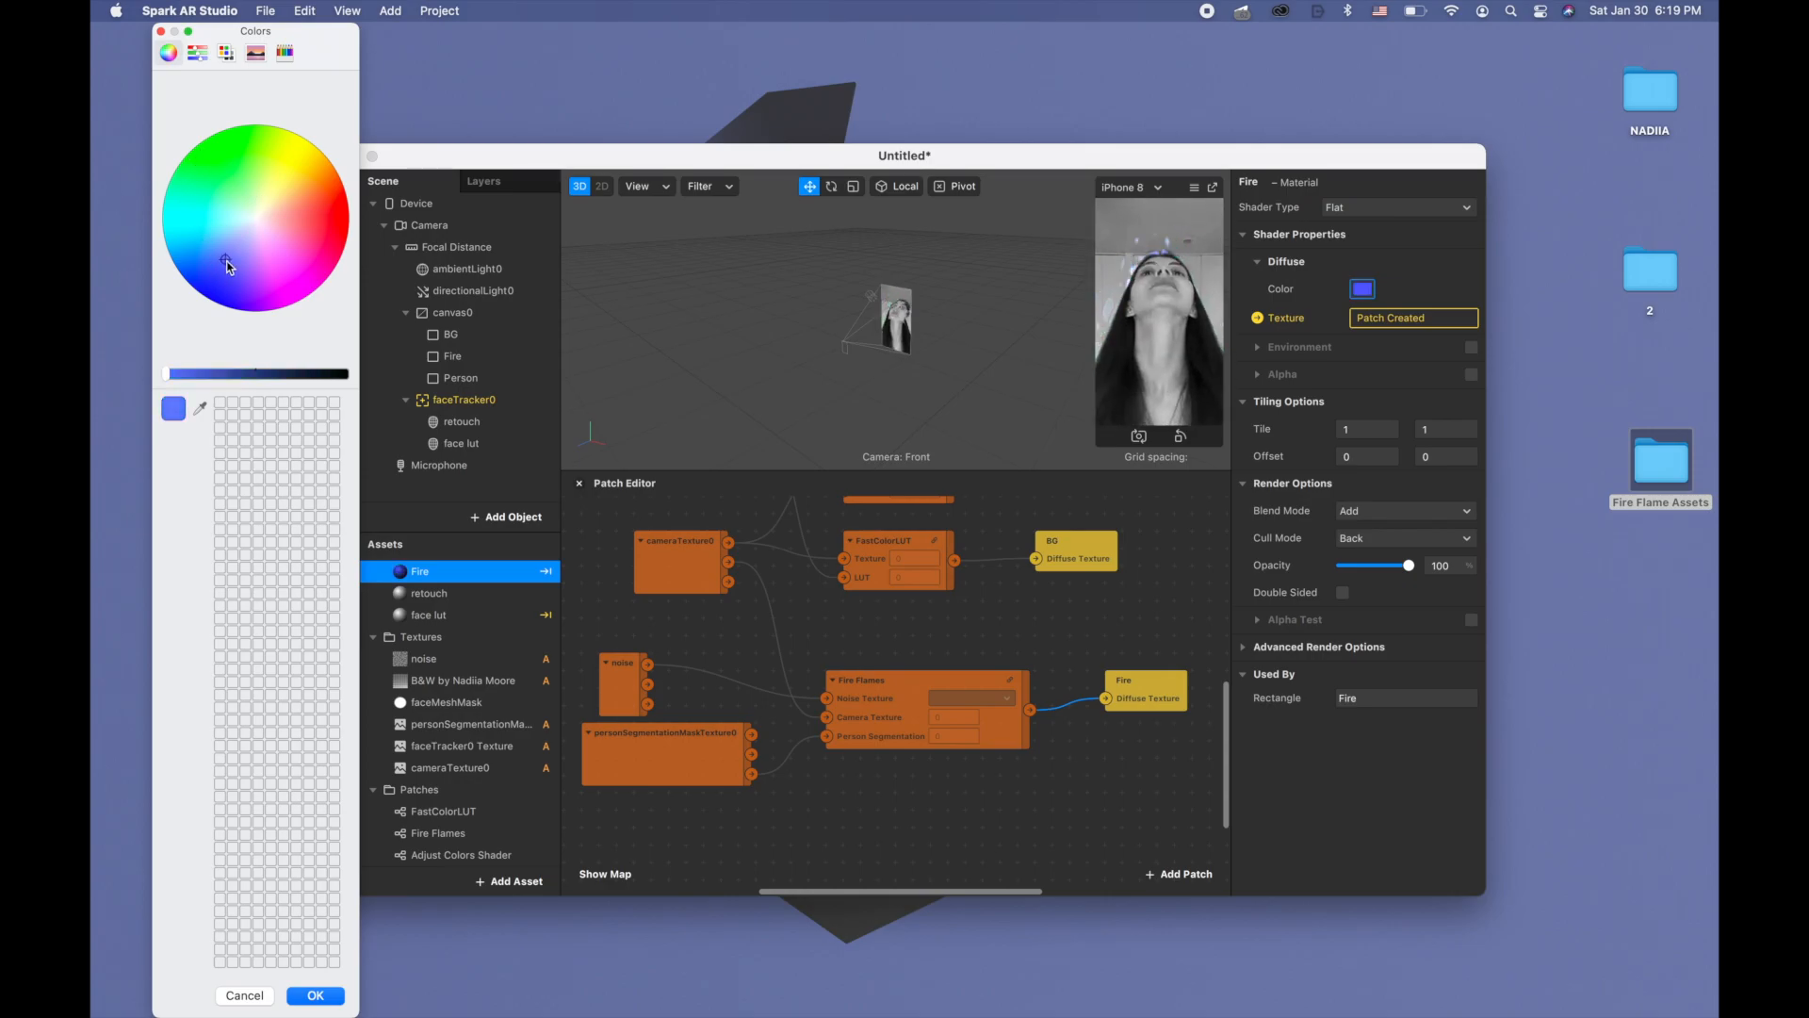
left_click(277, 218)
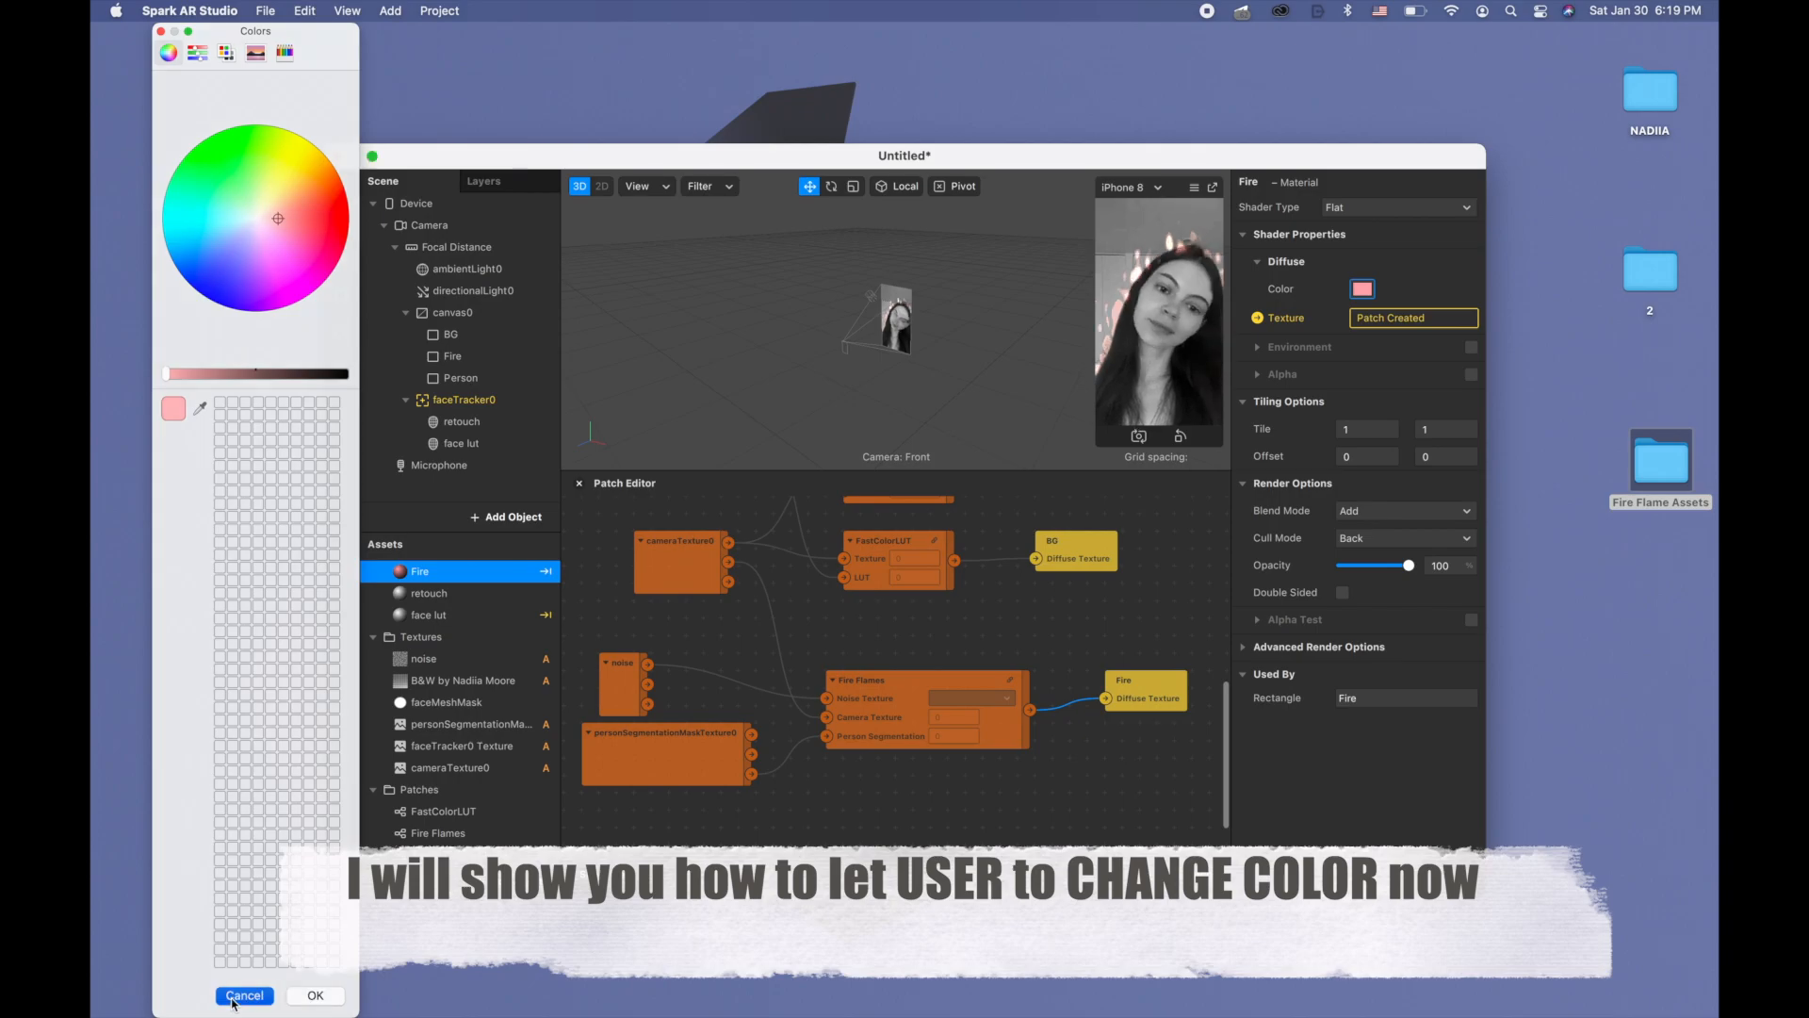
left_click(244, 995)
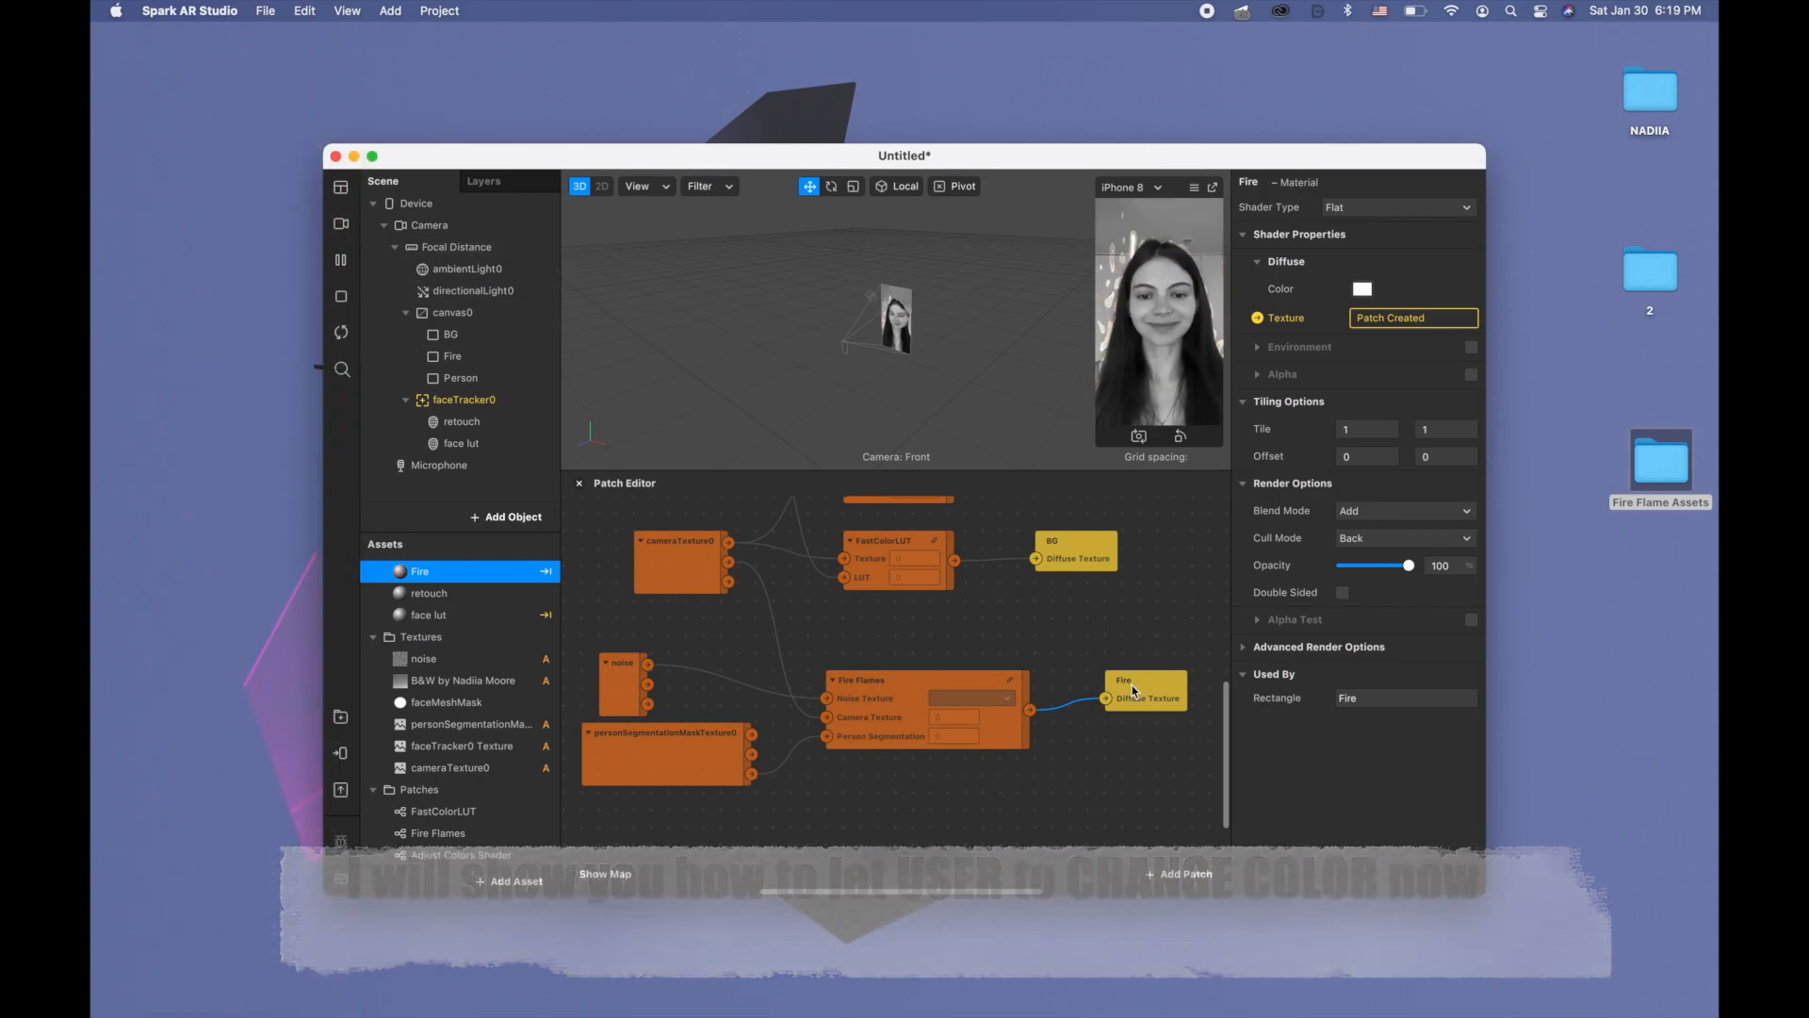
left_click(1180, 693)
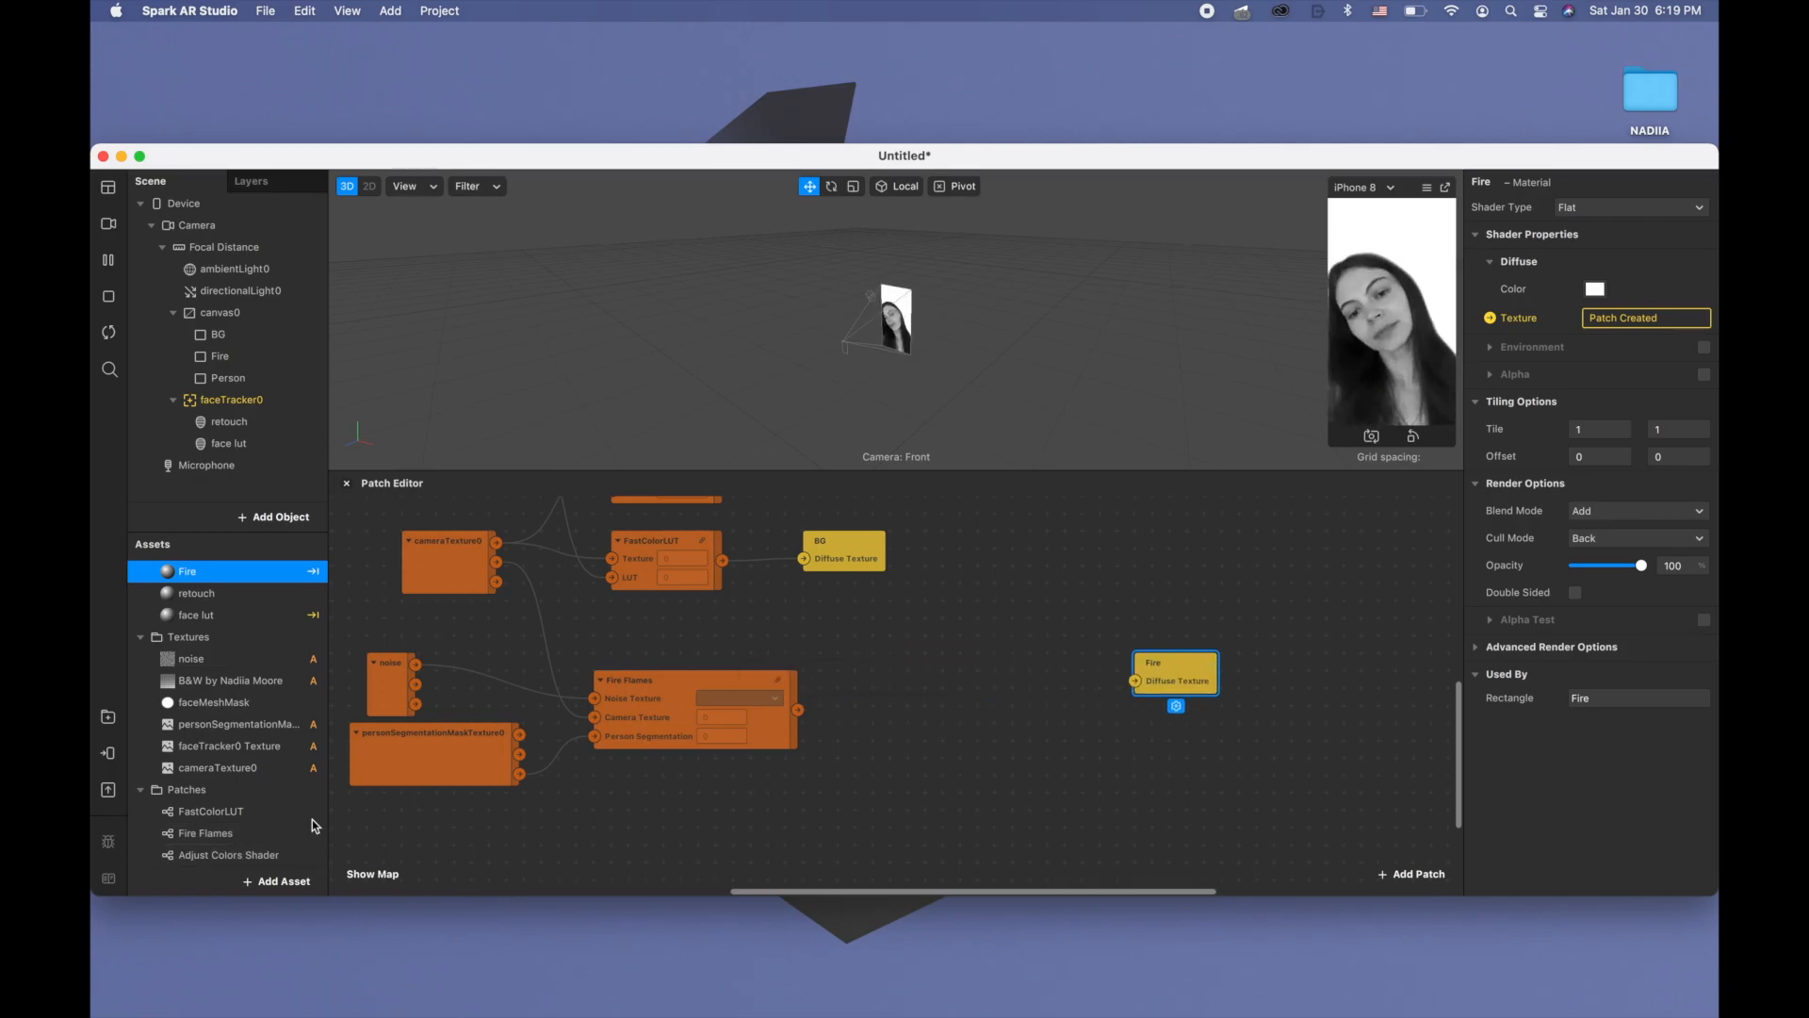
Add an Adjust Colors Shader patch and a Multiply patch found by searching 'mul'
left_click(226, 853)
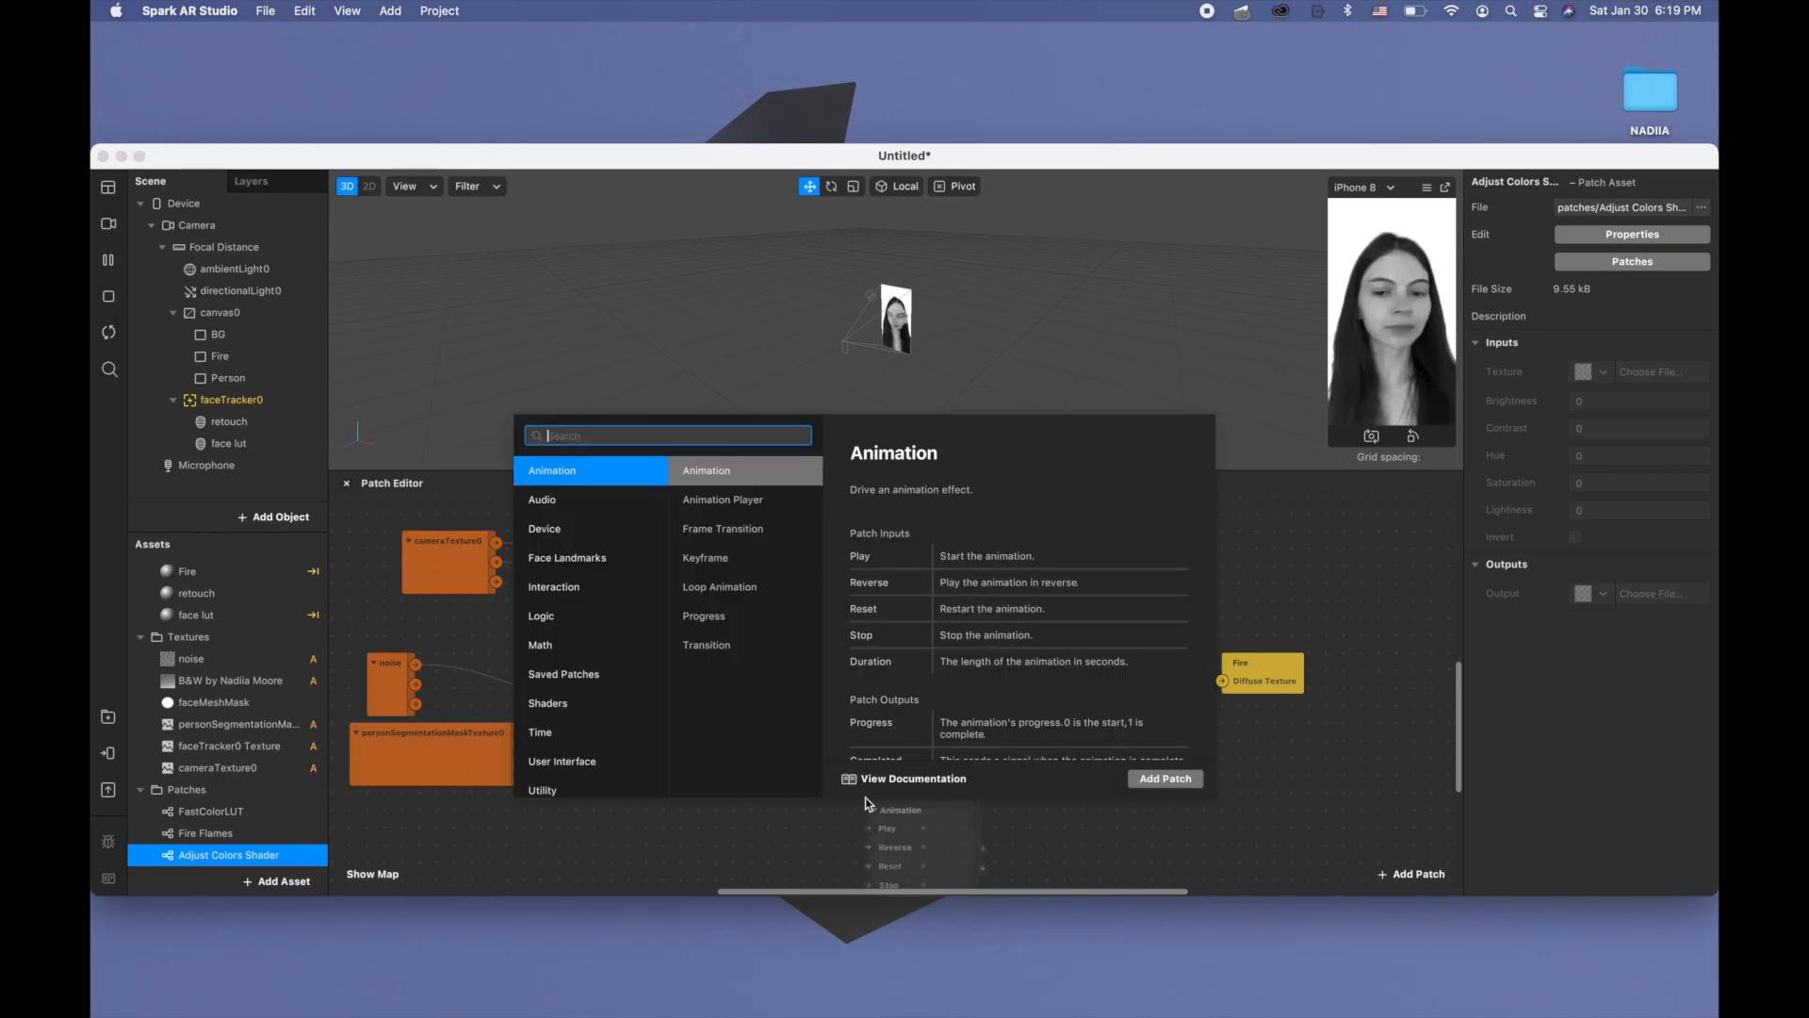
type("mul")
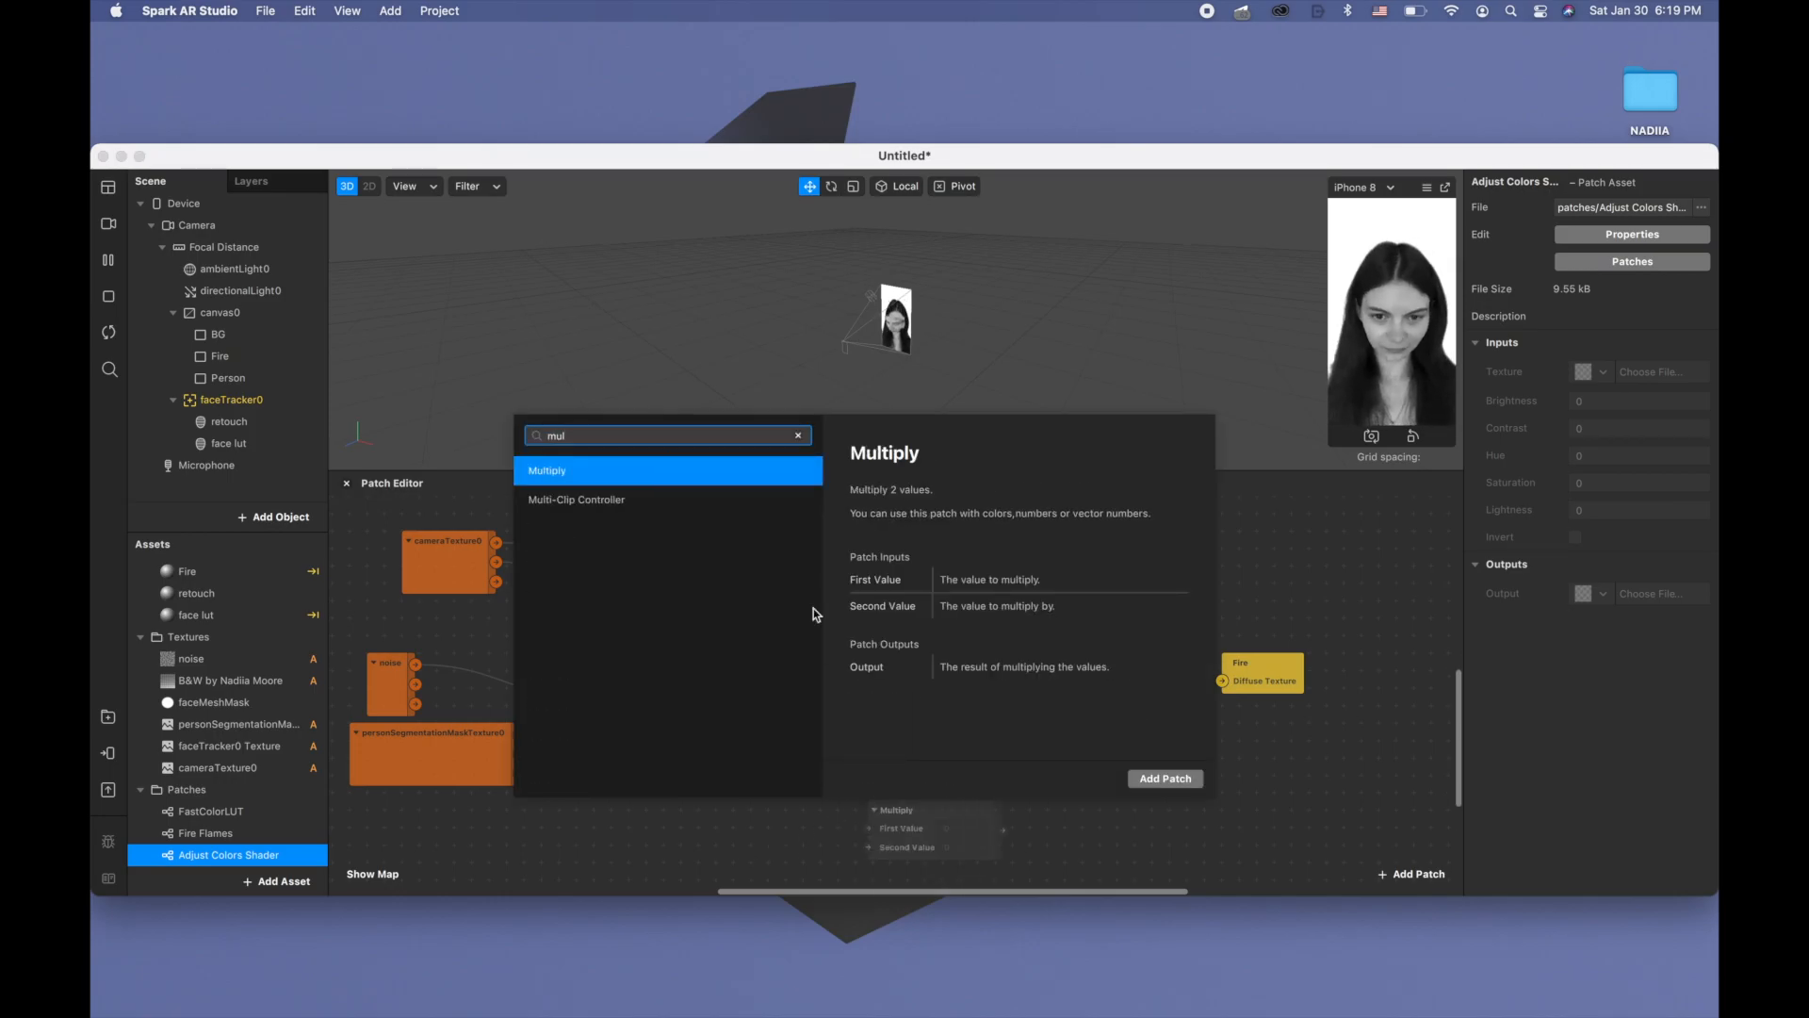
left_click(1162, 778)
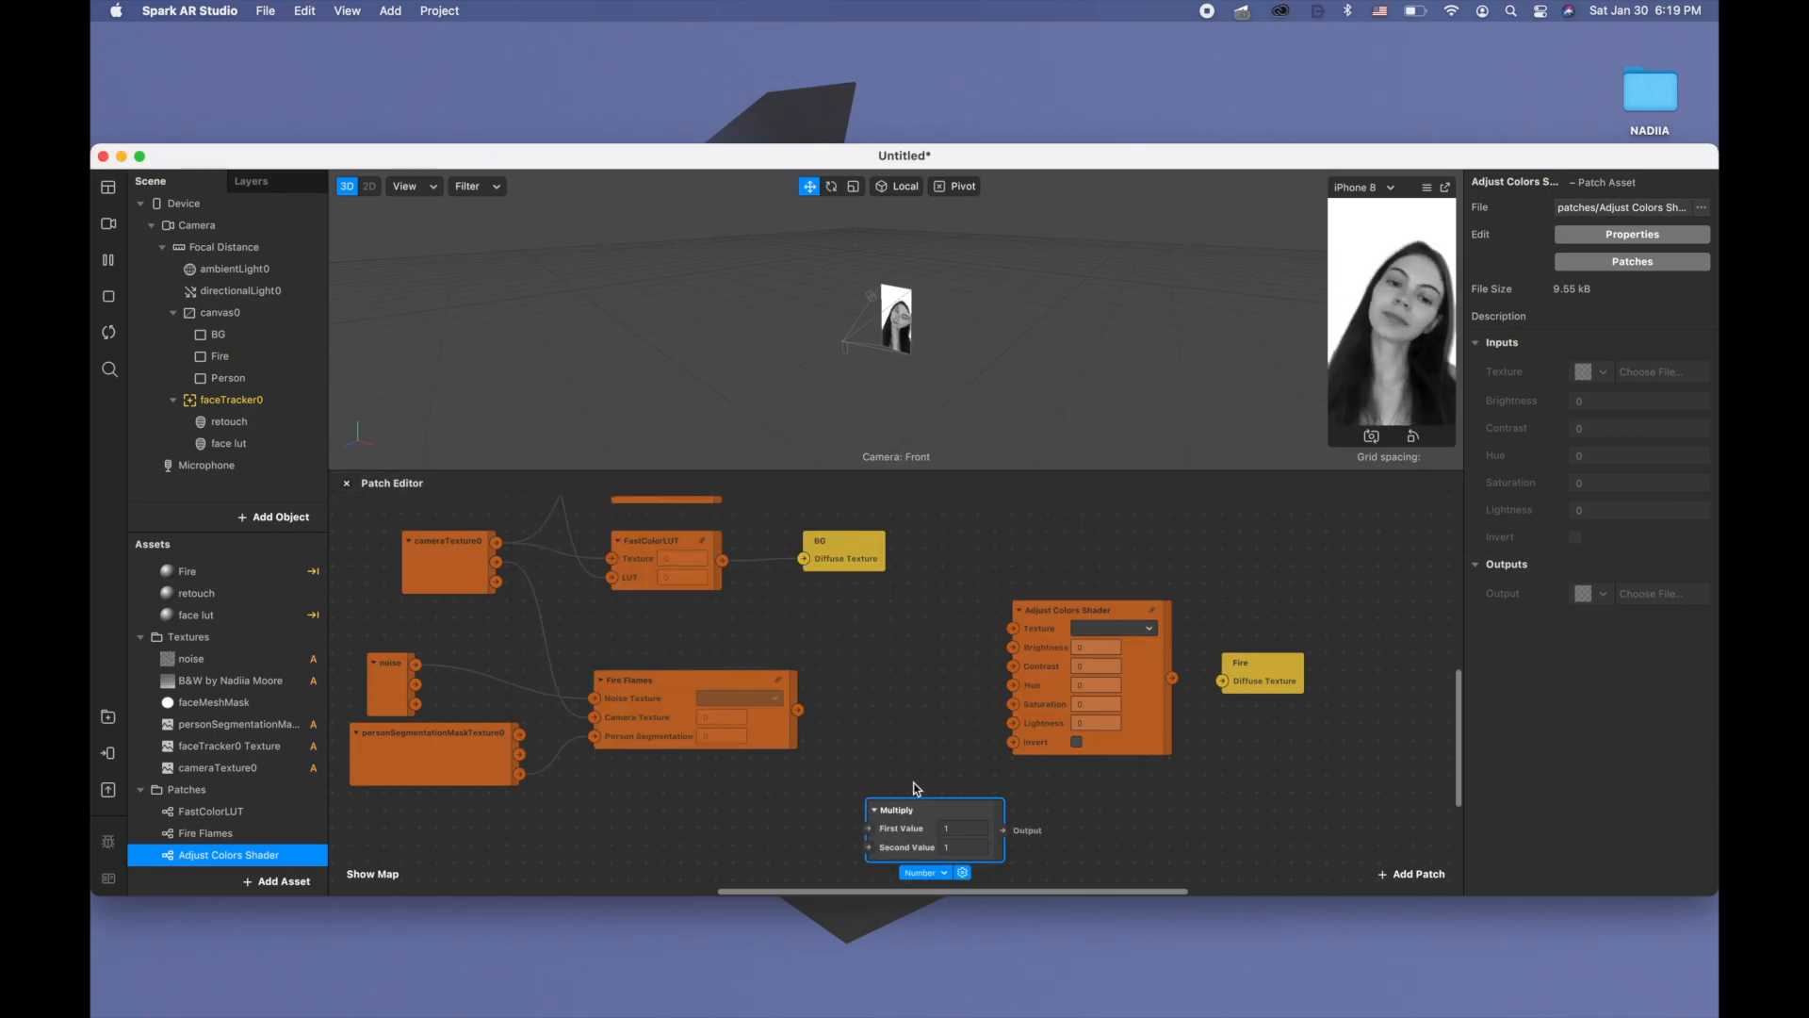
Switch the Multiply patch to Color with Red as its first value, leaving grey as the second
left_click(923, 871)
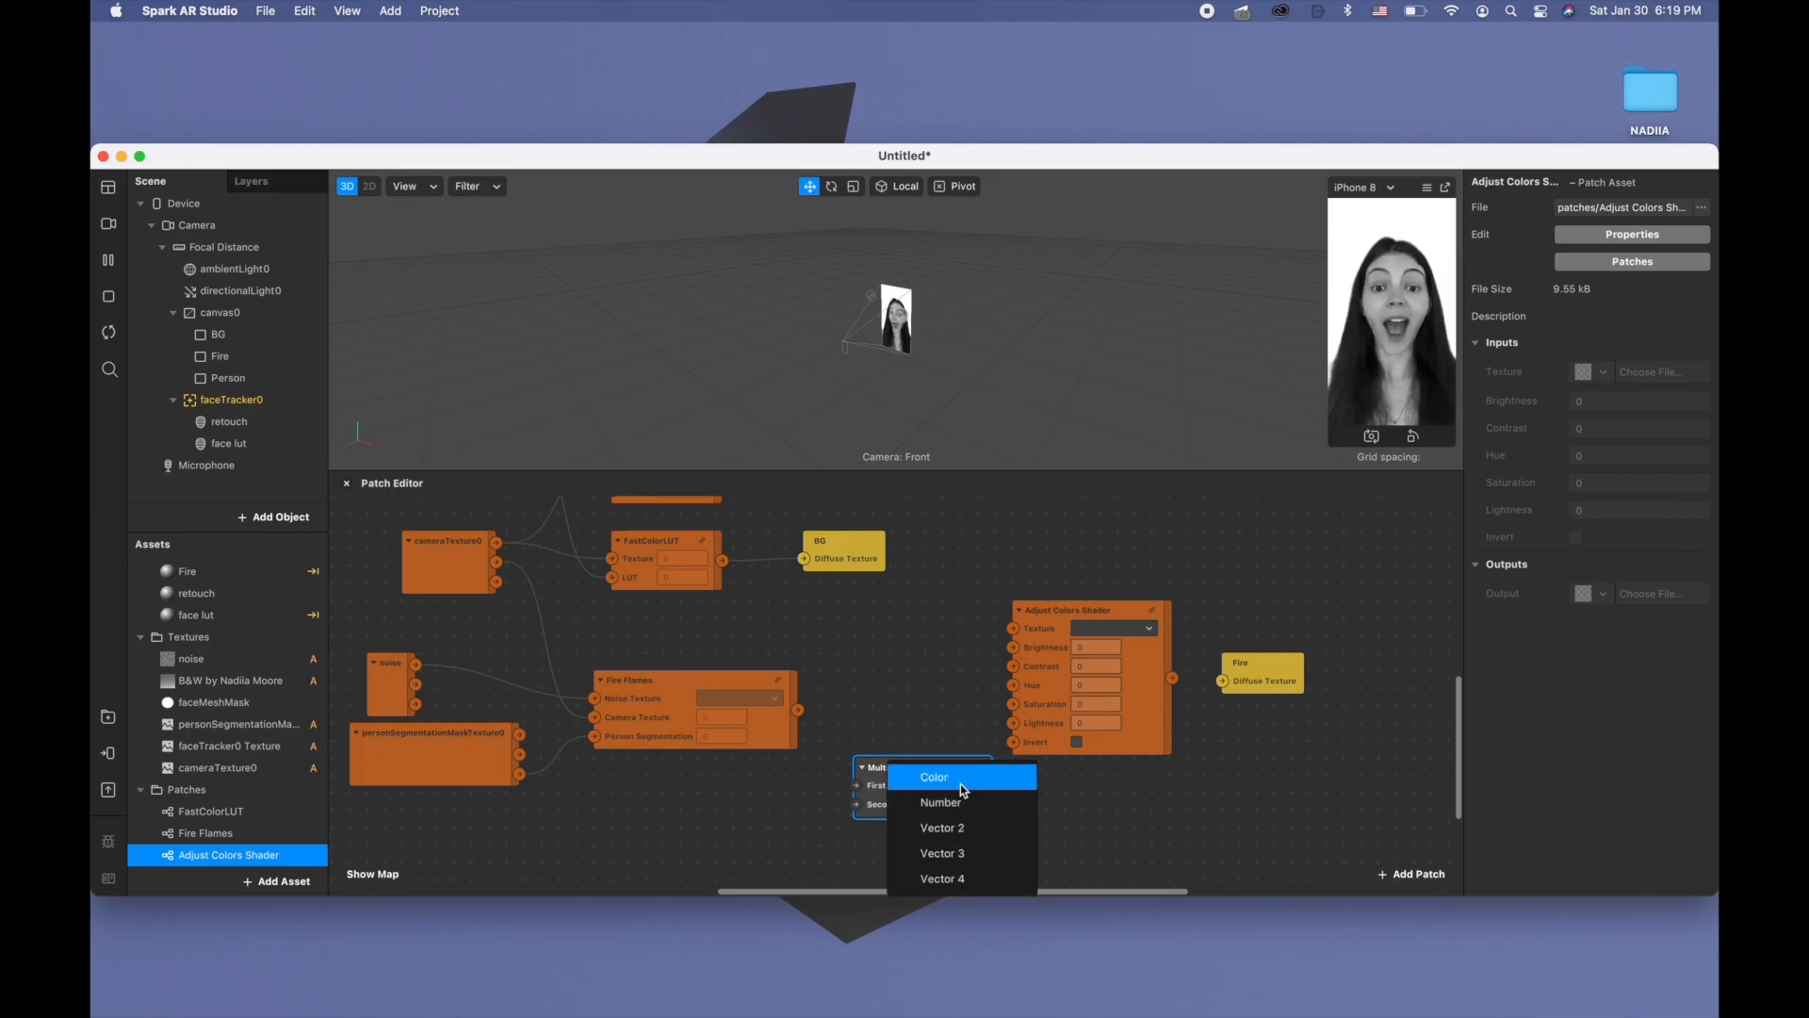
left_click(934, 776)
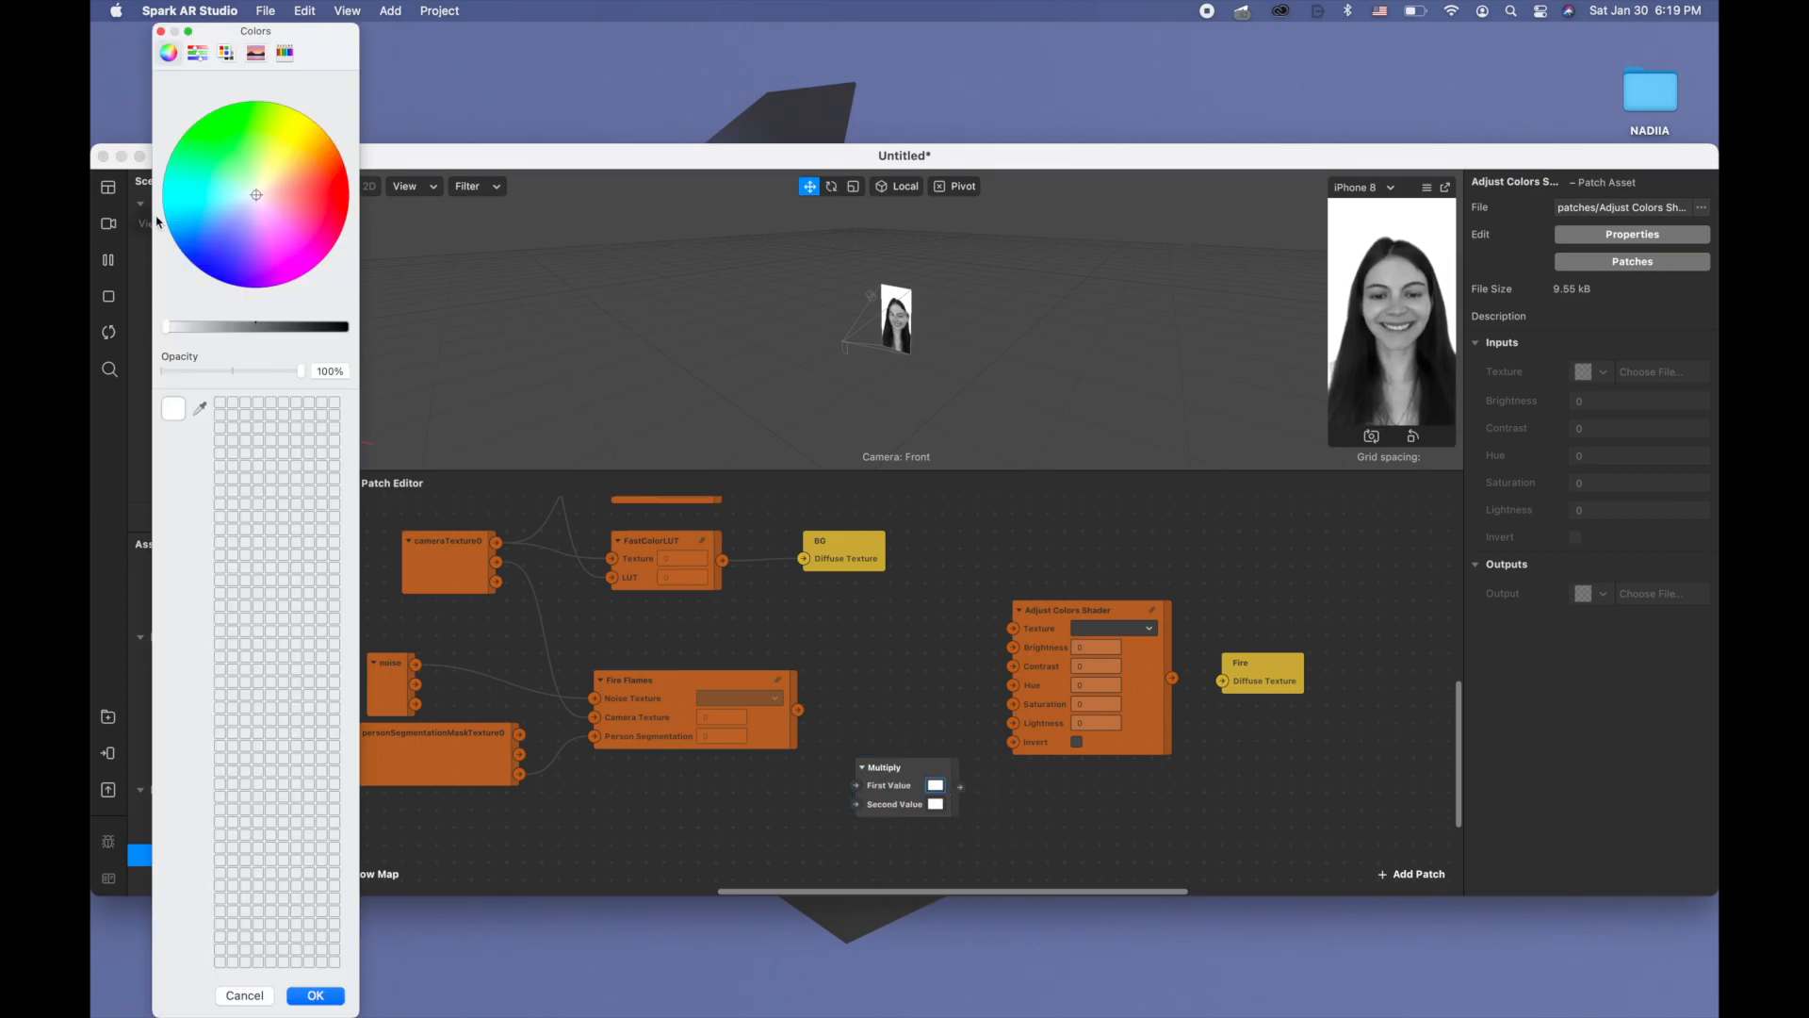
left_click(196, 53)
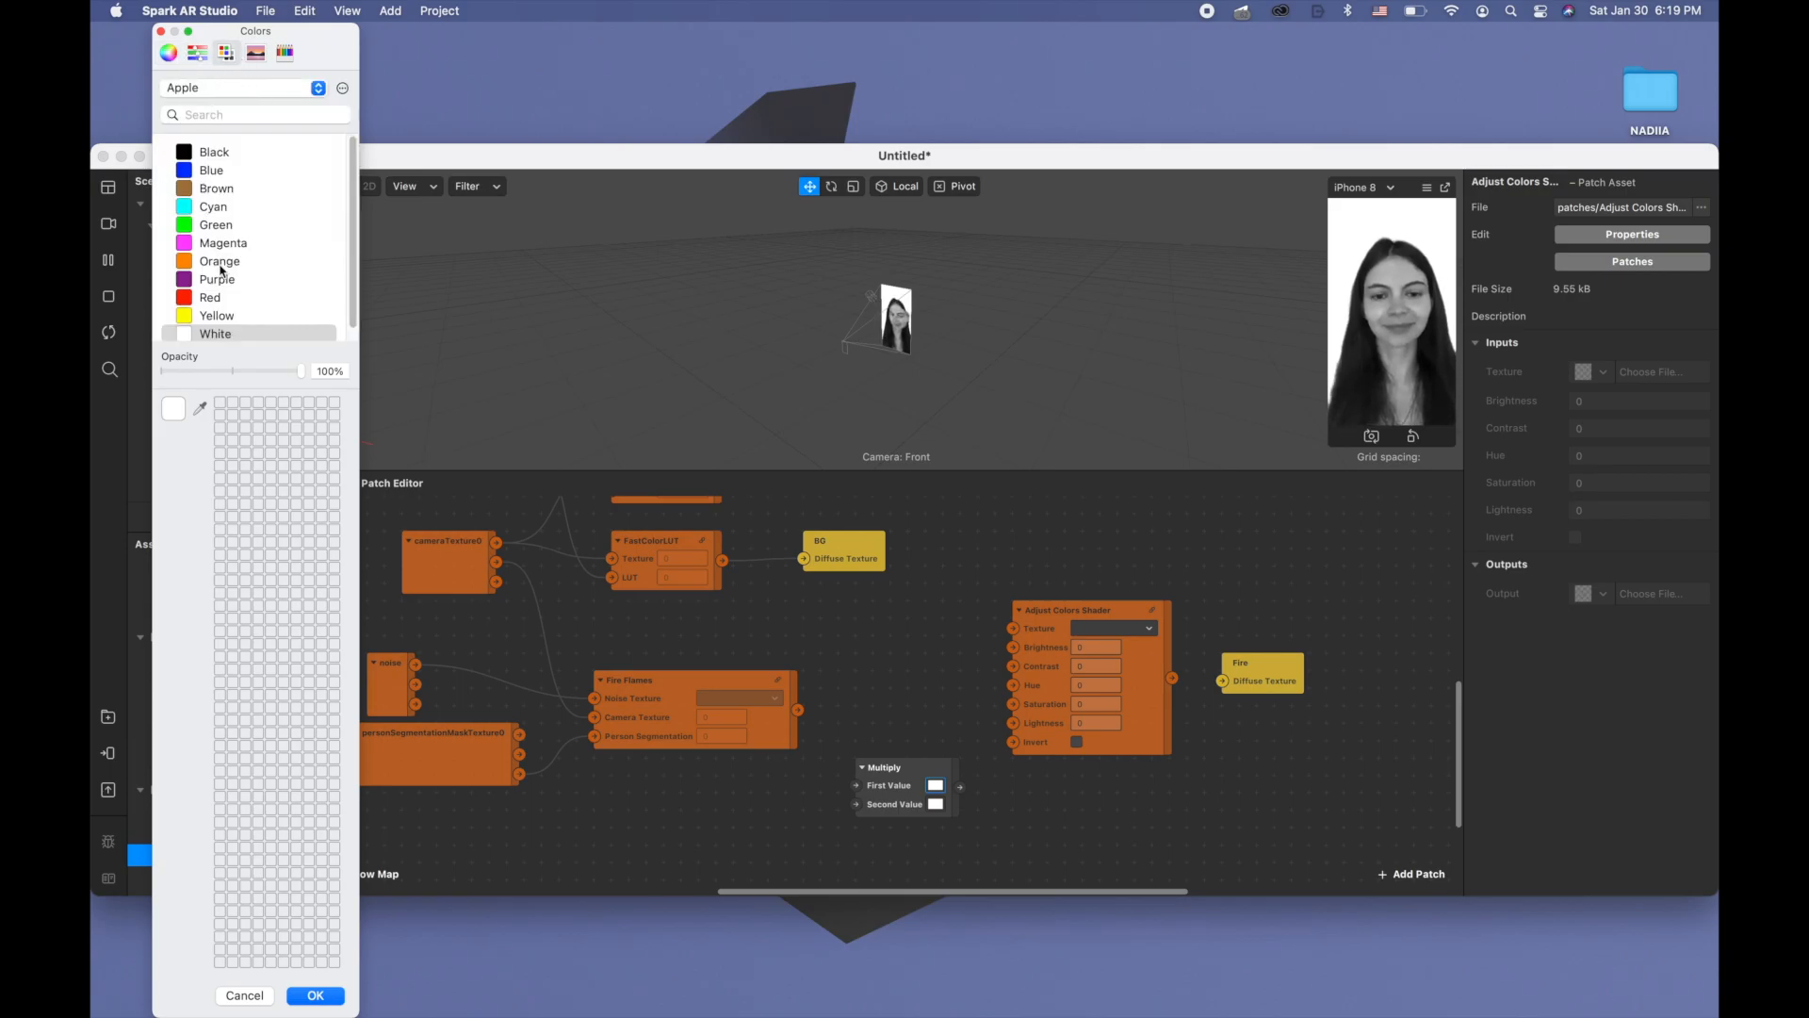
left_click(209, 296)
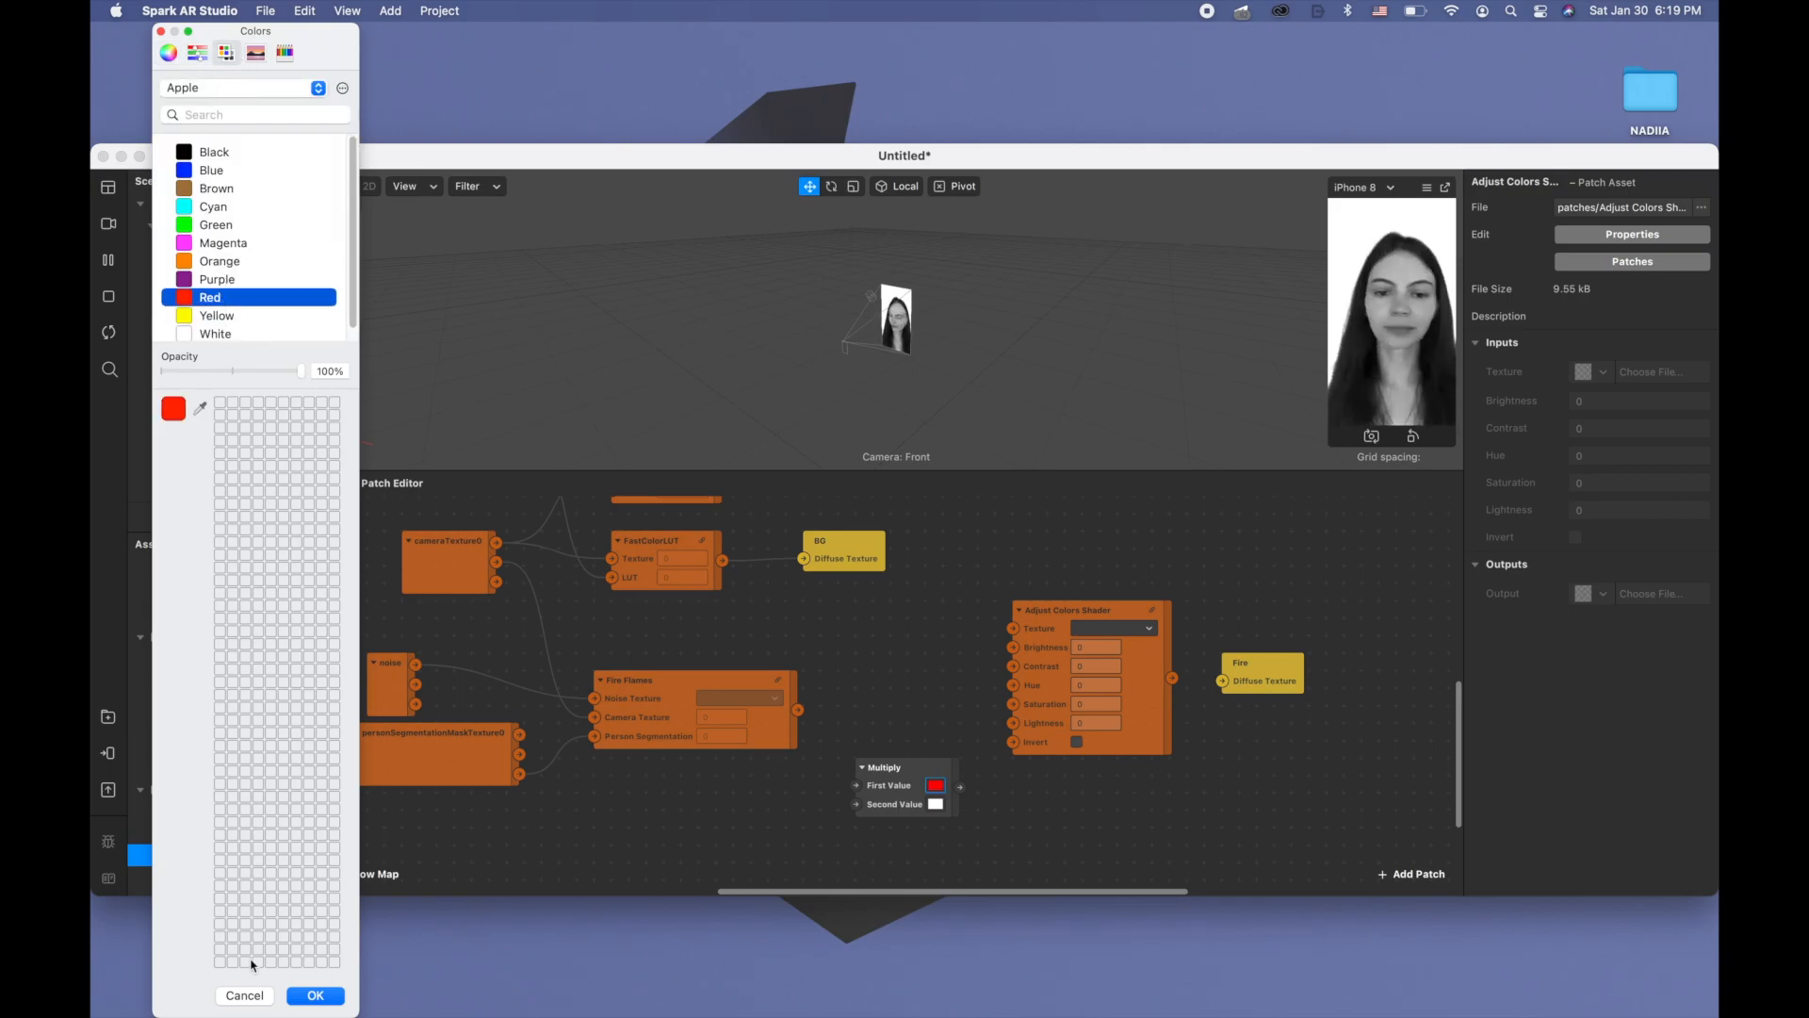
left_click(315, 995)
type("s")
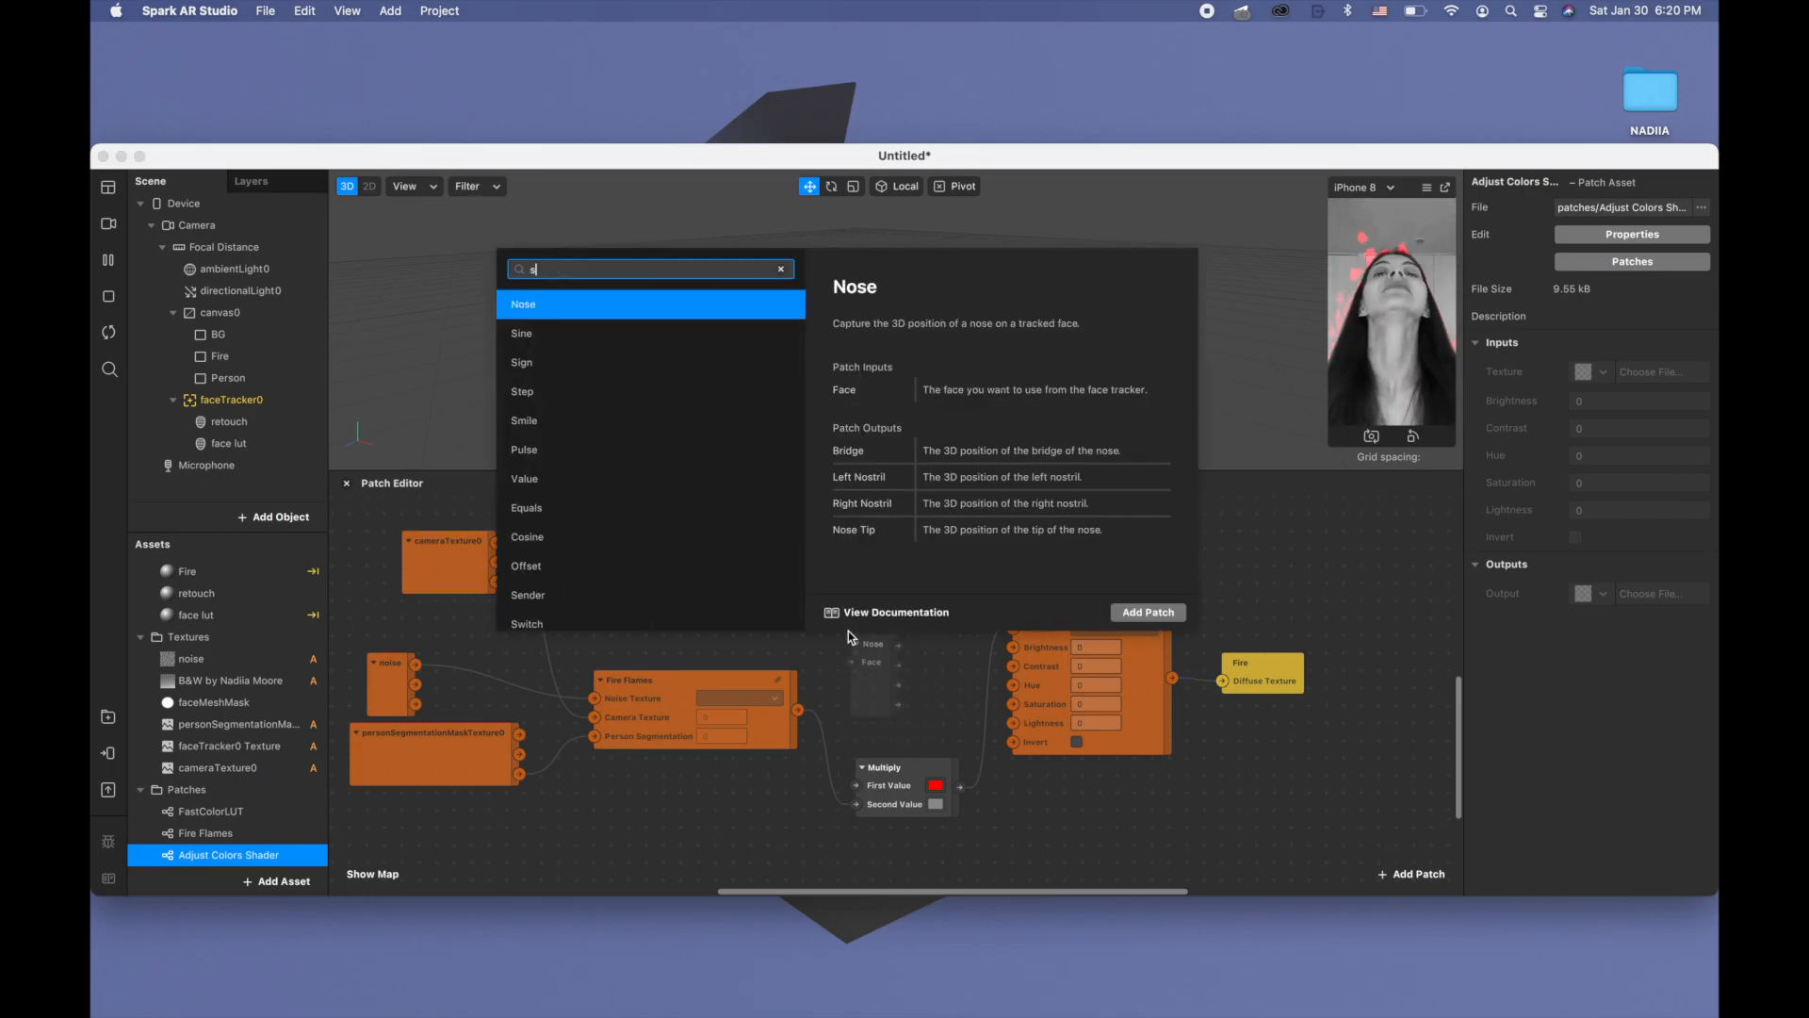
Add a Slider UI patch found by searching 'sli' in the patch menu
type("li")
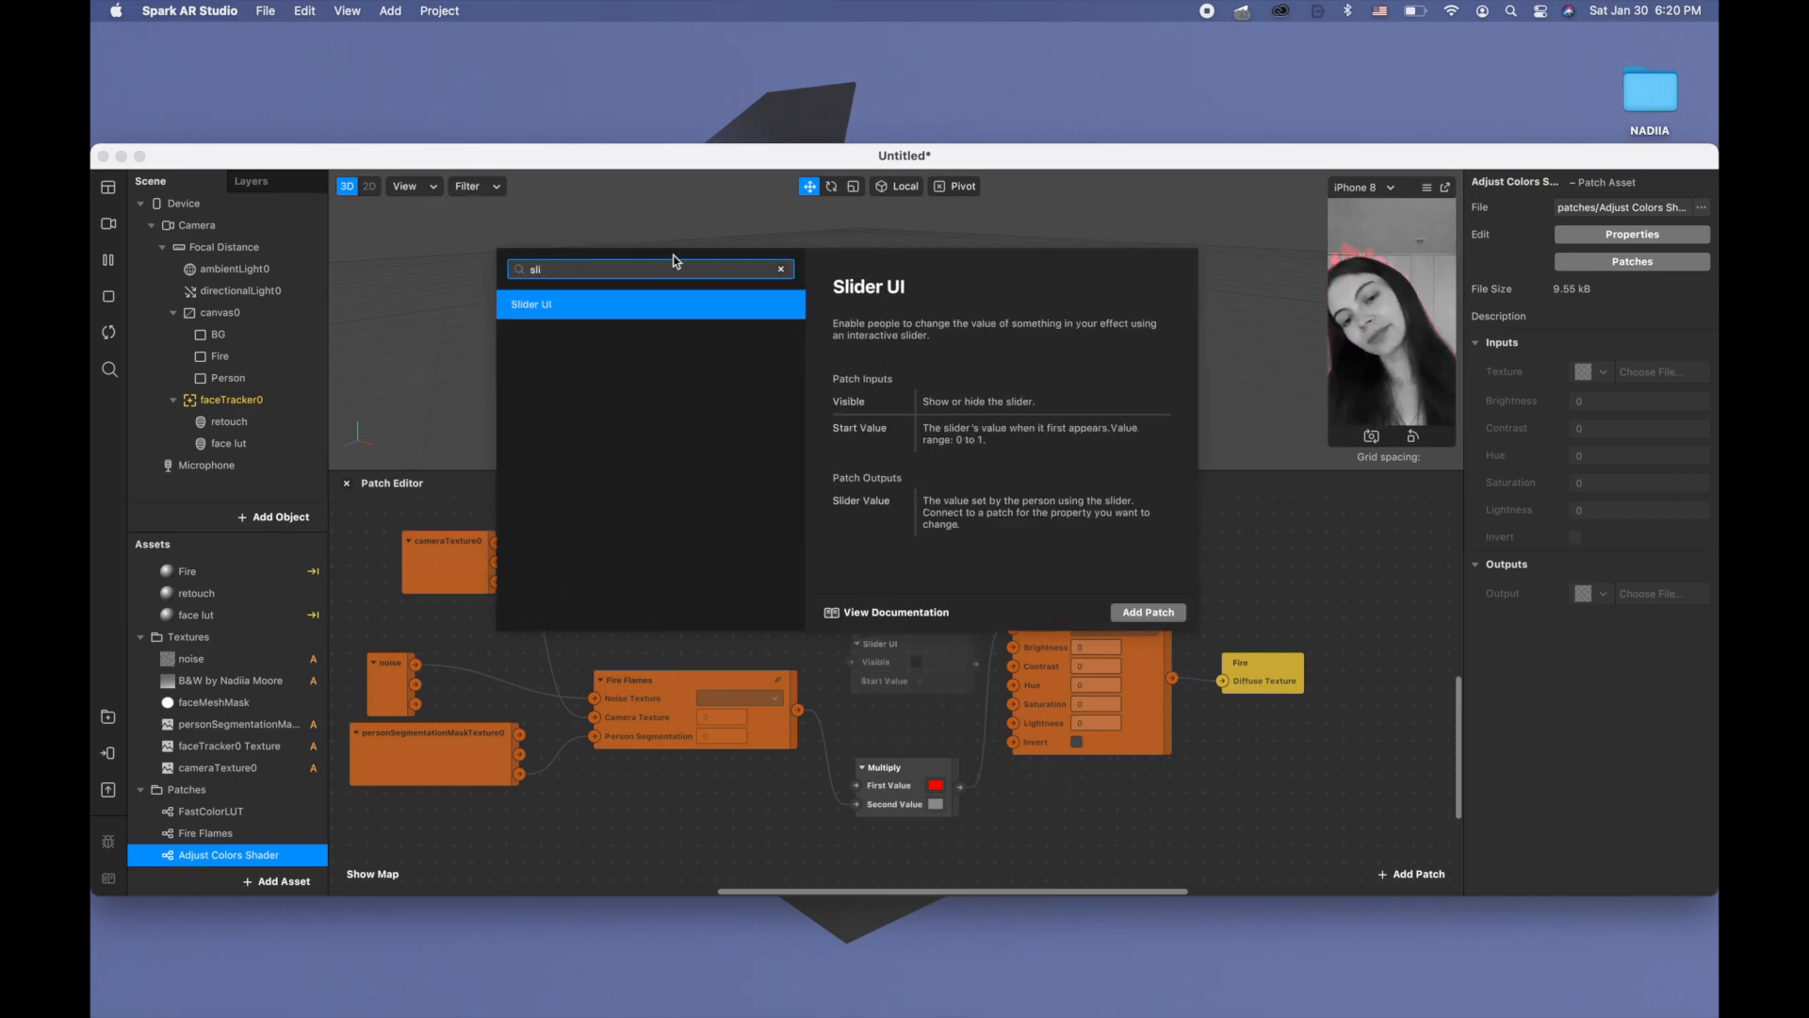
left_click(1146, 611)
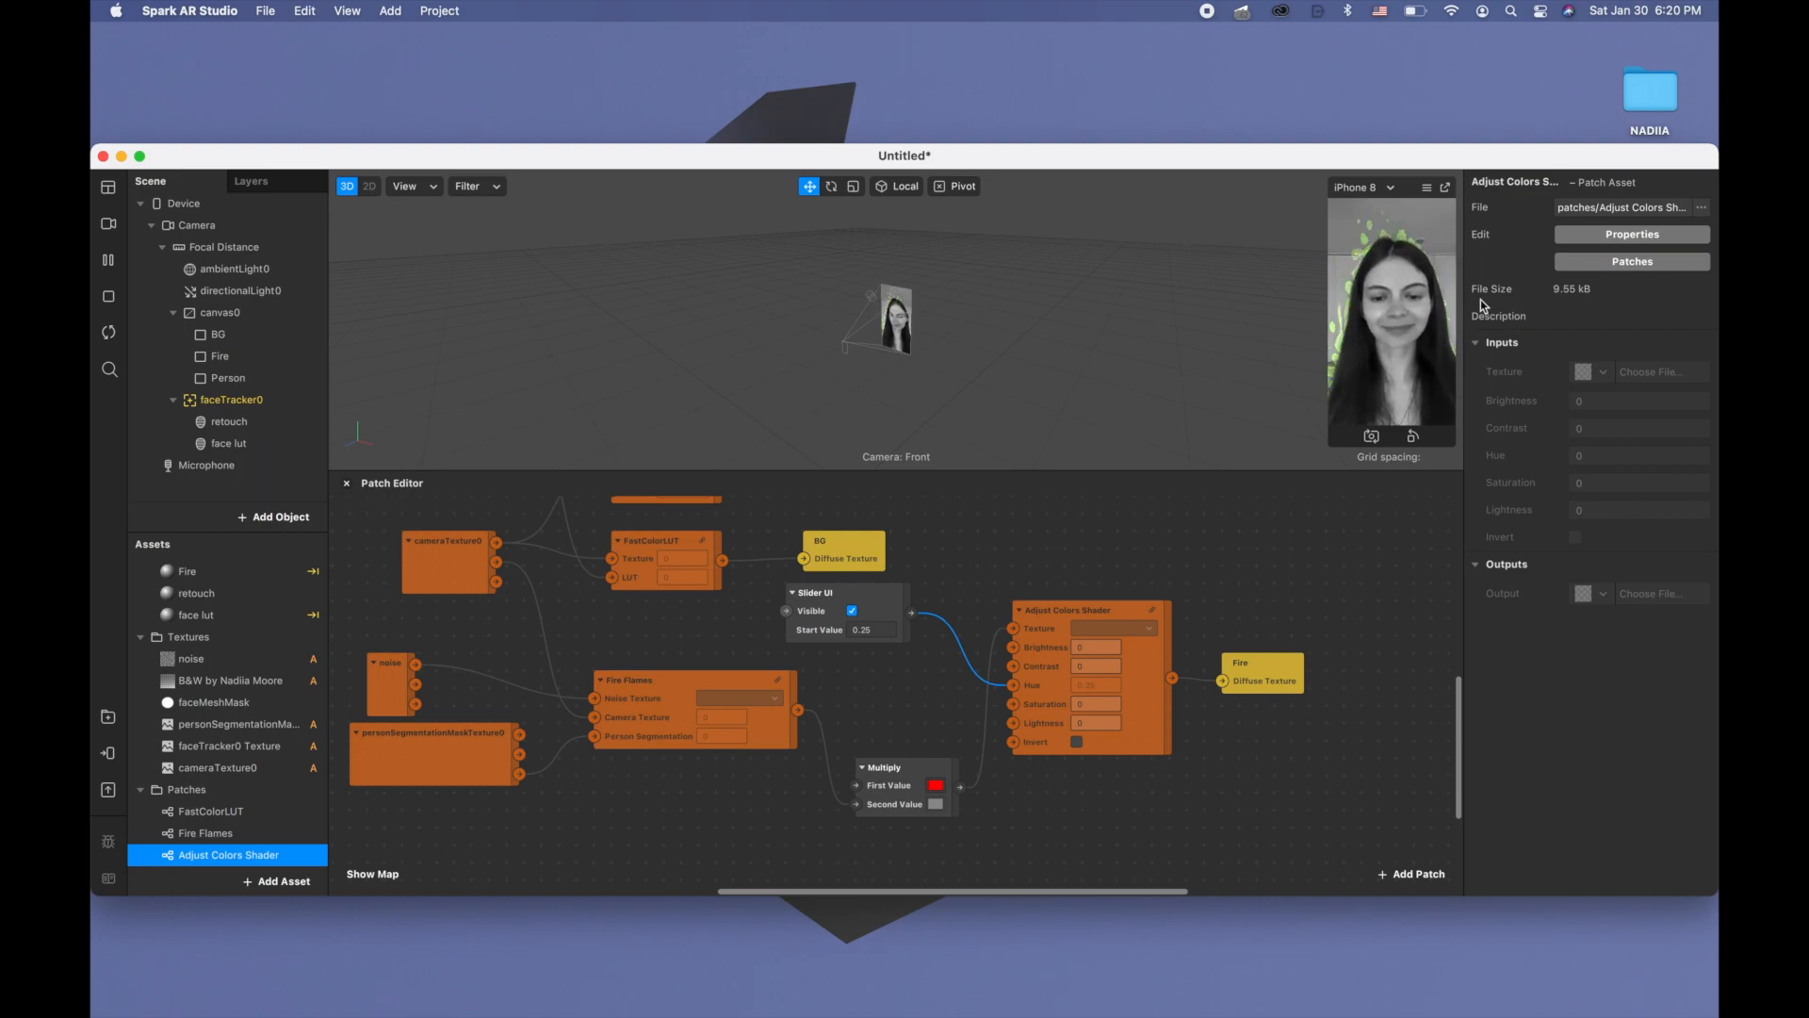
mouse_move(845, 654)
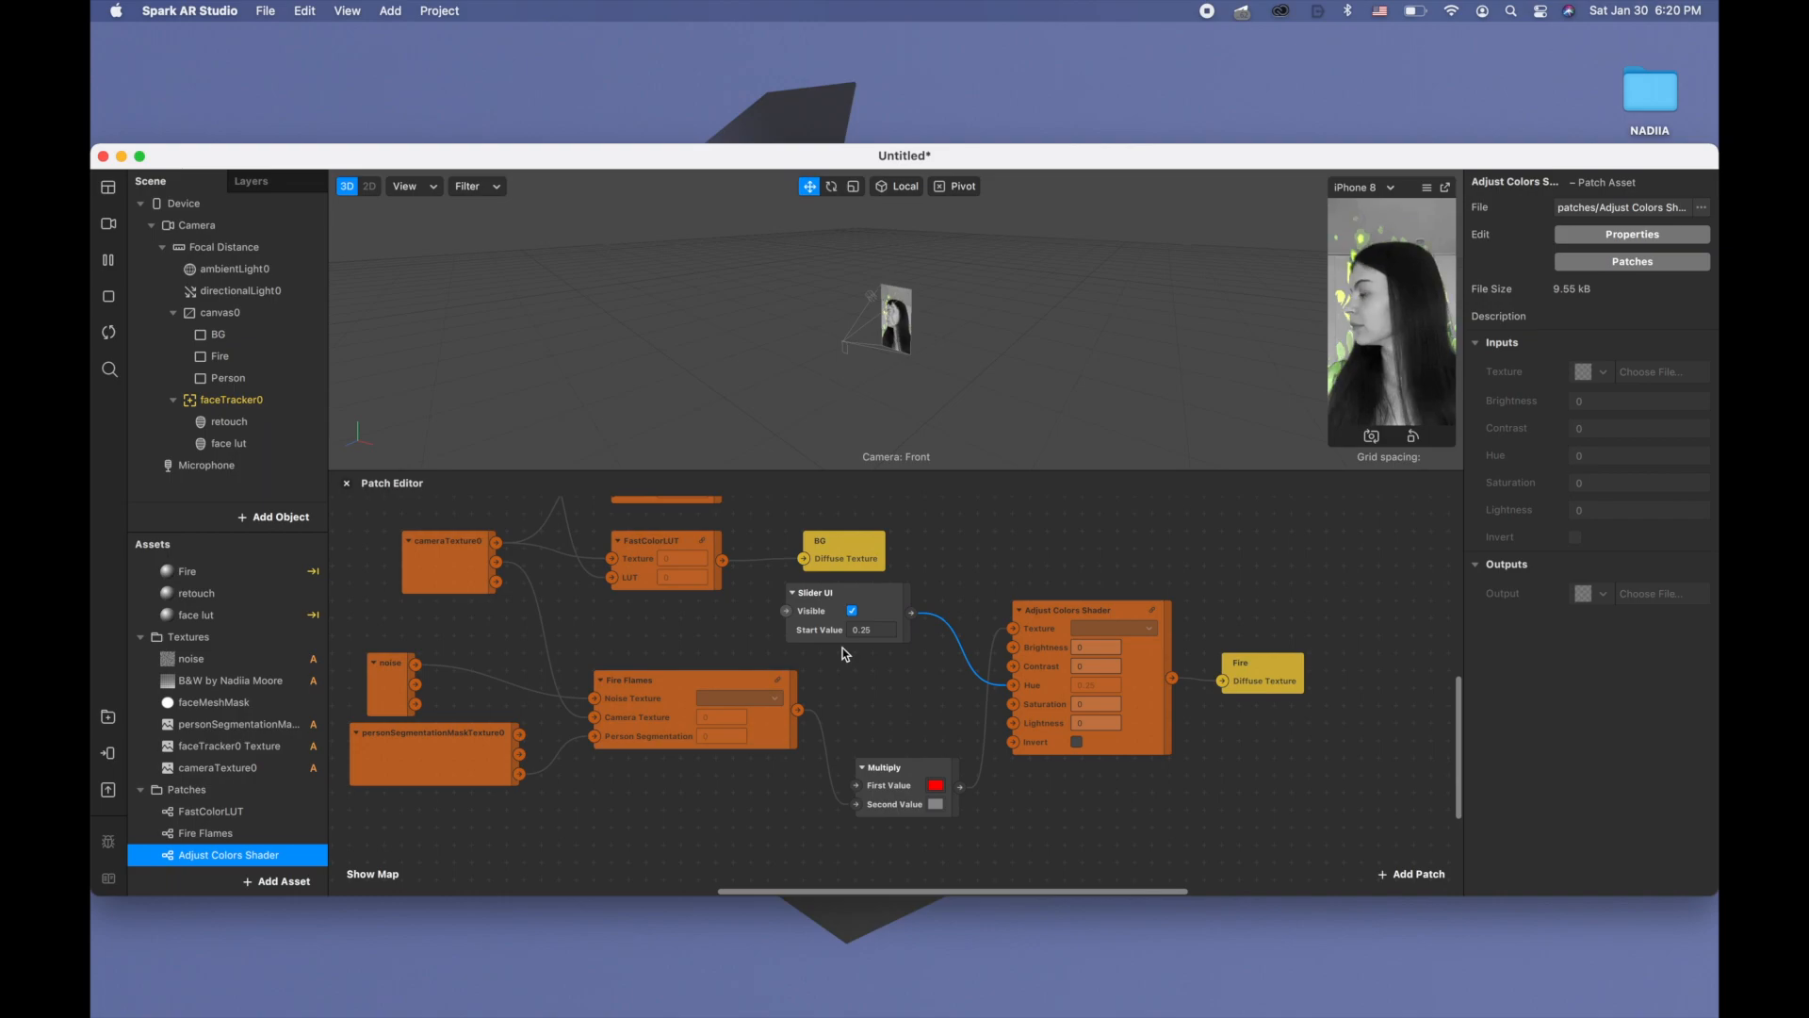